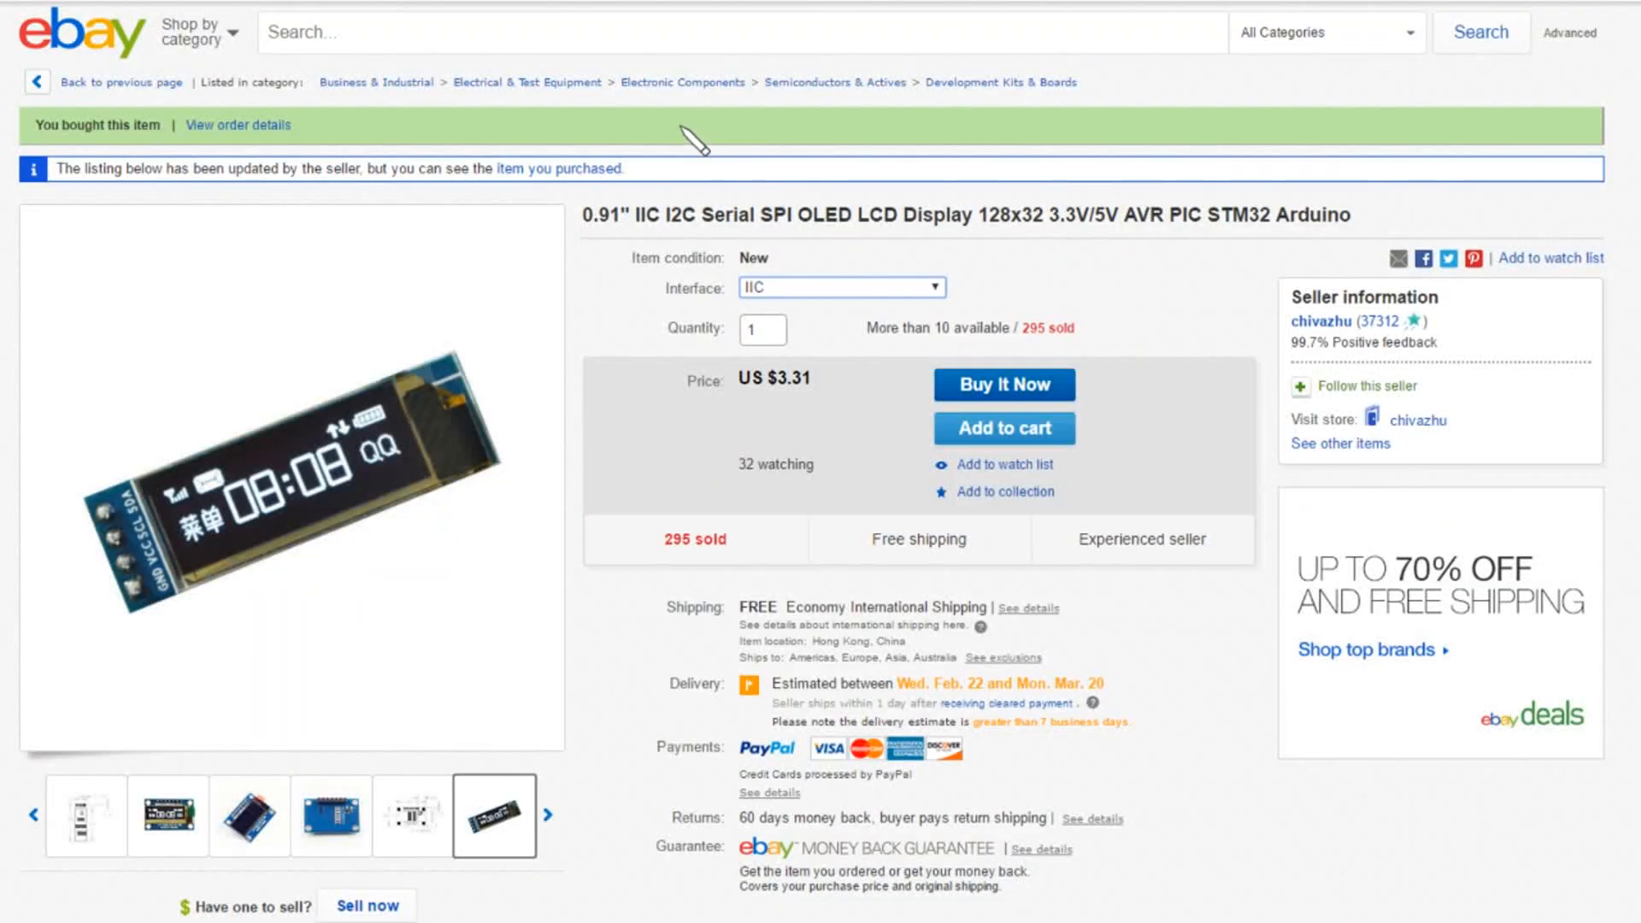
mouse_move(698, 141)
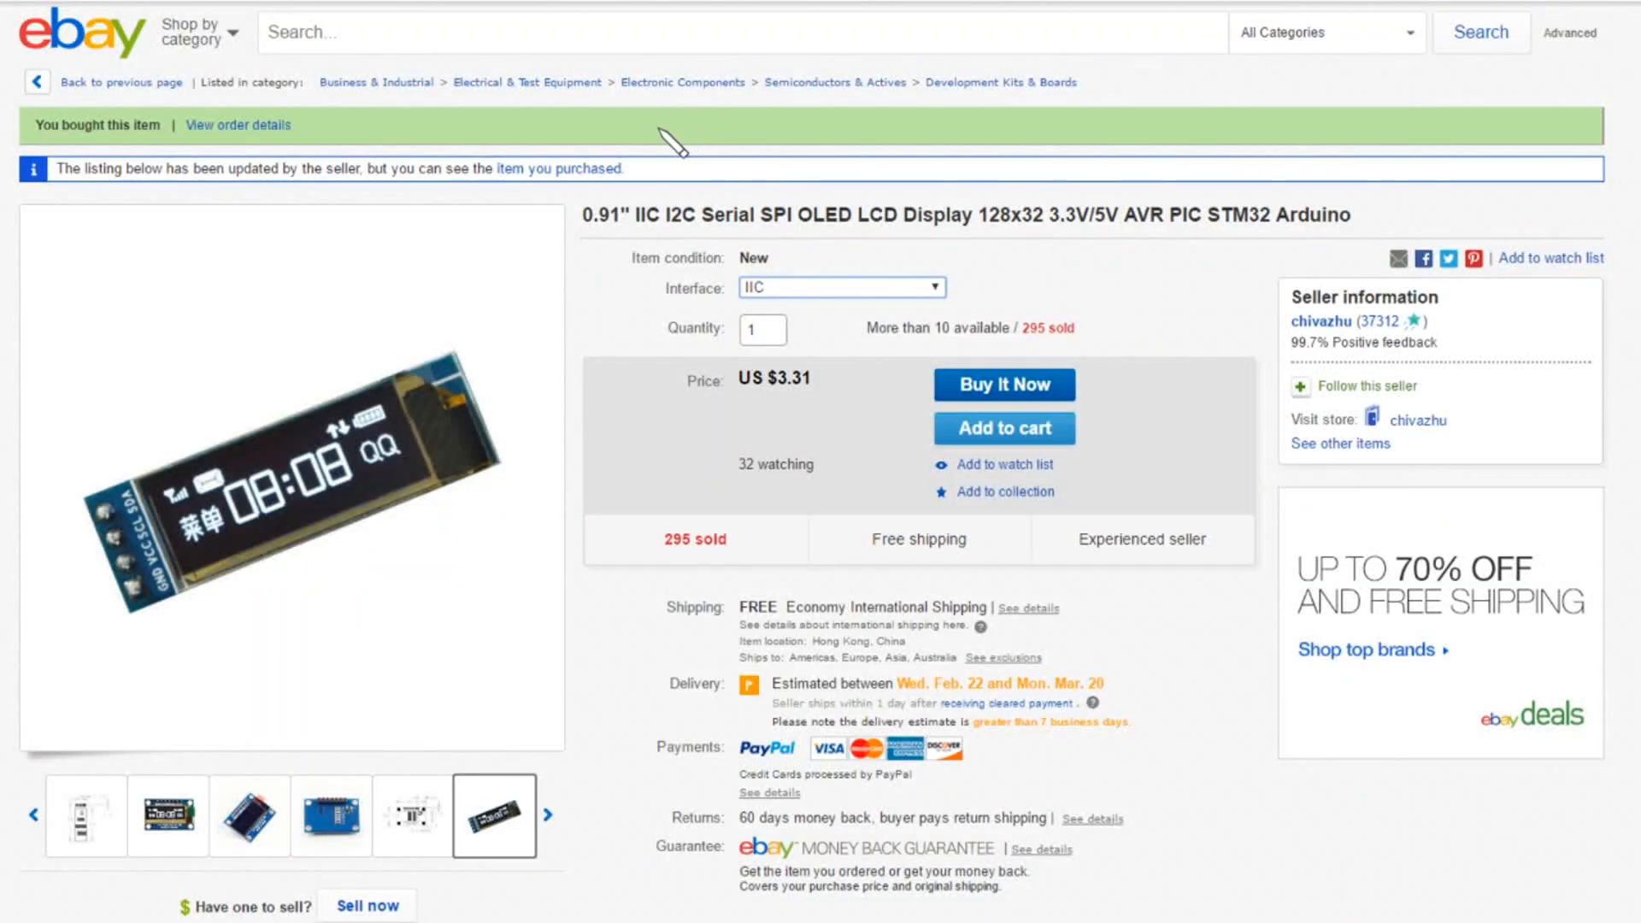
mouse_move(663, 196)
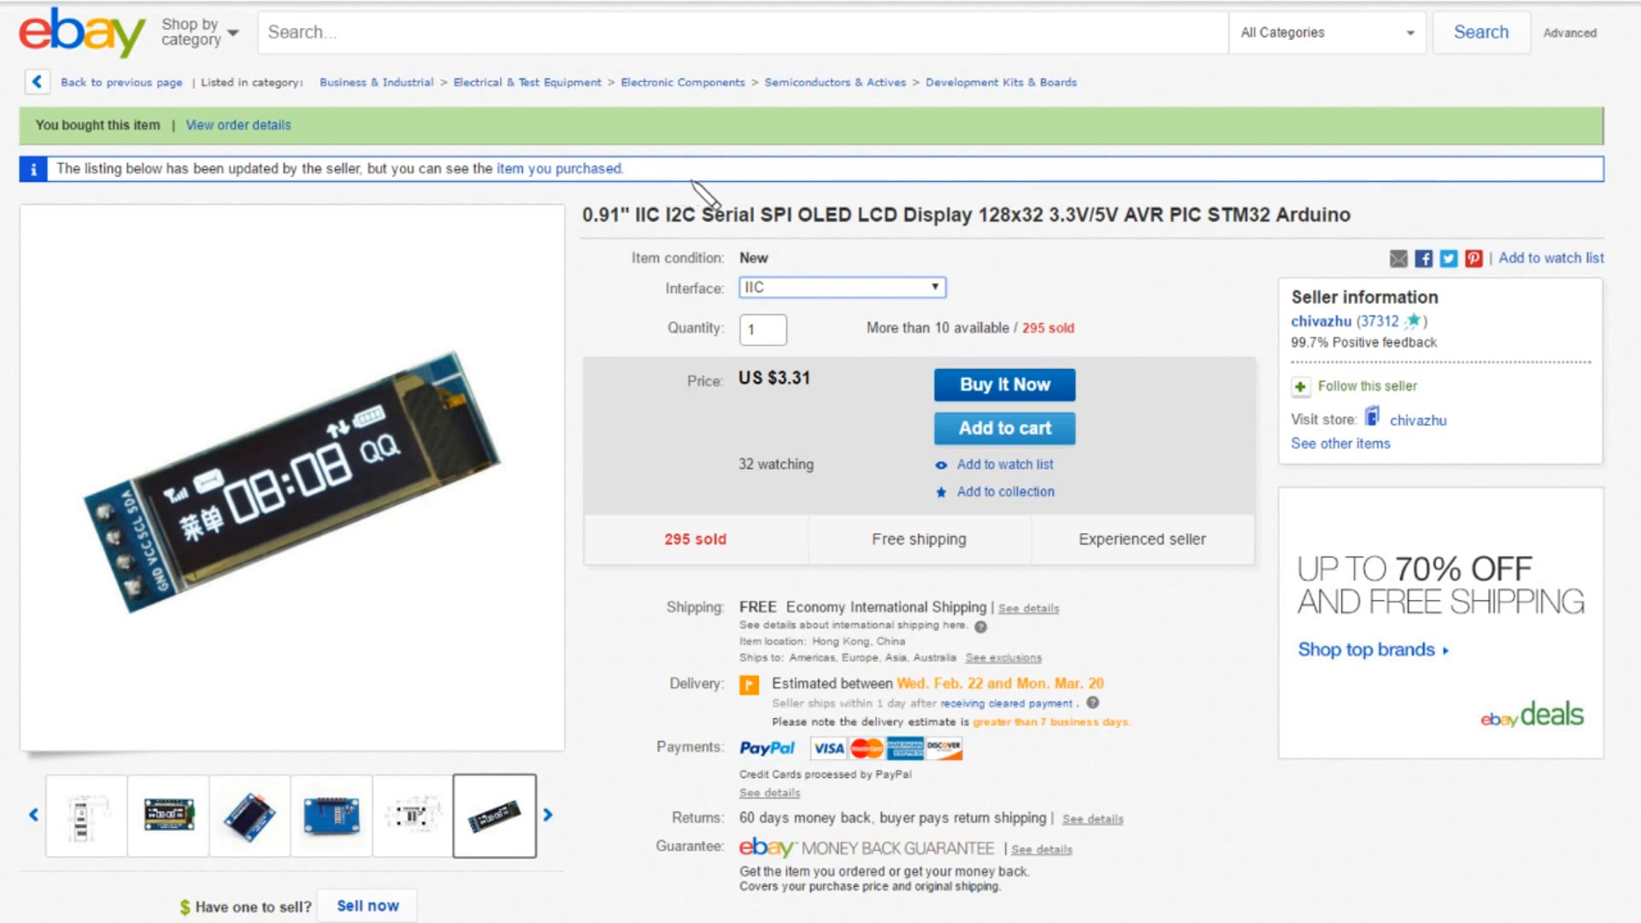
mouse_move(997, 197)
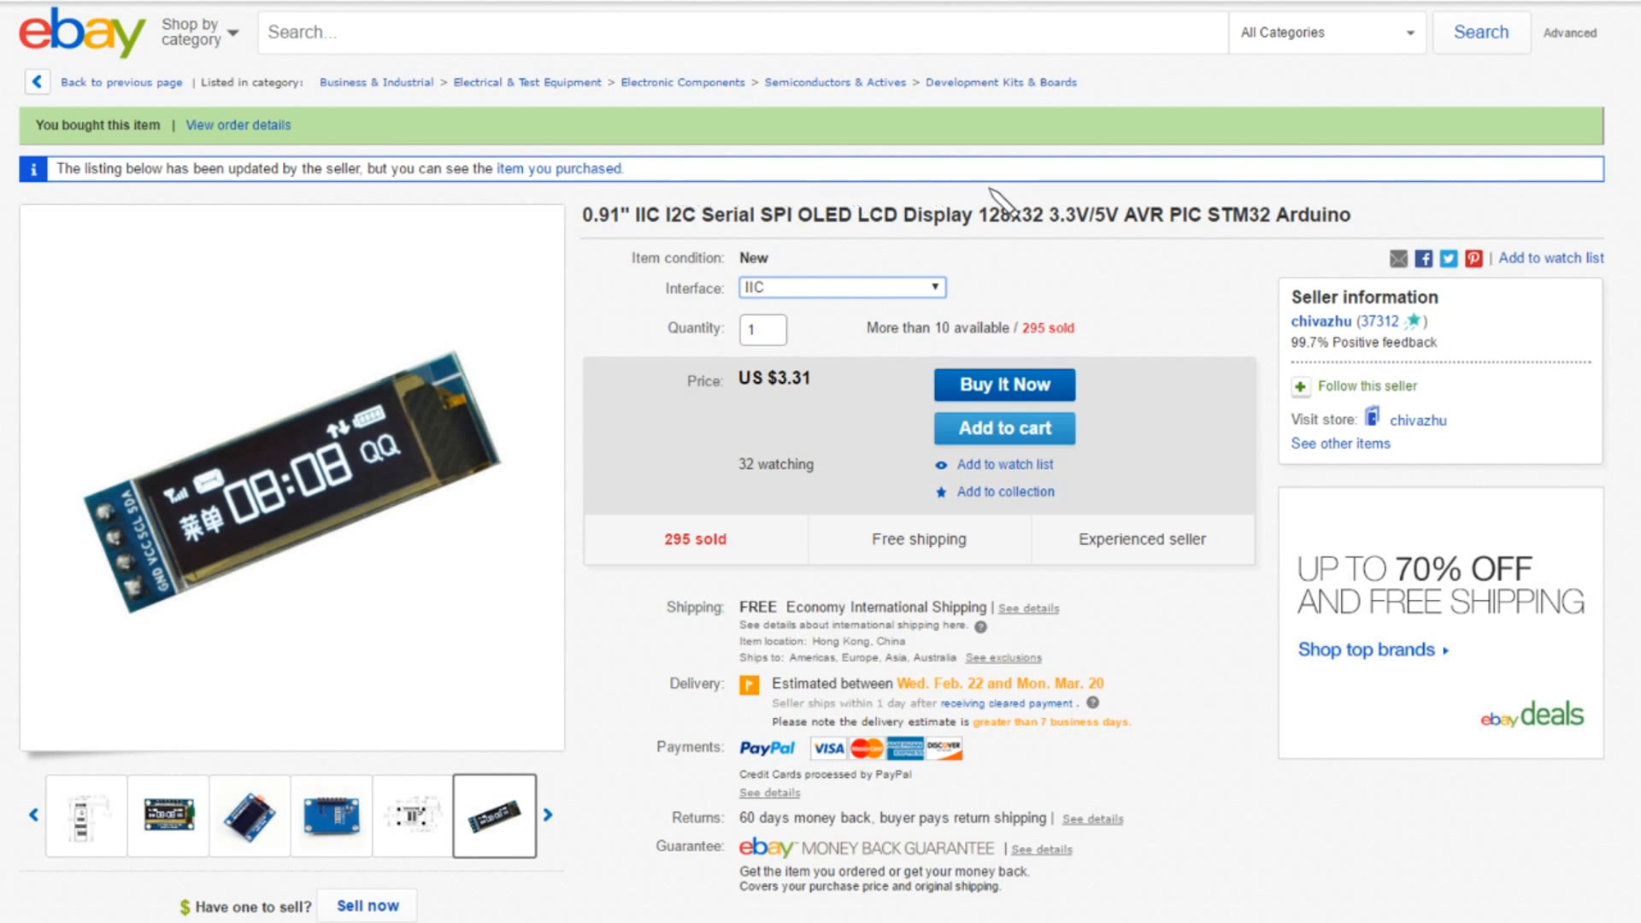
mouse_move(1061, 180)
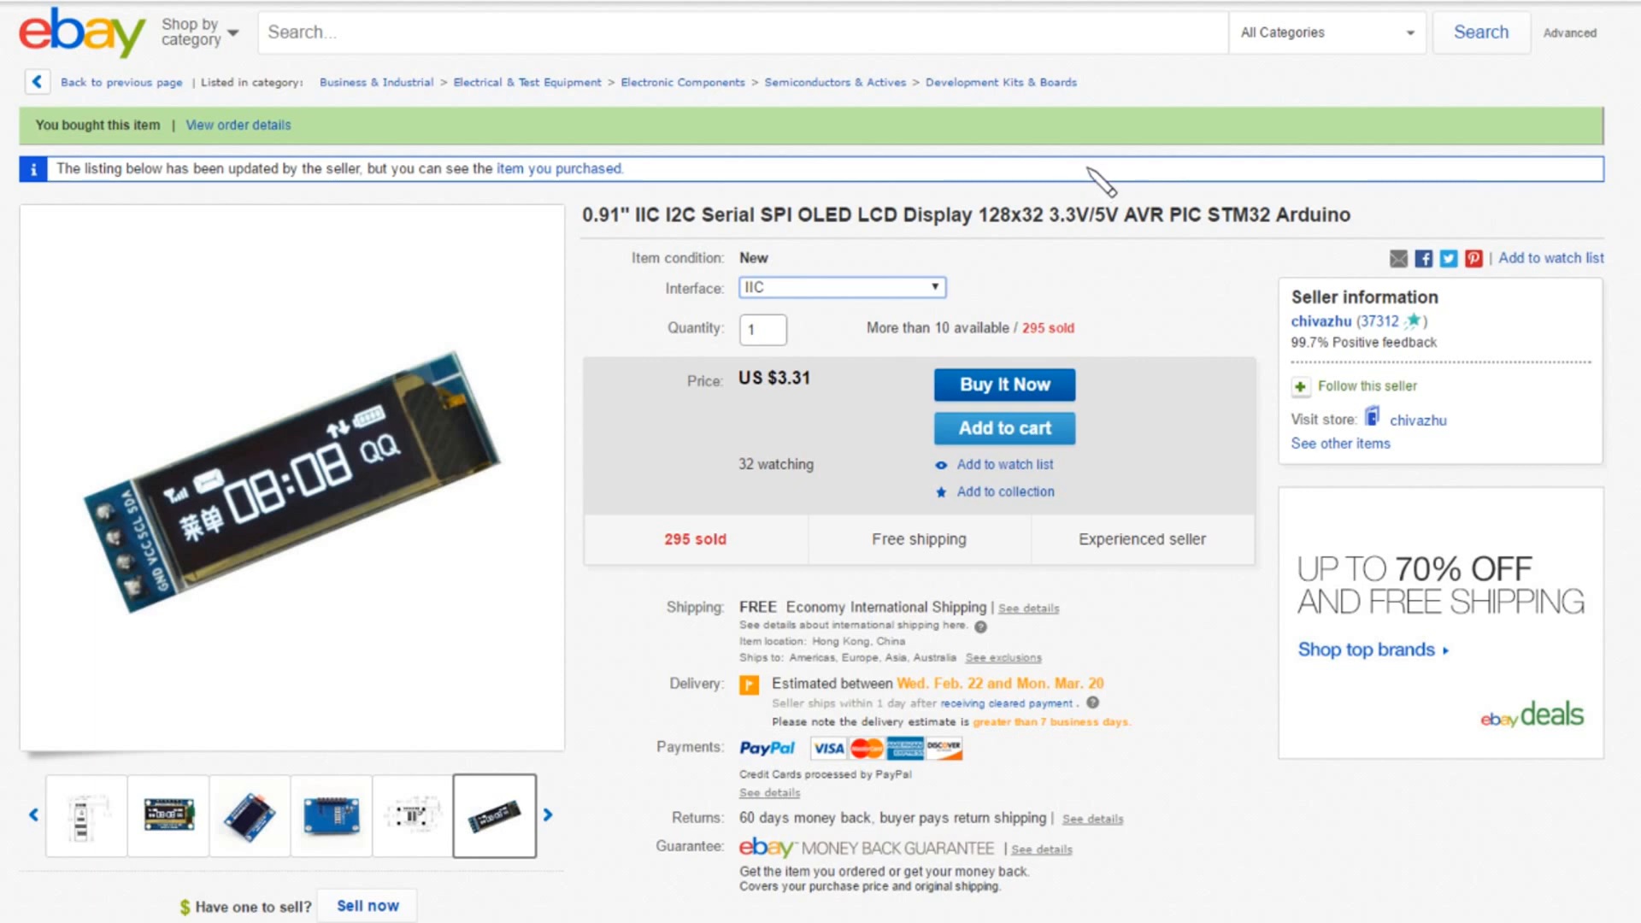
mouse_move(834, 434)
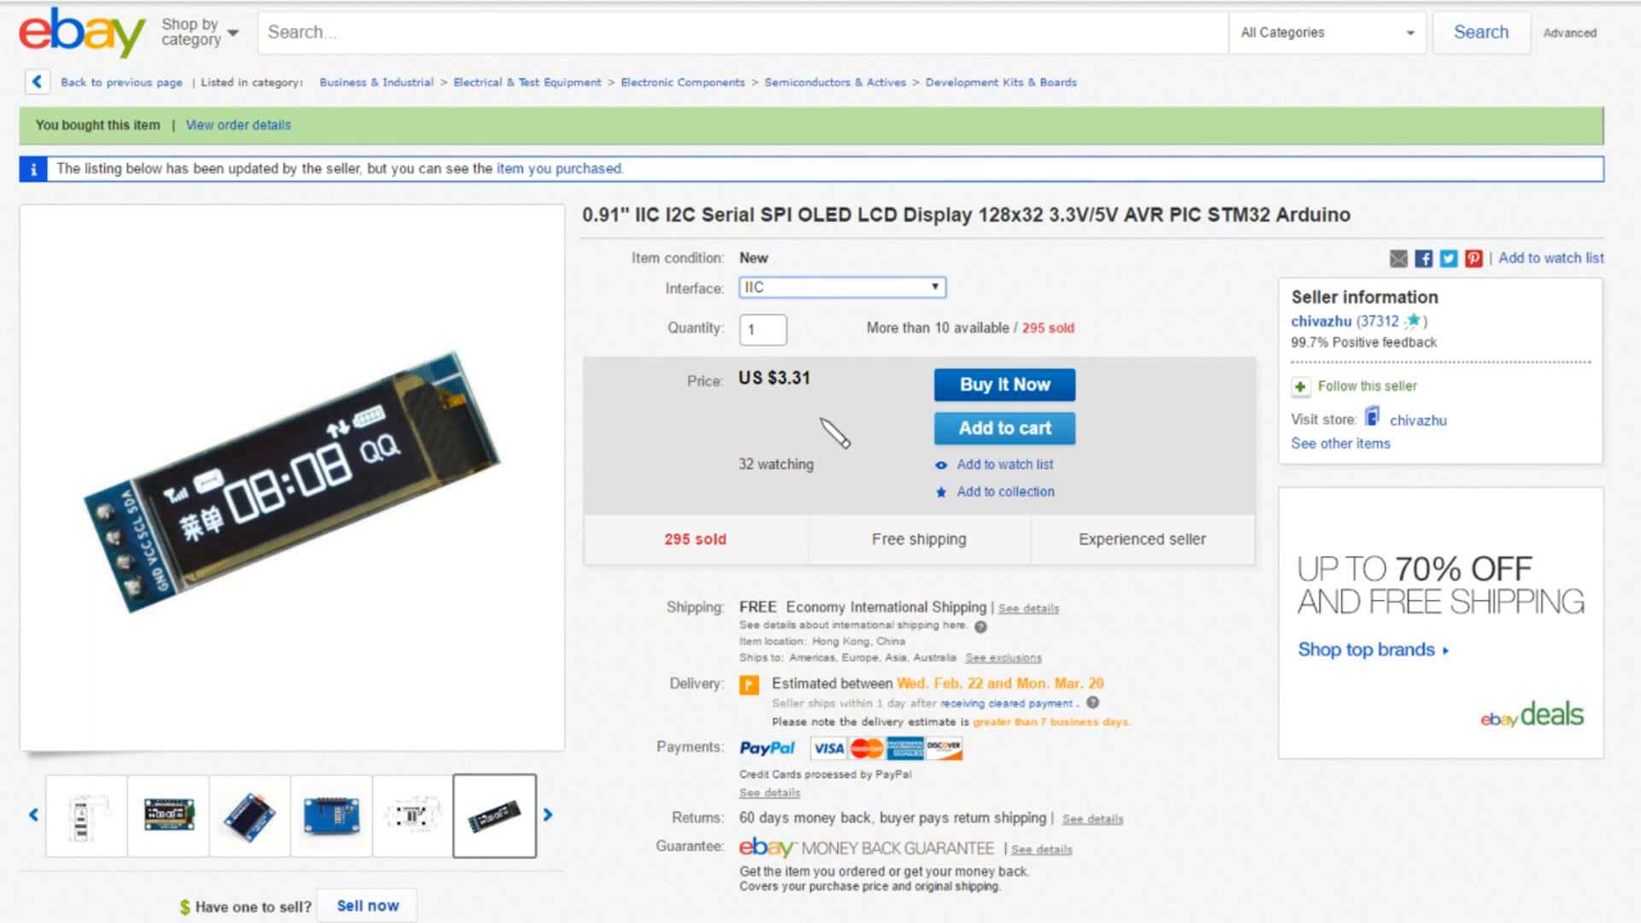
mouse_move(1279, 349)
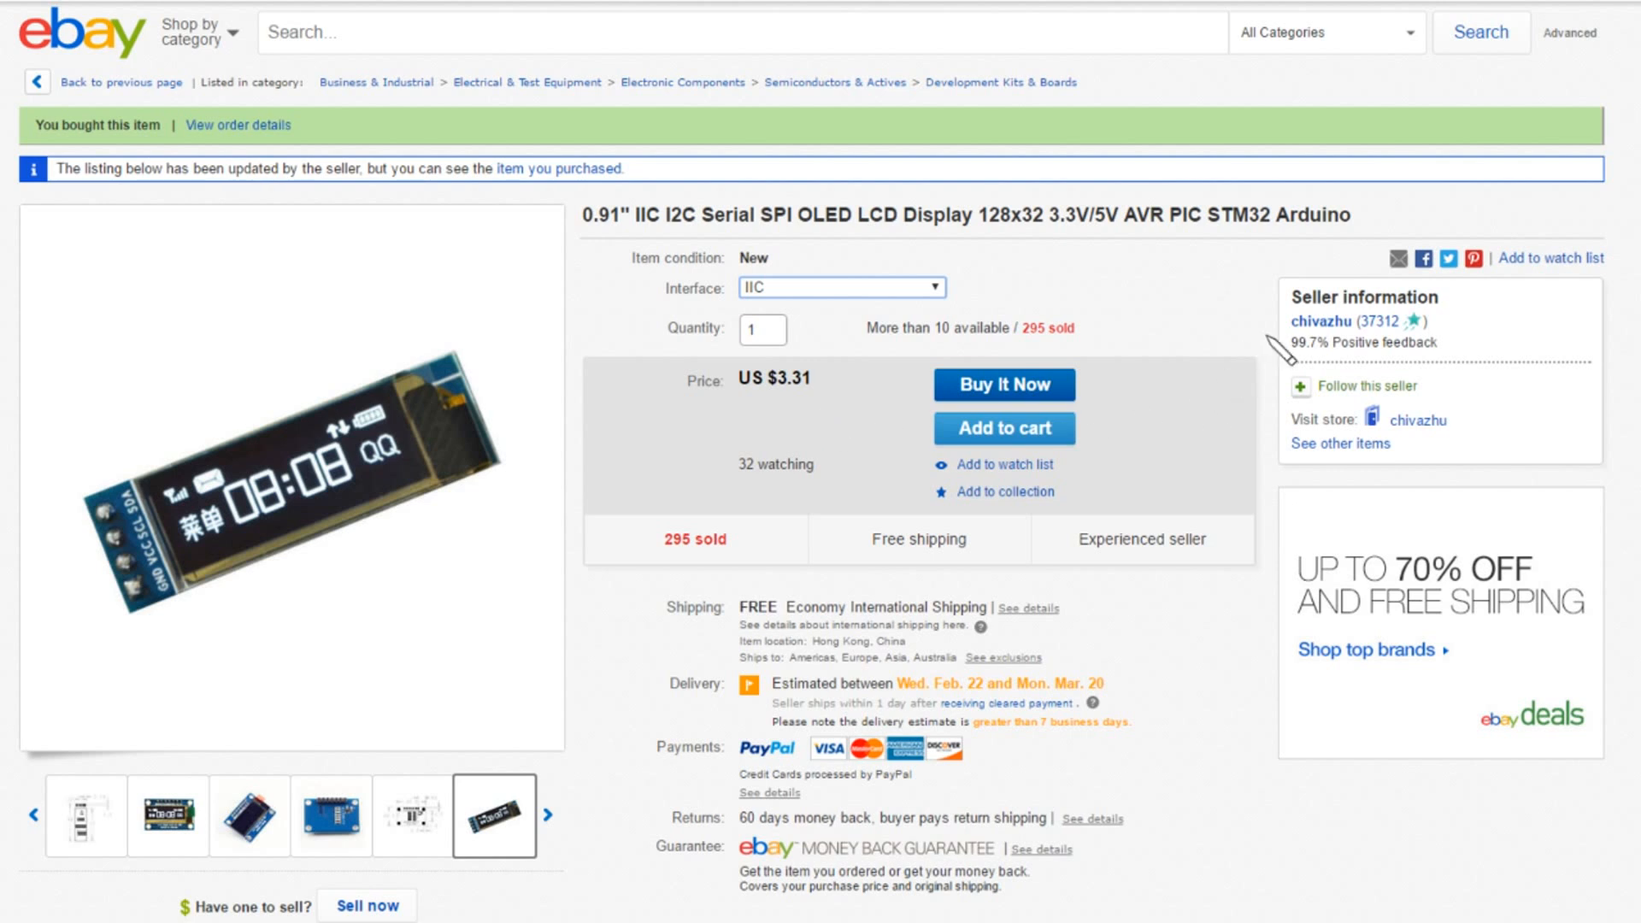
mouse_move(1548, 448)
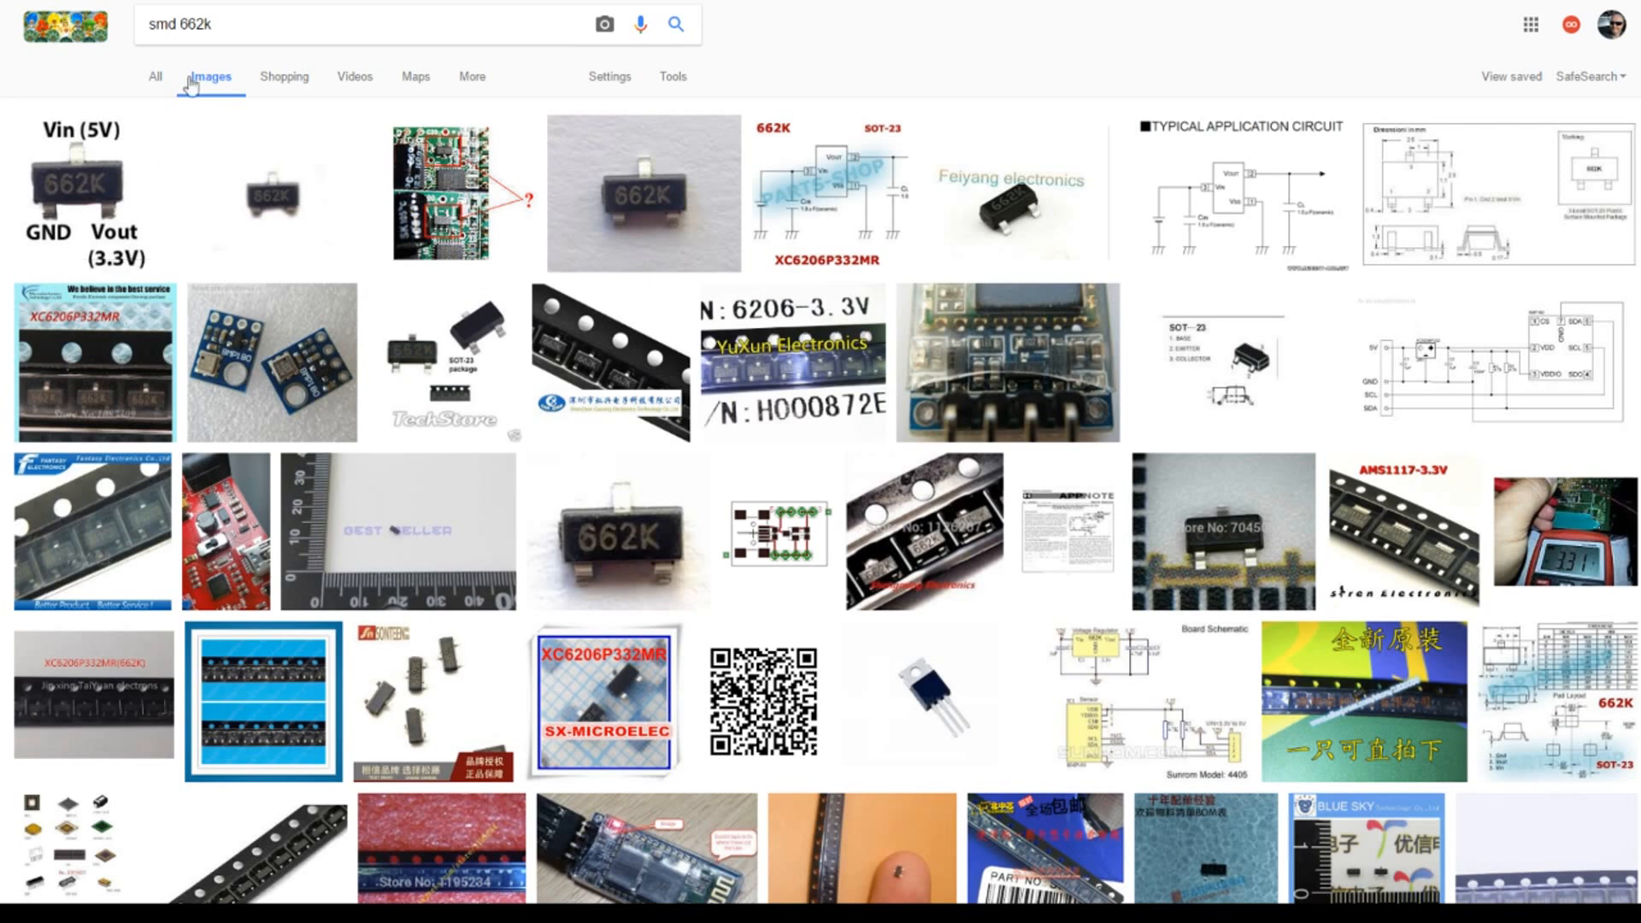
mouse_move(173, 204)
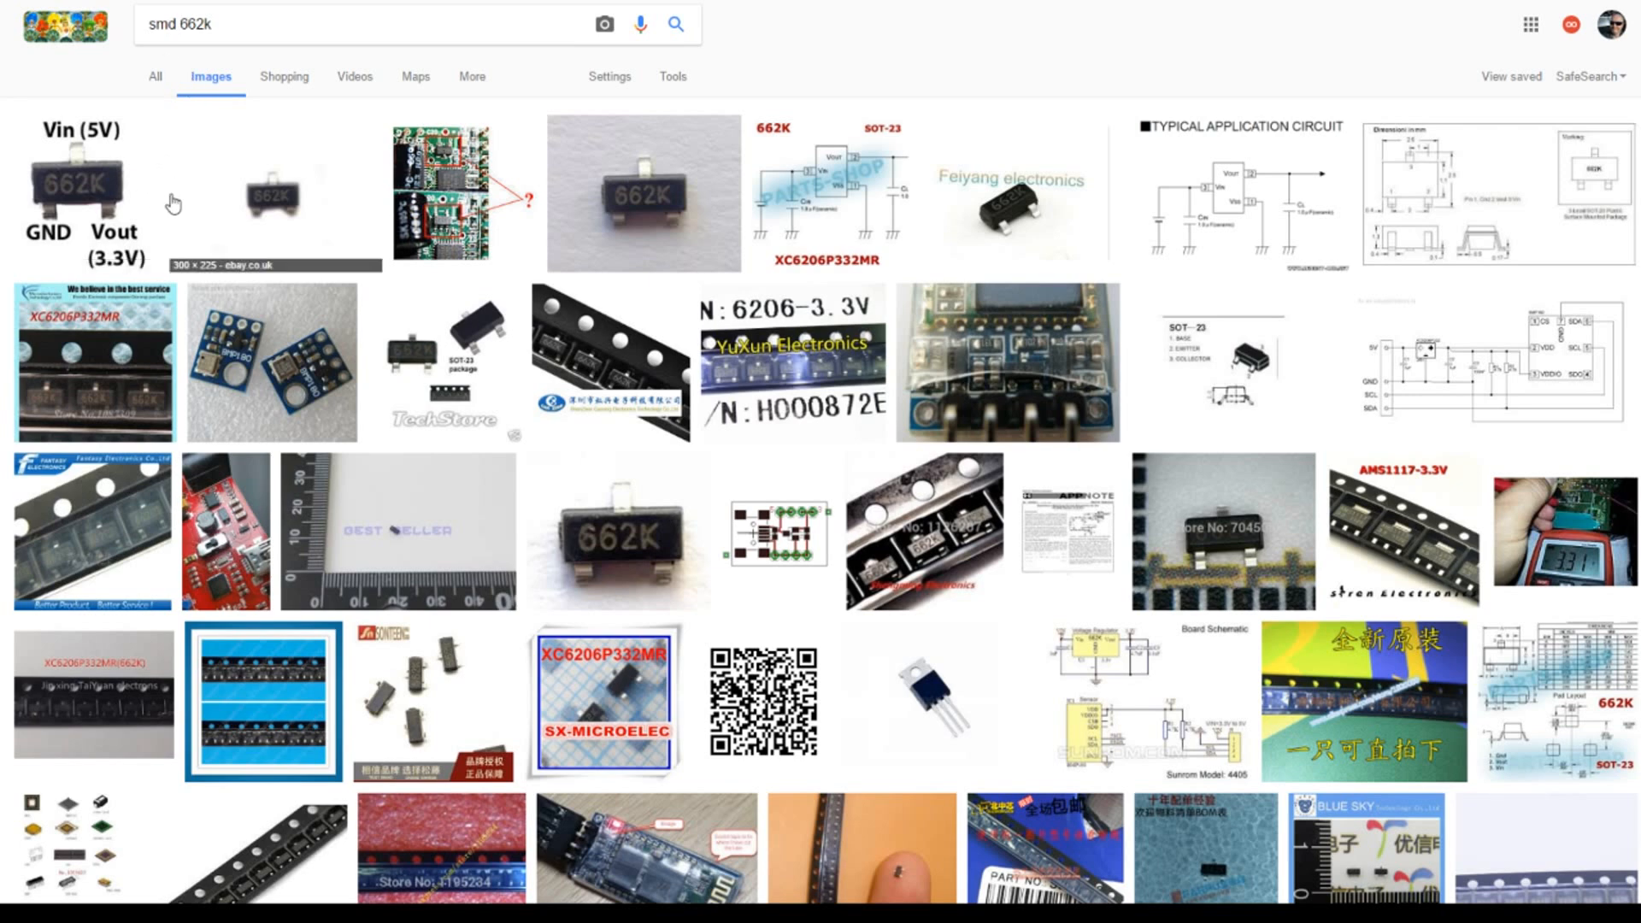
mouse_move(186, 189)
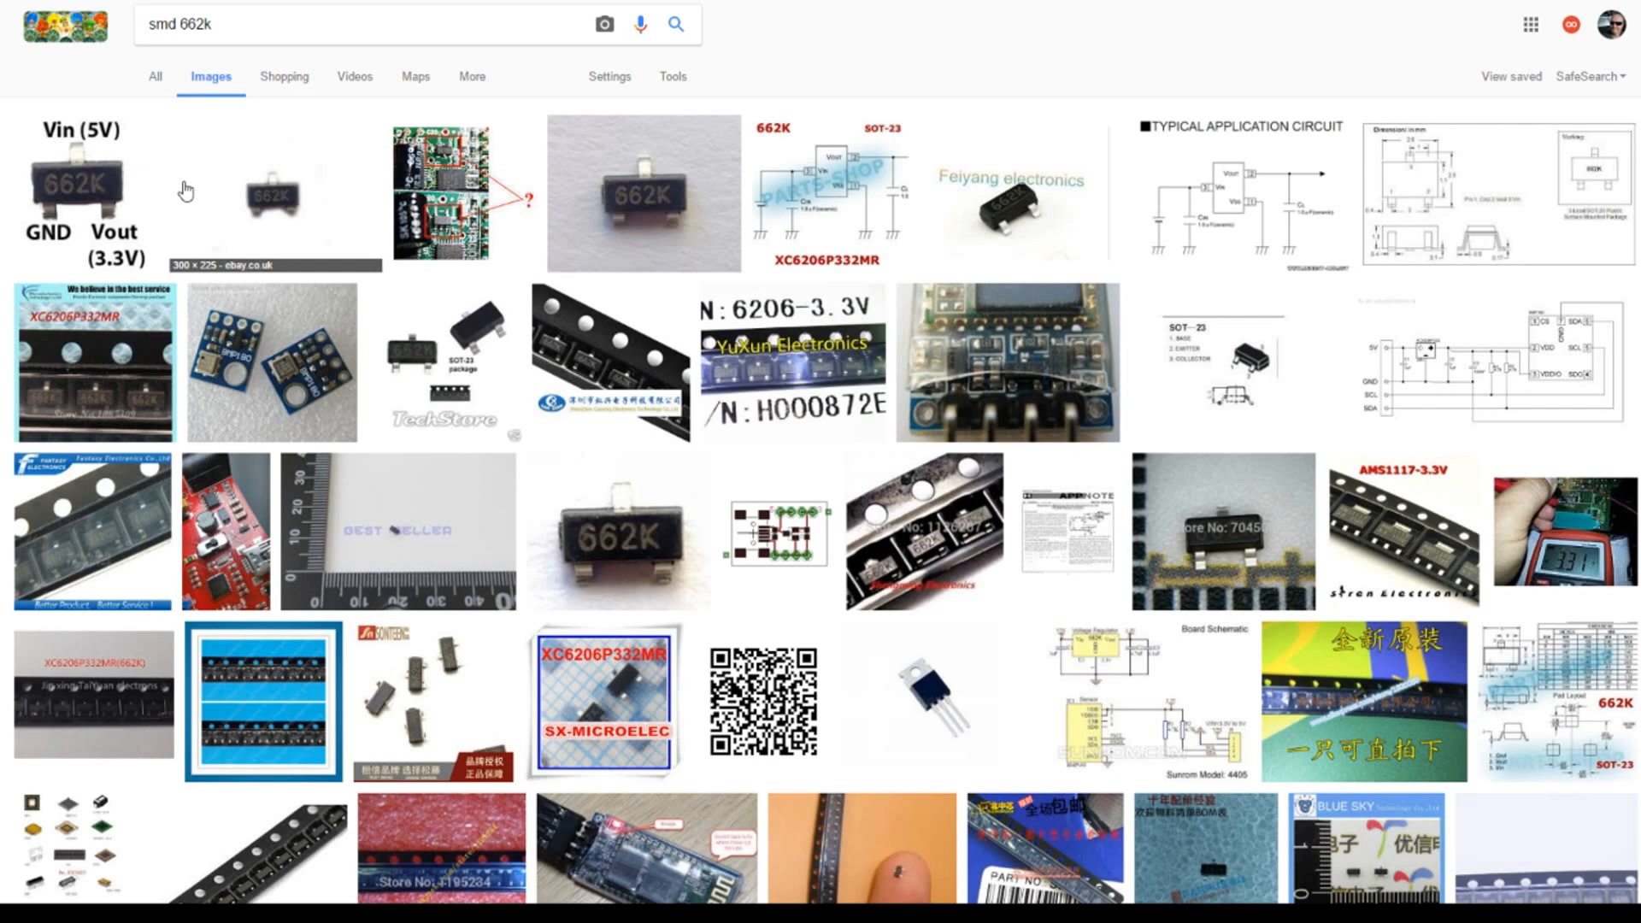
mouse_move(185, 197)
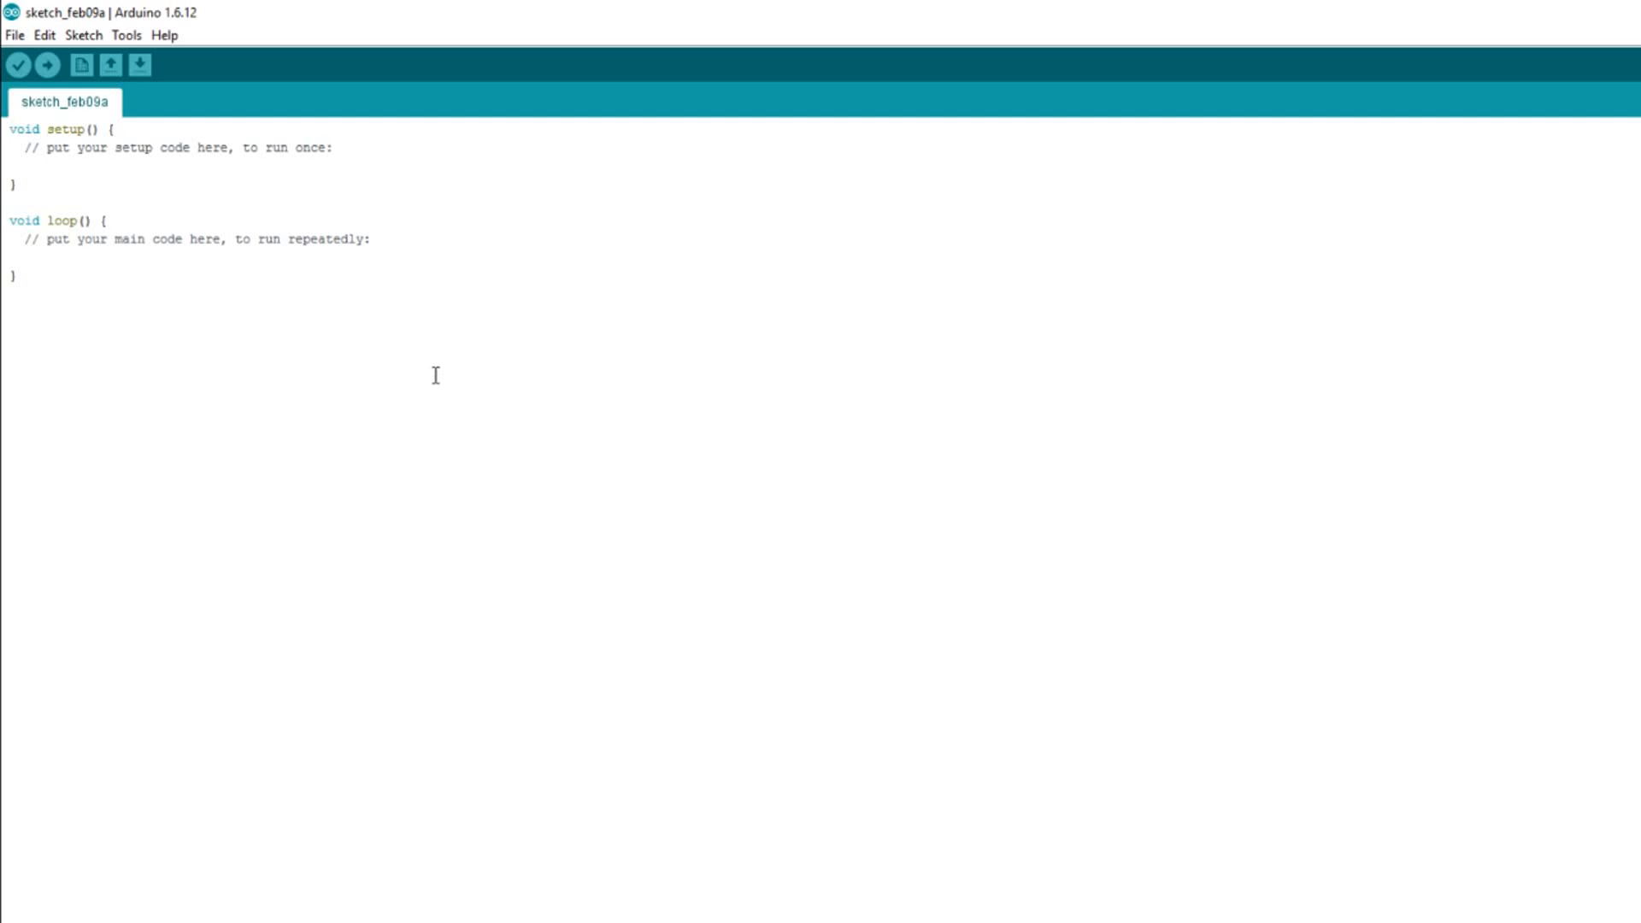
mouse_move(235, 53)
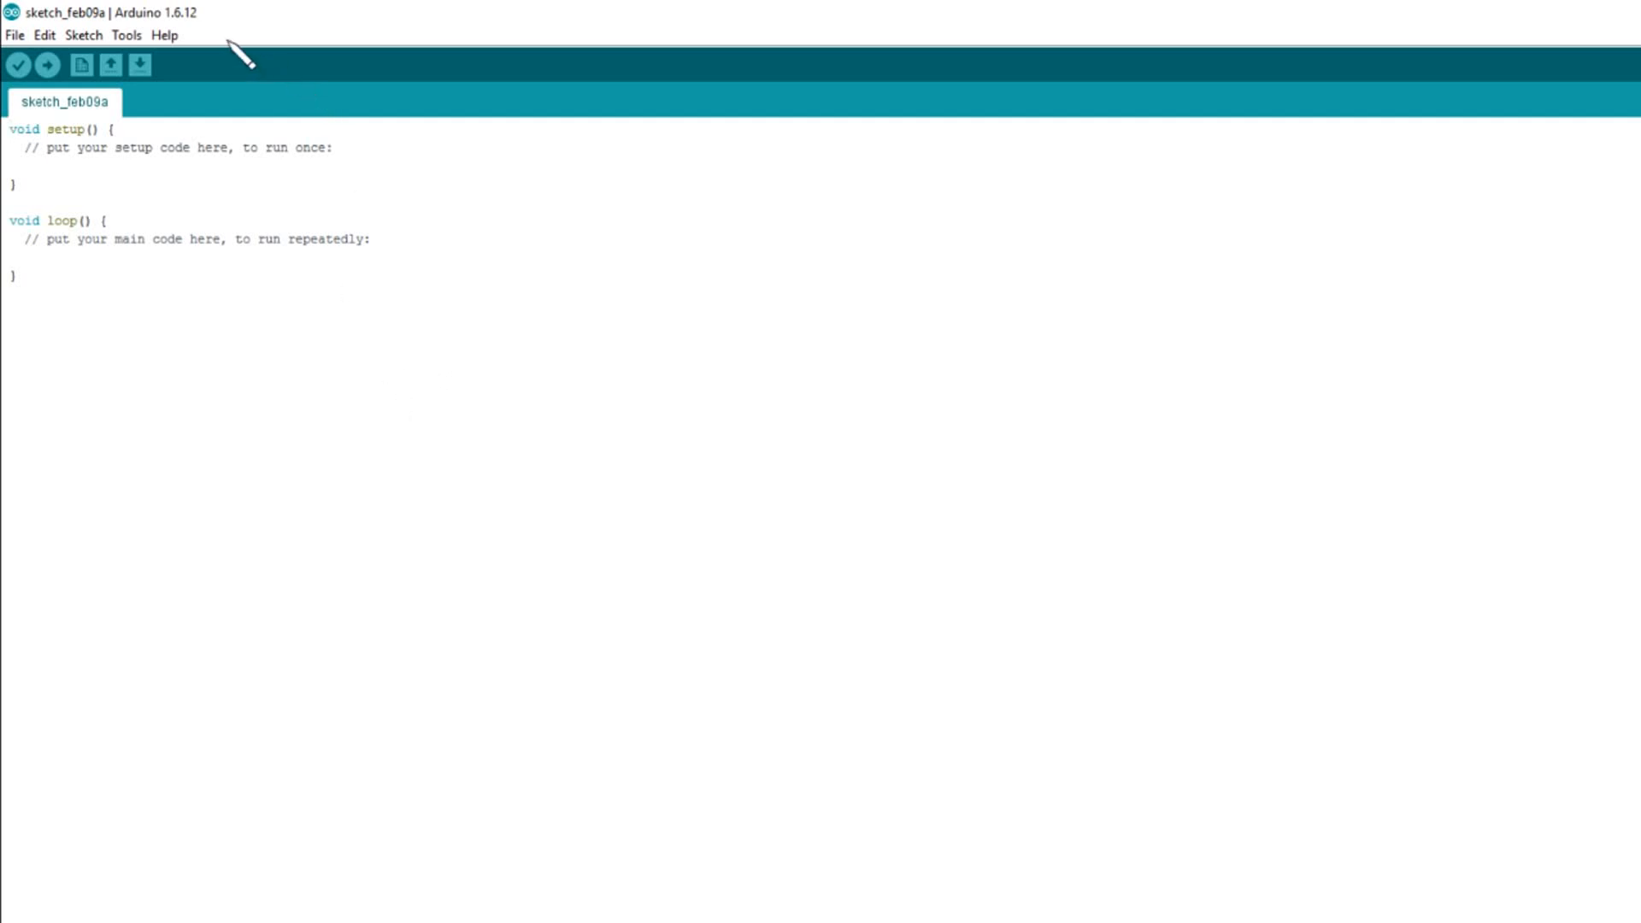
mouse_move(225, 53)
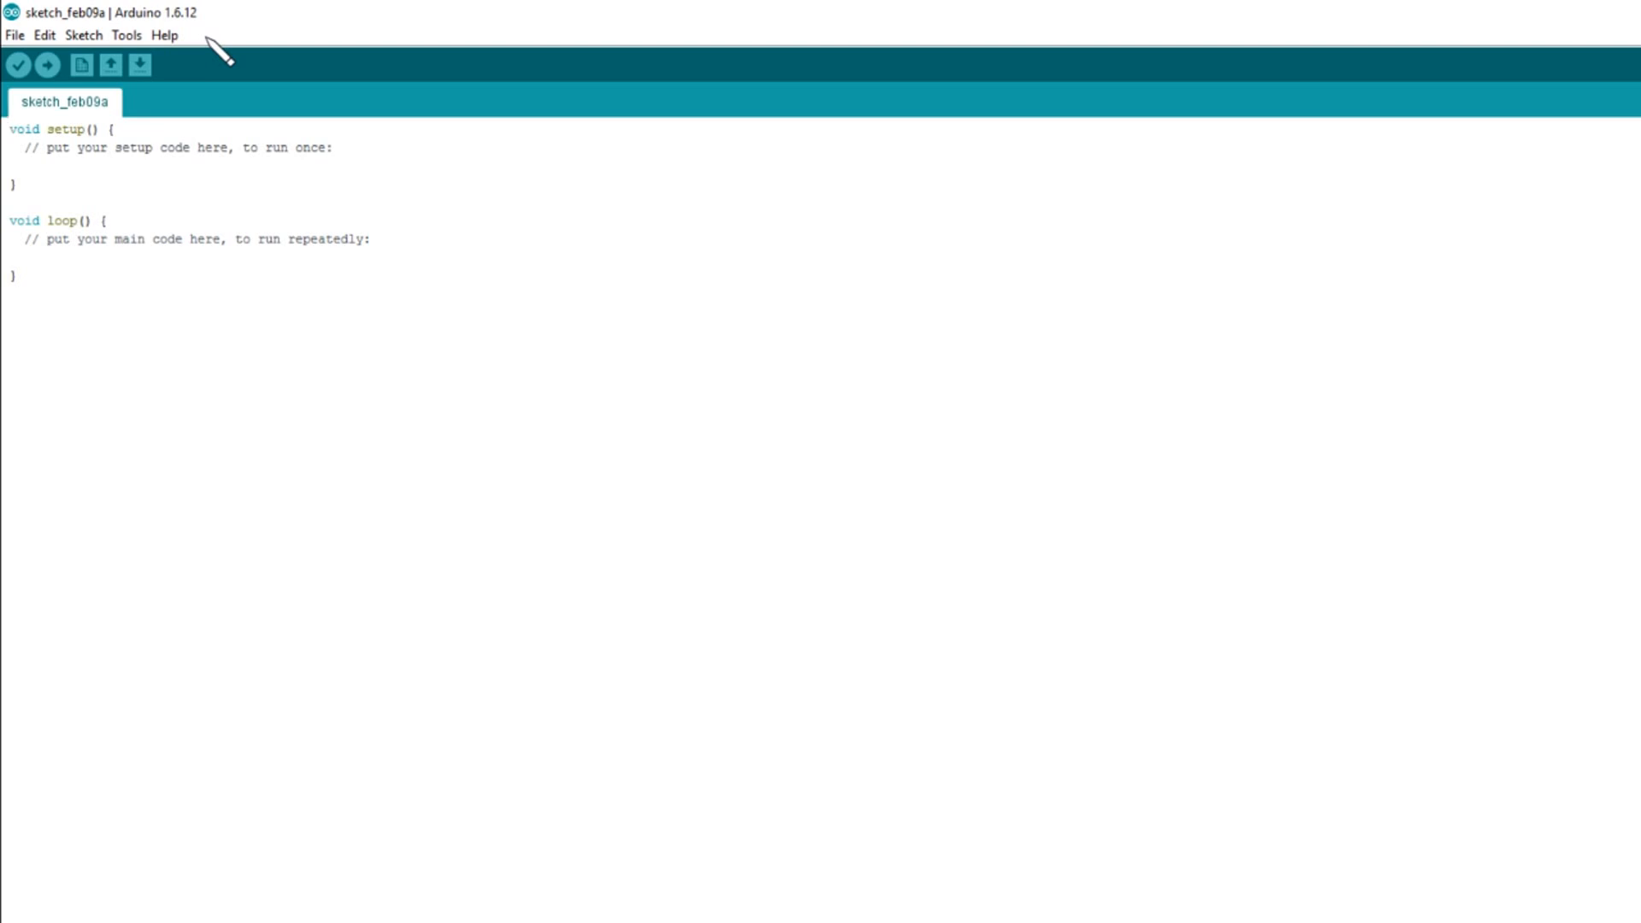
mouse_move(441, 492)
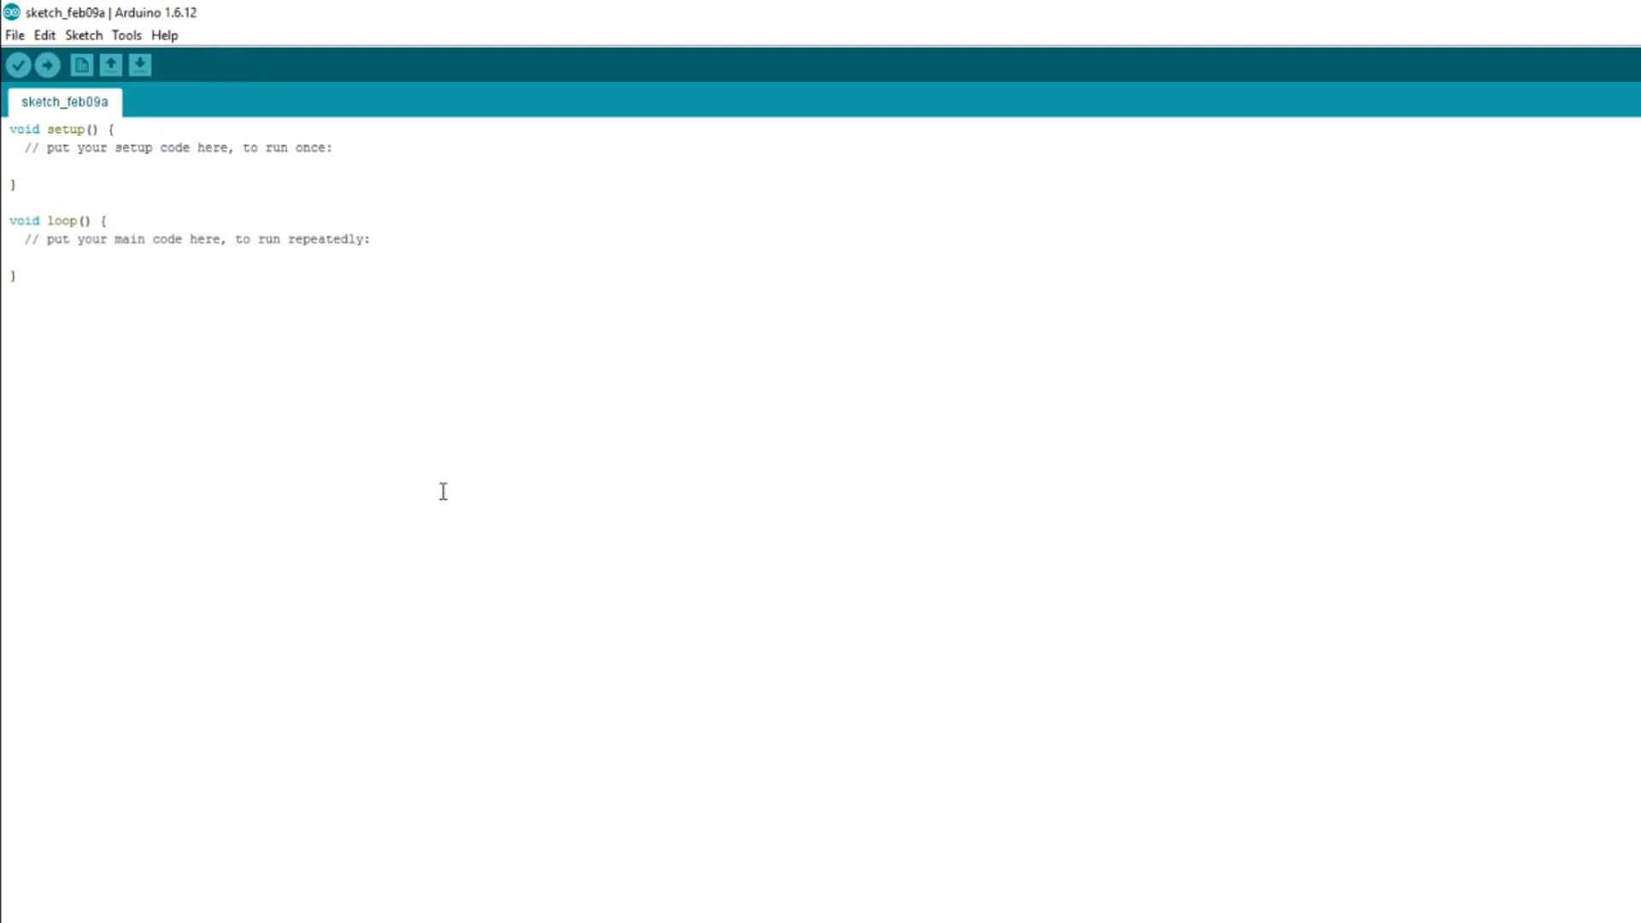
mouse_move(437, 316)
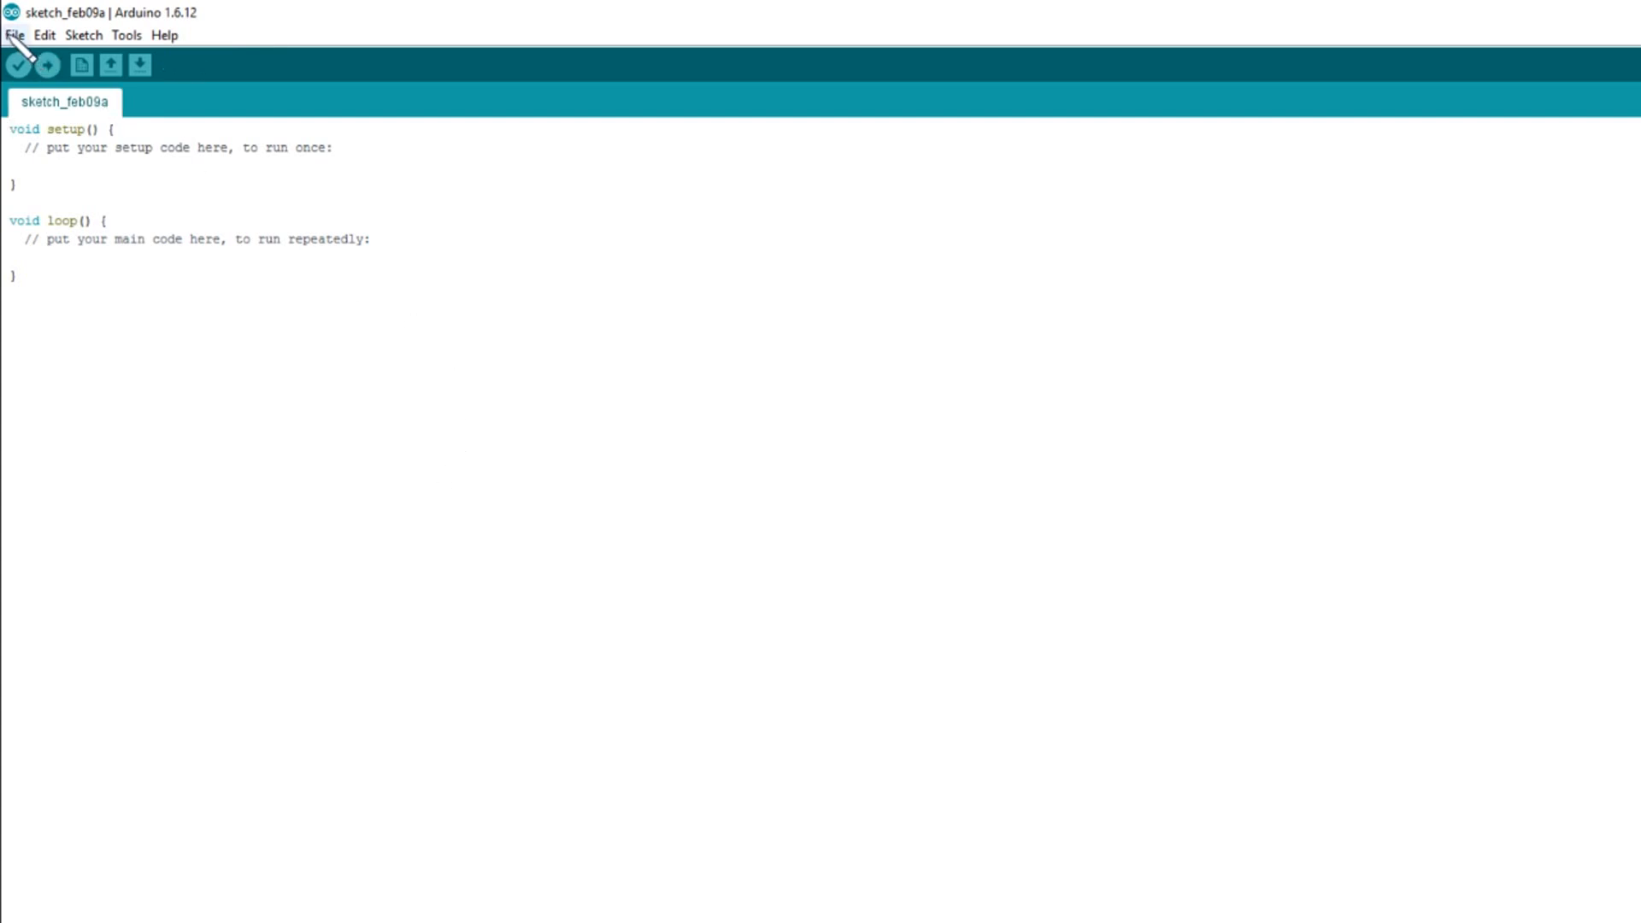
- Browse File > Examples toward the U8g2 full_buffer HelloWorld sketch
left_click(14, 34)
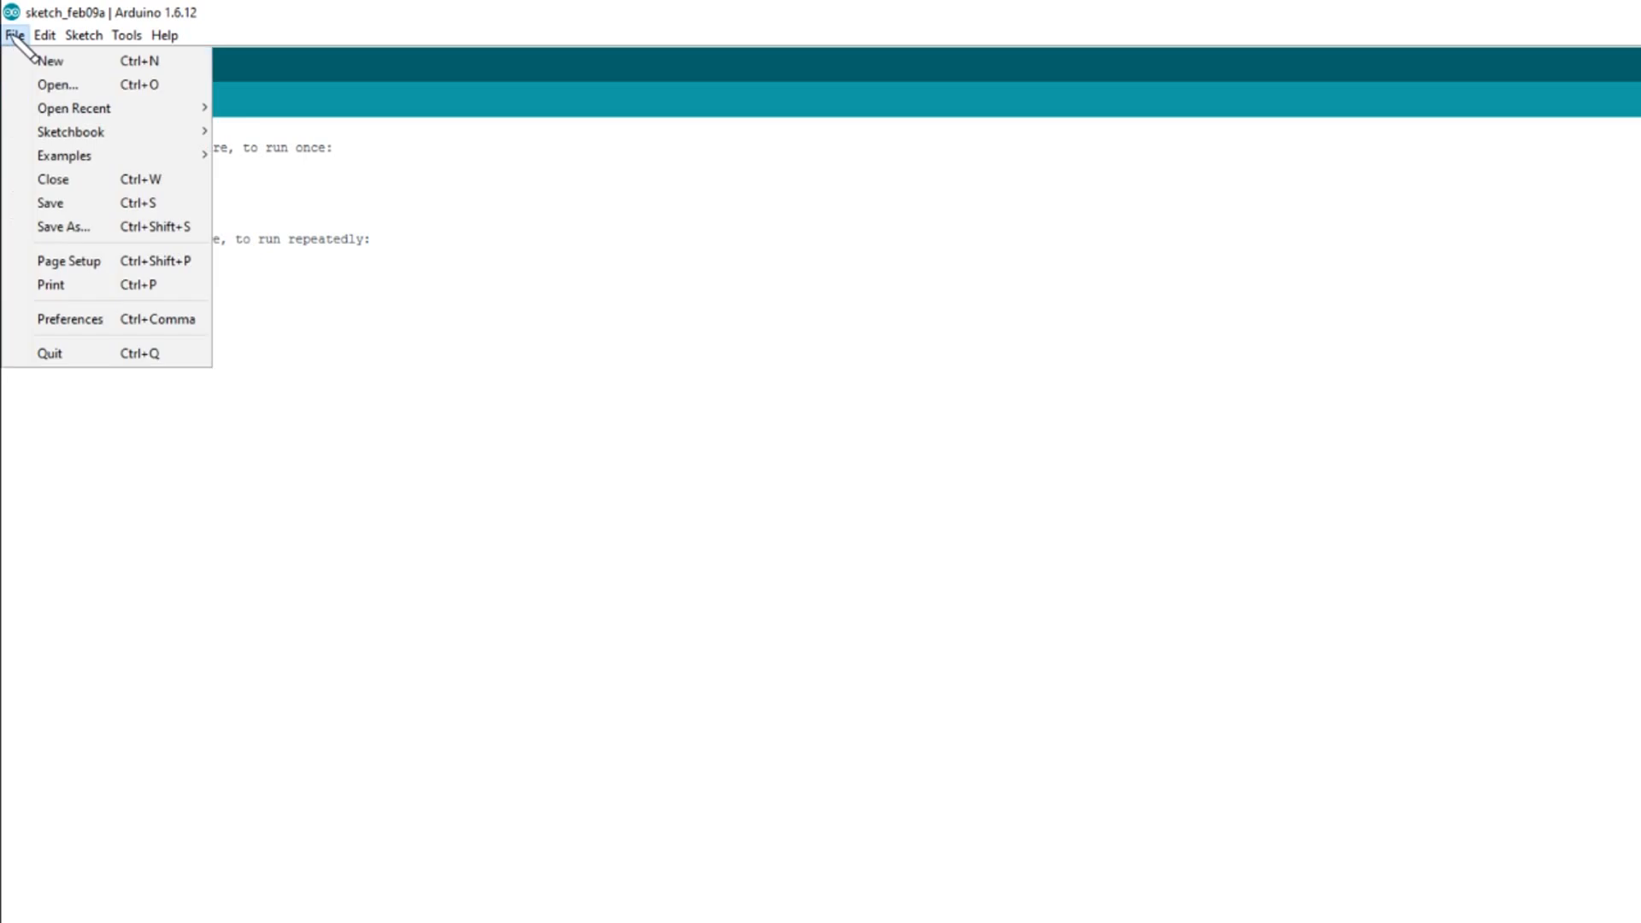
left_click(64, 155)
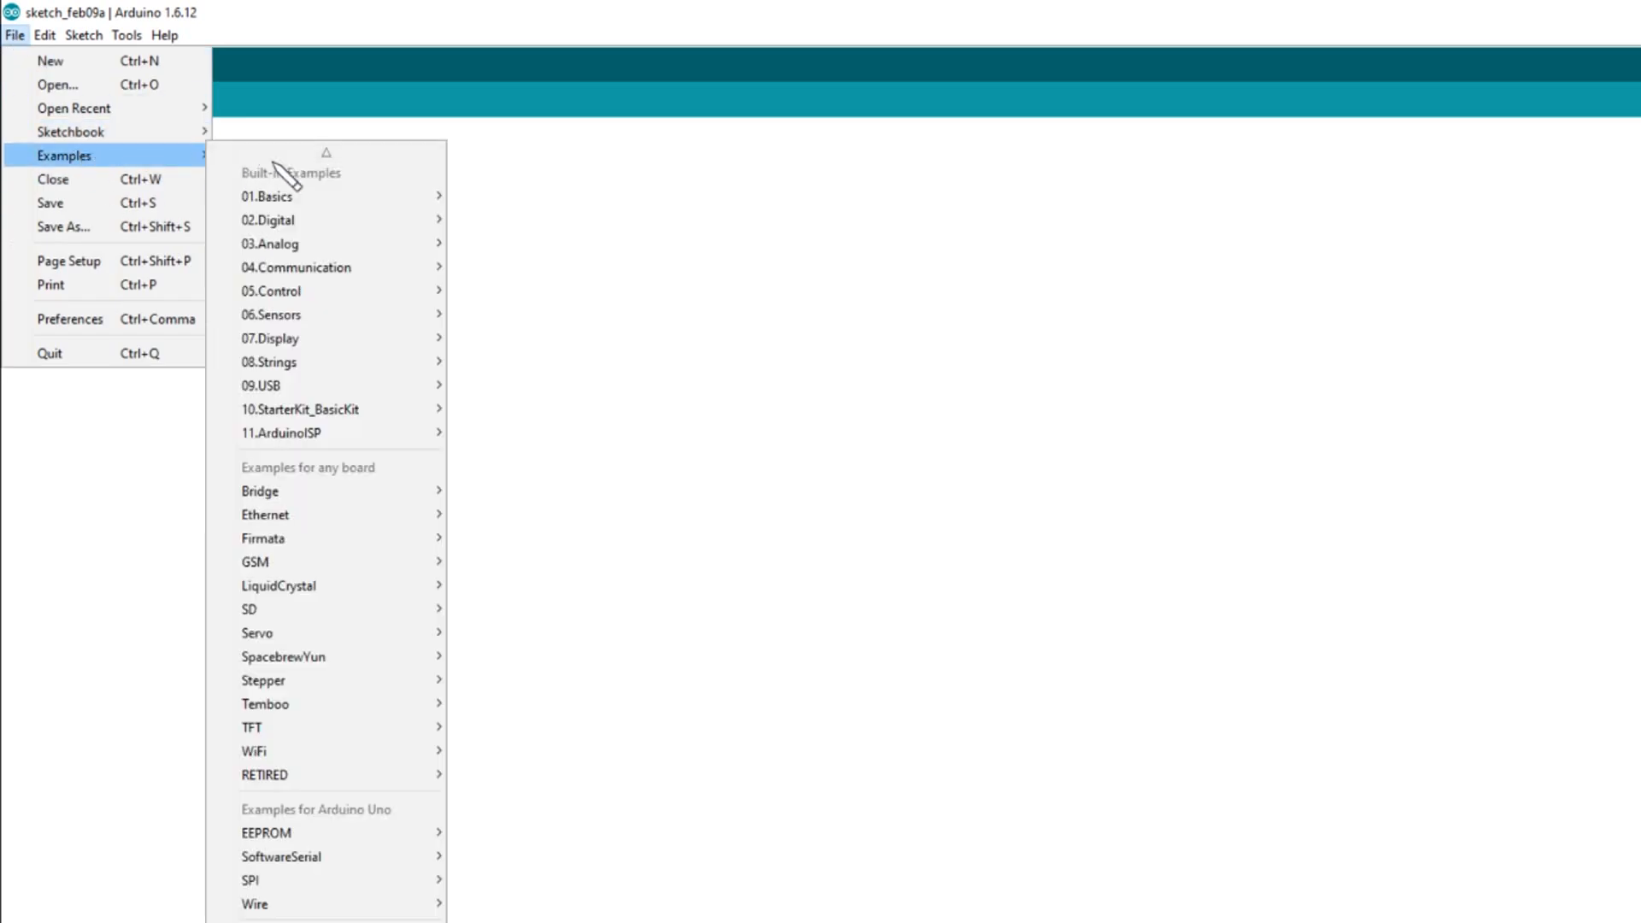
mouse_move(303, 856)
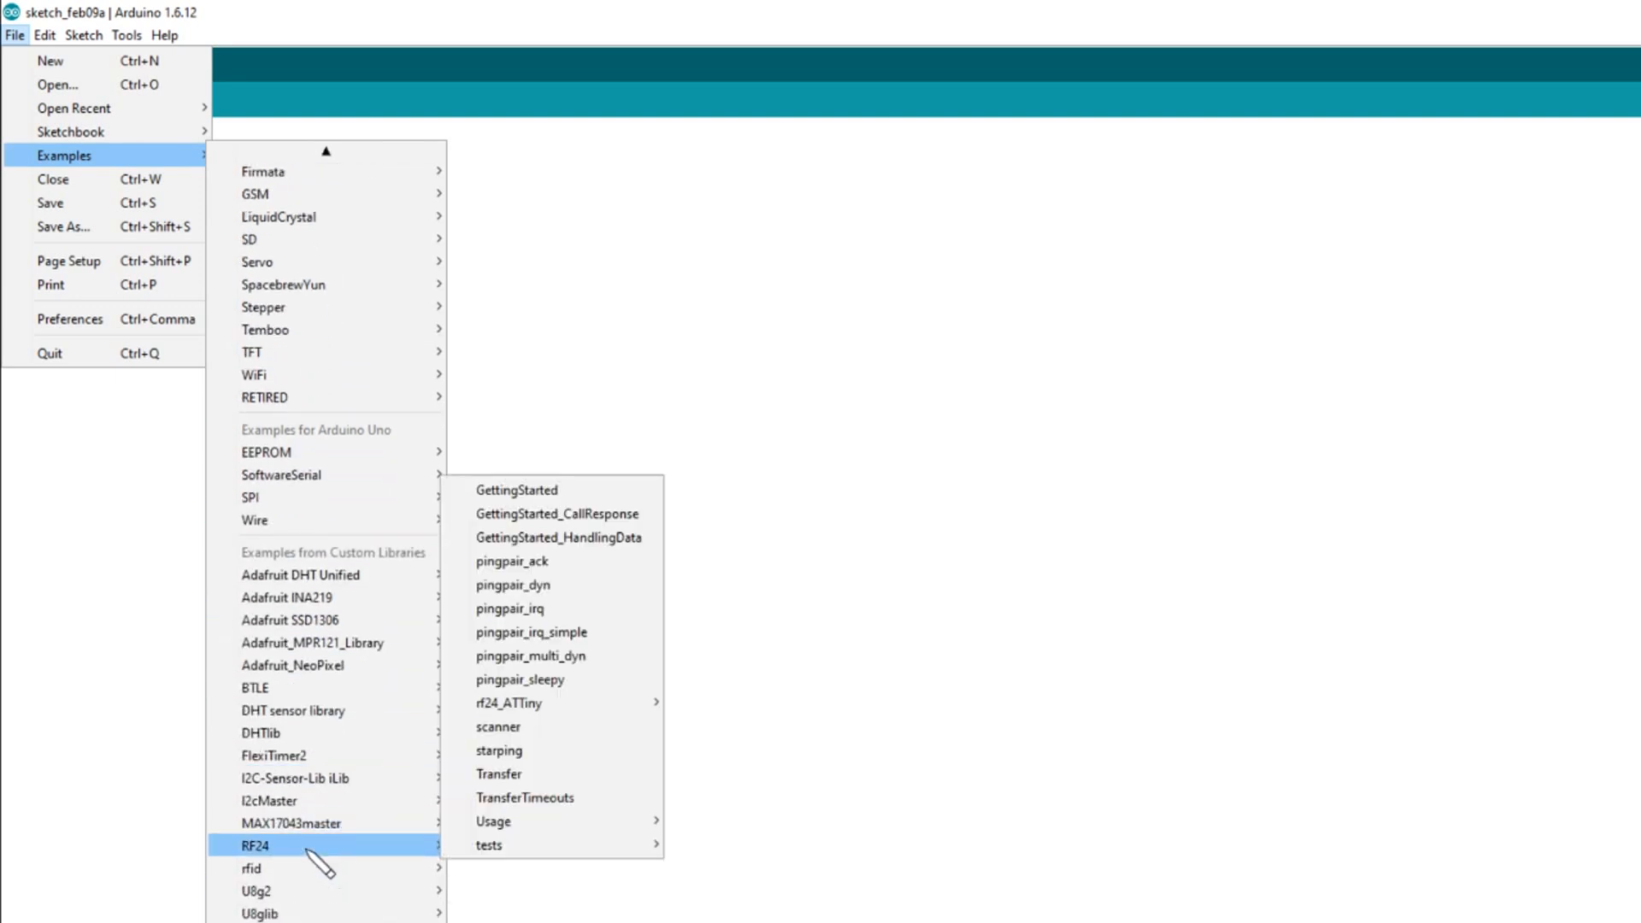
mouse_move(256, 890)
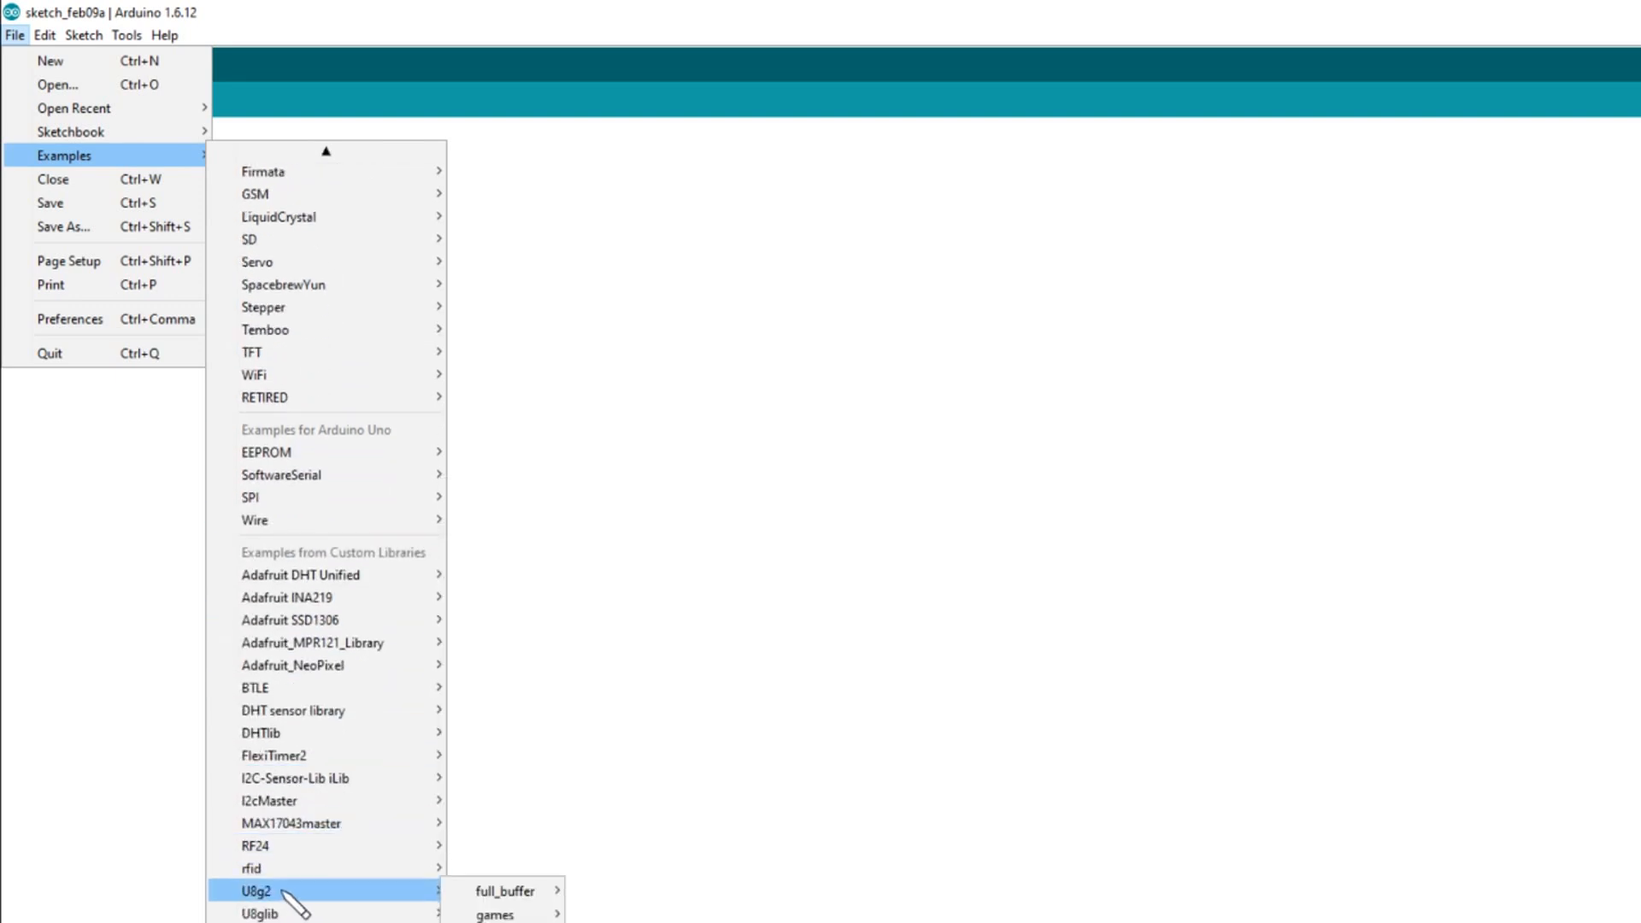
mouse_move(505, 891)
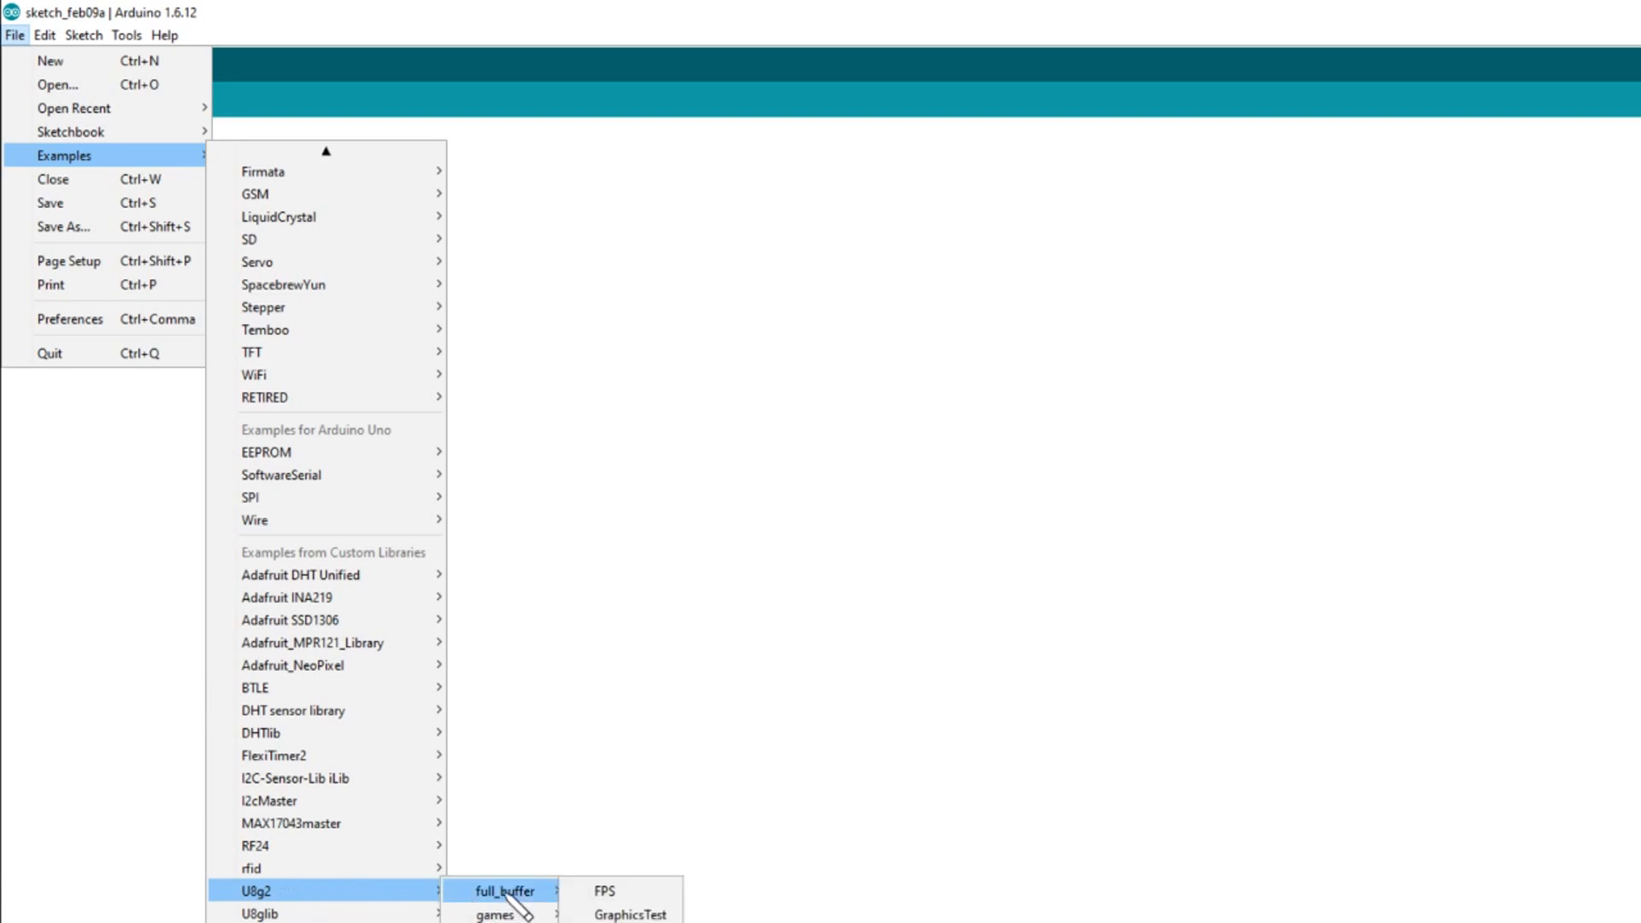
mouse_move(630, 914)
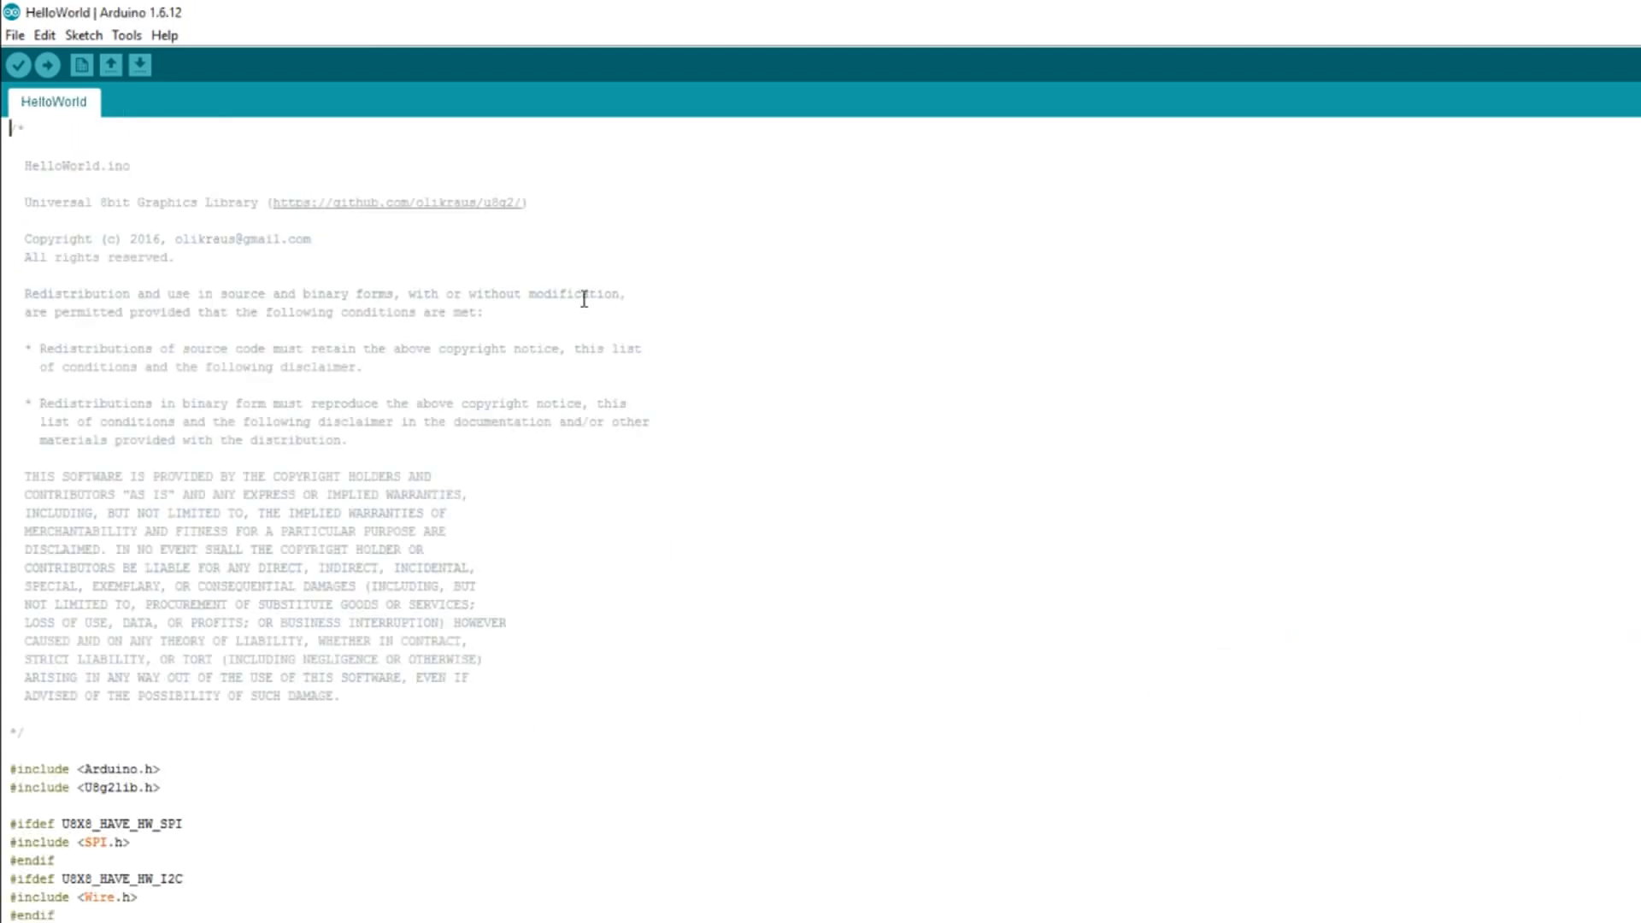
- Scroll to the constructor list comments and follow the u8g2setupcpp wiki link
scroll("down", 3)
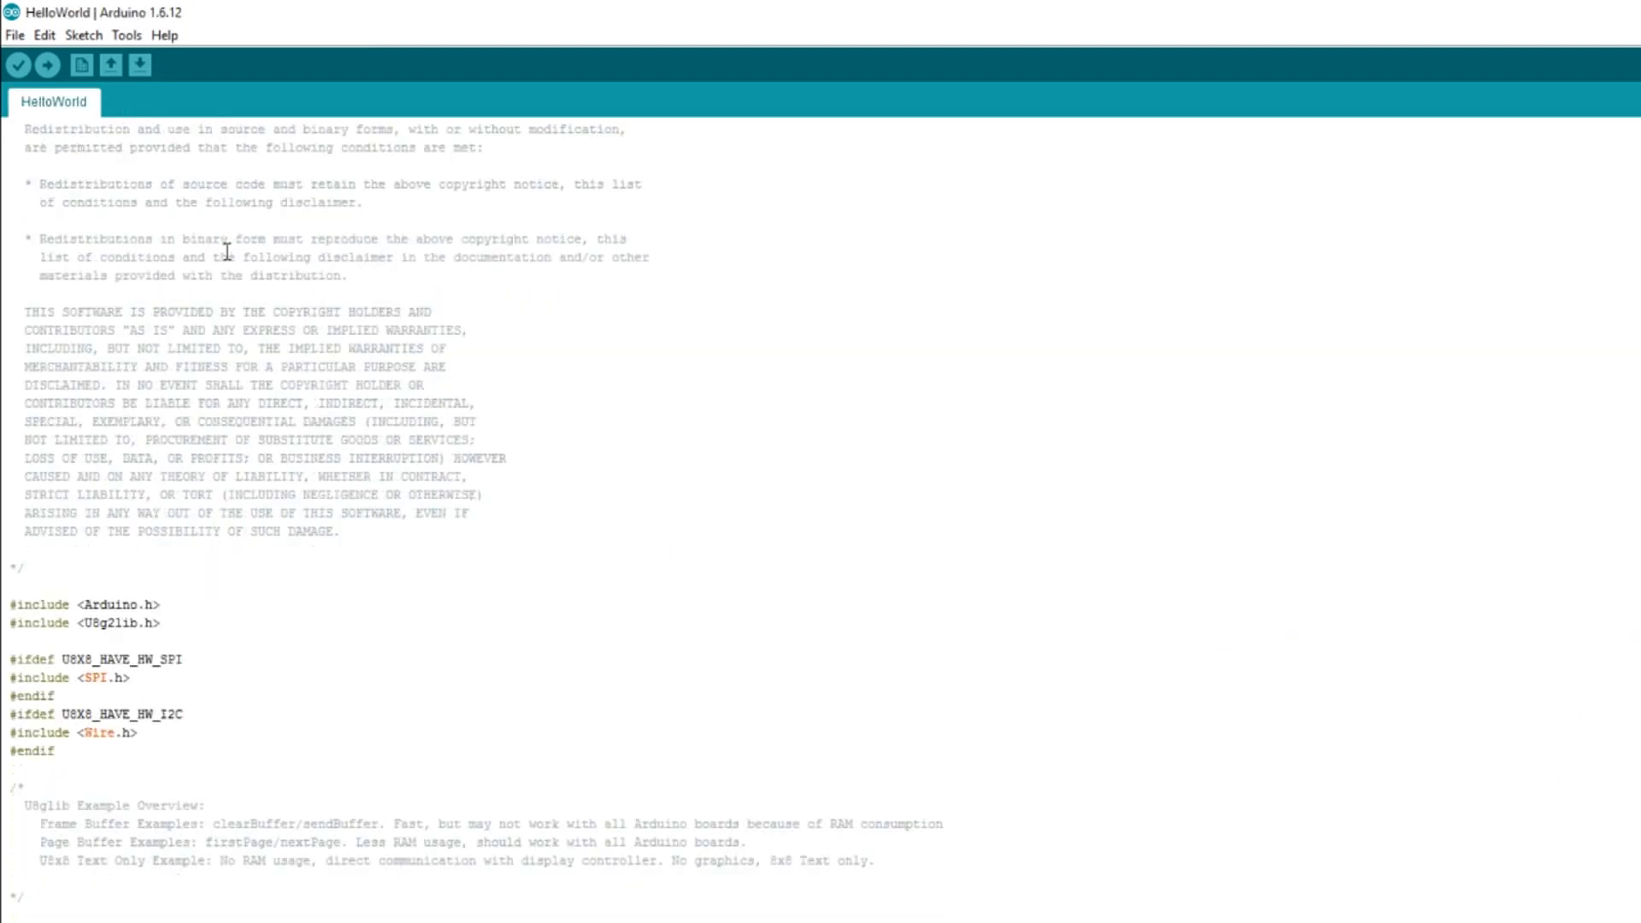
scroll("down", 3)
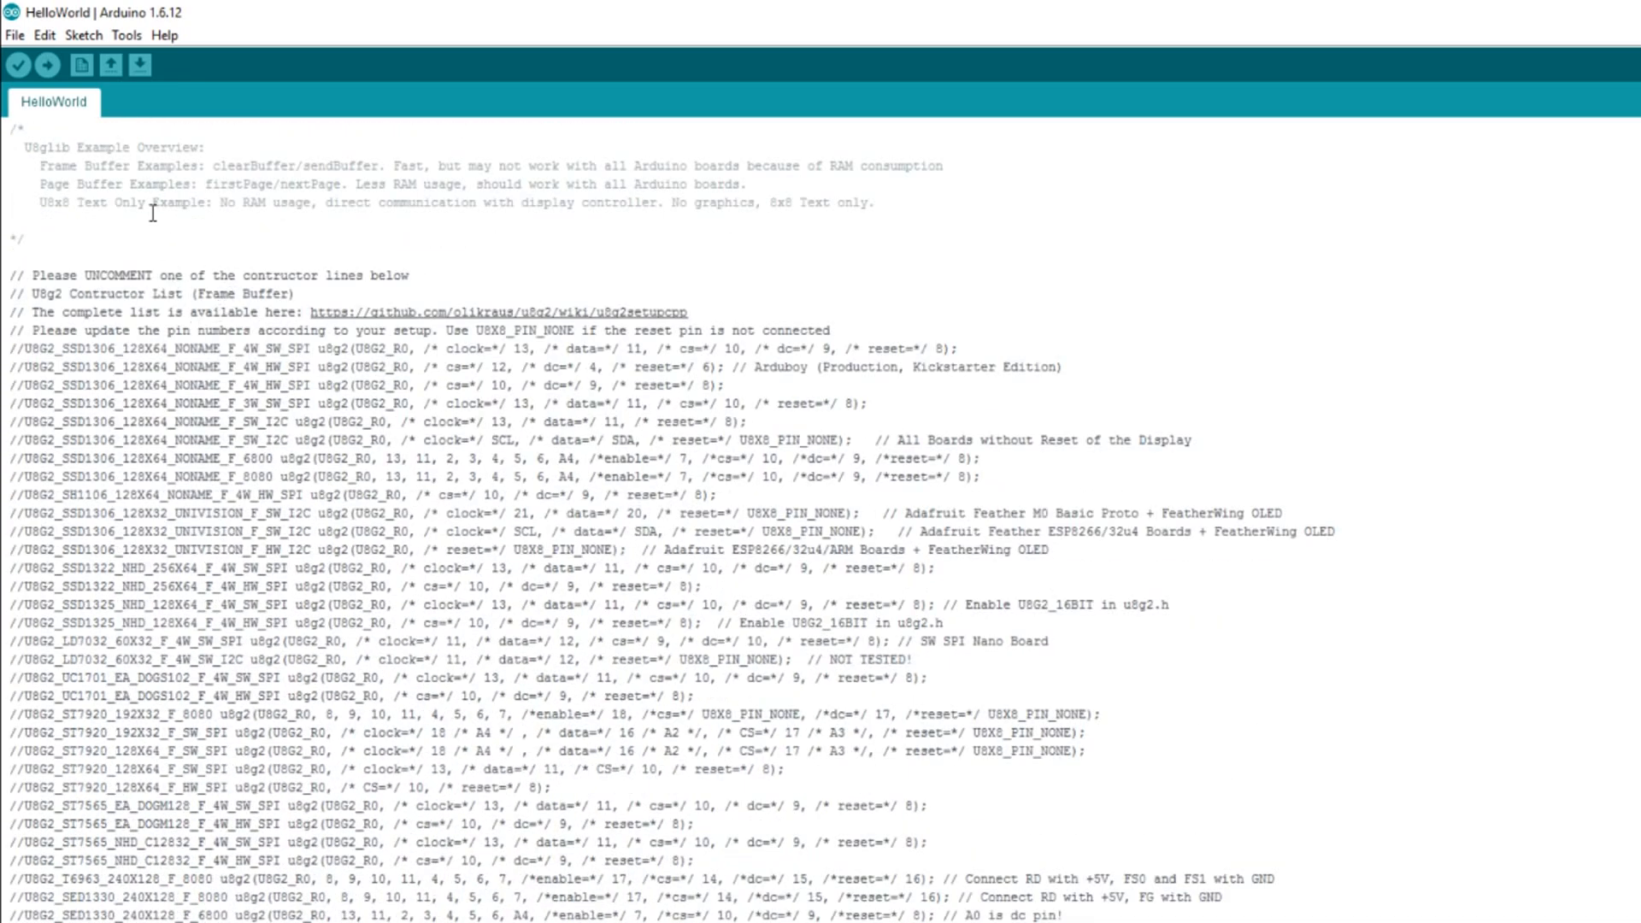
mouse_move(266, 387)
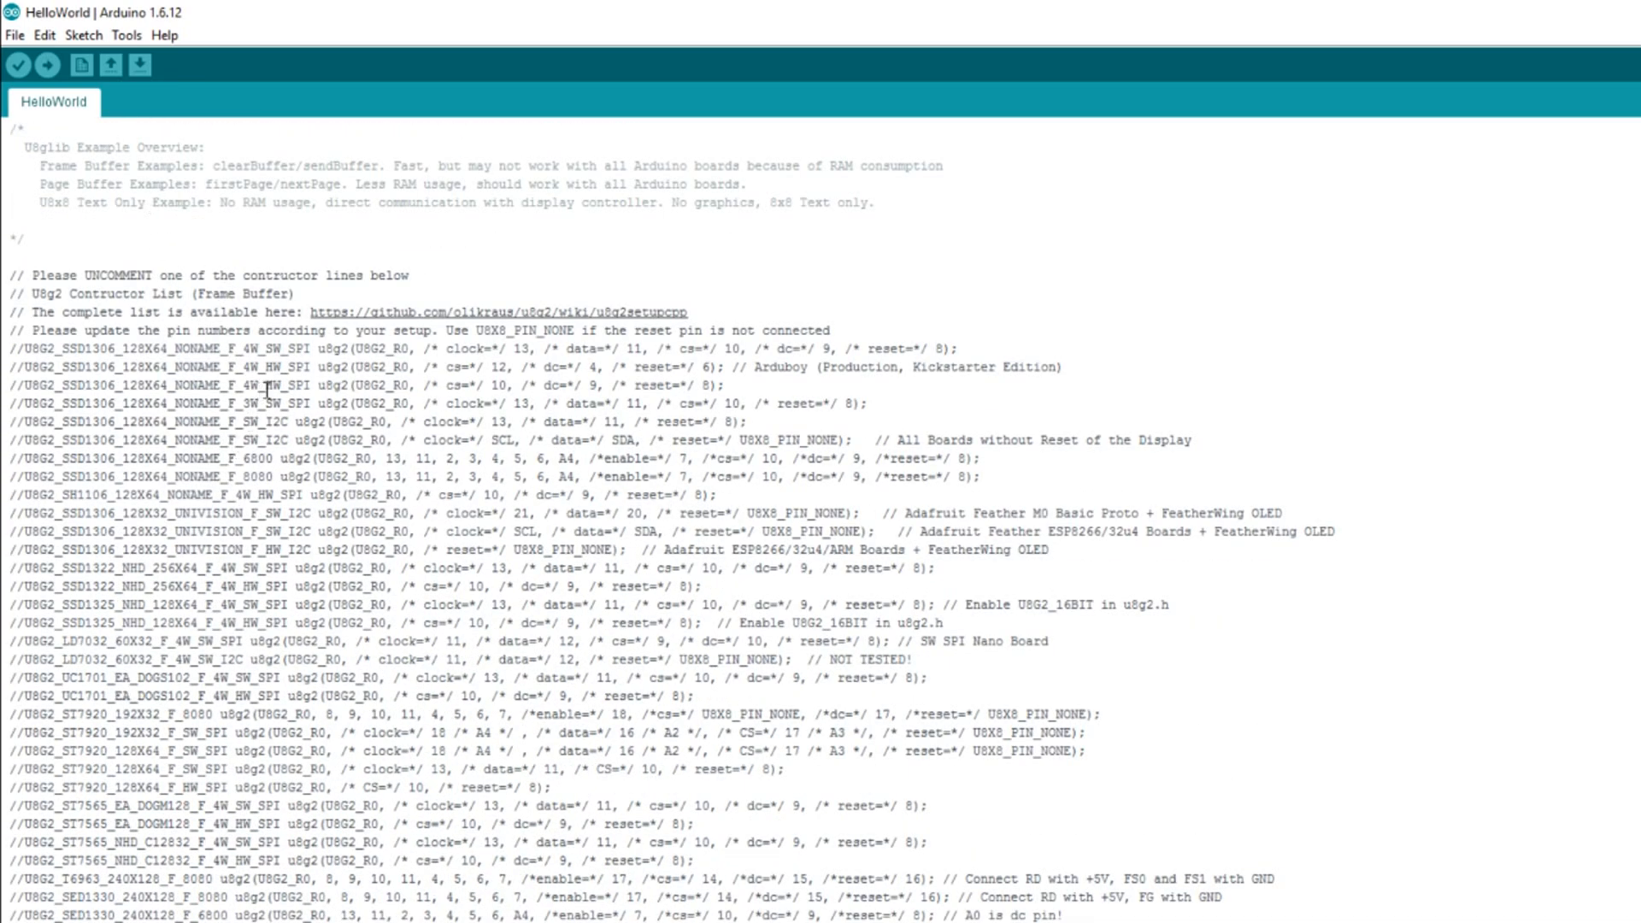
scroll("down", 3)
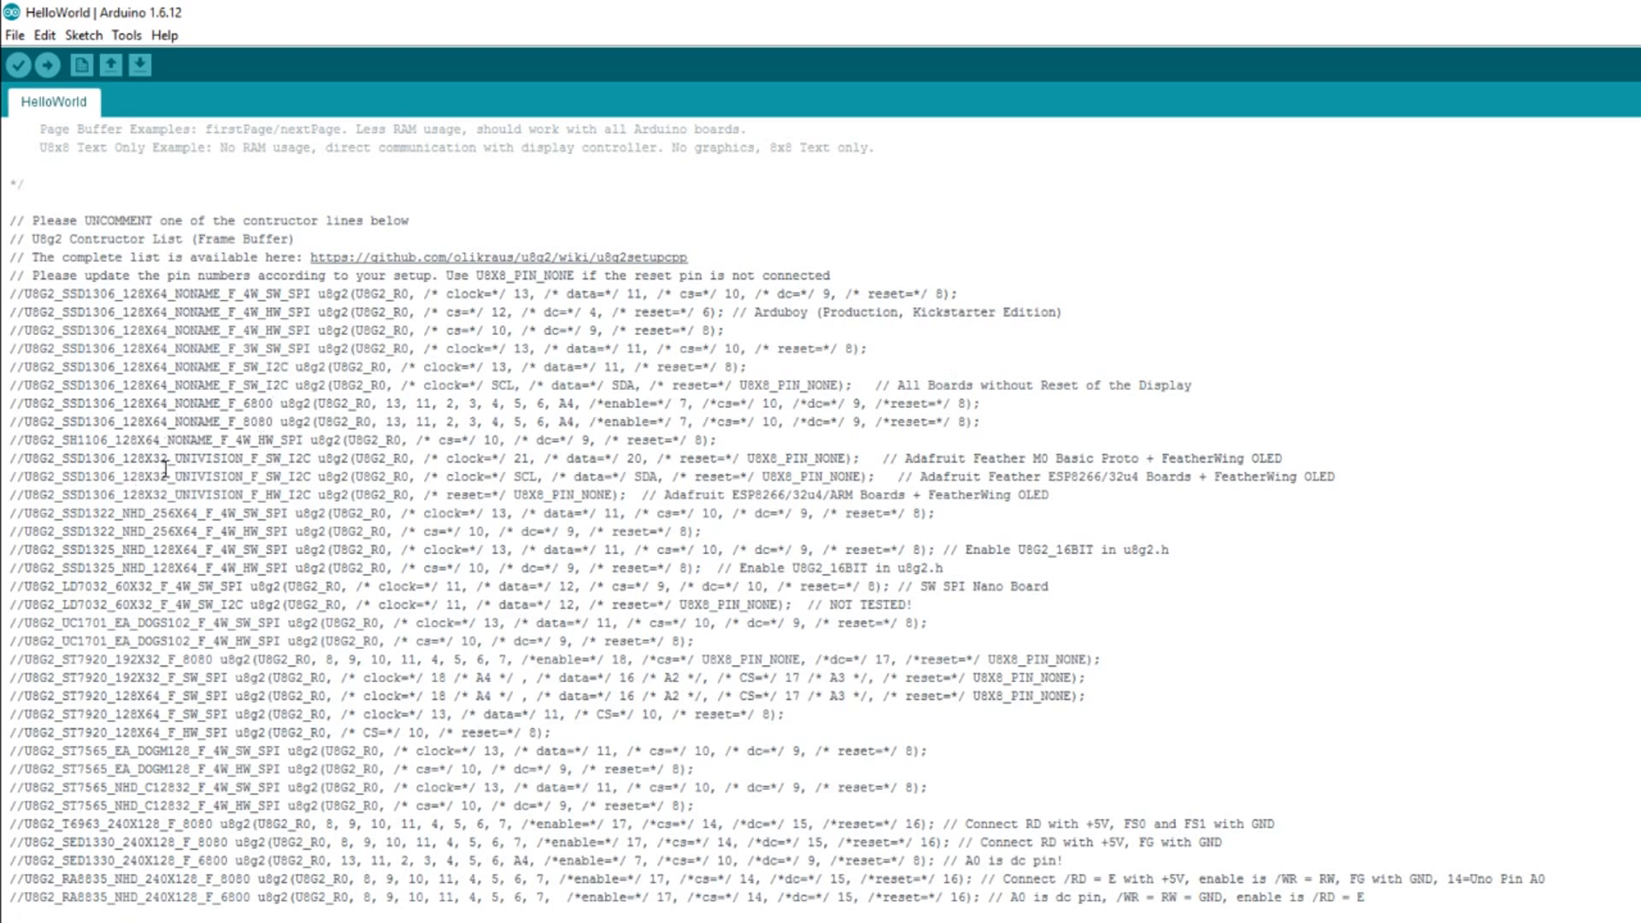
mouse_move(586, 476)
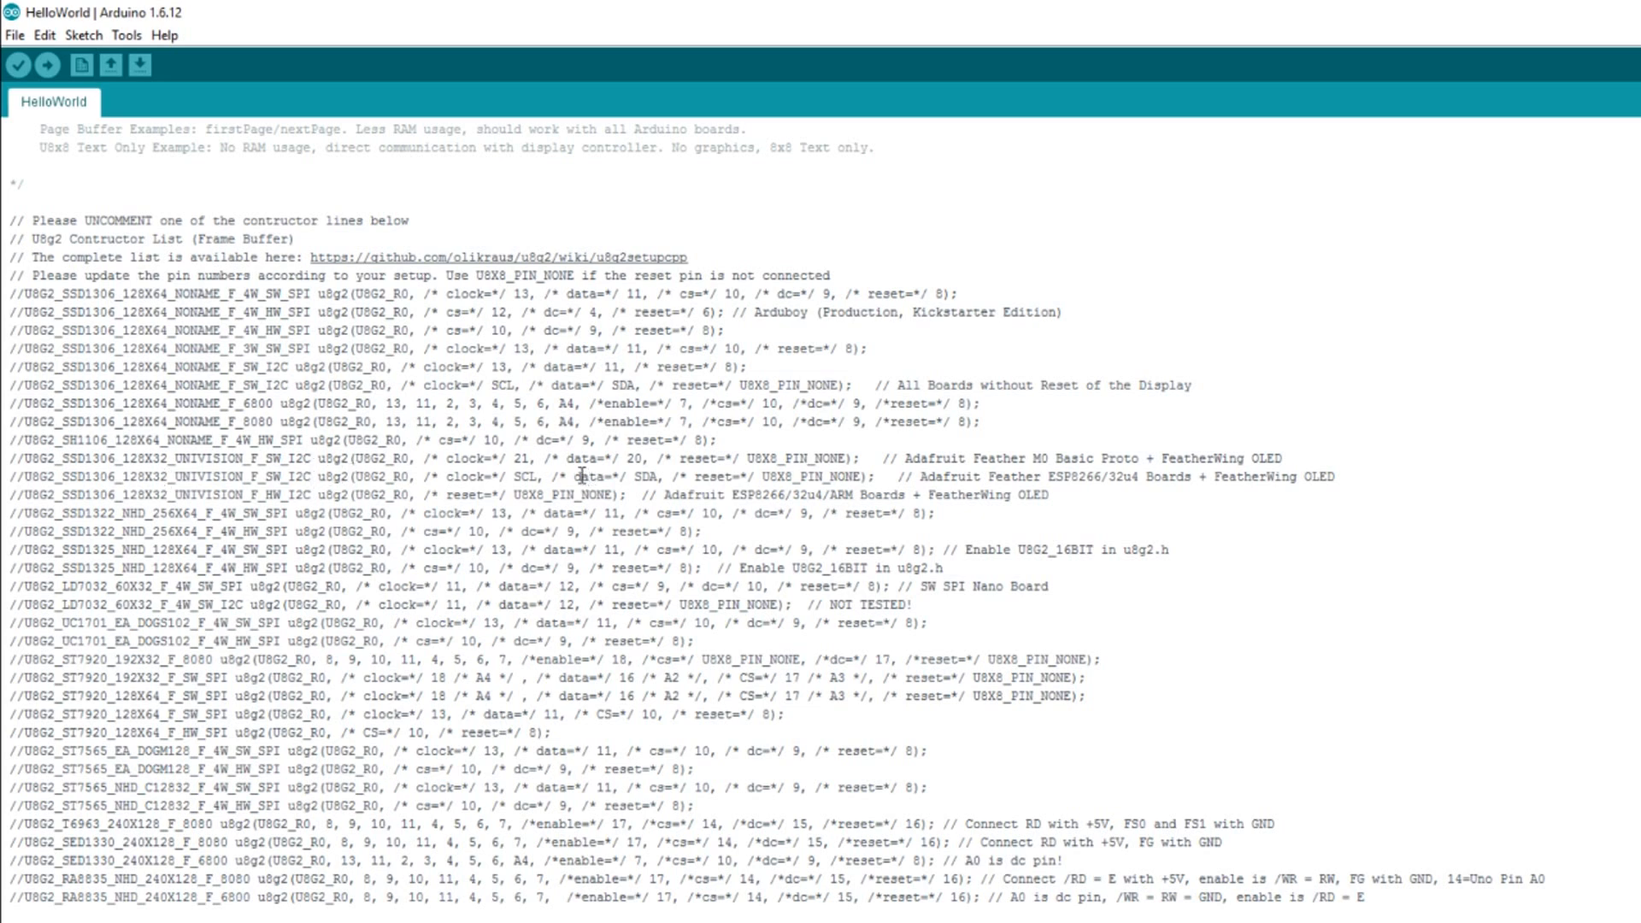
mouse_move(467, 374)
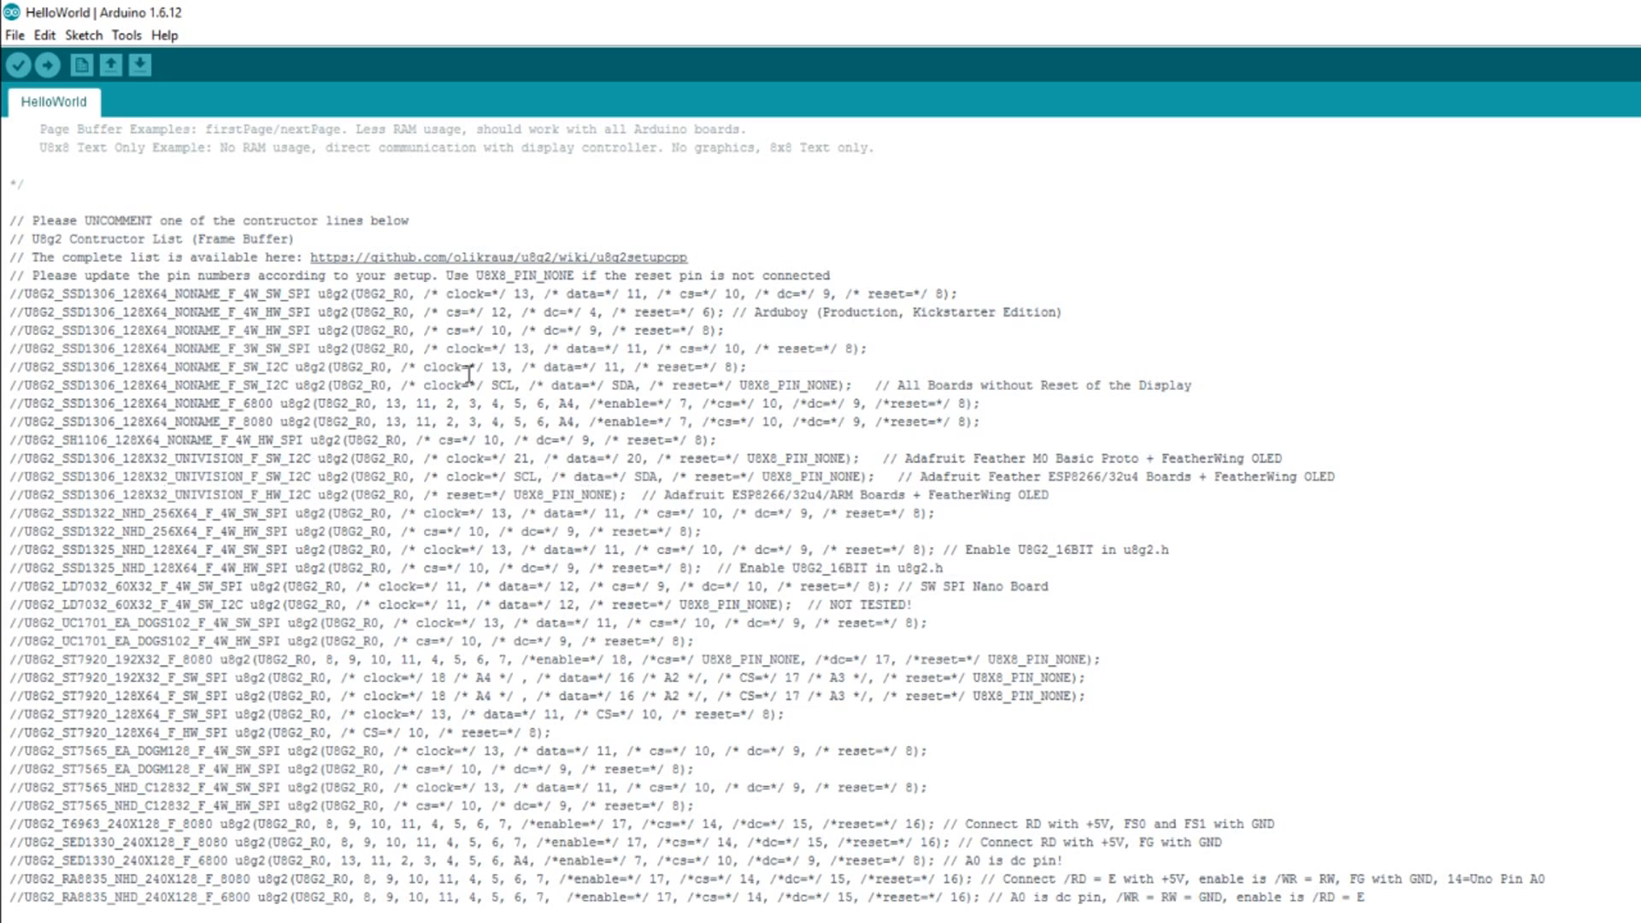
mouse_move(338, 373)
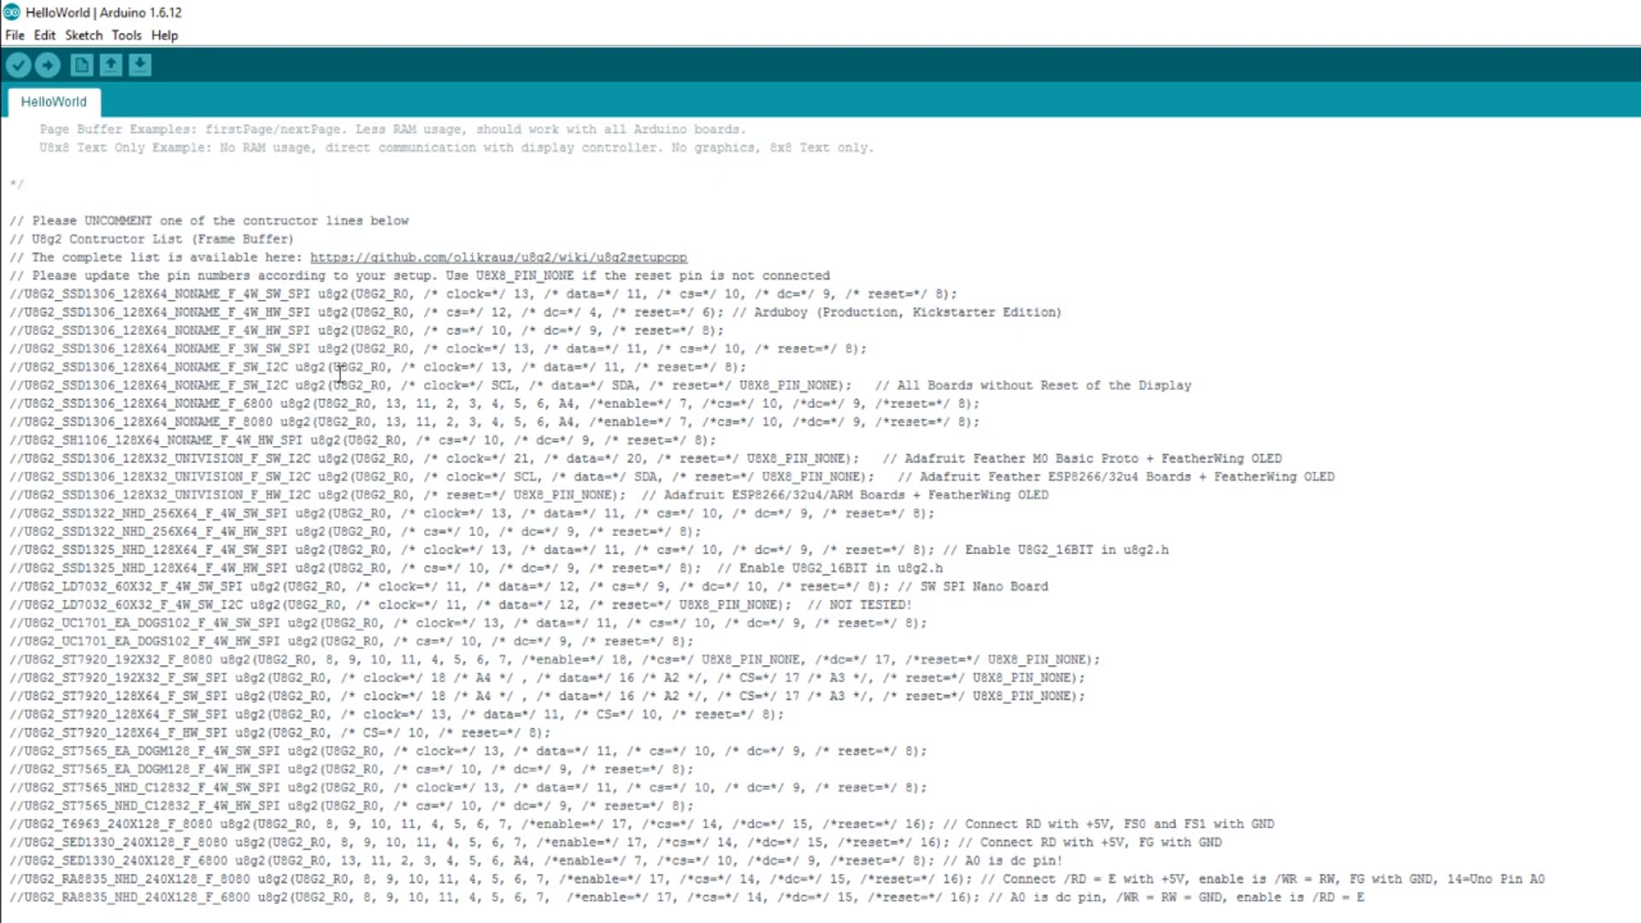
mouse_move(349, 367)
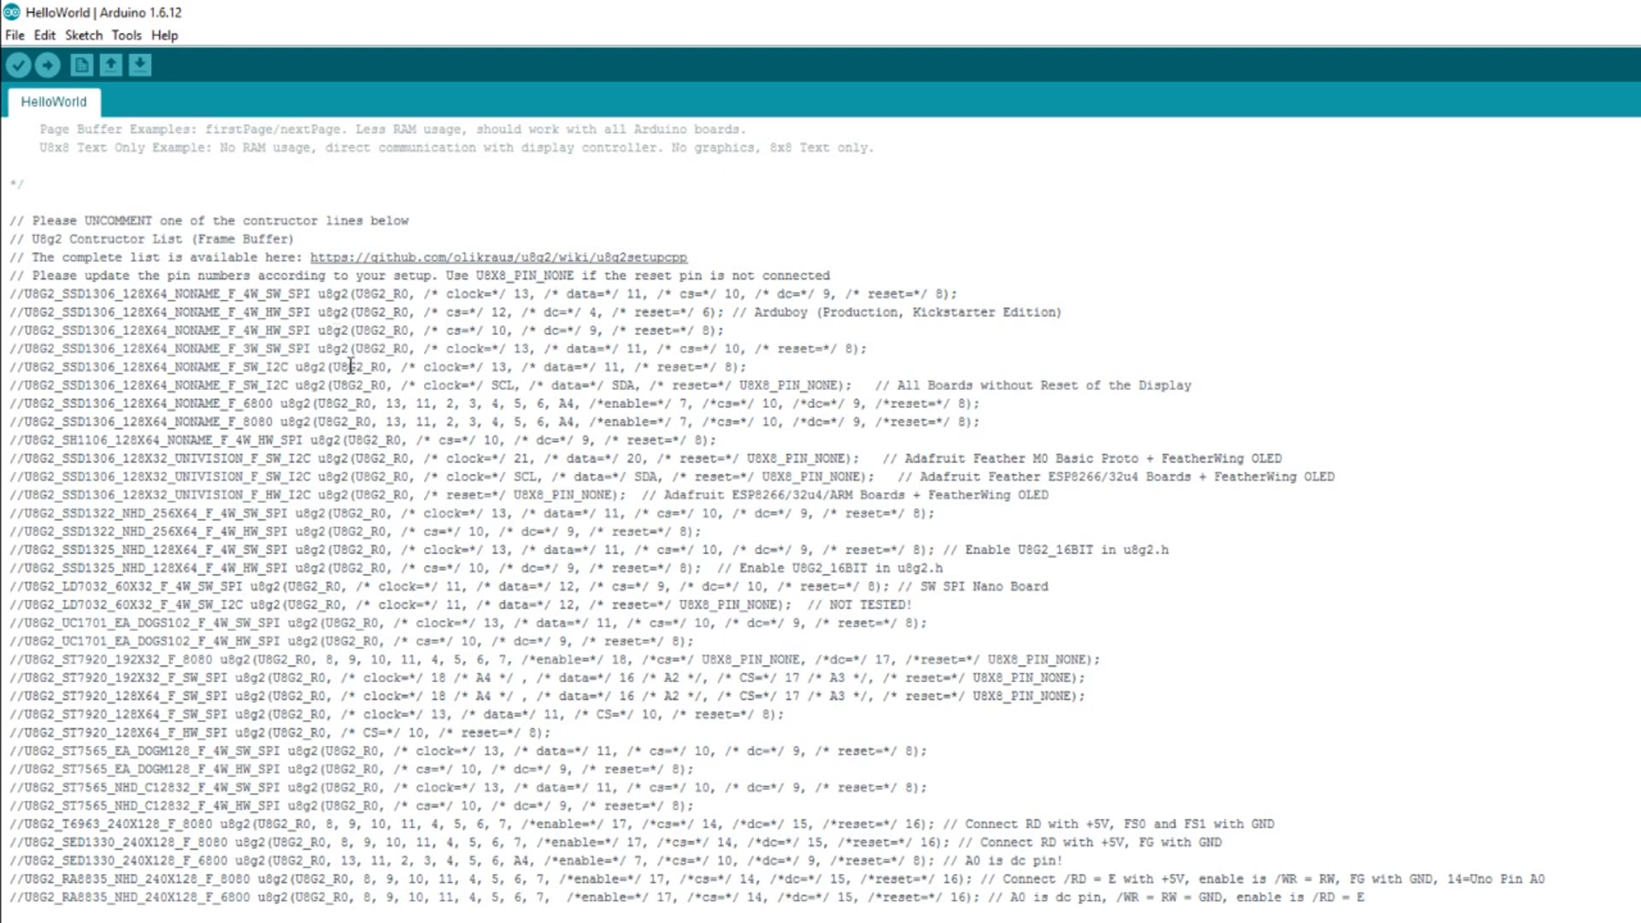
mouse_move(467, 266)
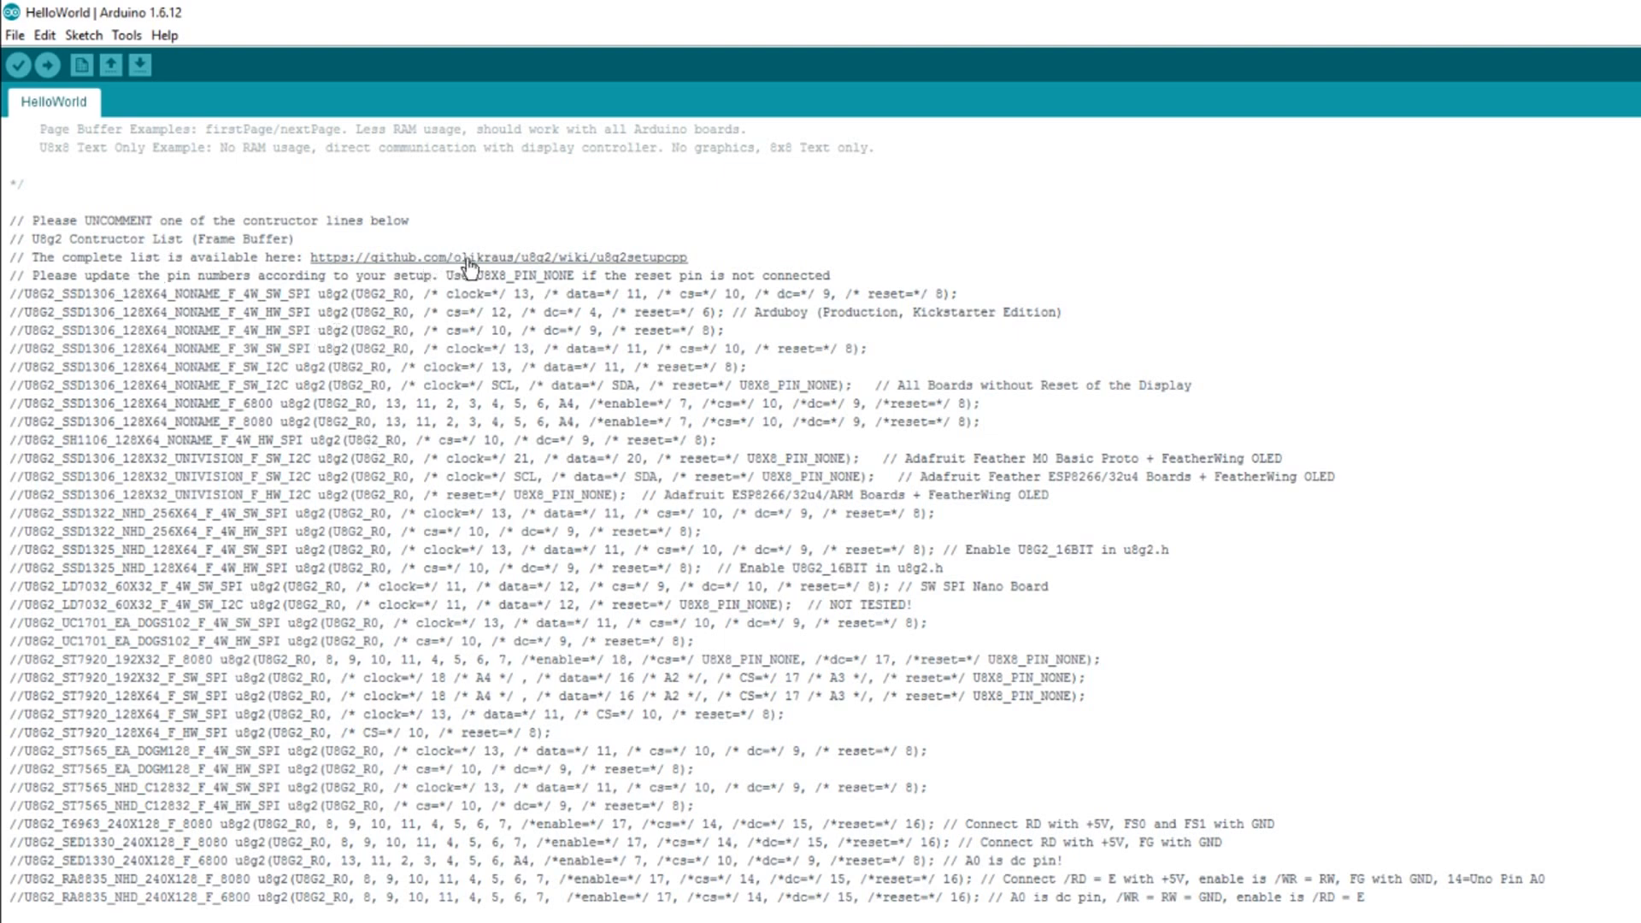
left_click(498, 257)
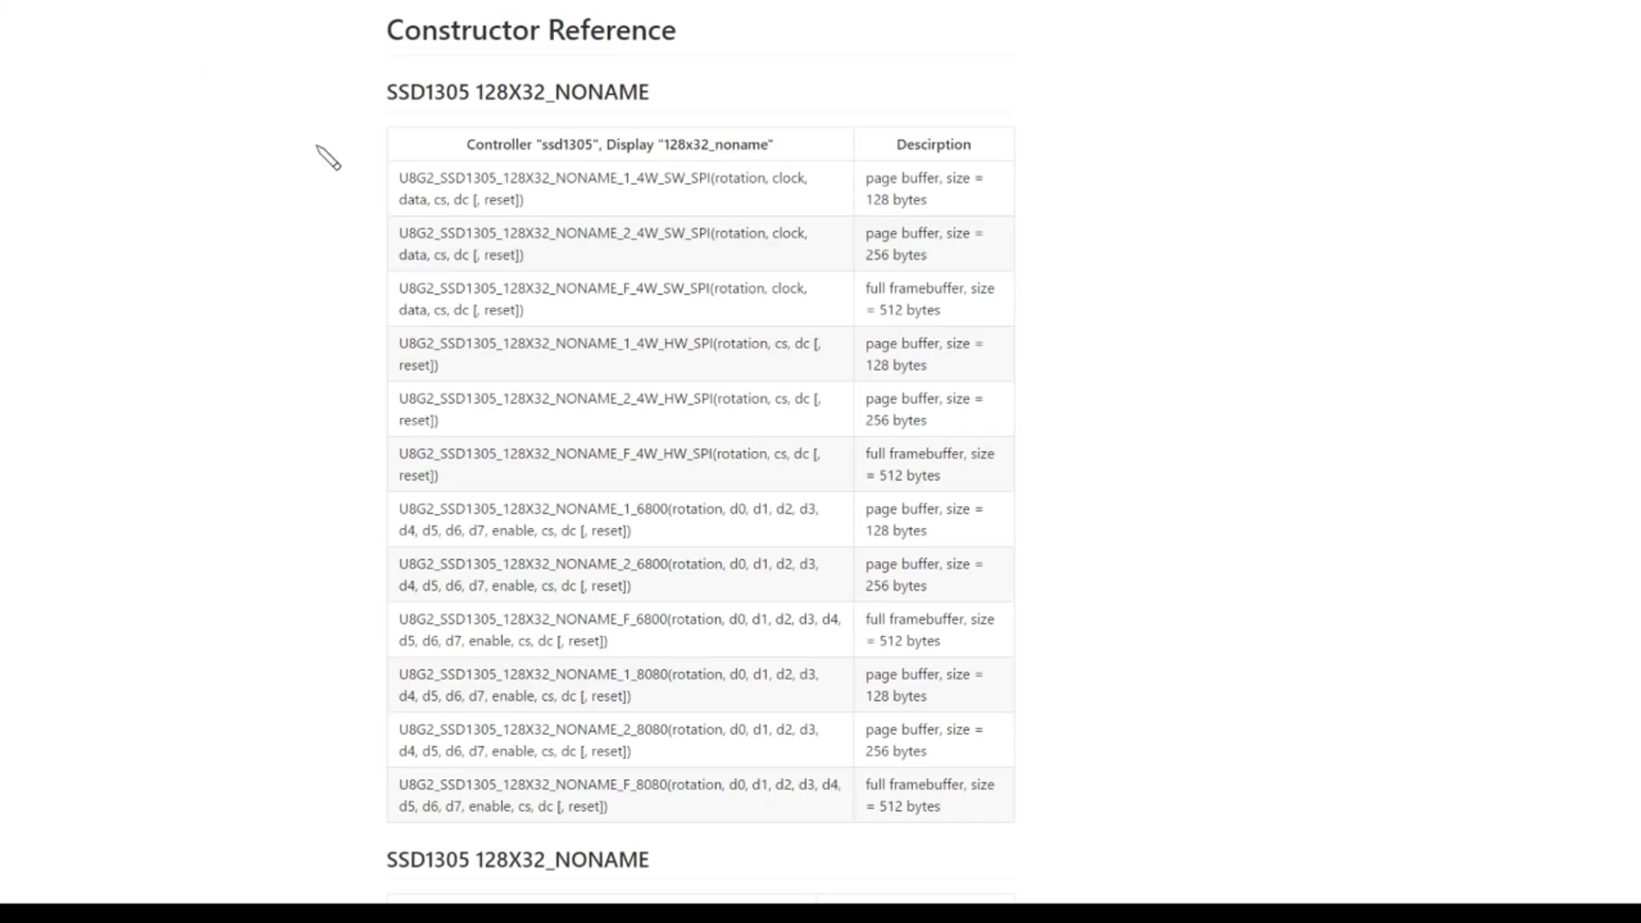
mouse_move(336, 131)
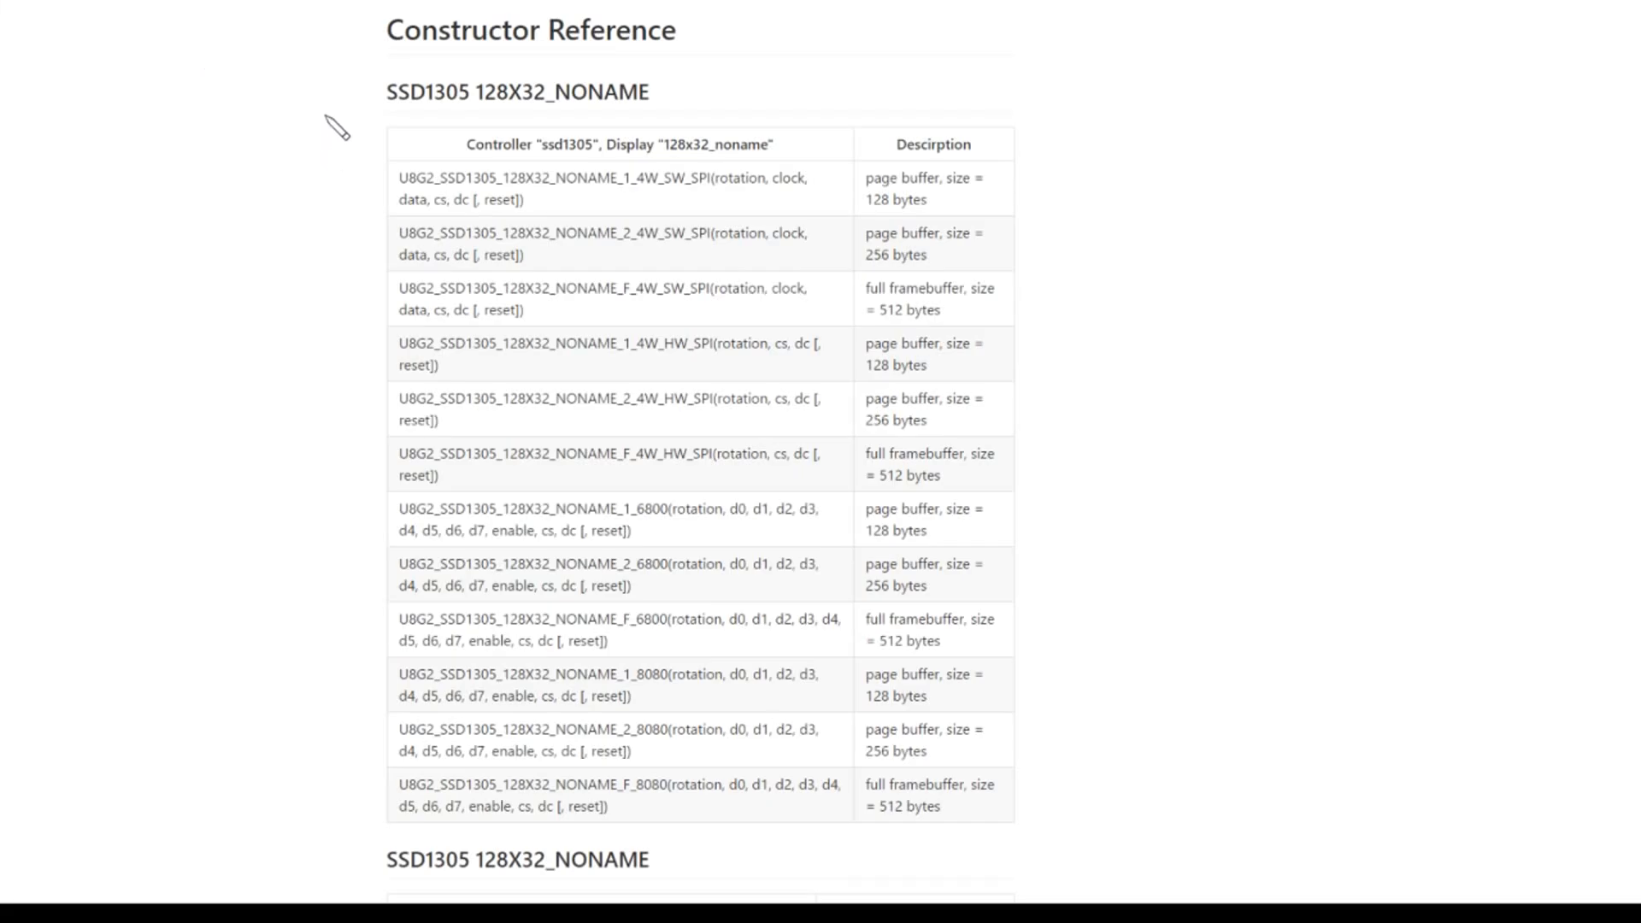
mouse_move(450, 97)
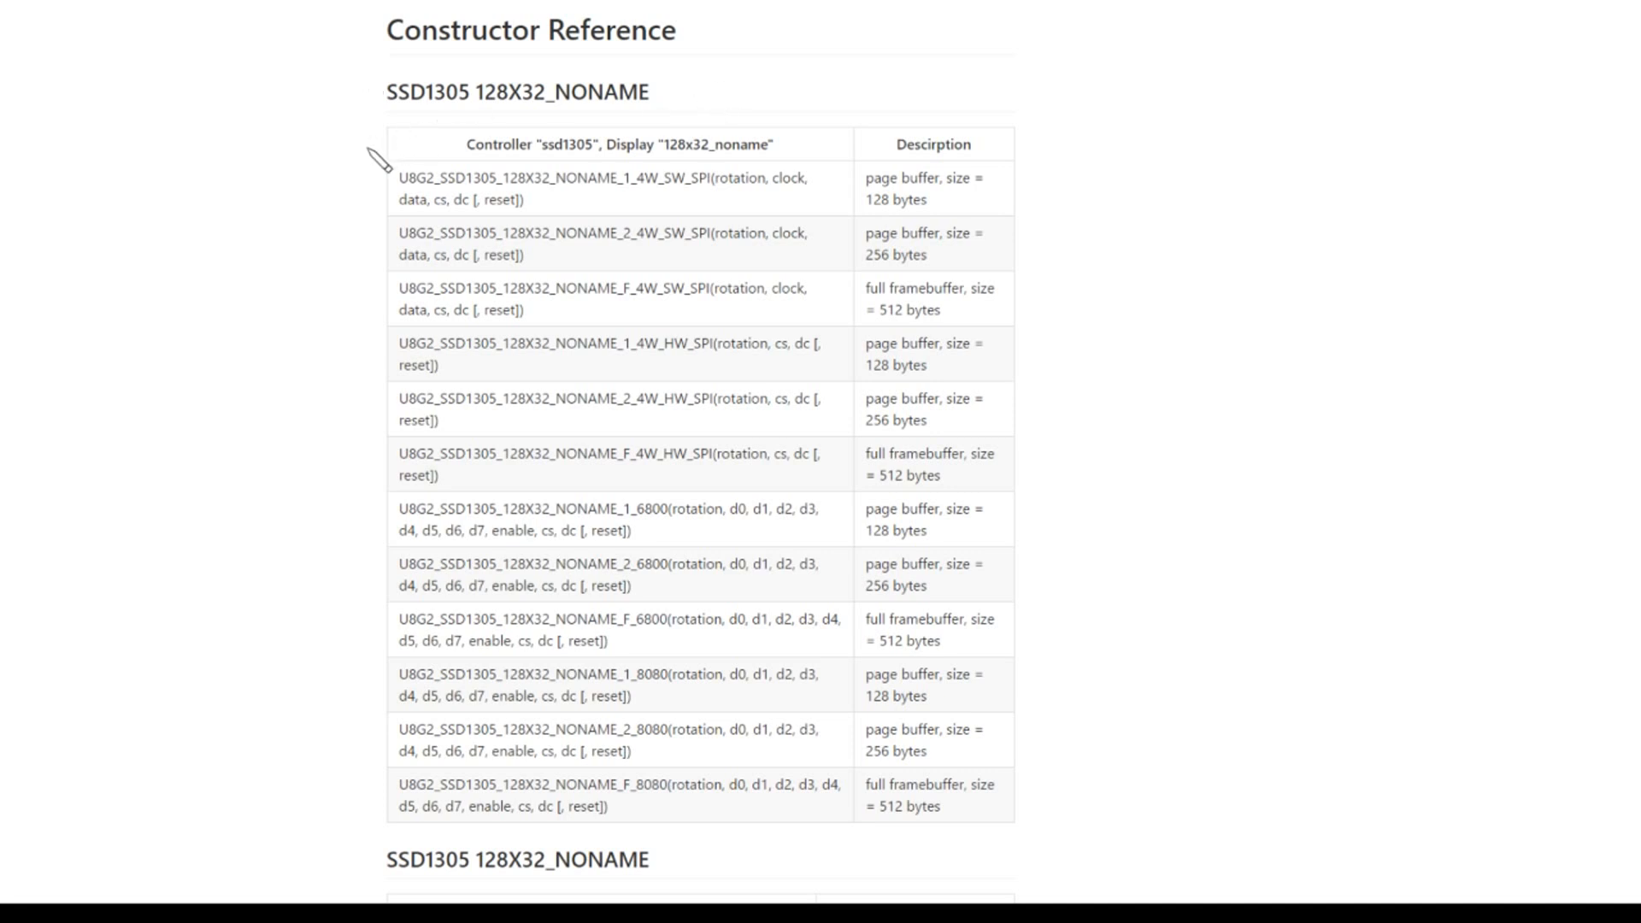
mouse_move(361, 155)
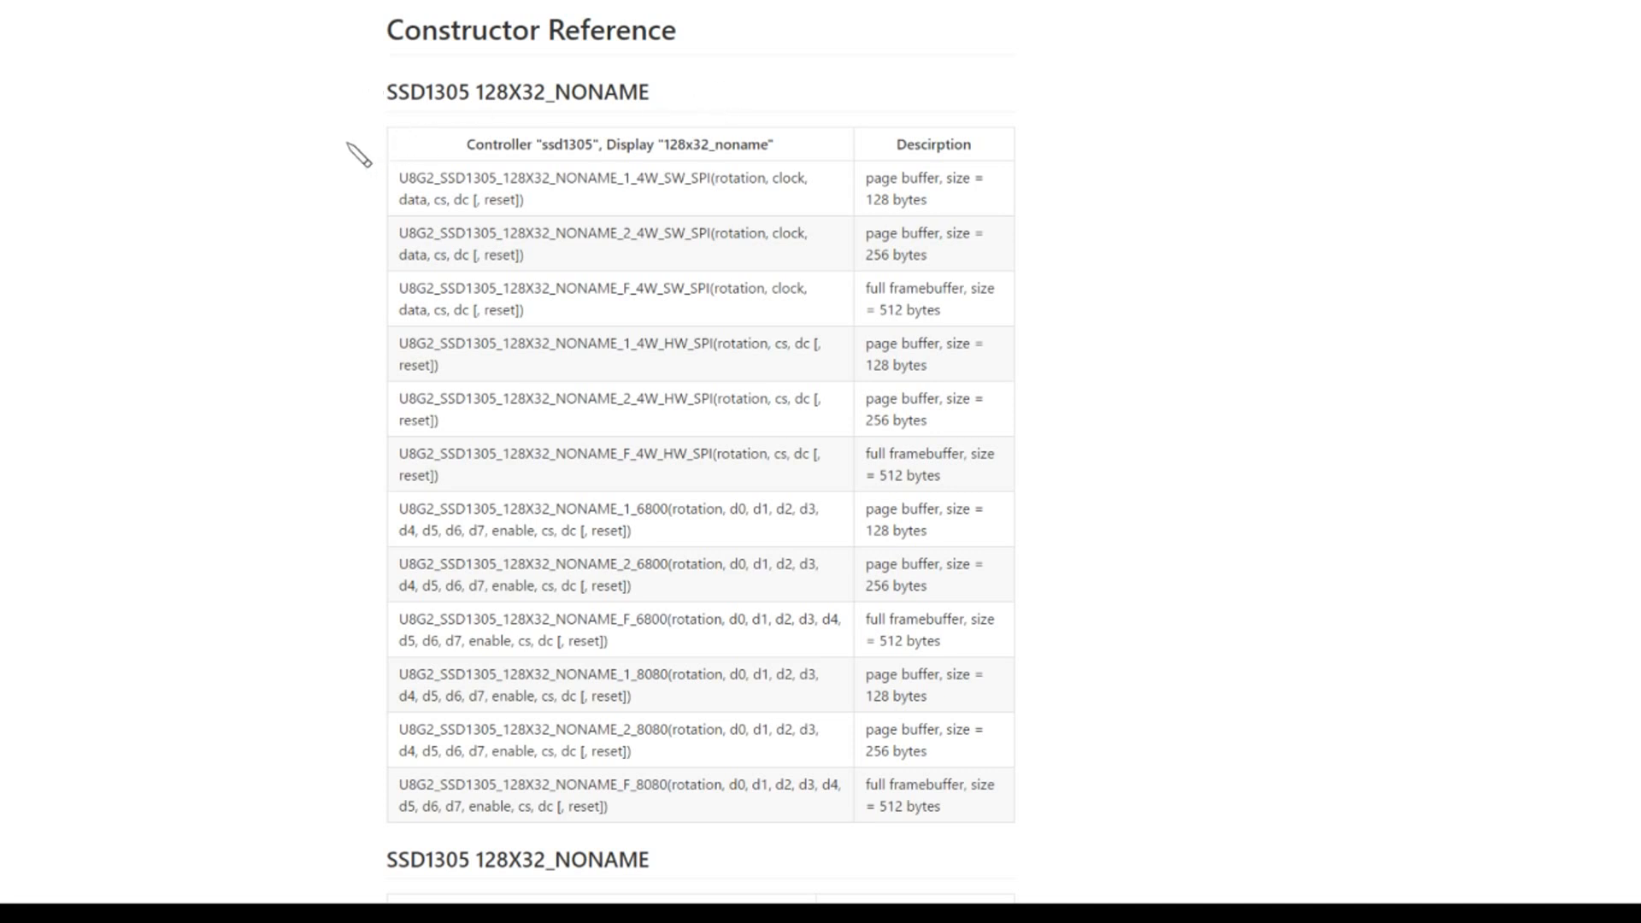
mouse_move(430, 134)
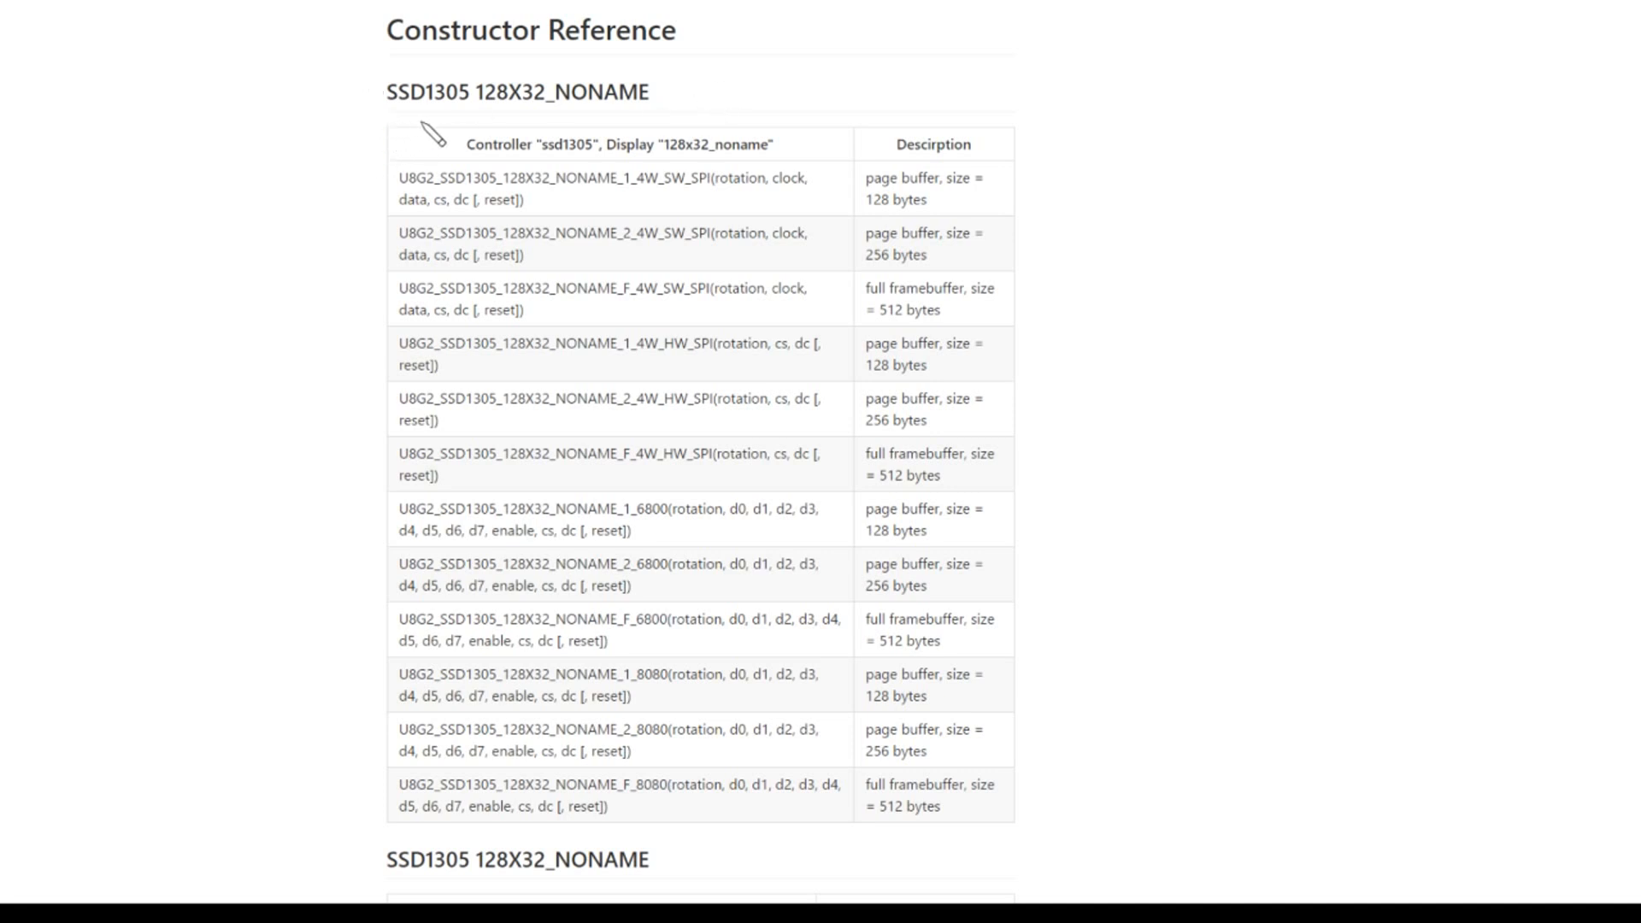
mouse_move(439, 134)
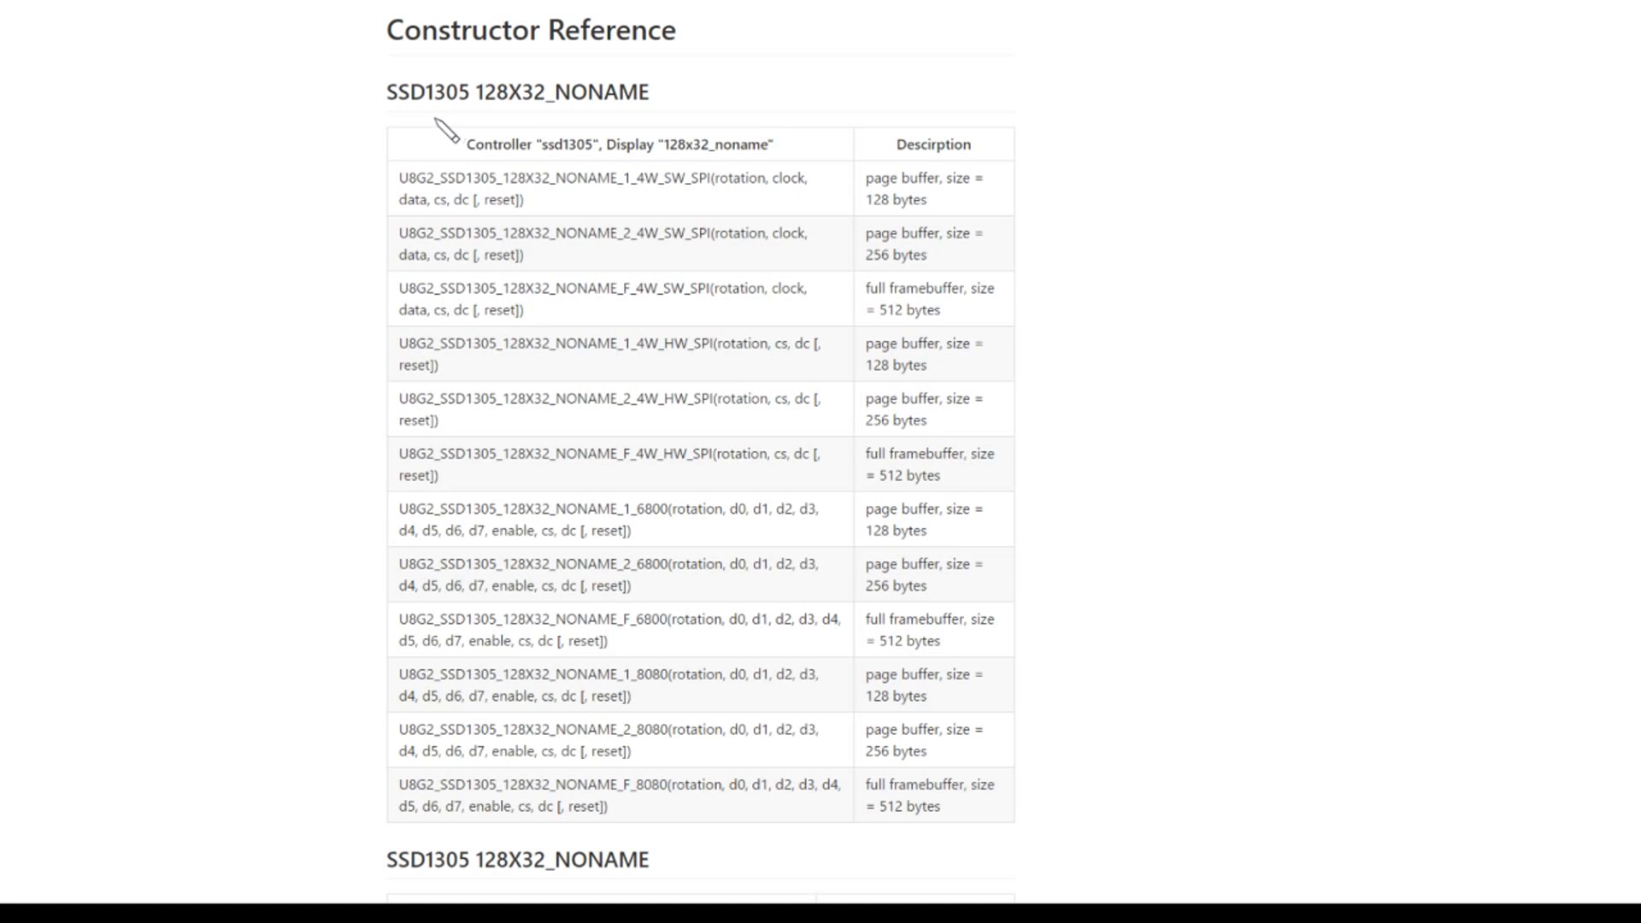
mouse_move(628, 126)
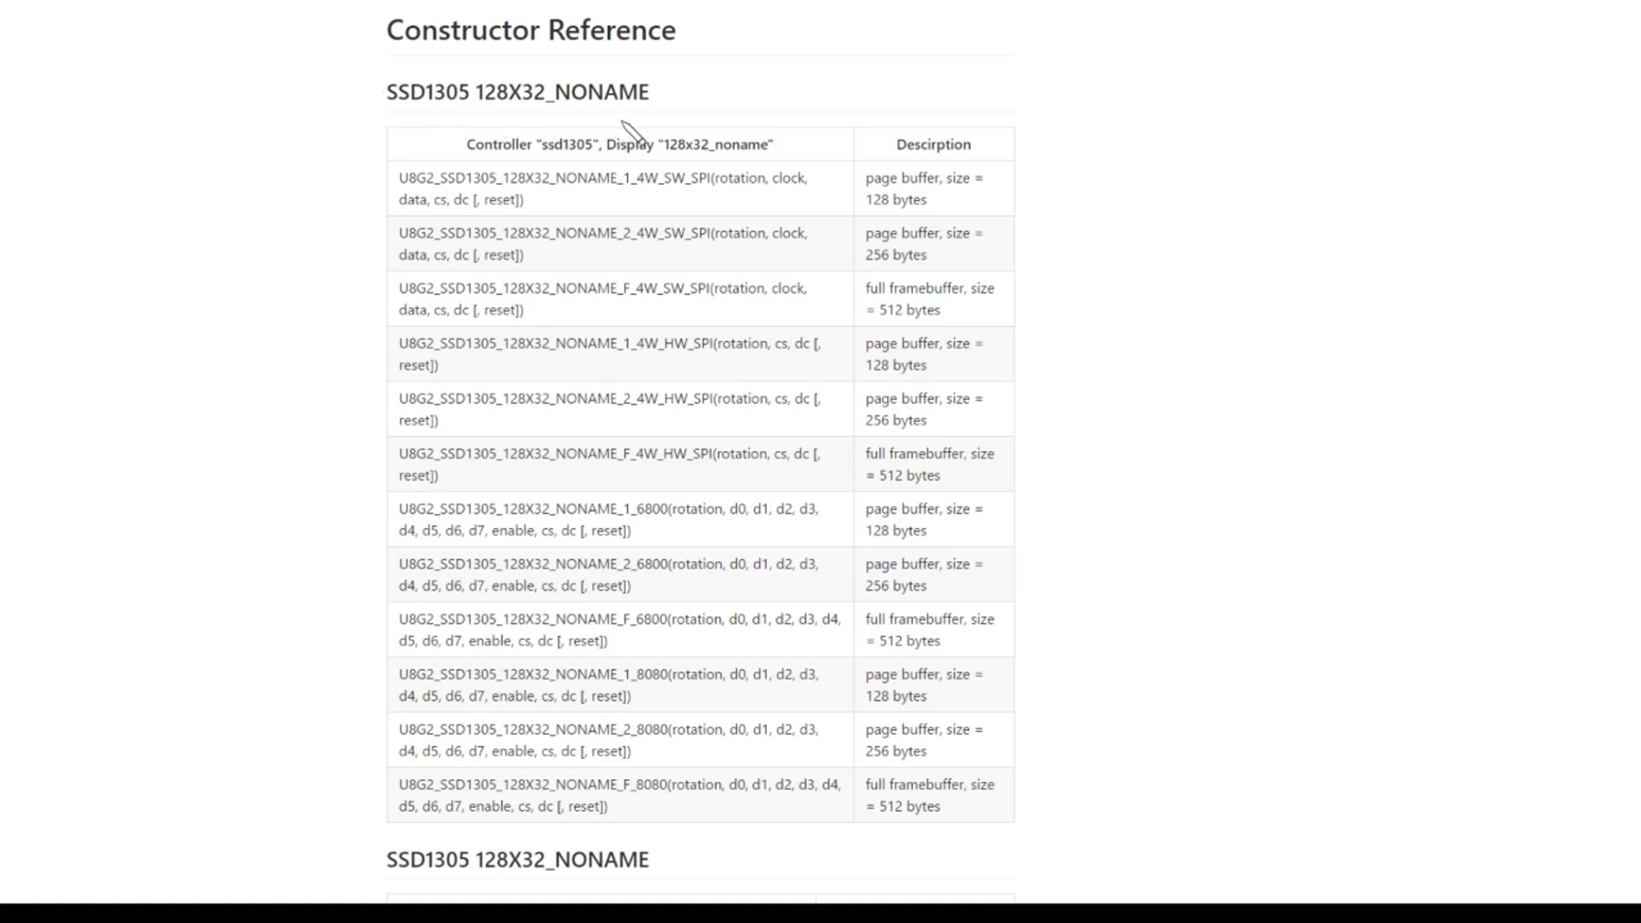
mouse_move(707, 371)
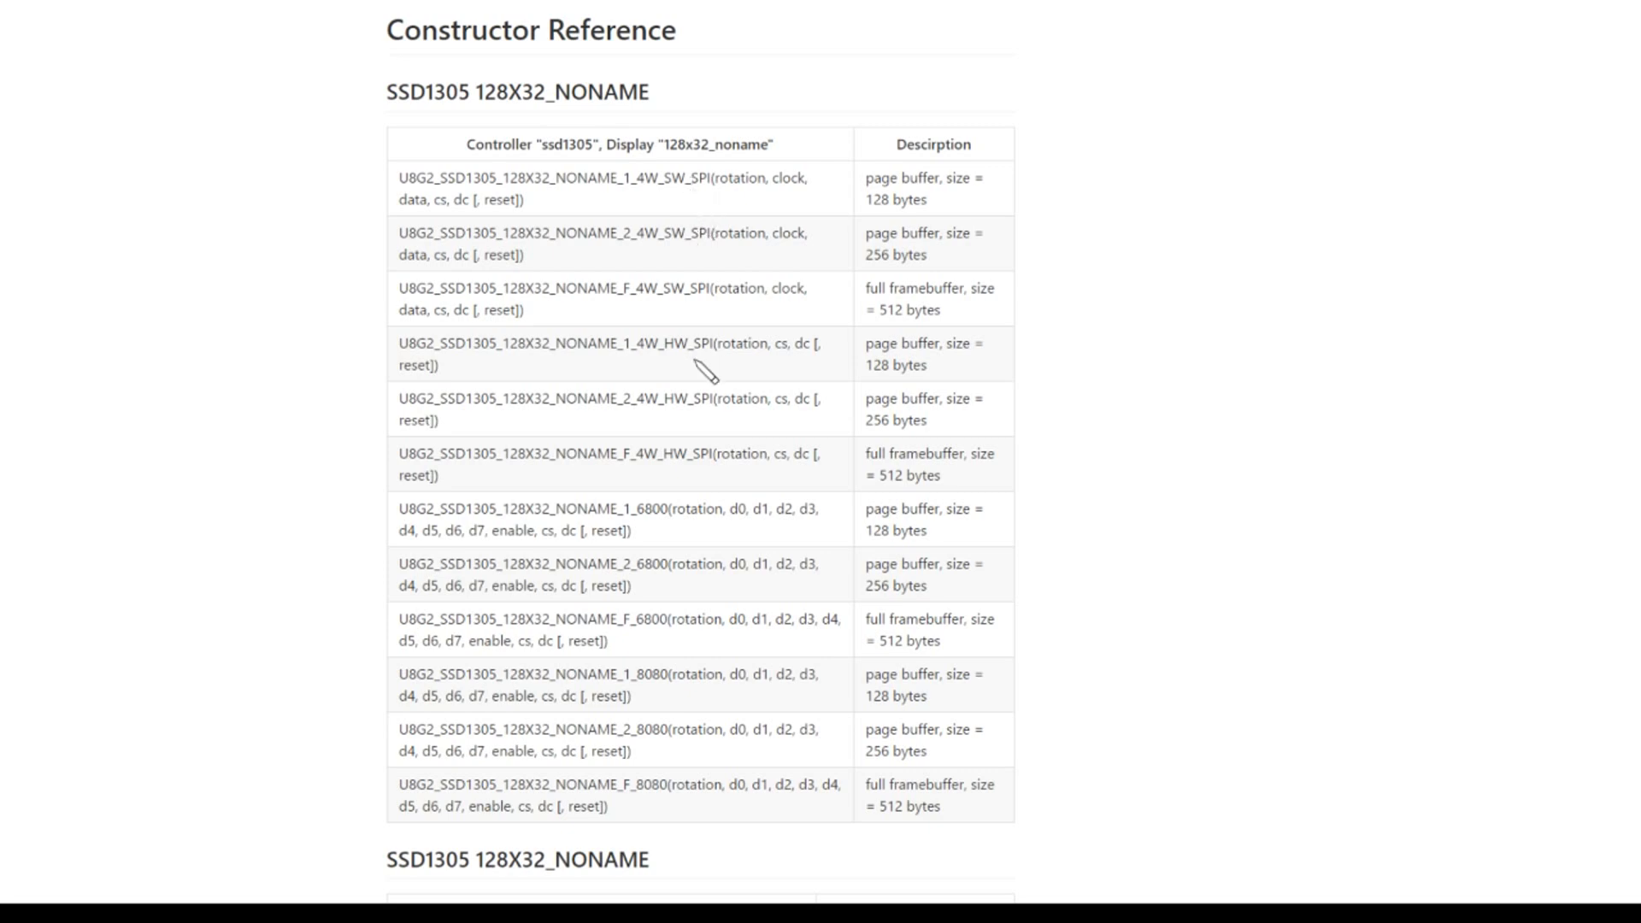
mouse_move(687, 666)
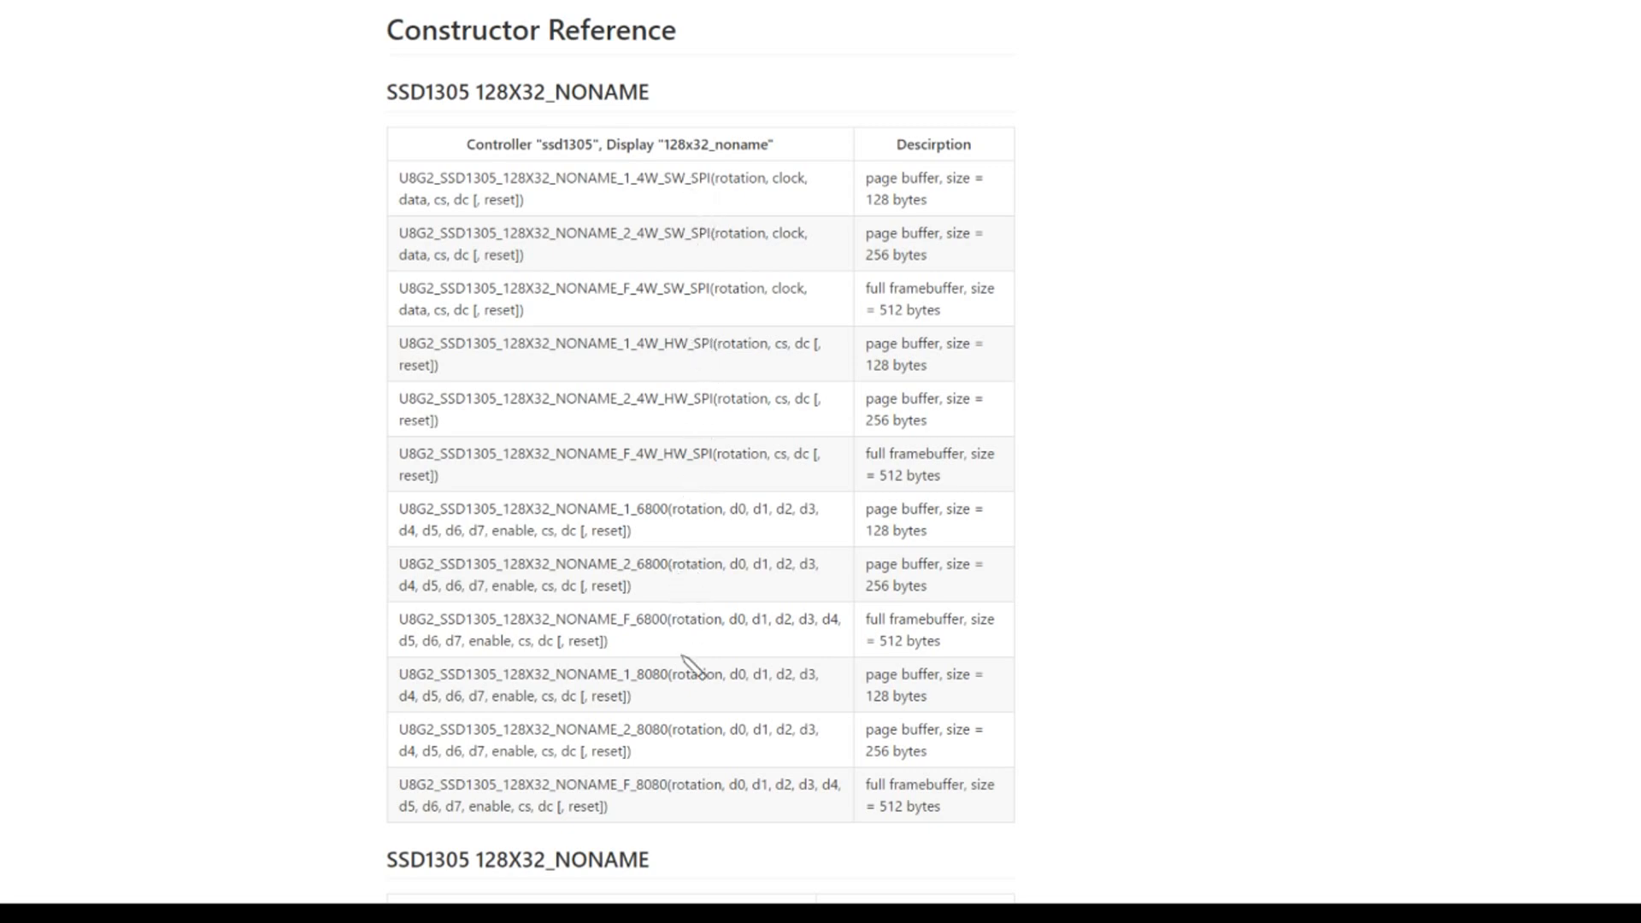
- Scroll the wiki from the SSD1305 128X32_NONAME I2C table to the Communication and Rotation sections
scroll("down", 3)
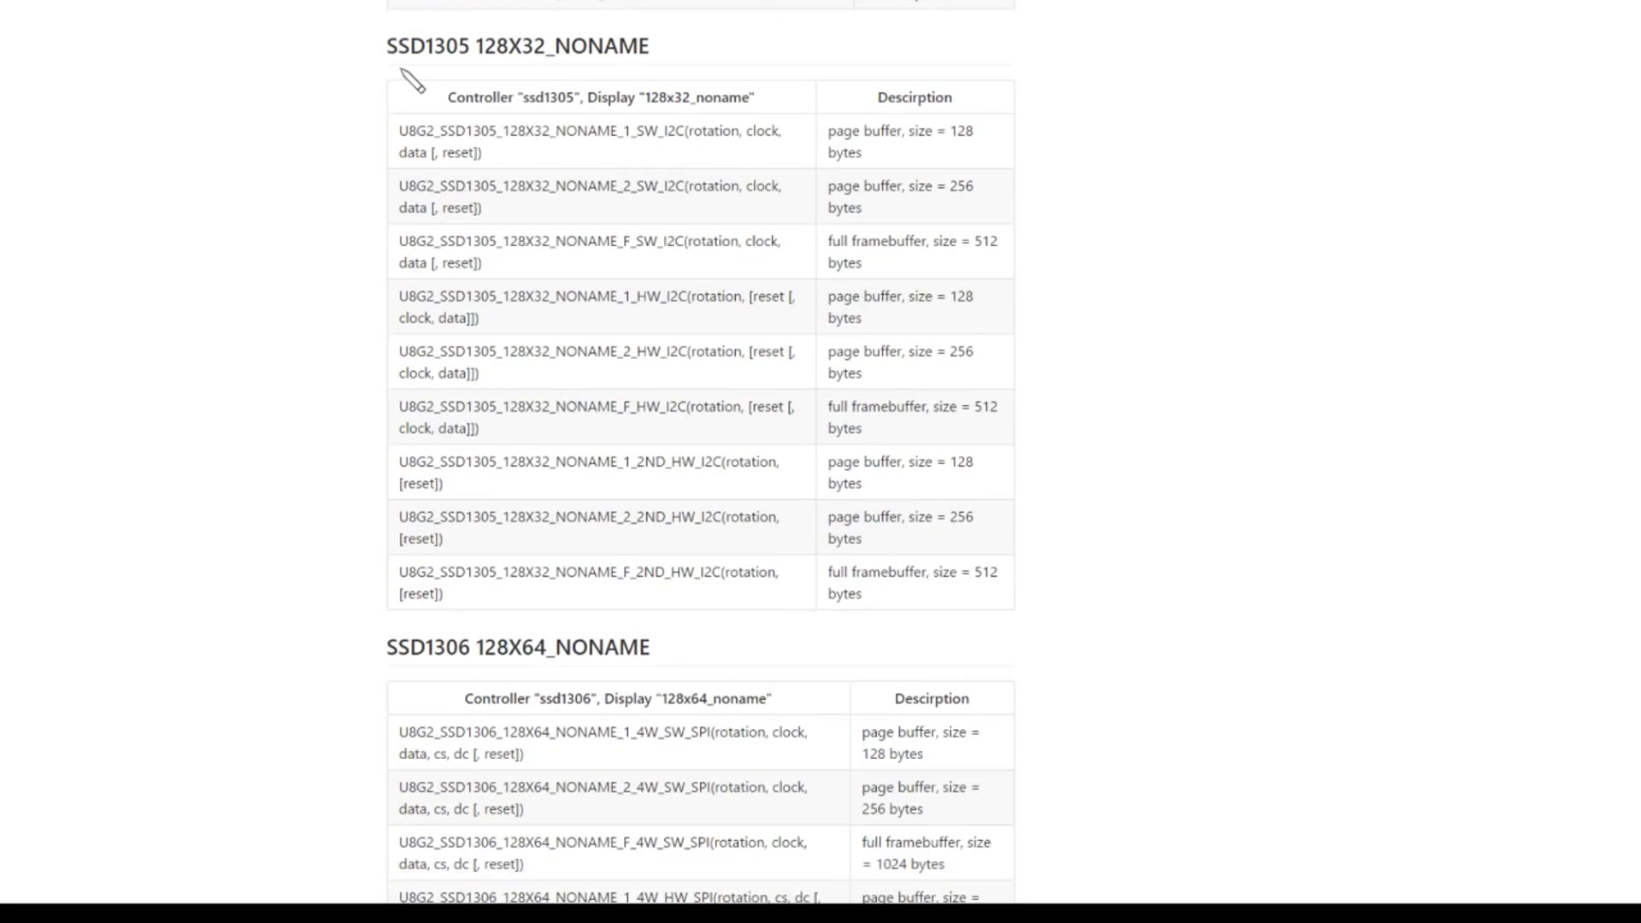
mouse_move(528, 69)
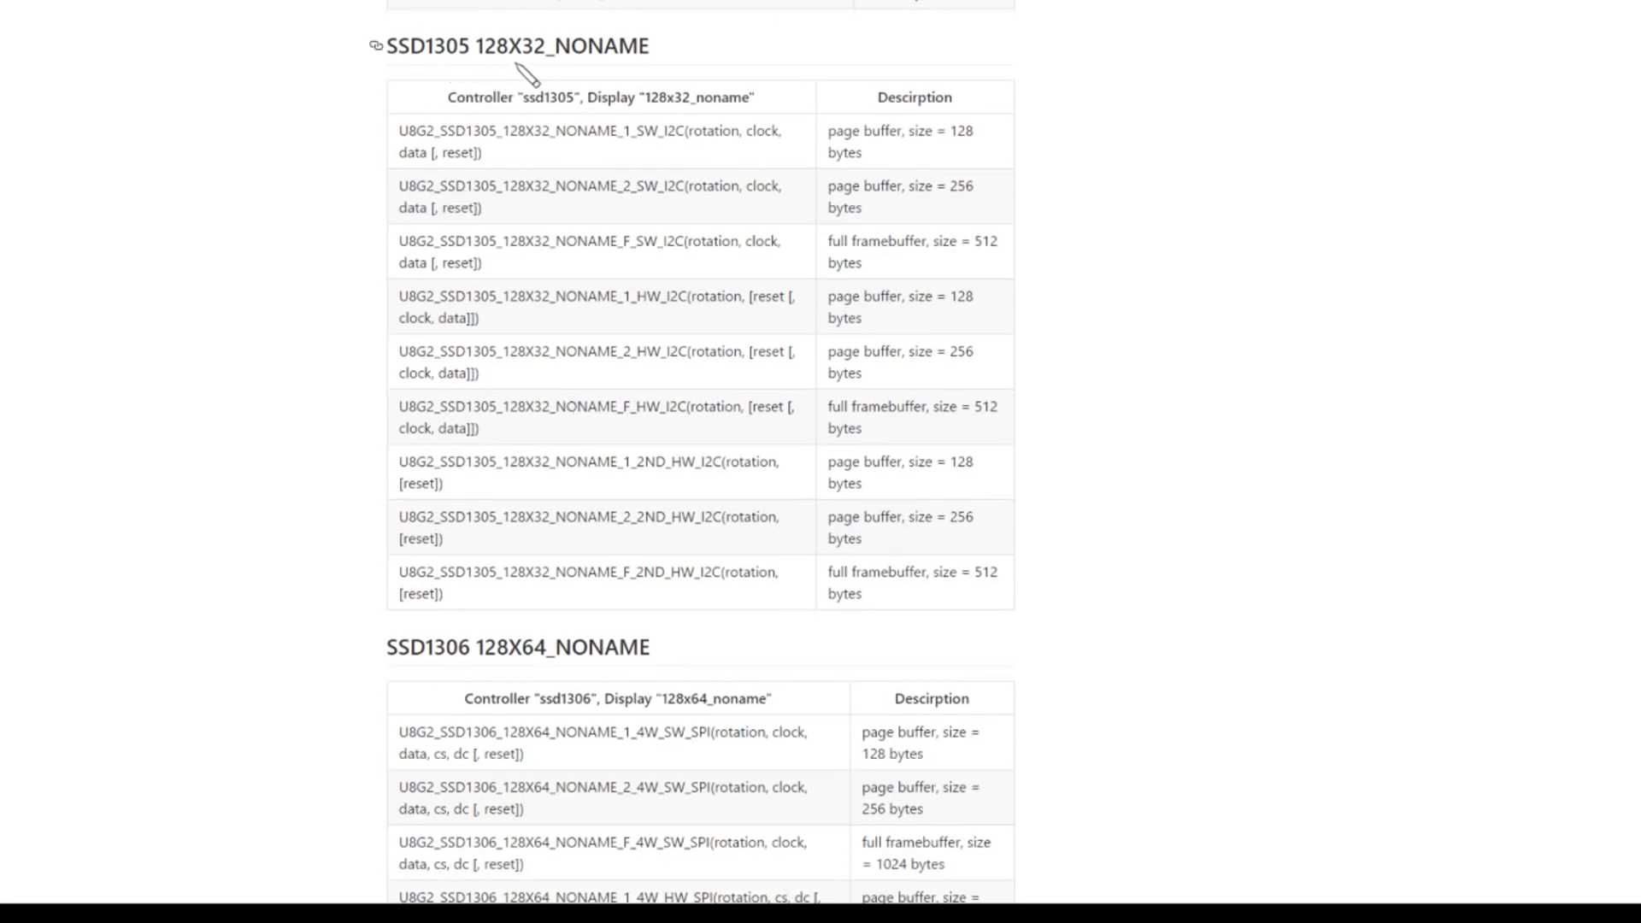
mouse_move(628, 75)
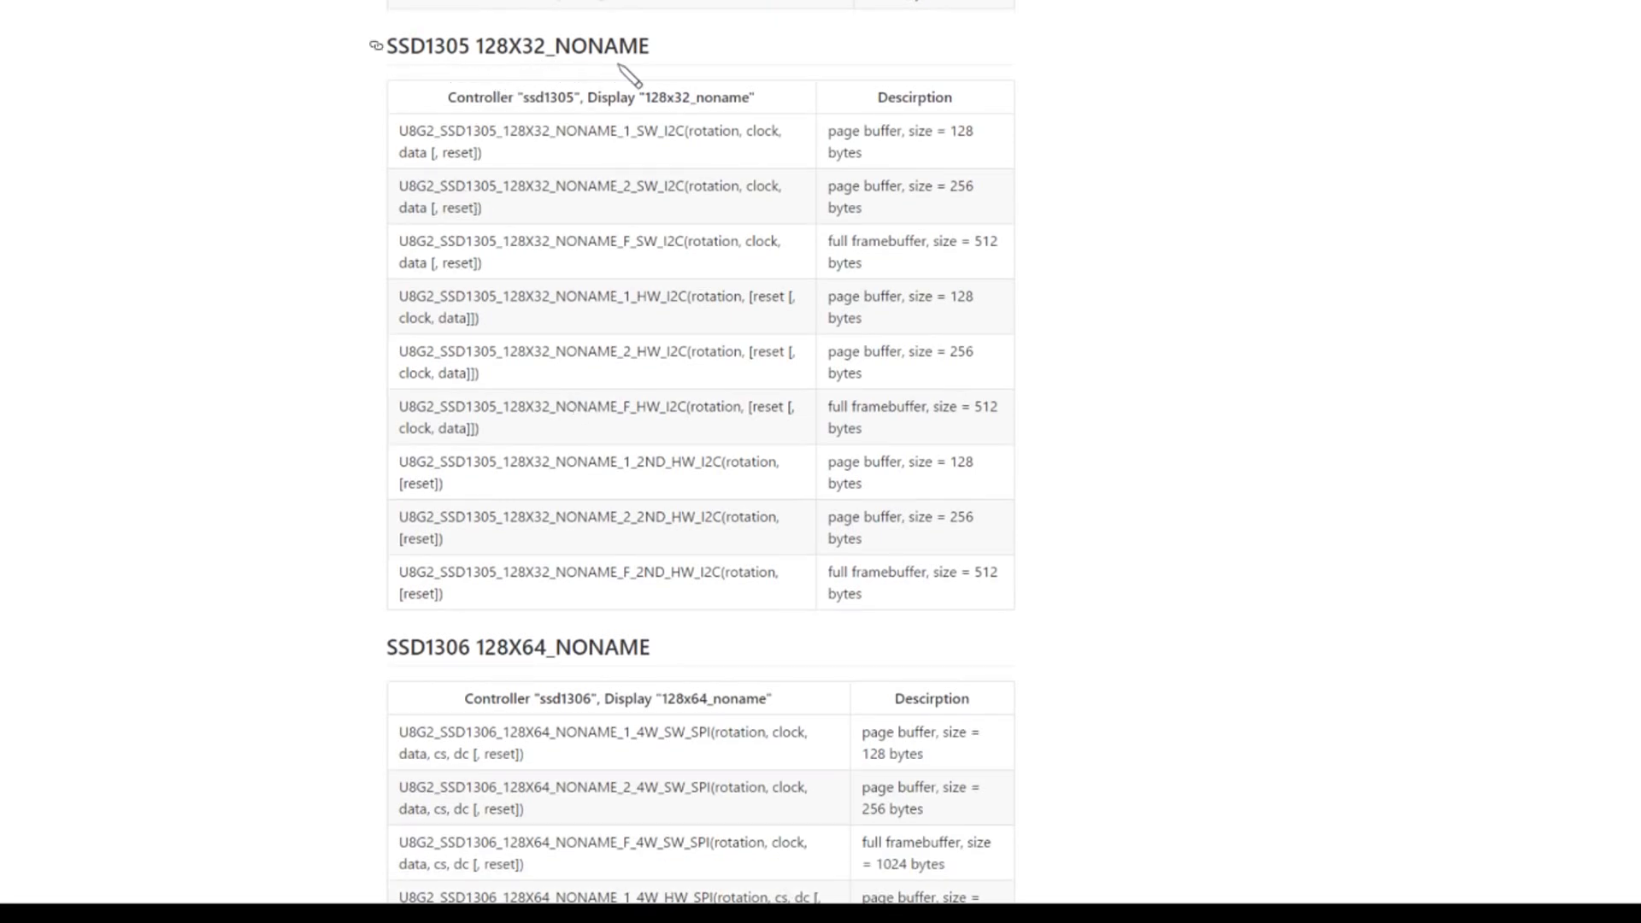
mouse_move(707, 163)
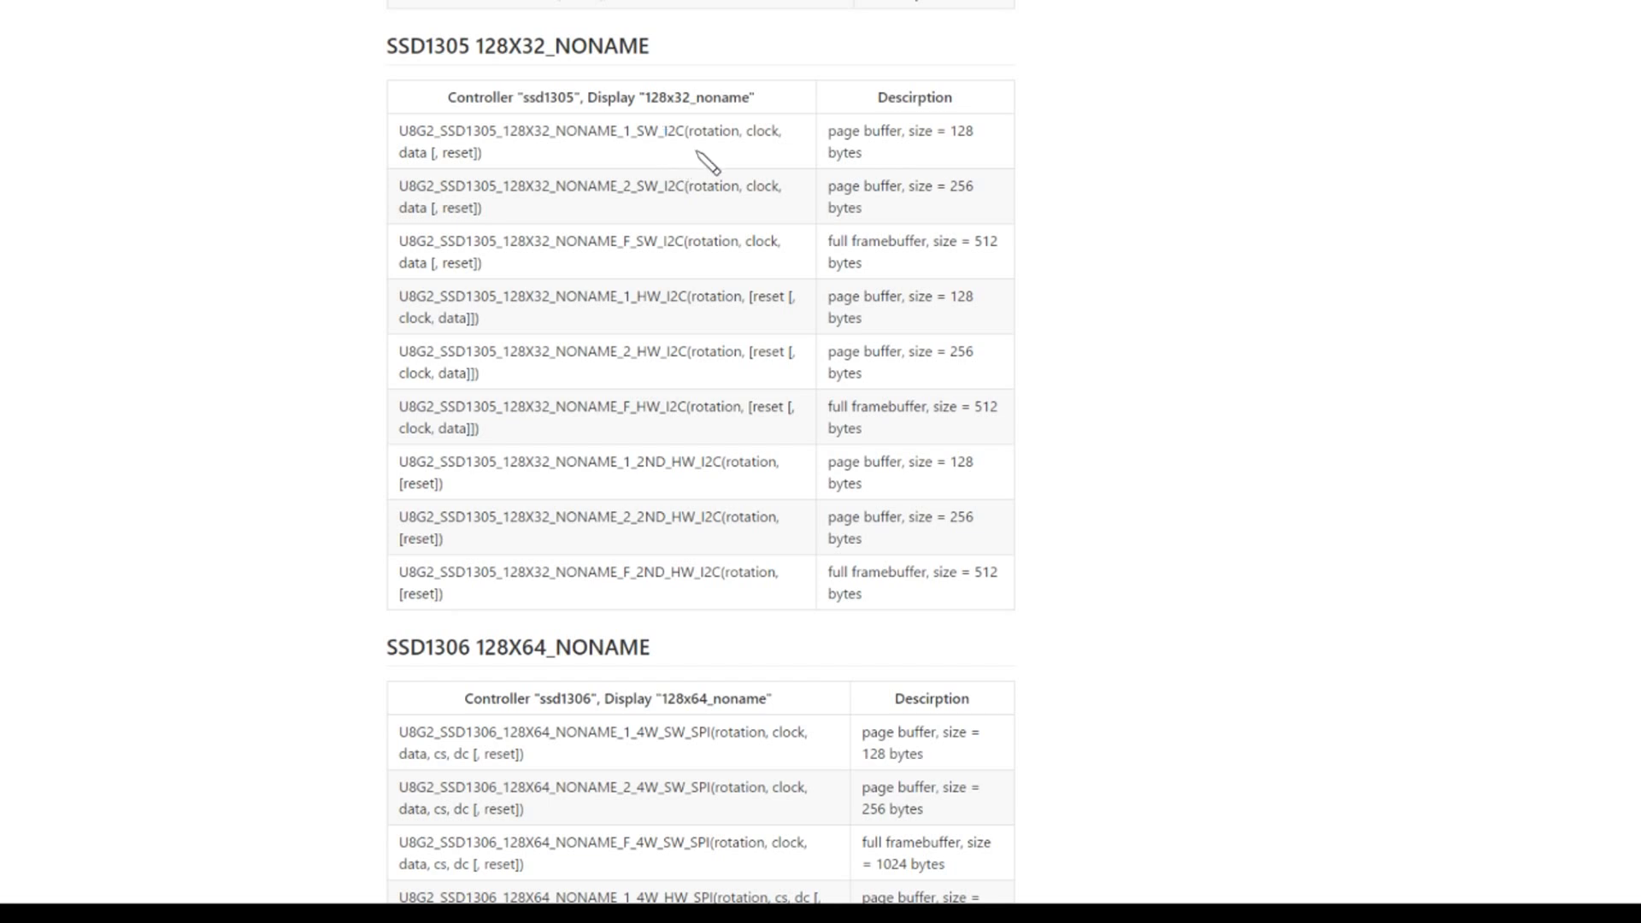
mouse_move(648, 325)
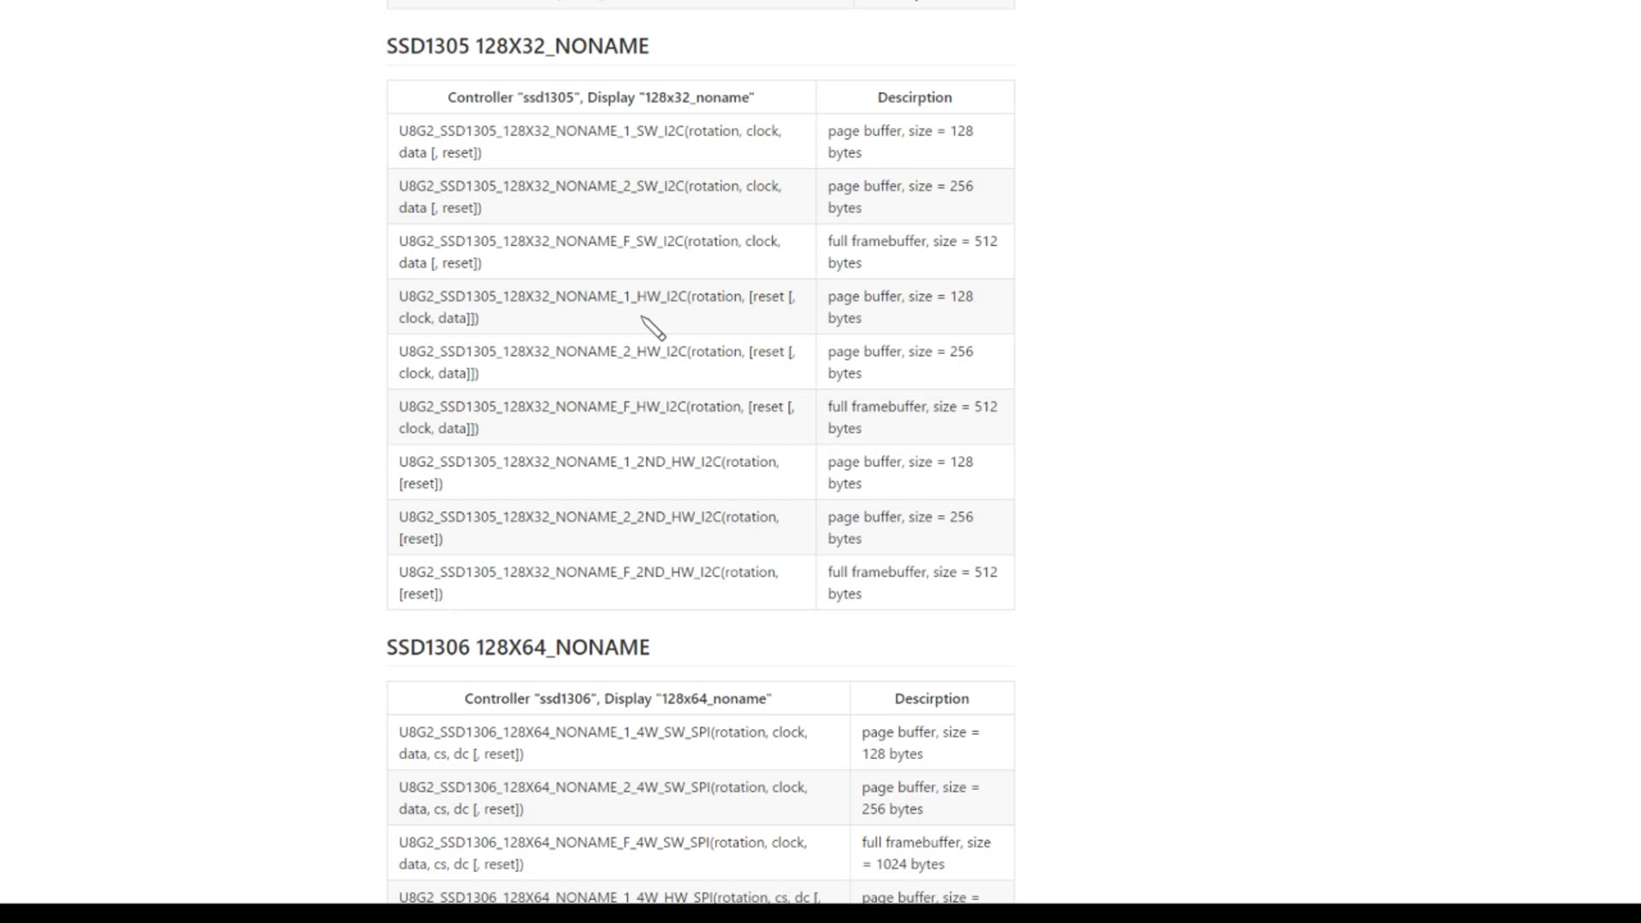
mouse_move(770, 304)
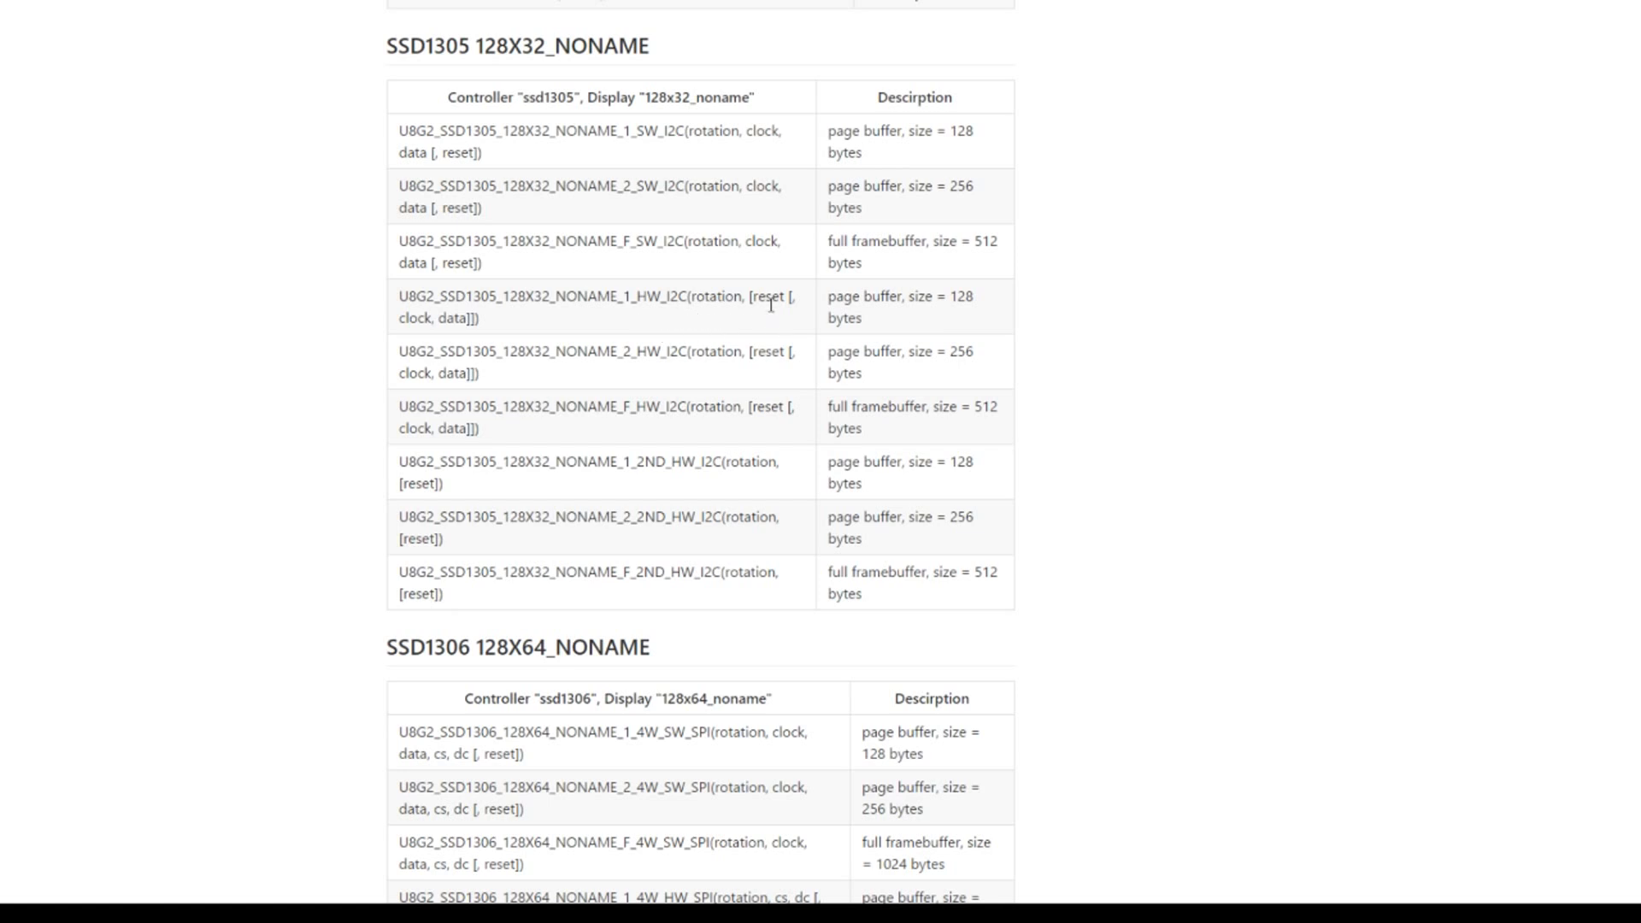
mouse_move(738, 330)
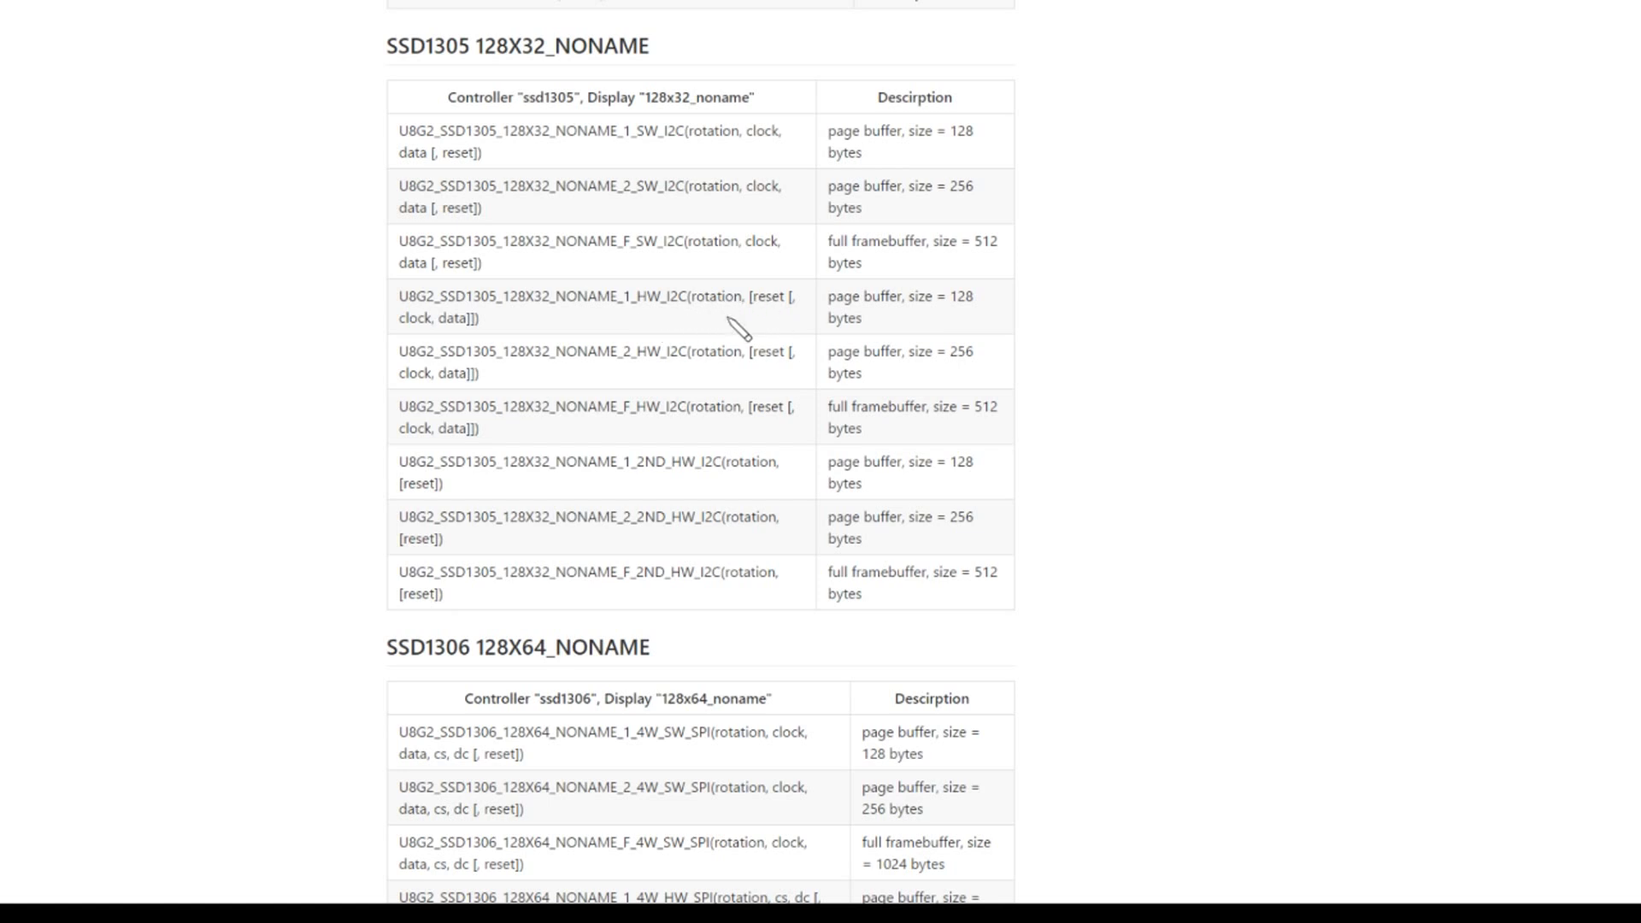
mouse_move(513, 330)
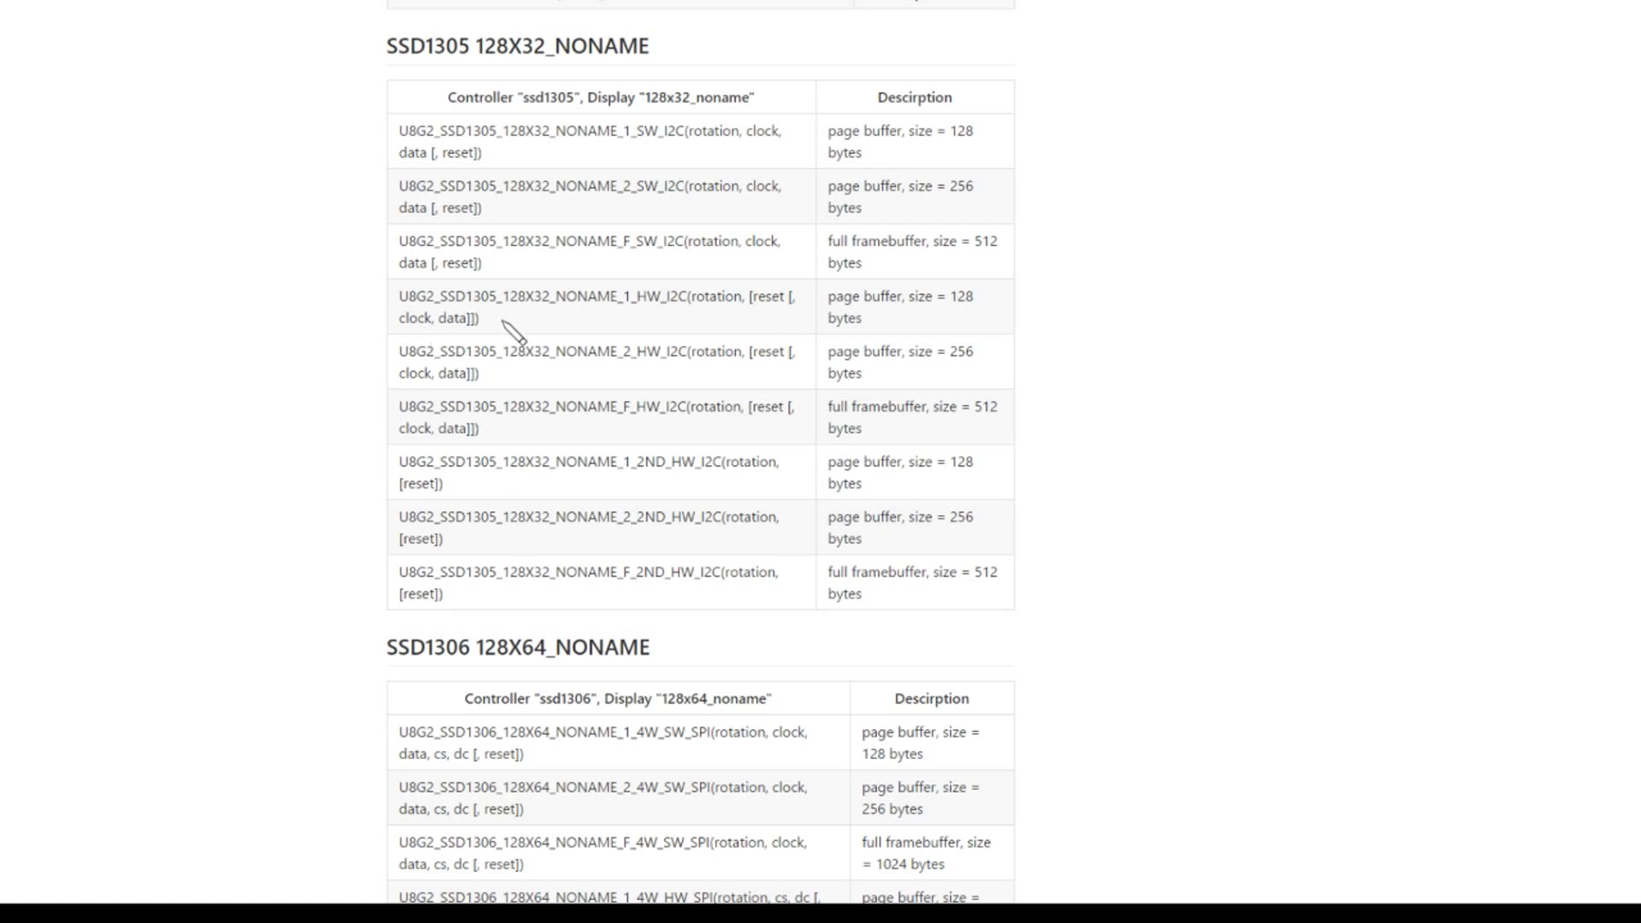
mouse_move(753, 302)
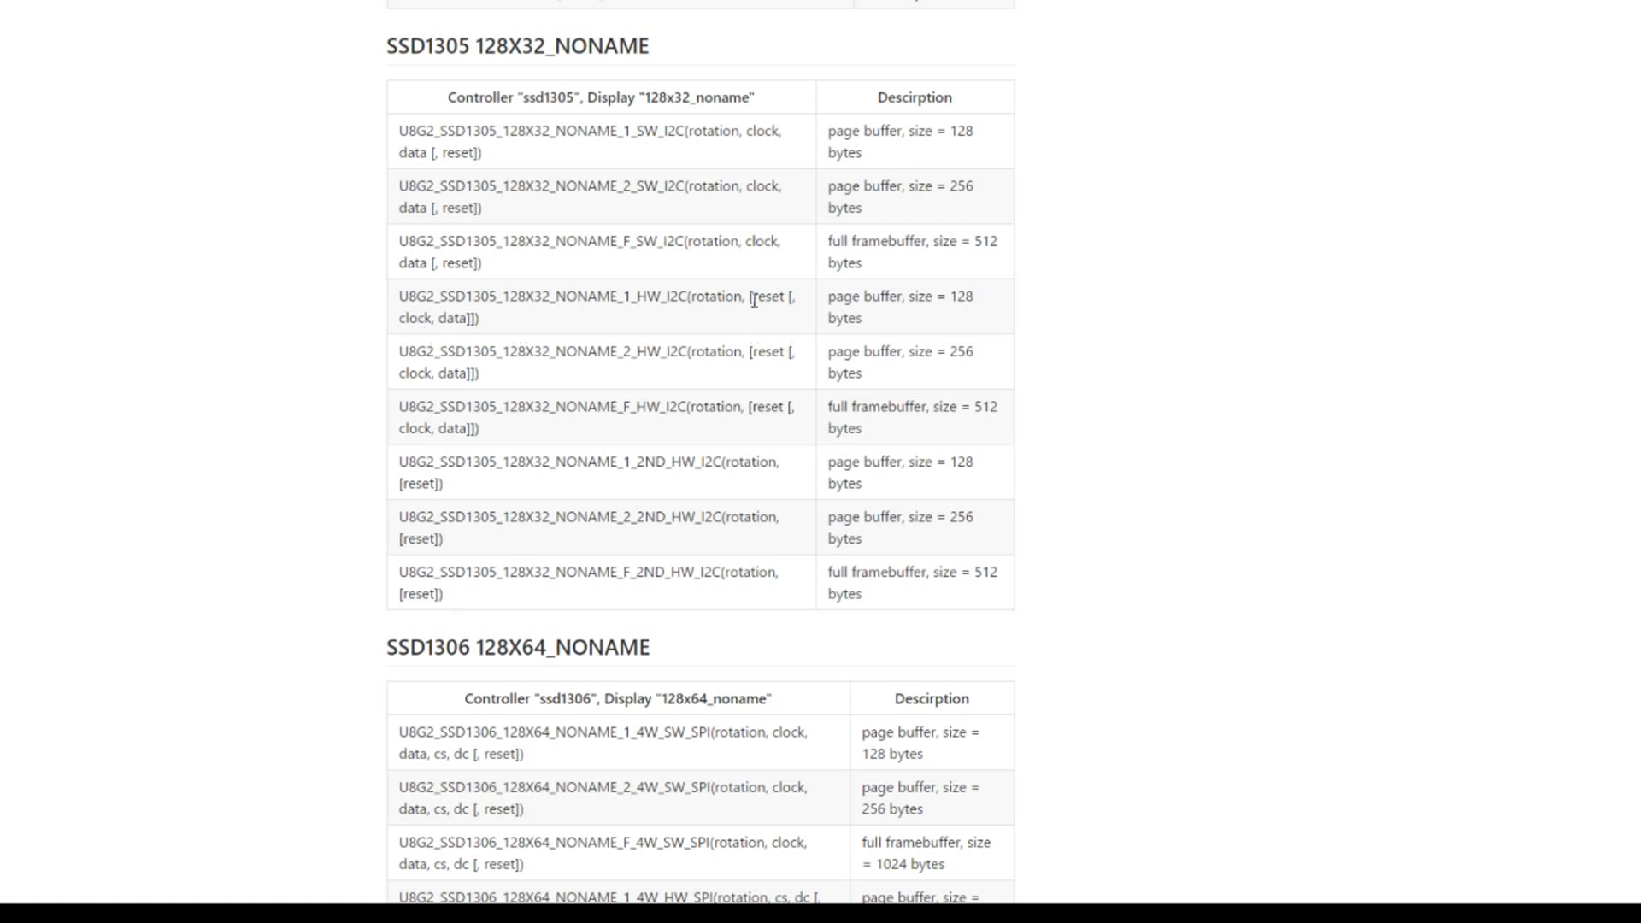
mouse_move(718, 324)
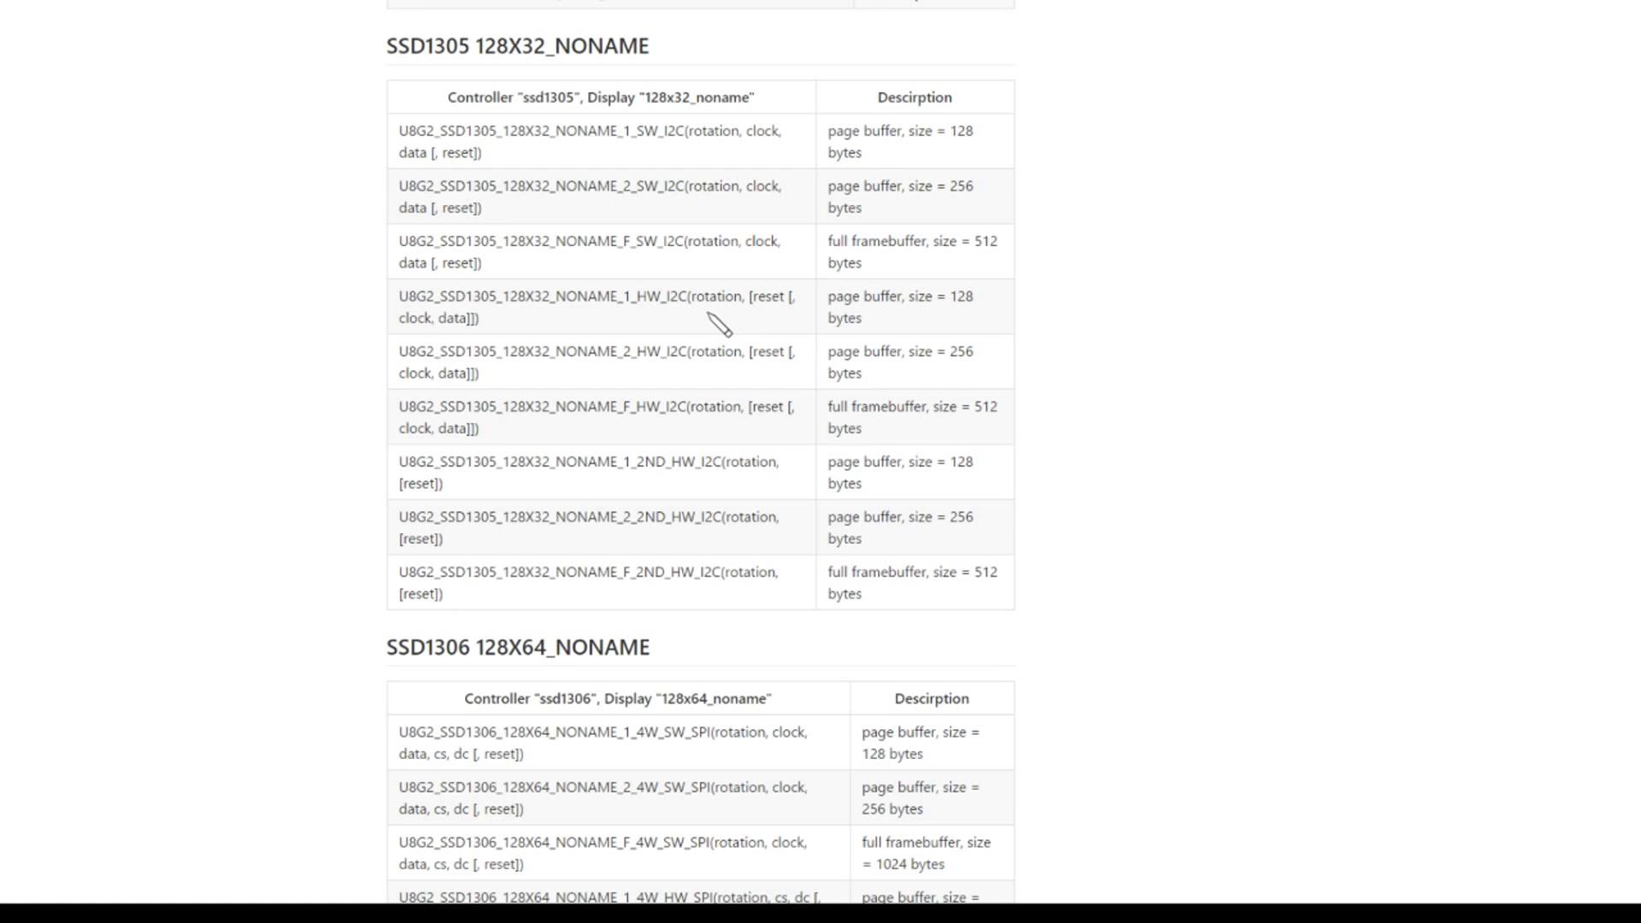
scroll("up", 3)
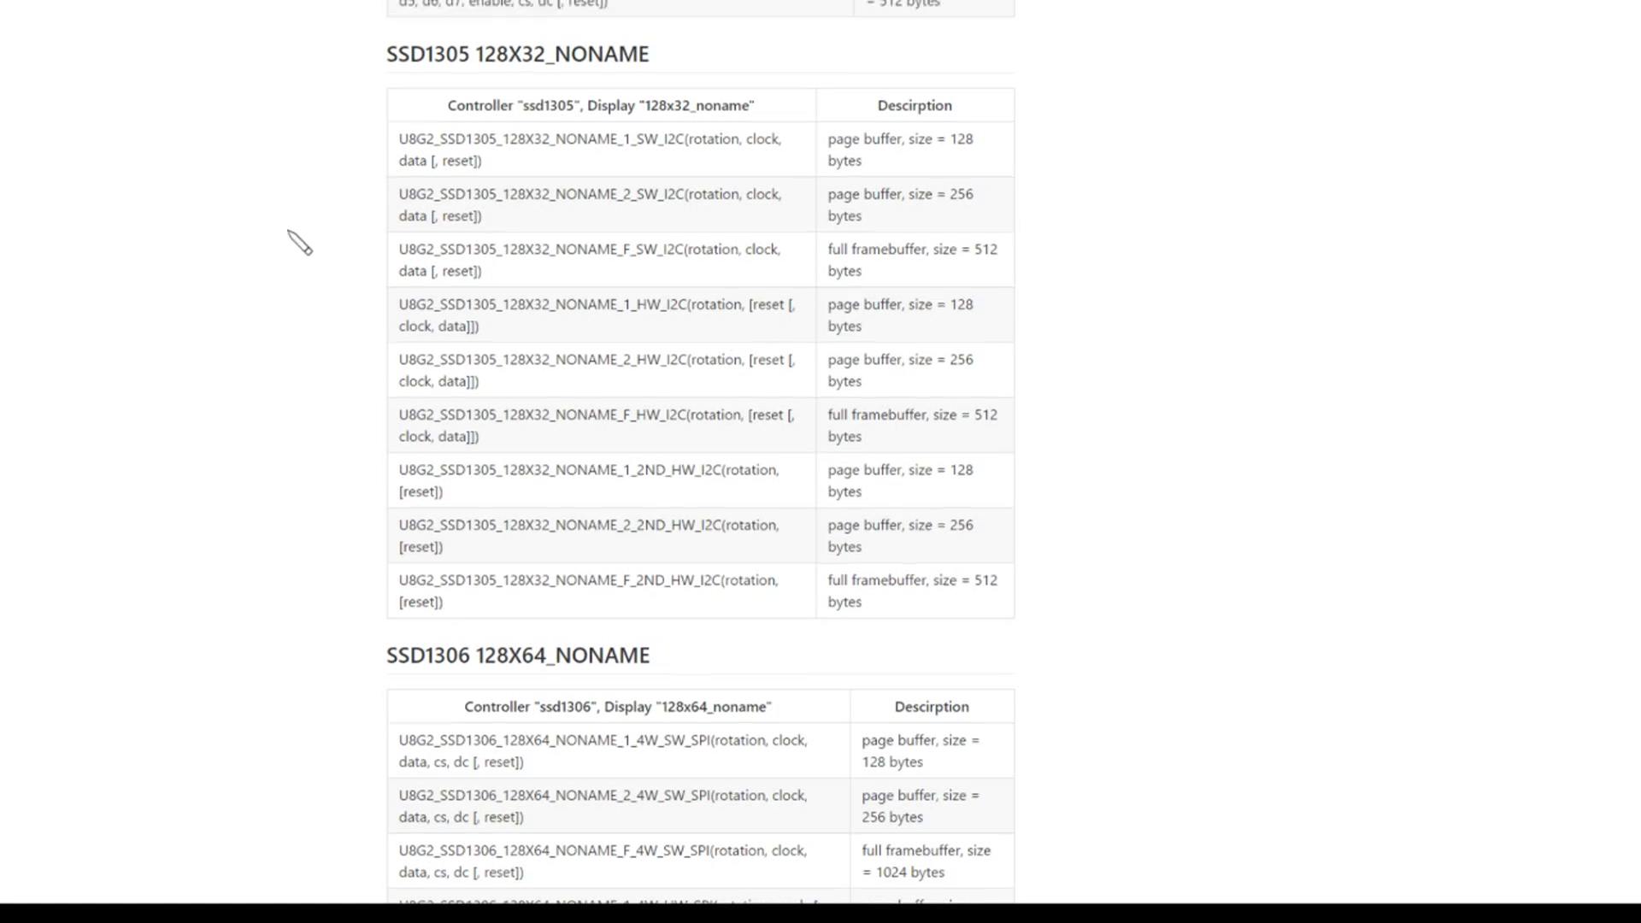
mouse_move(685, 180)
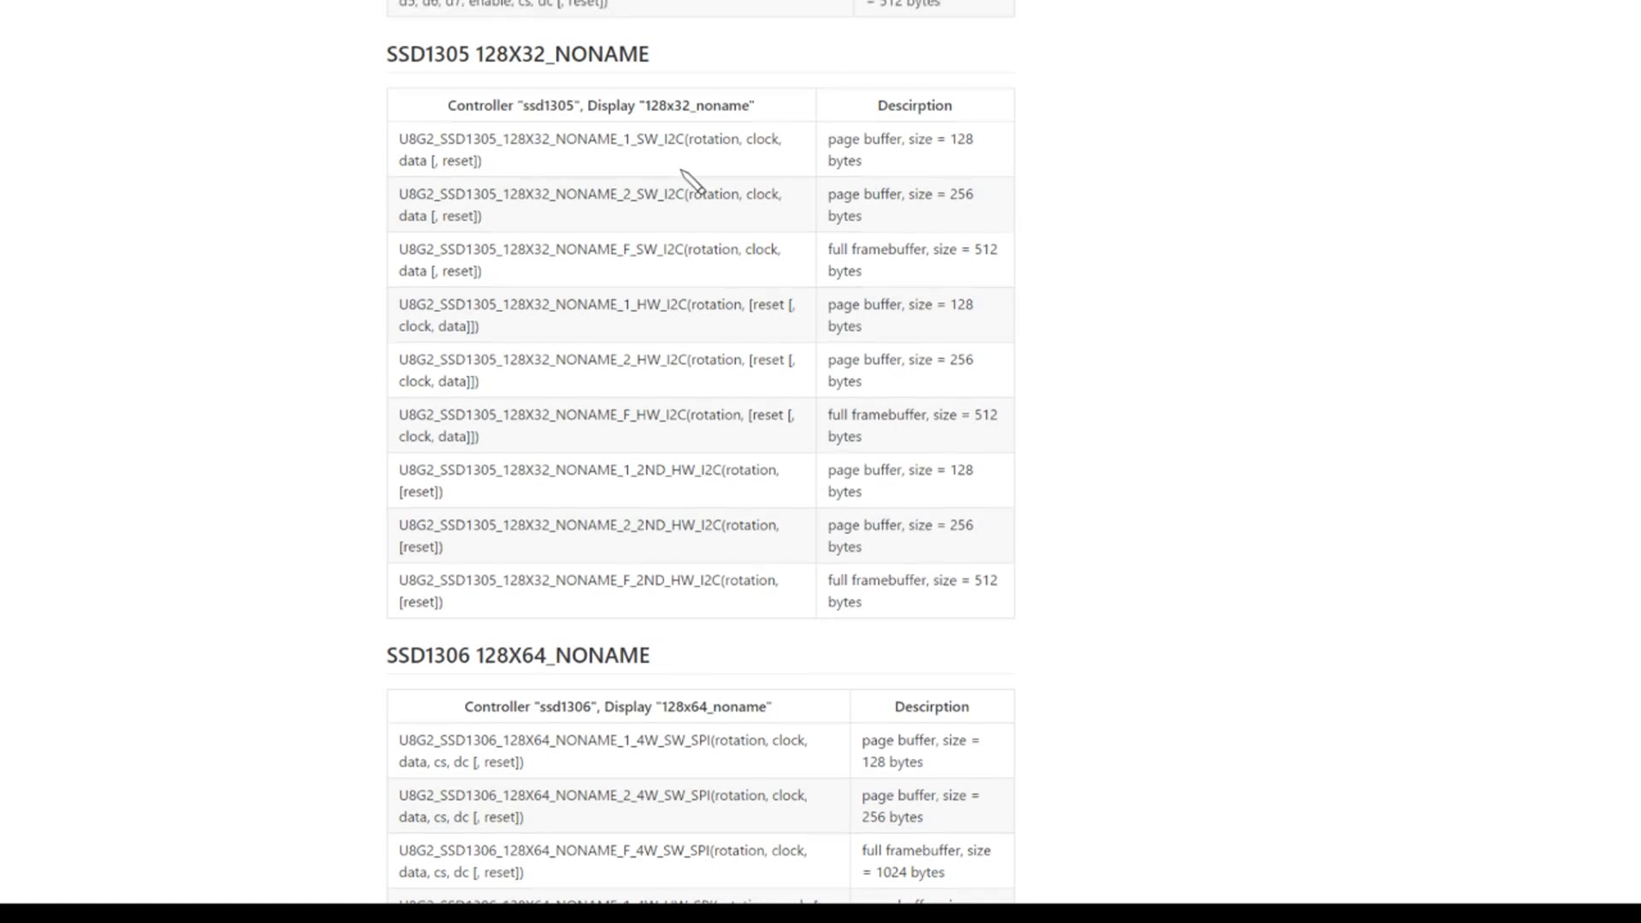
mouse_move(584, 185)
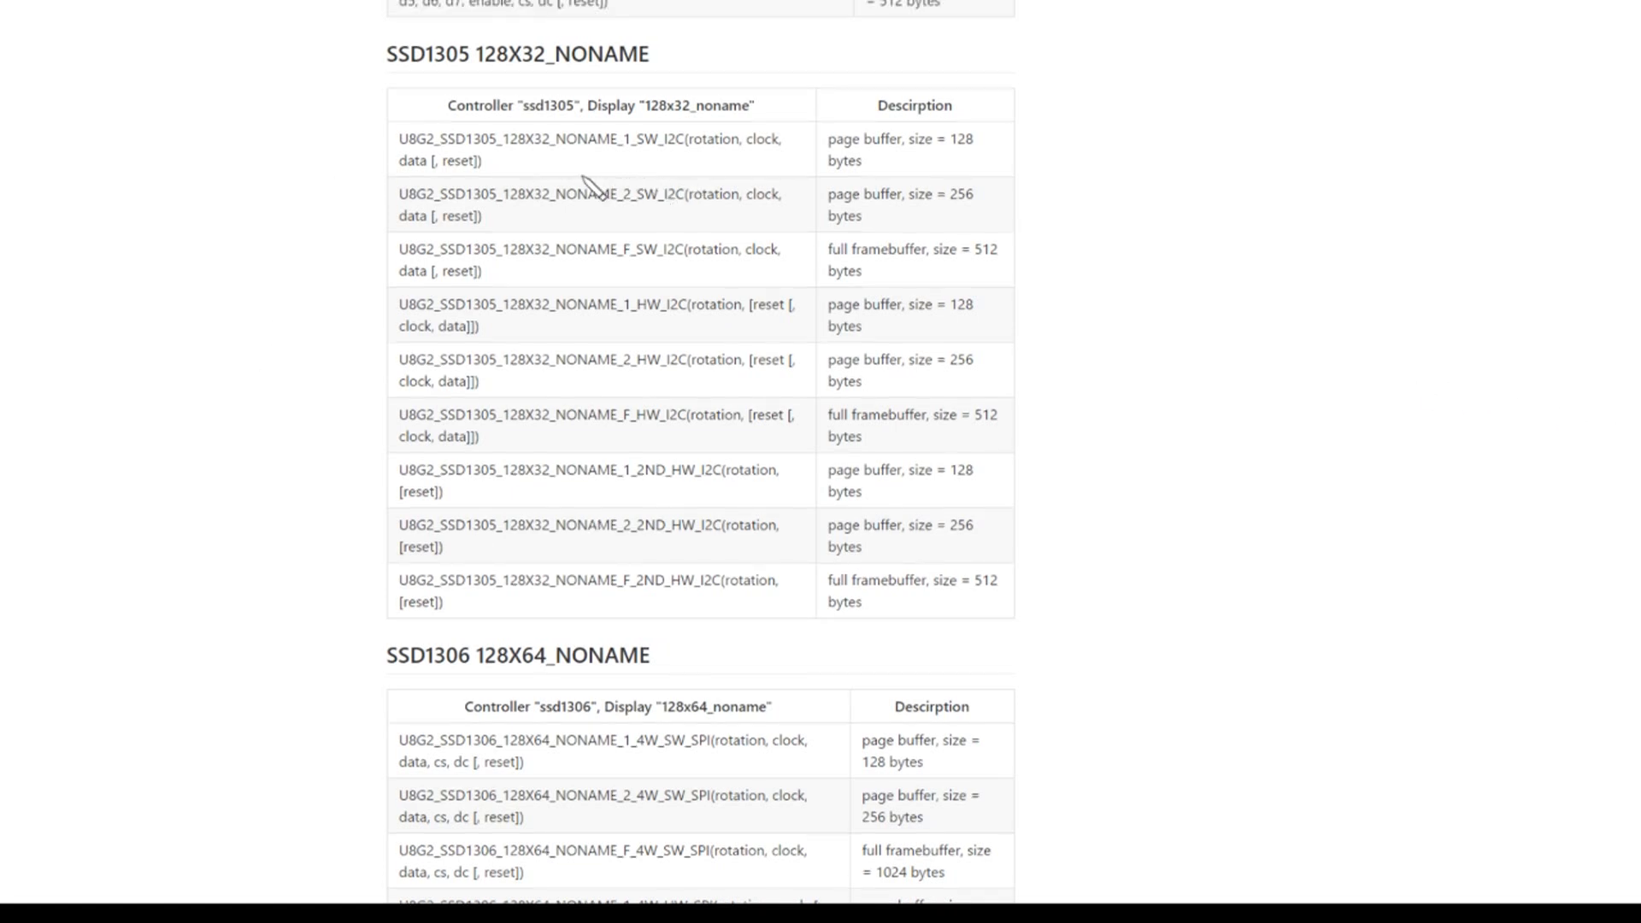
mouse_move(646, 308)
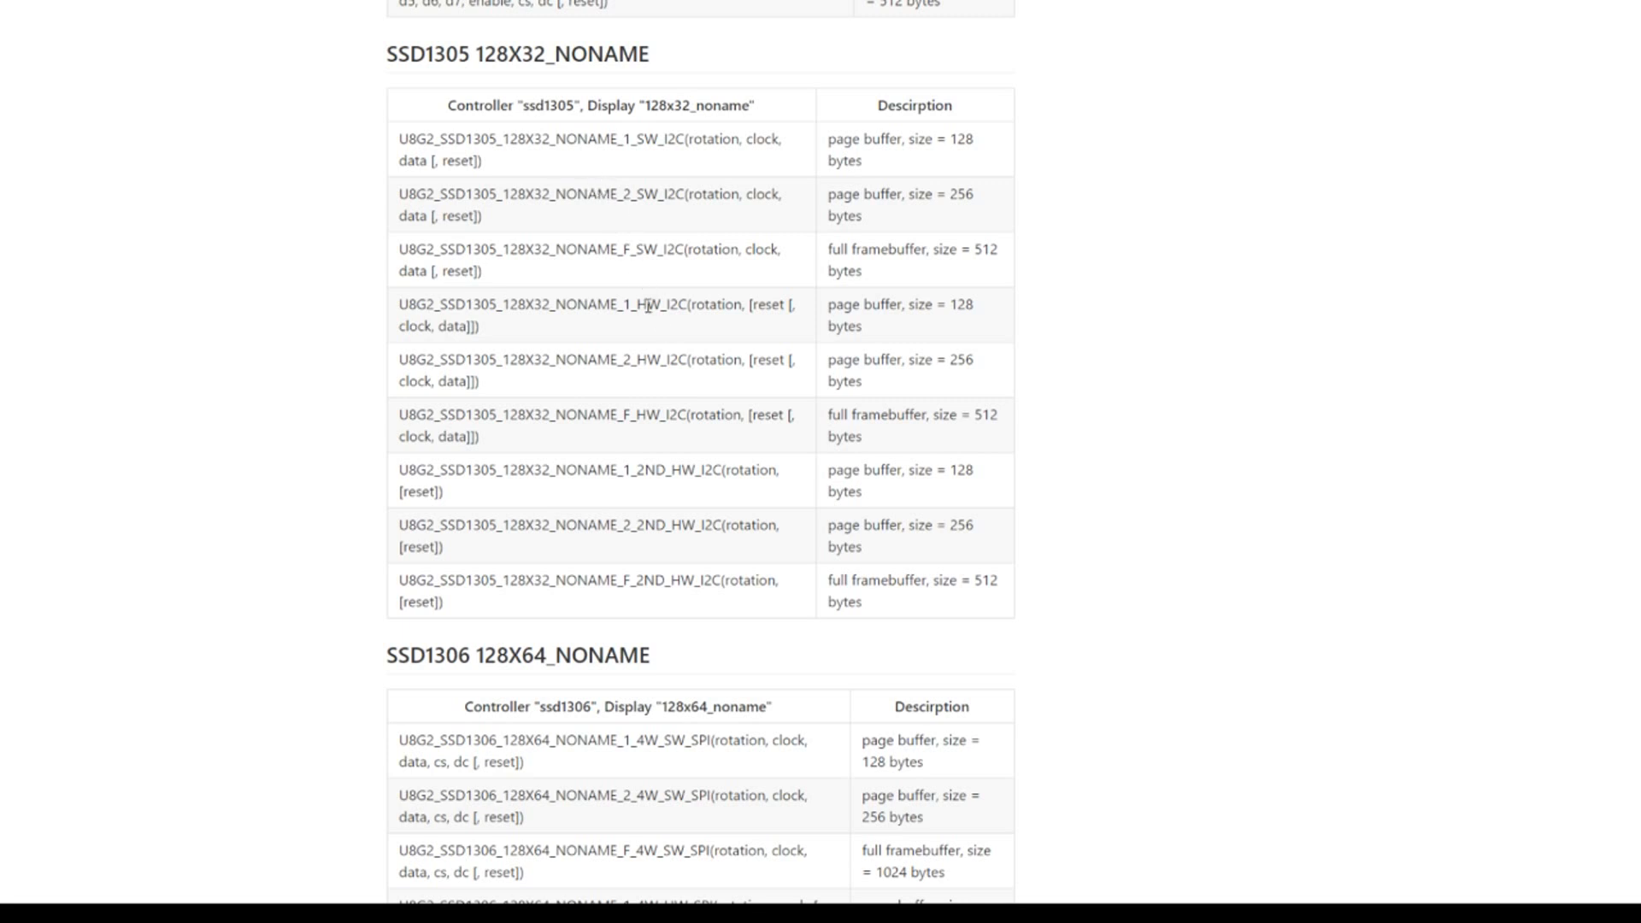
mouse_move(686, 328)
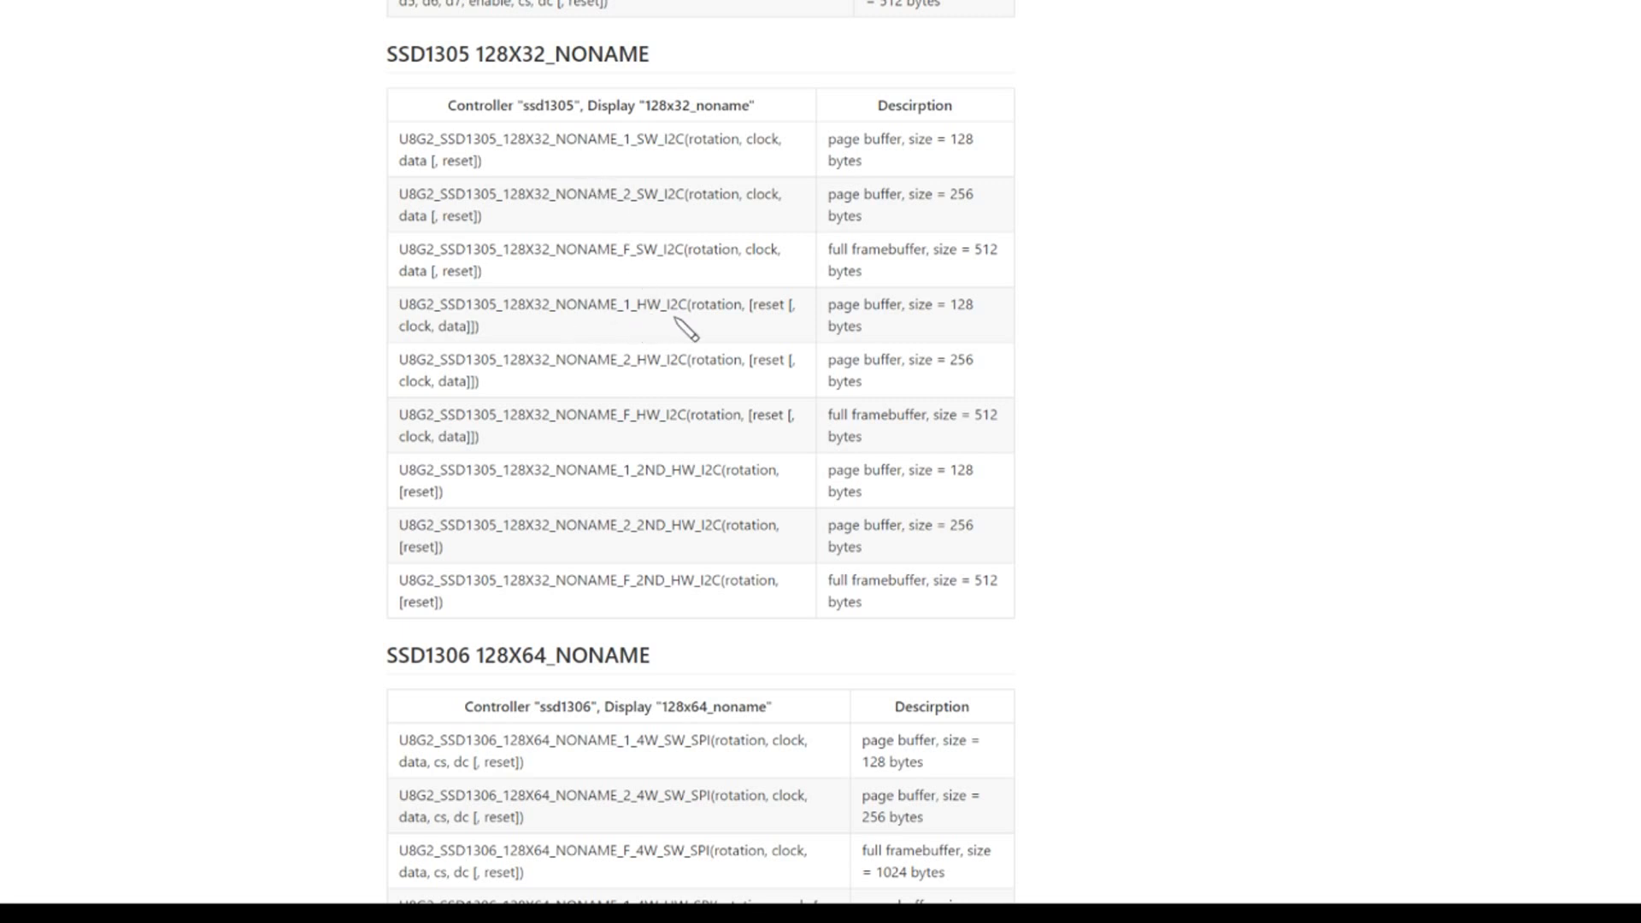
mouse_move(654, 330)
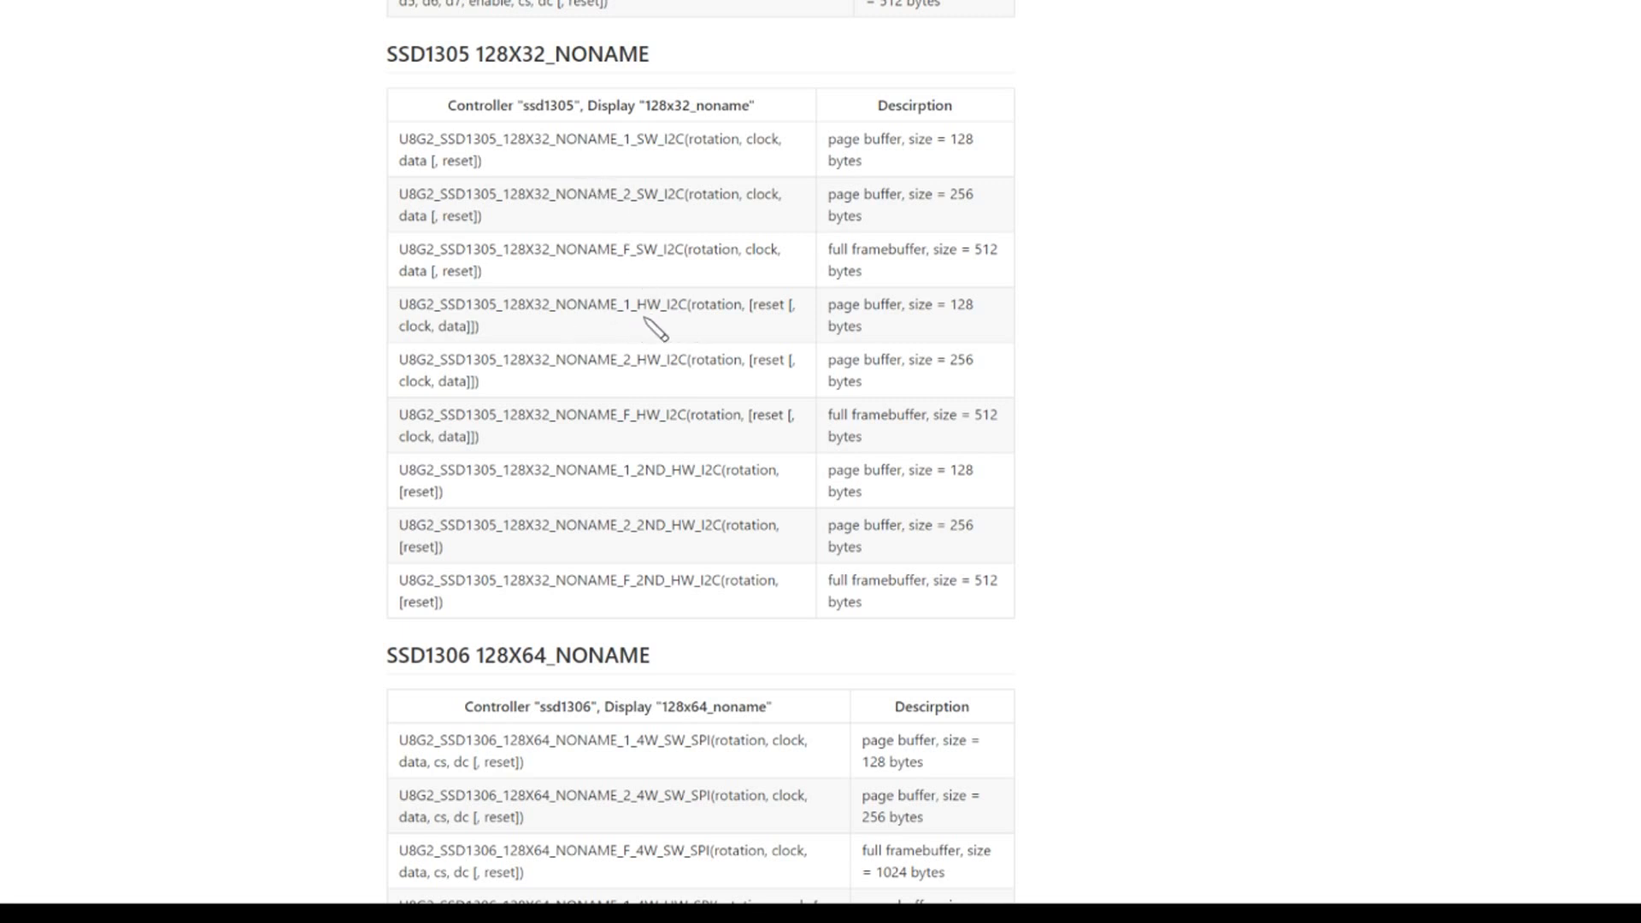
mouse_move(639, 440)
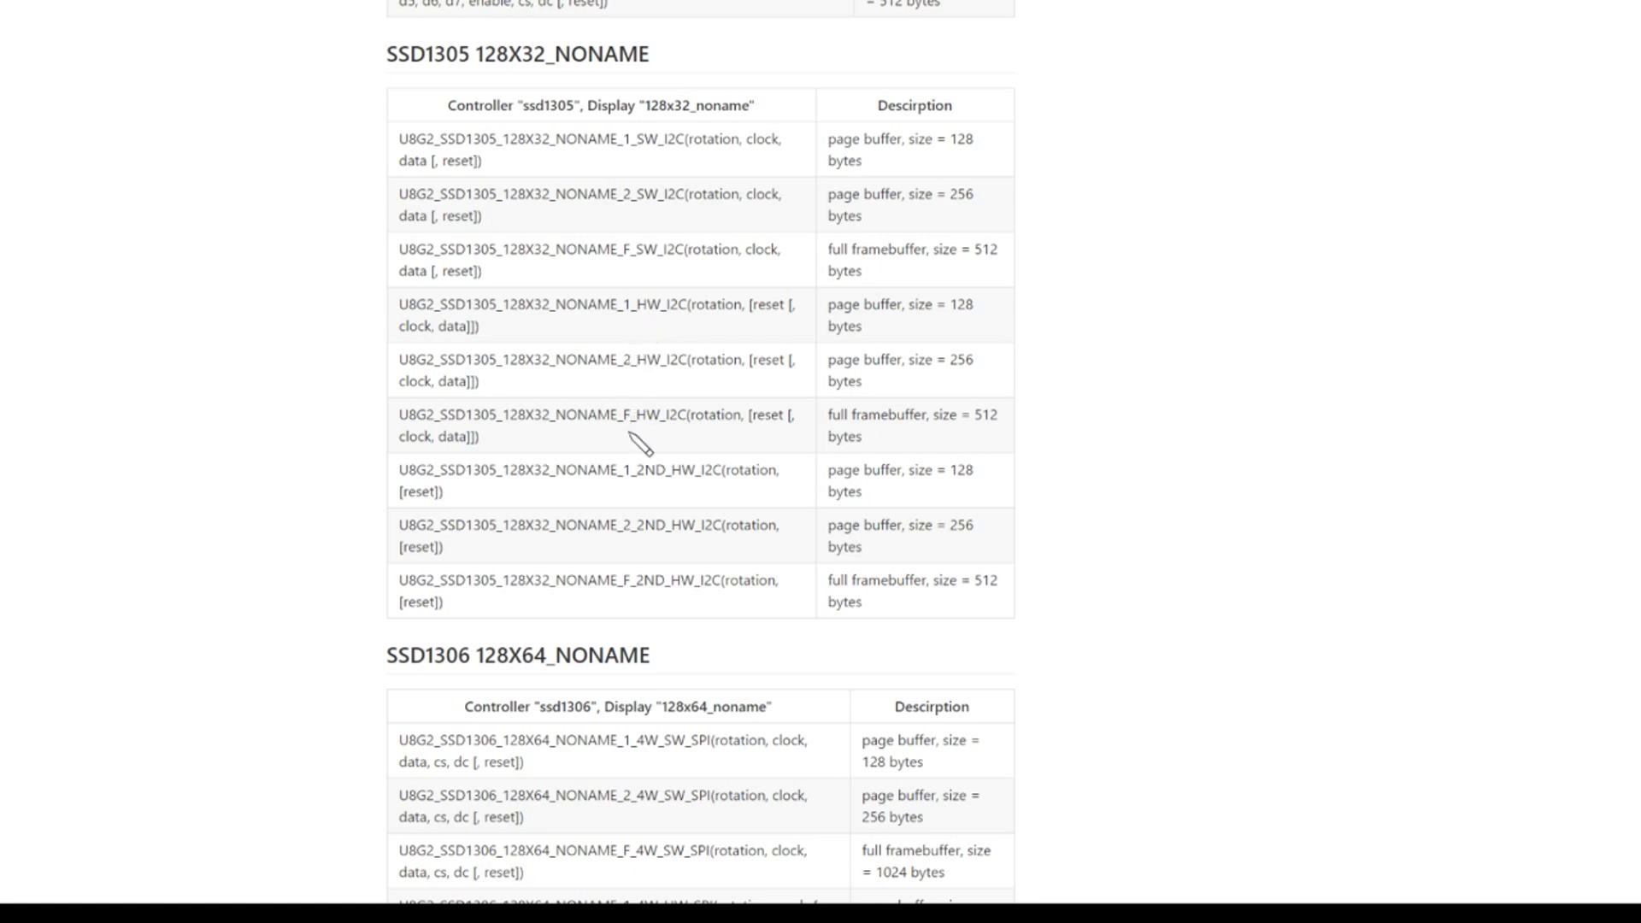
mouse_move(638, 445)
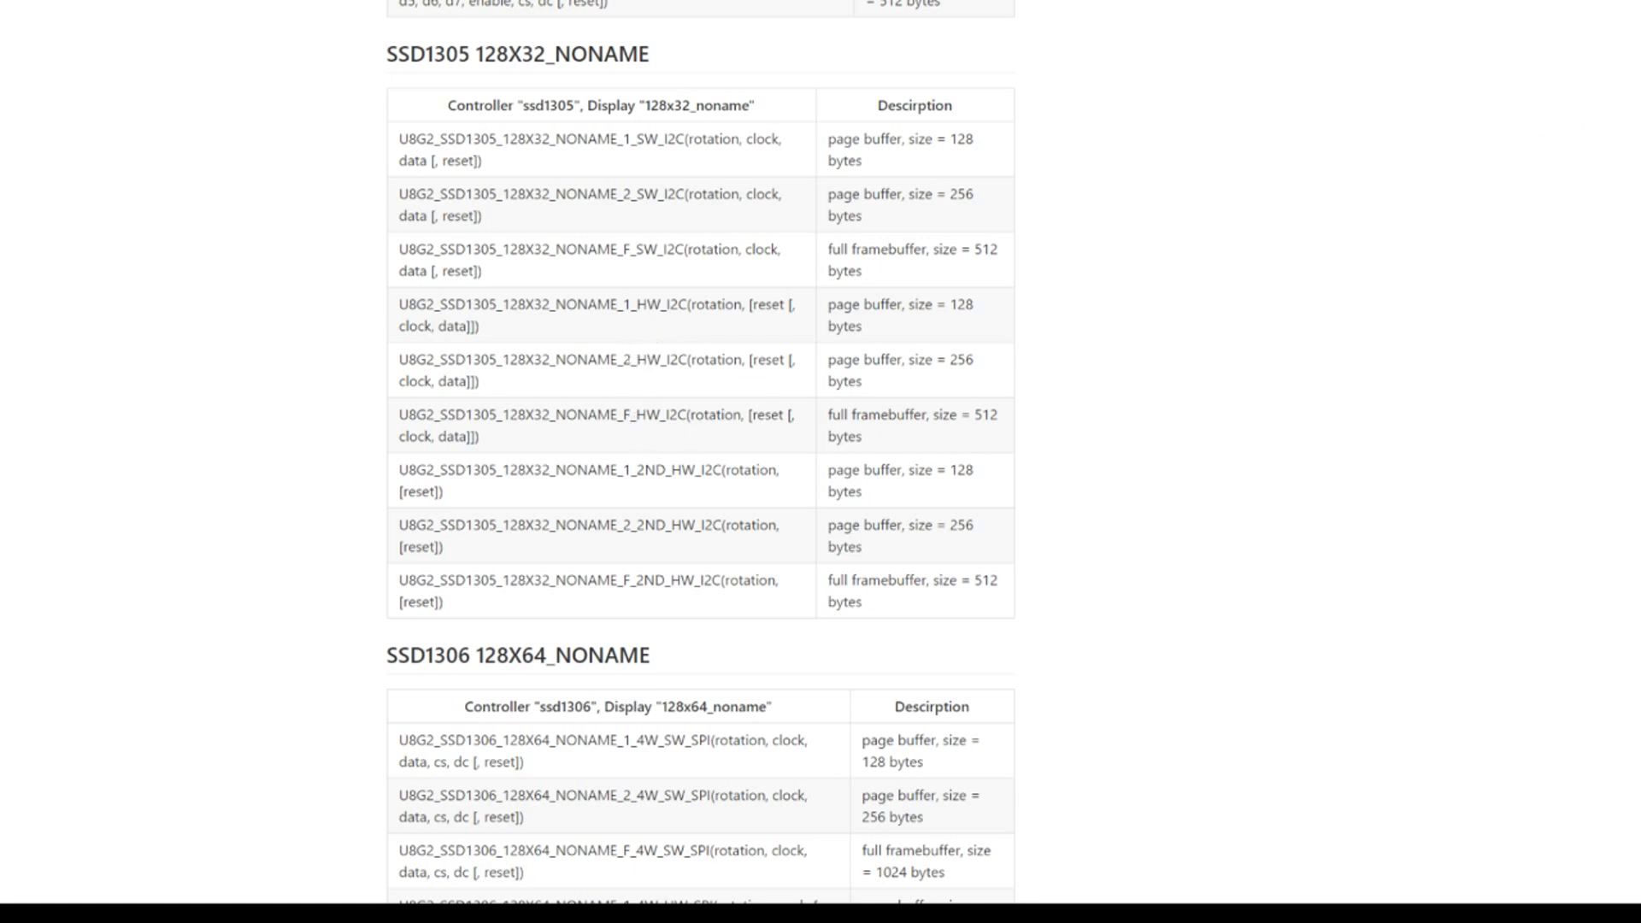
scroll("up", 3)
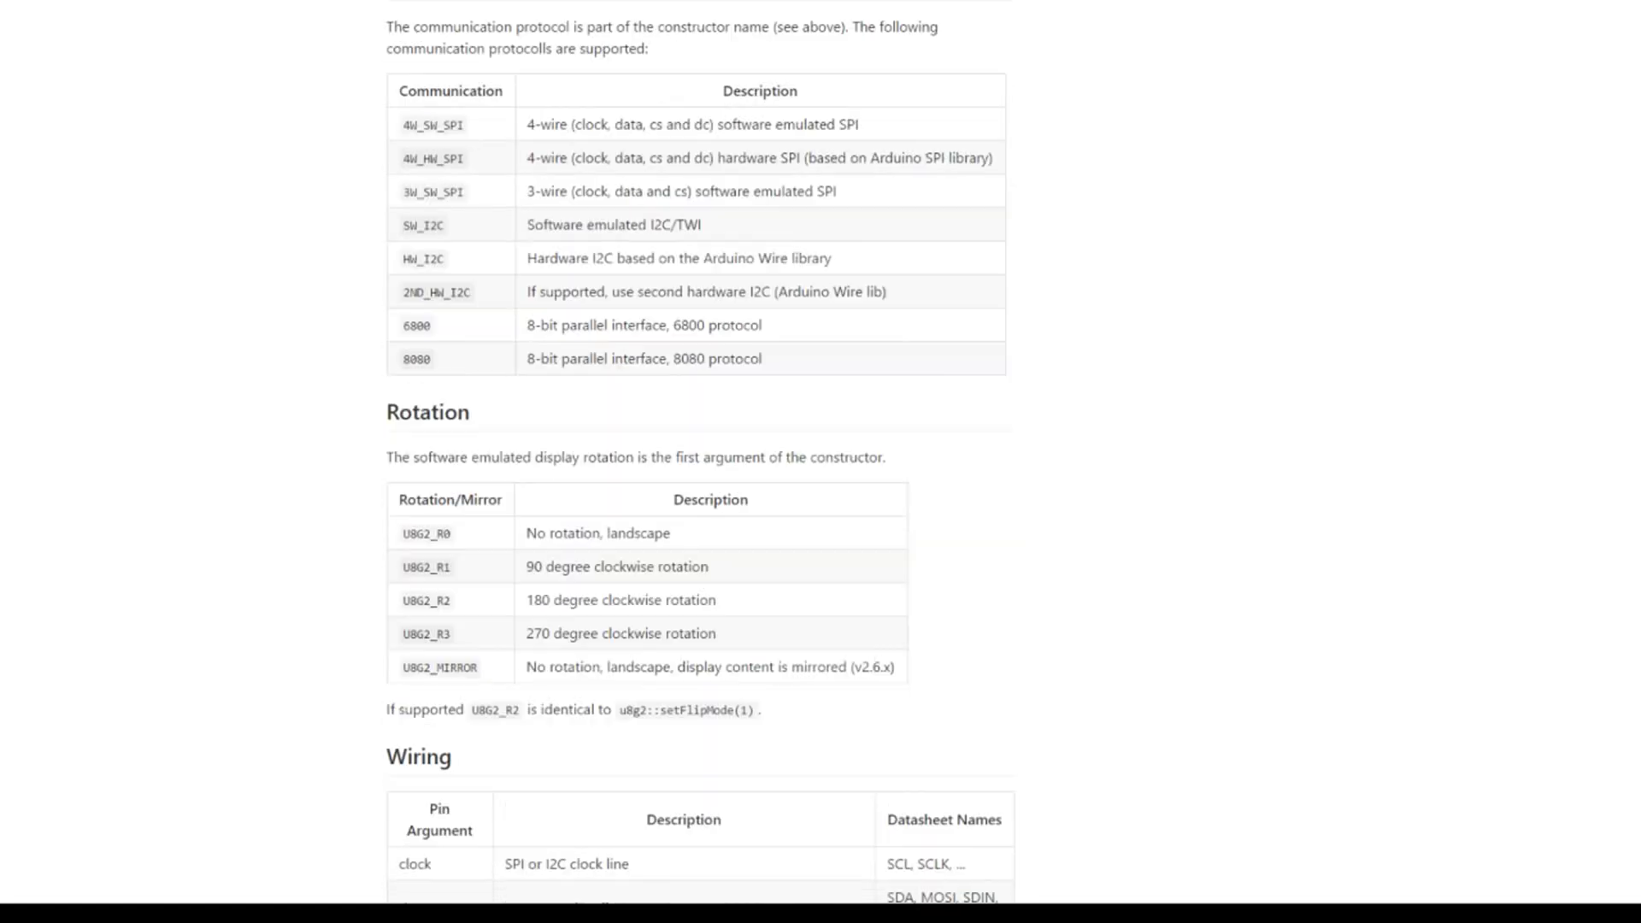
- Scroll up to the Buffer Size section explaining the 1, 2 and F buffer options
scroll("up", 3)
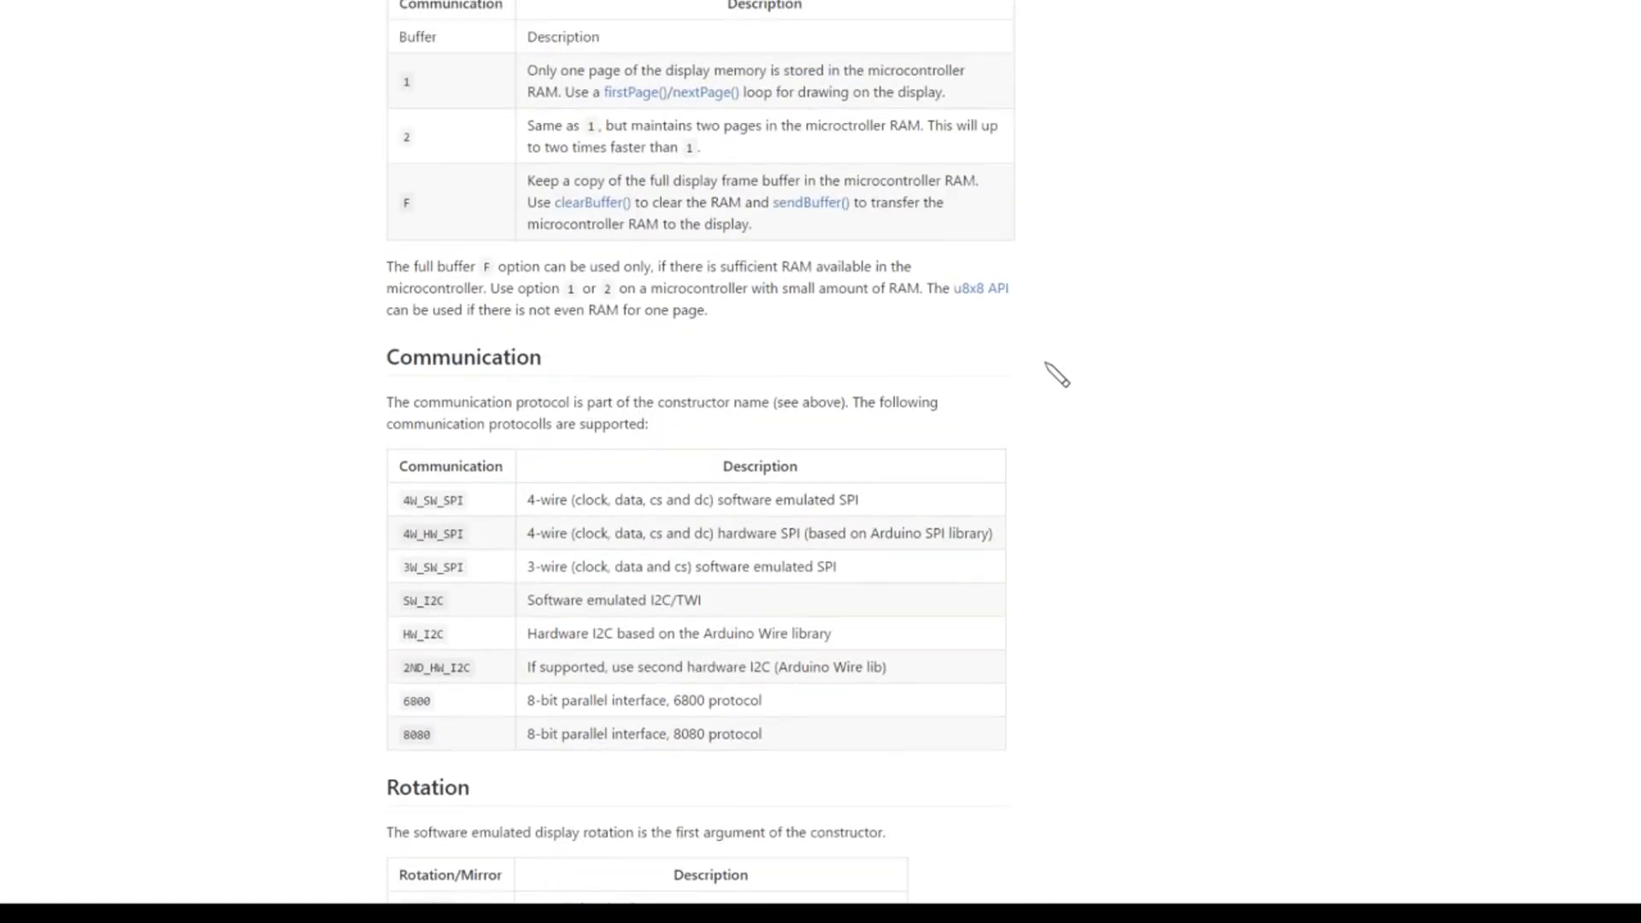
scroll("up", 3)
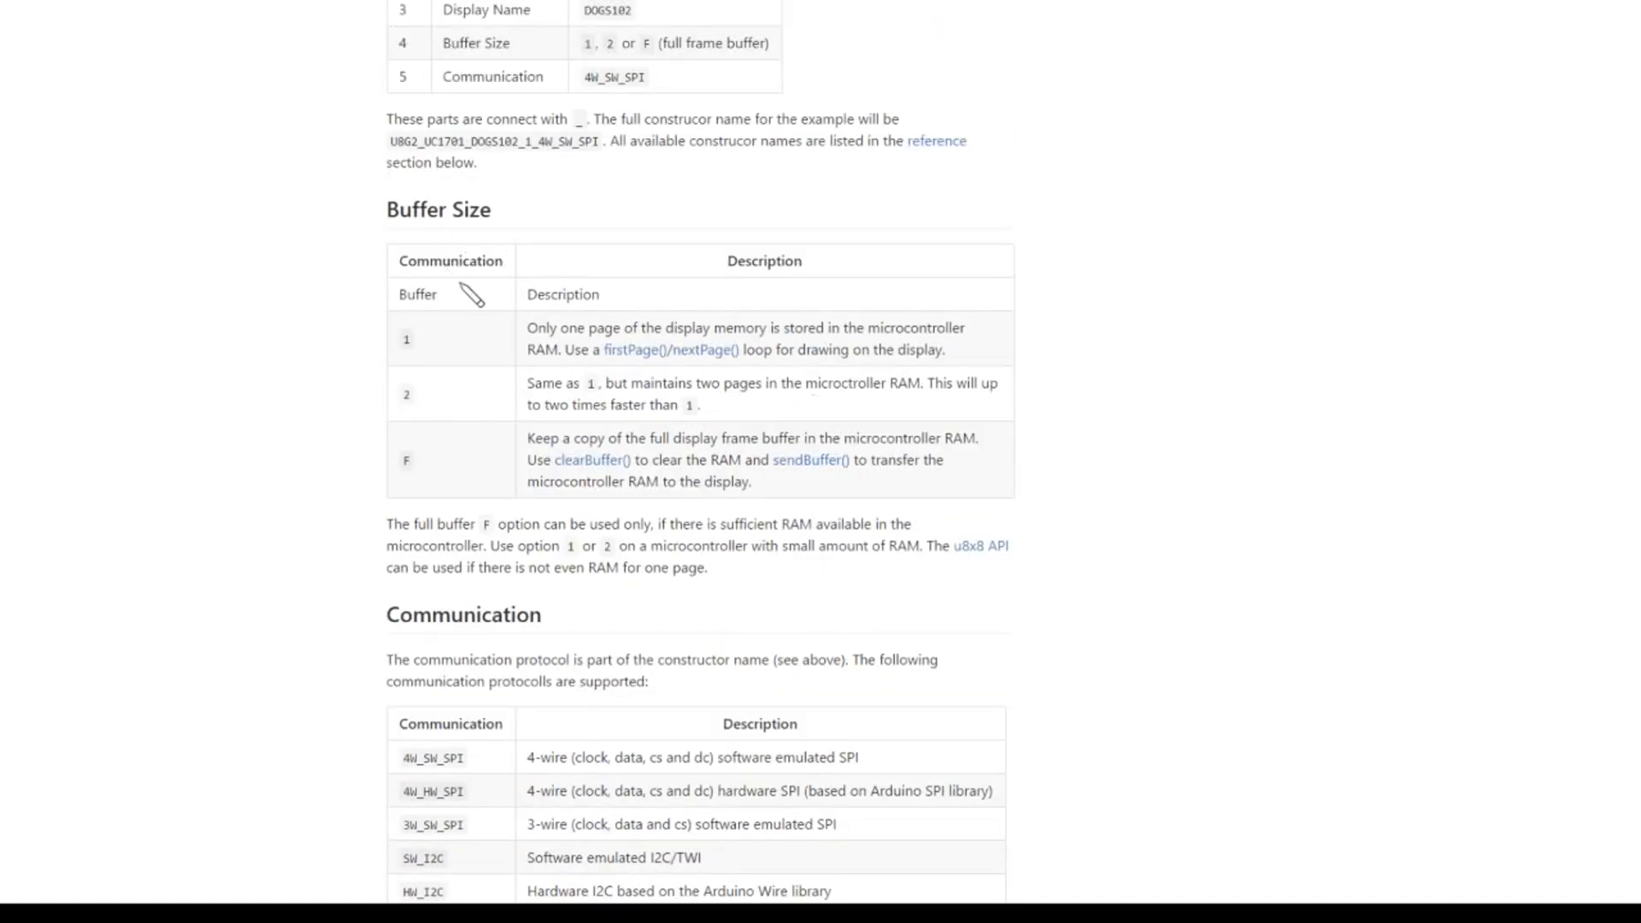
mouse_move(481, 505)
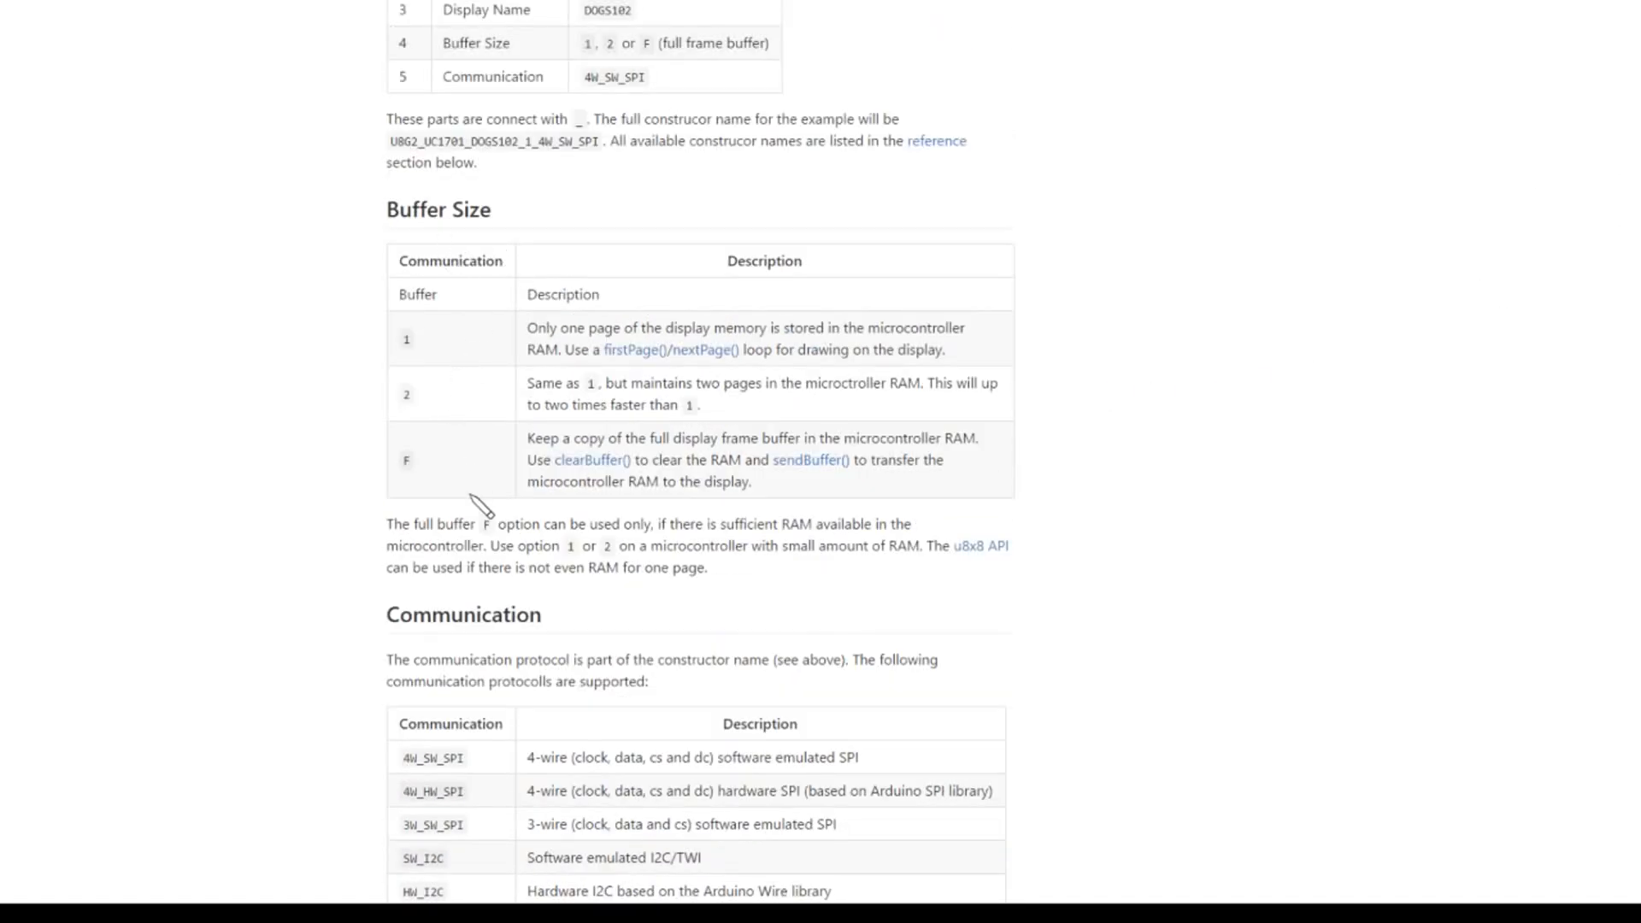
mouse_move(754, 340)
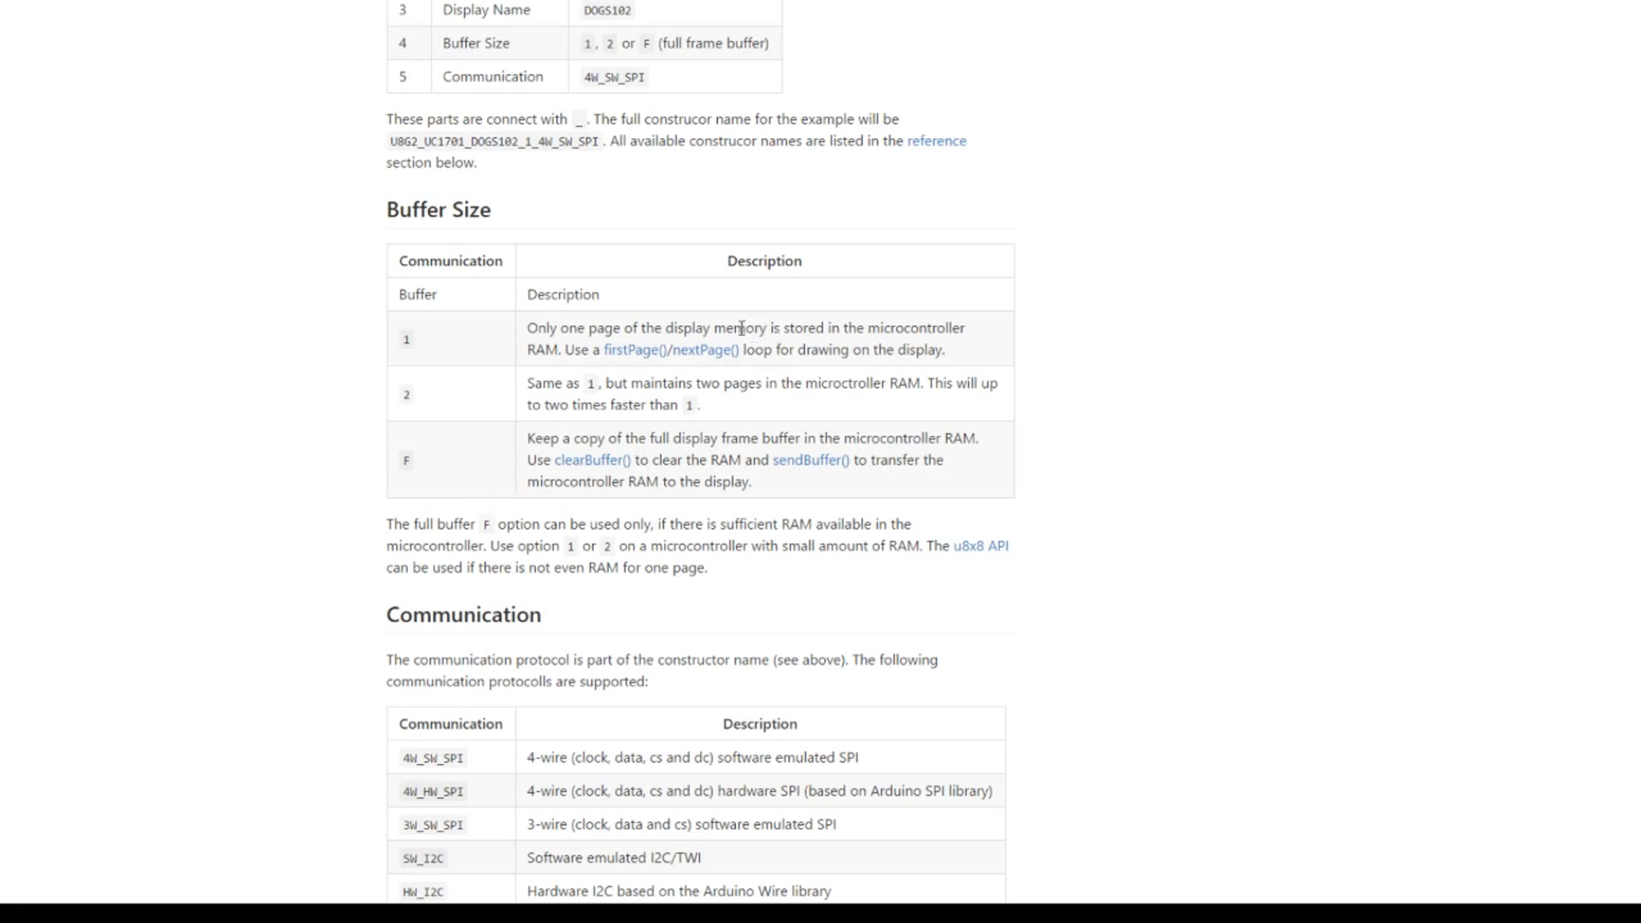
mouse_move(890, 344)
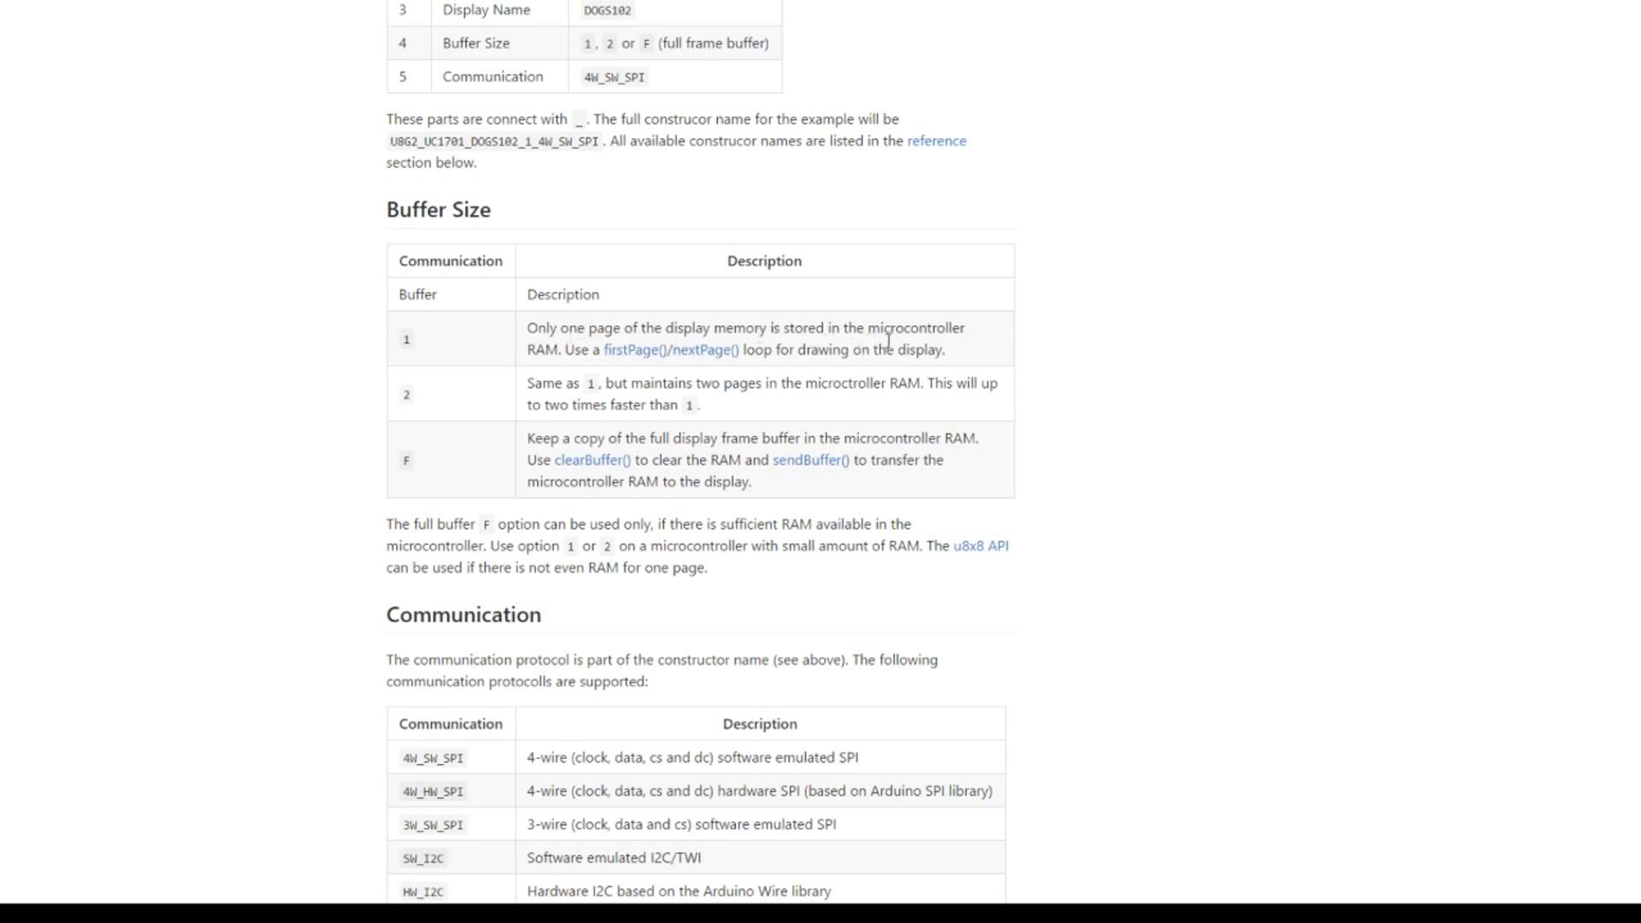
mouse_move(756, 430)
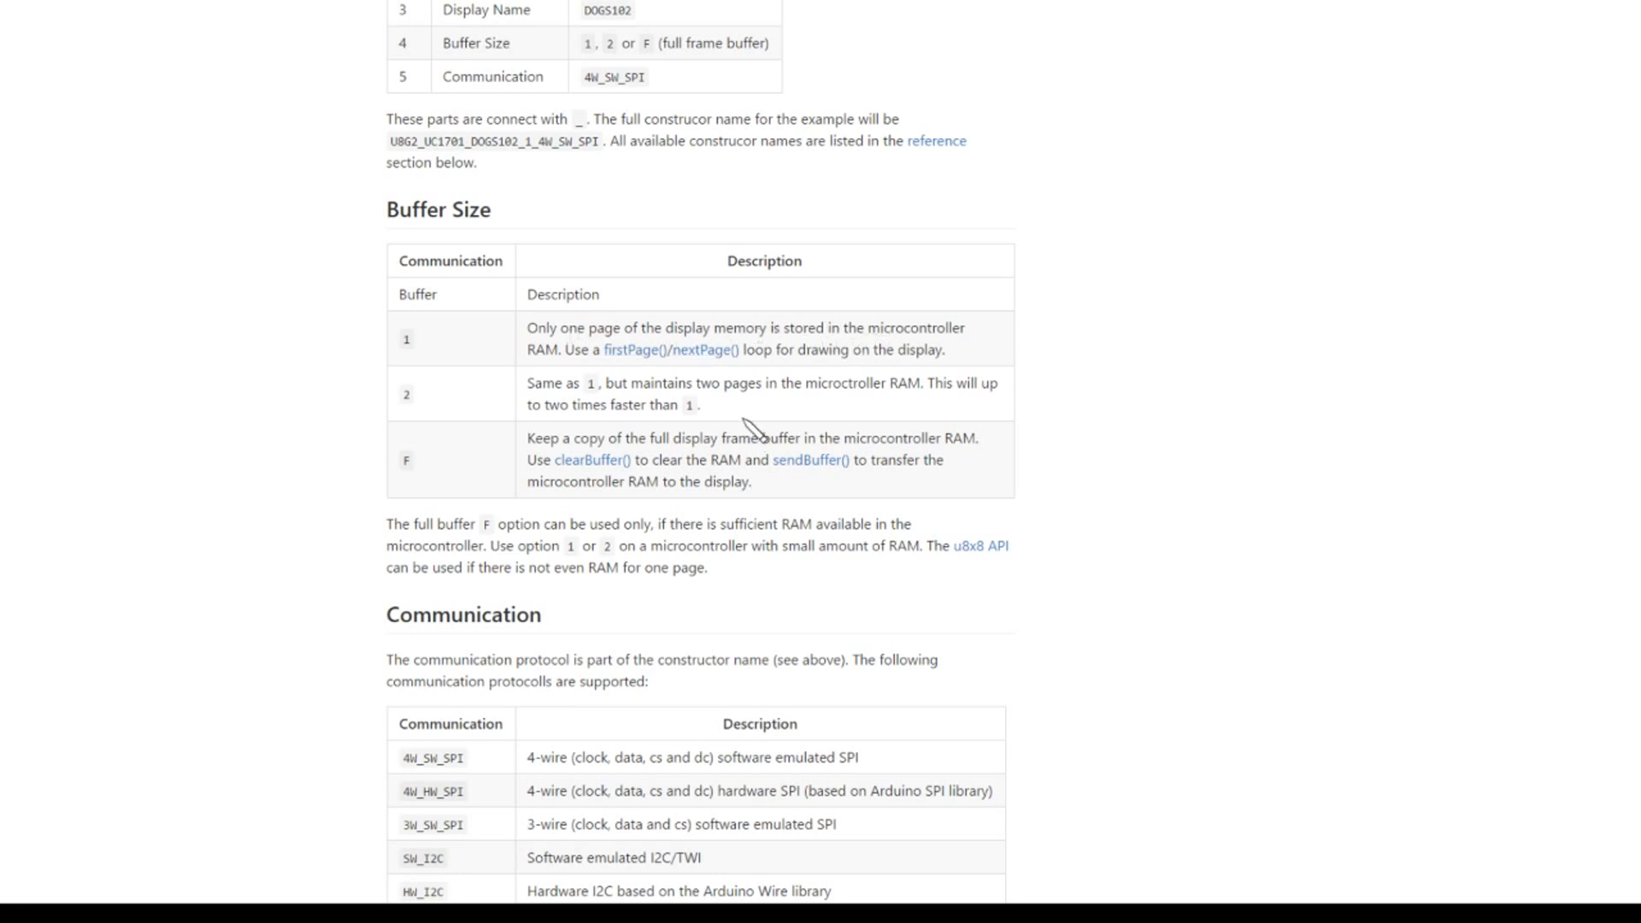
mouse_move(856, 390)
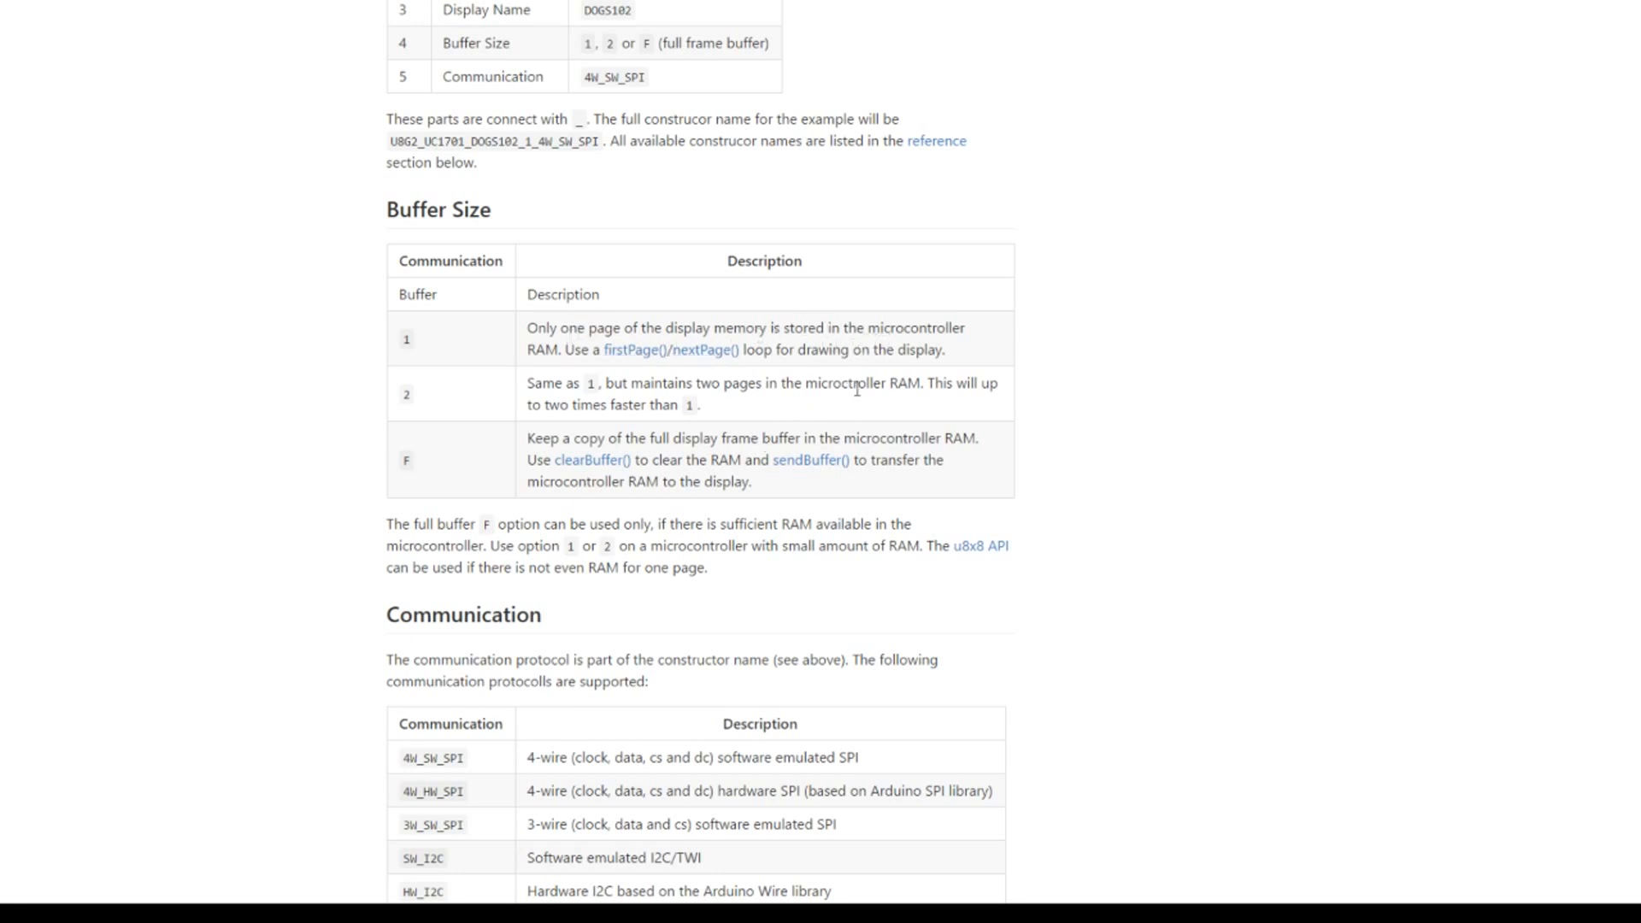
mouse_move(749, 348)
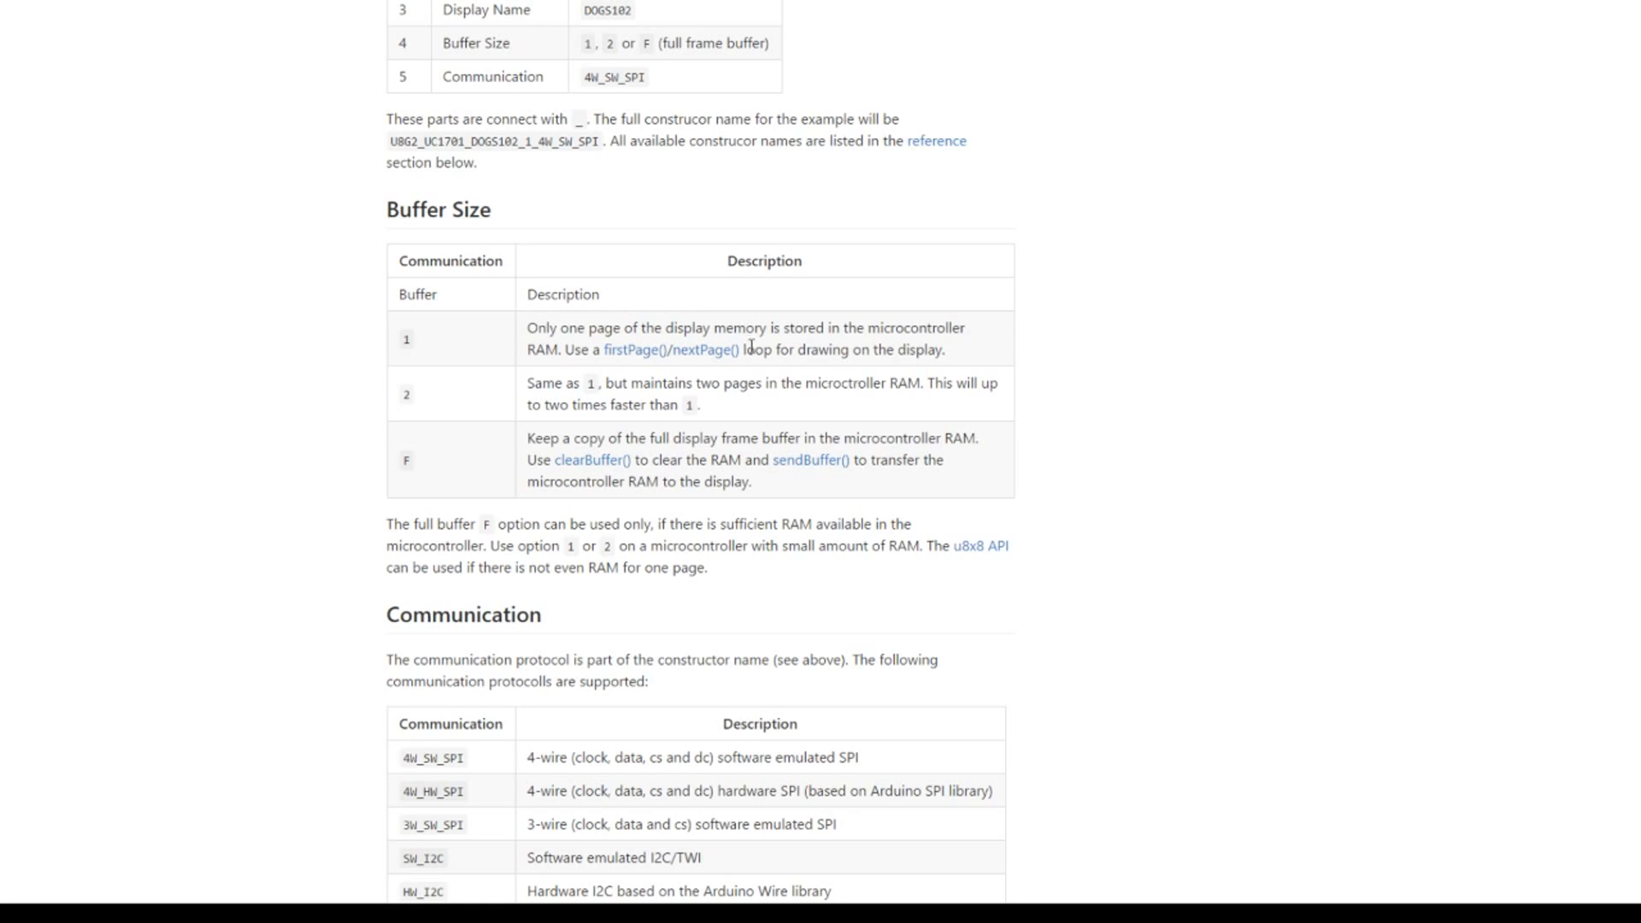
mouse_move(750, 345)
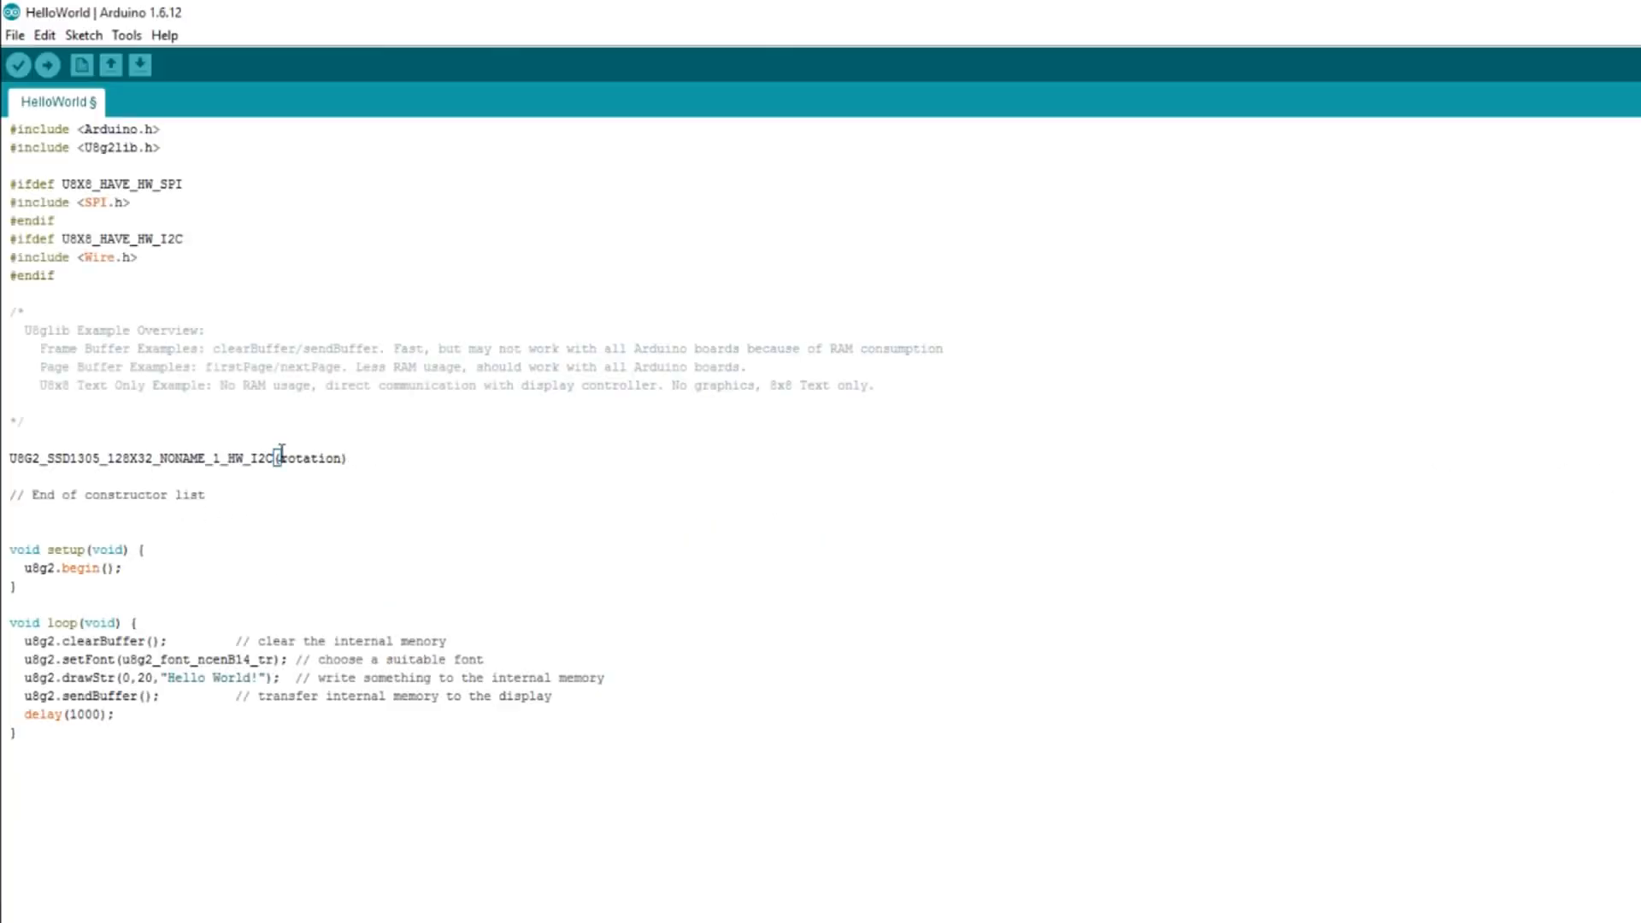
- Replace the constructor's rotation placeholder with U8G2_R0 and close the call
double_click(309, 457)
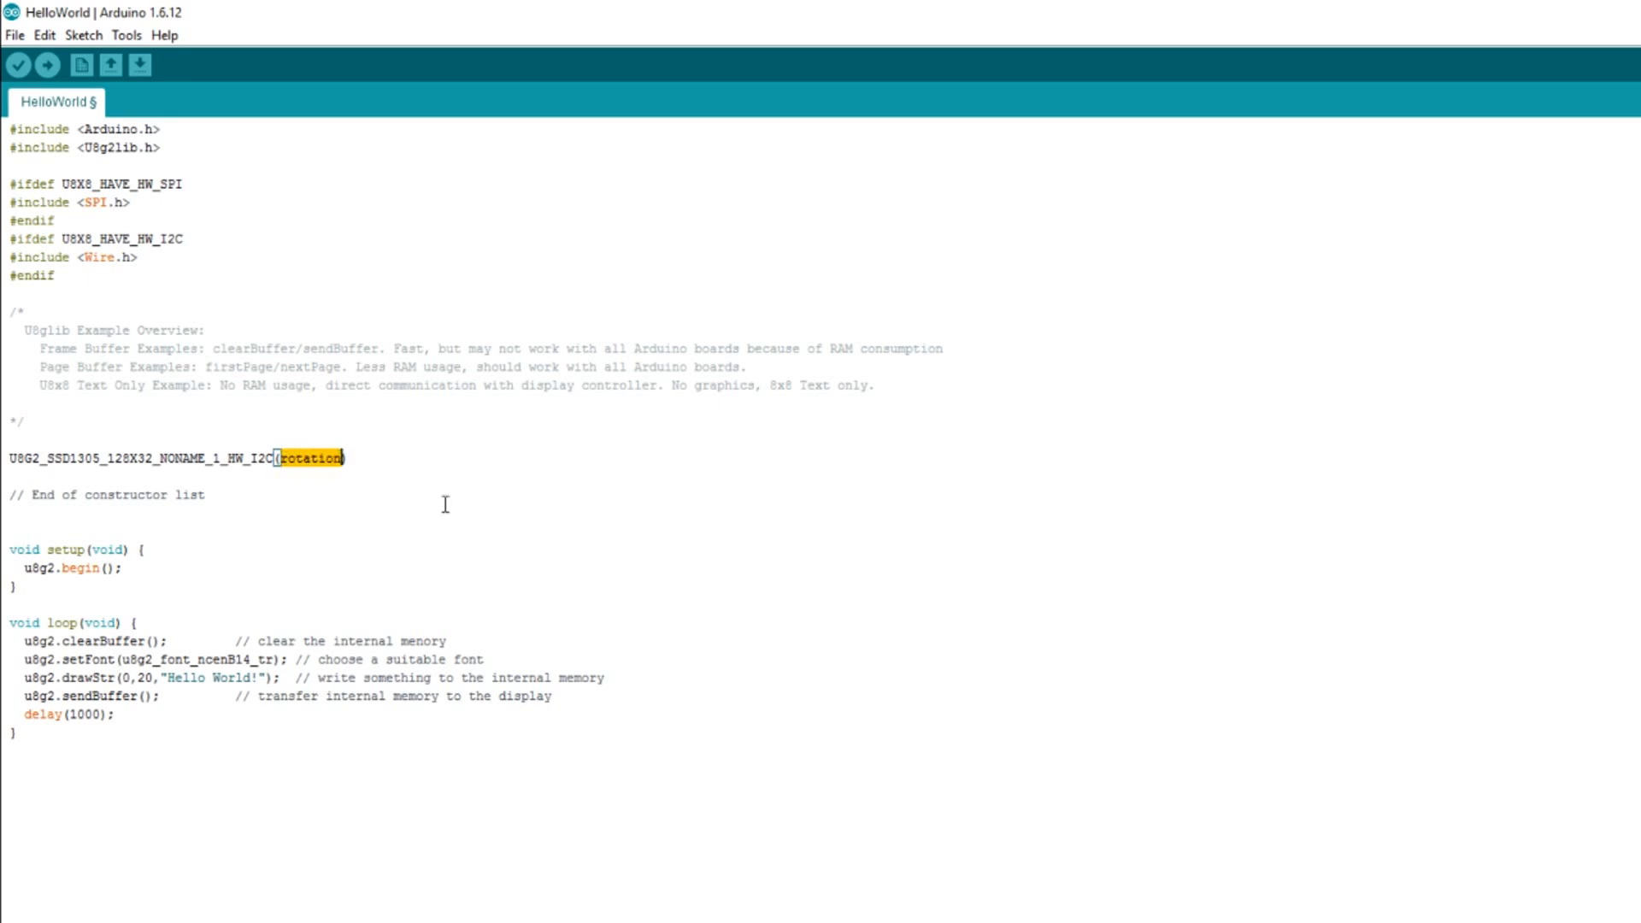
mouse_move(497, 551)
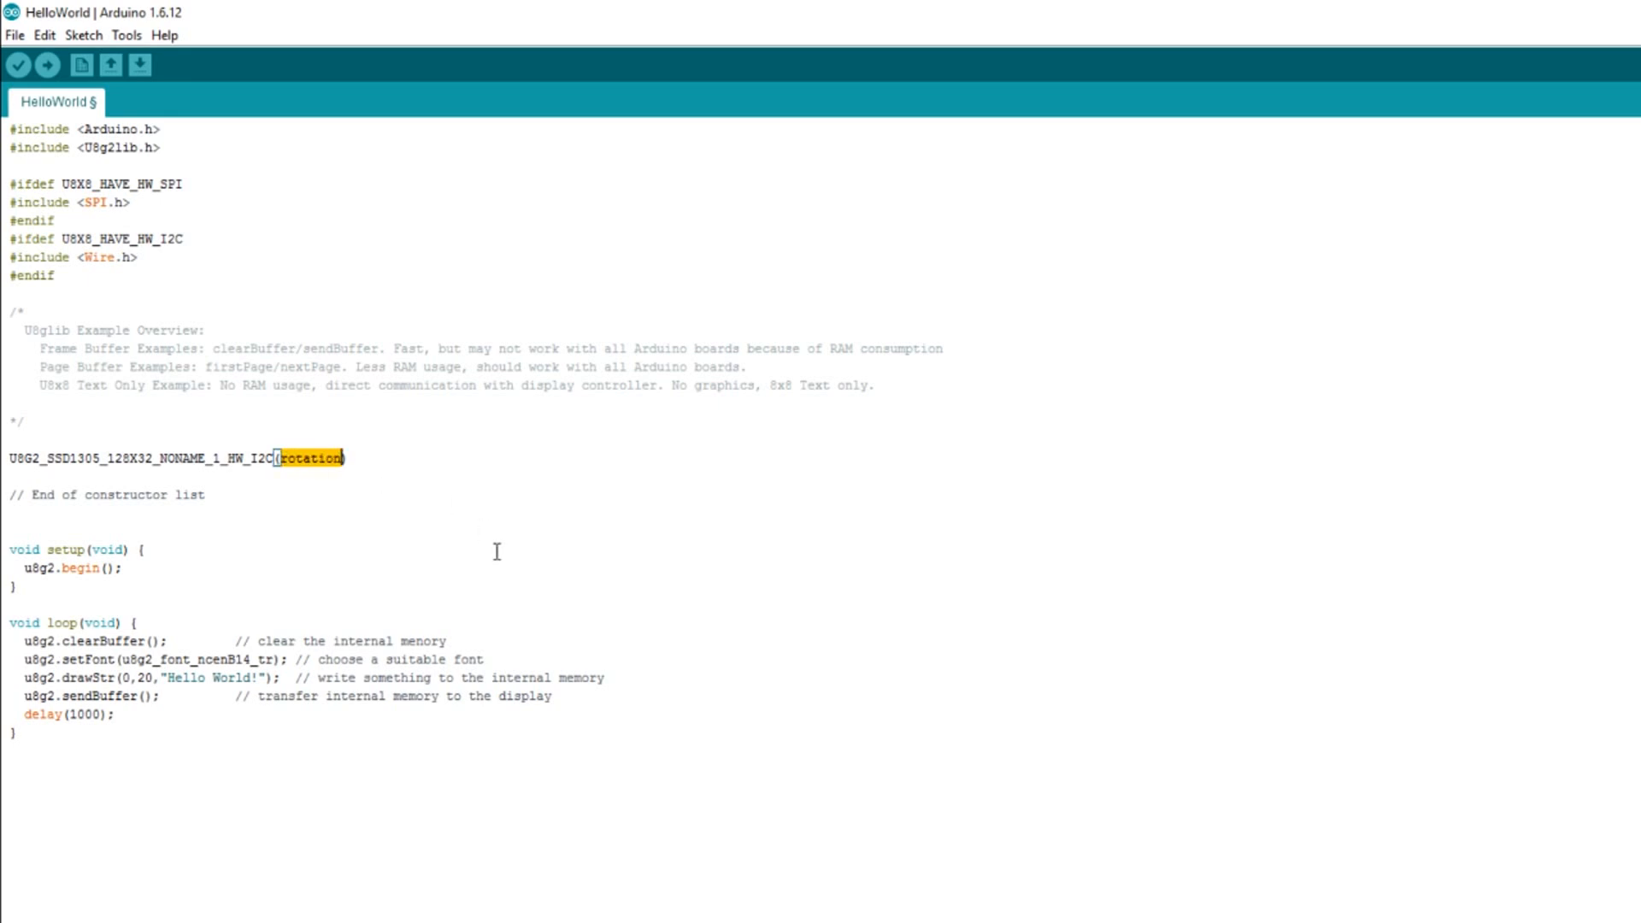
type("U8G2")
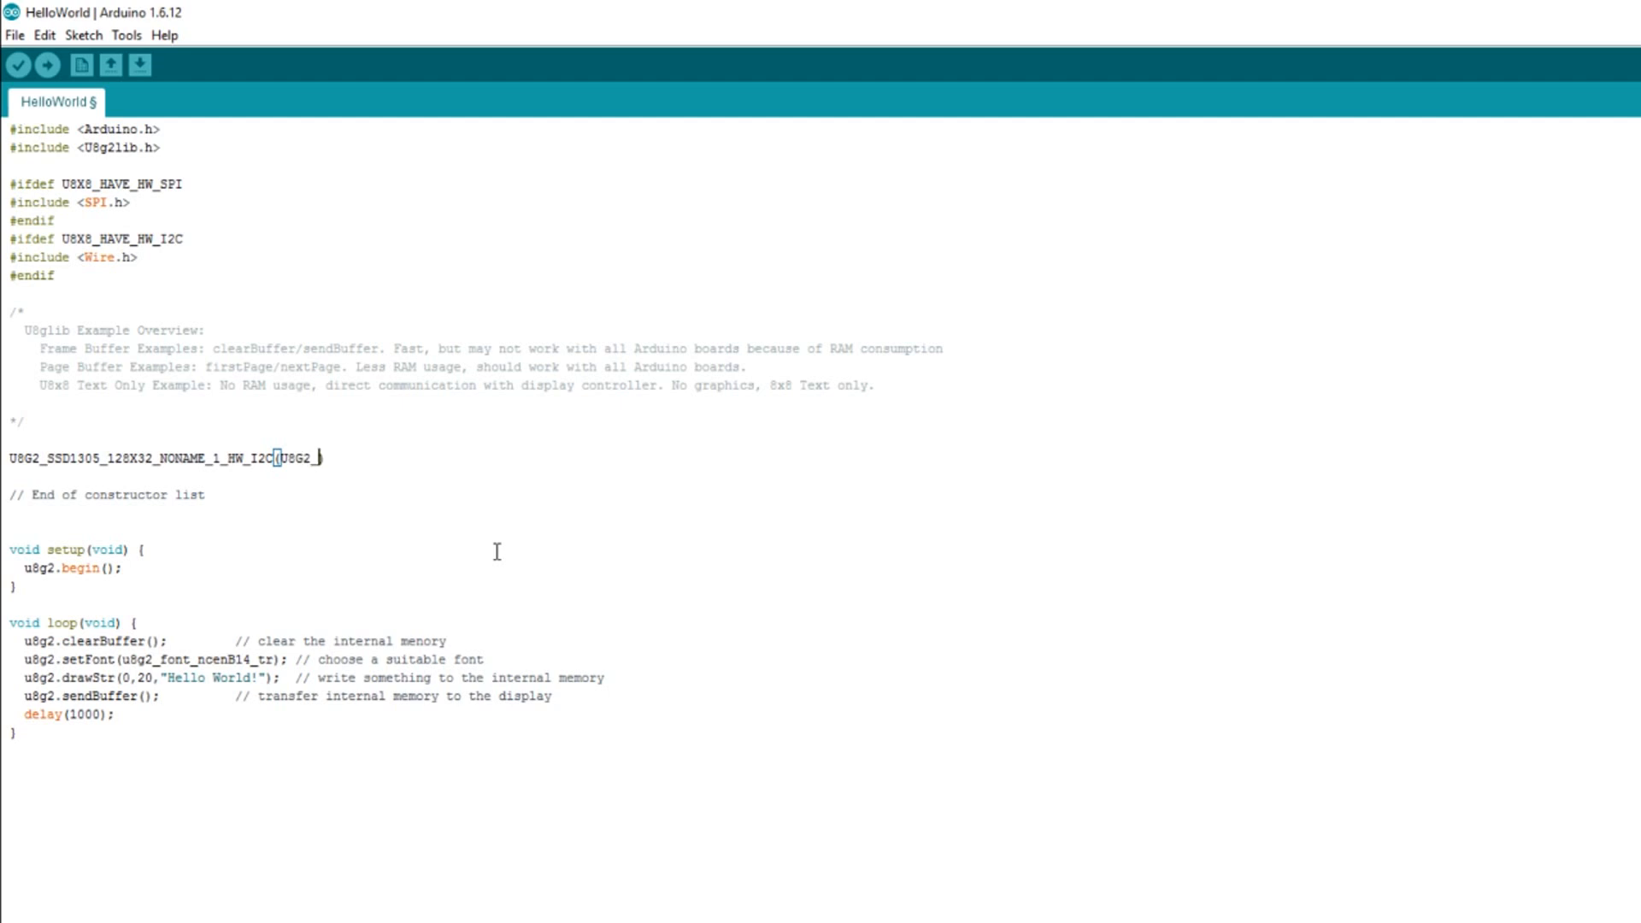
type("_R0)")
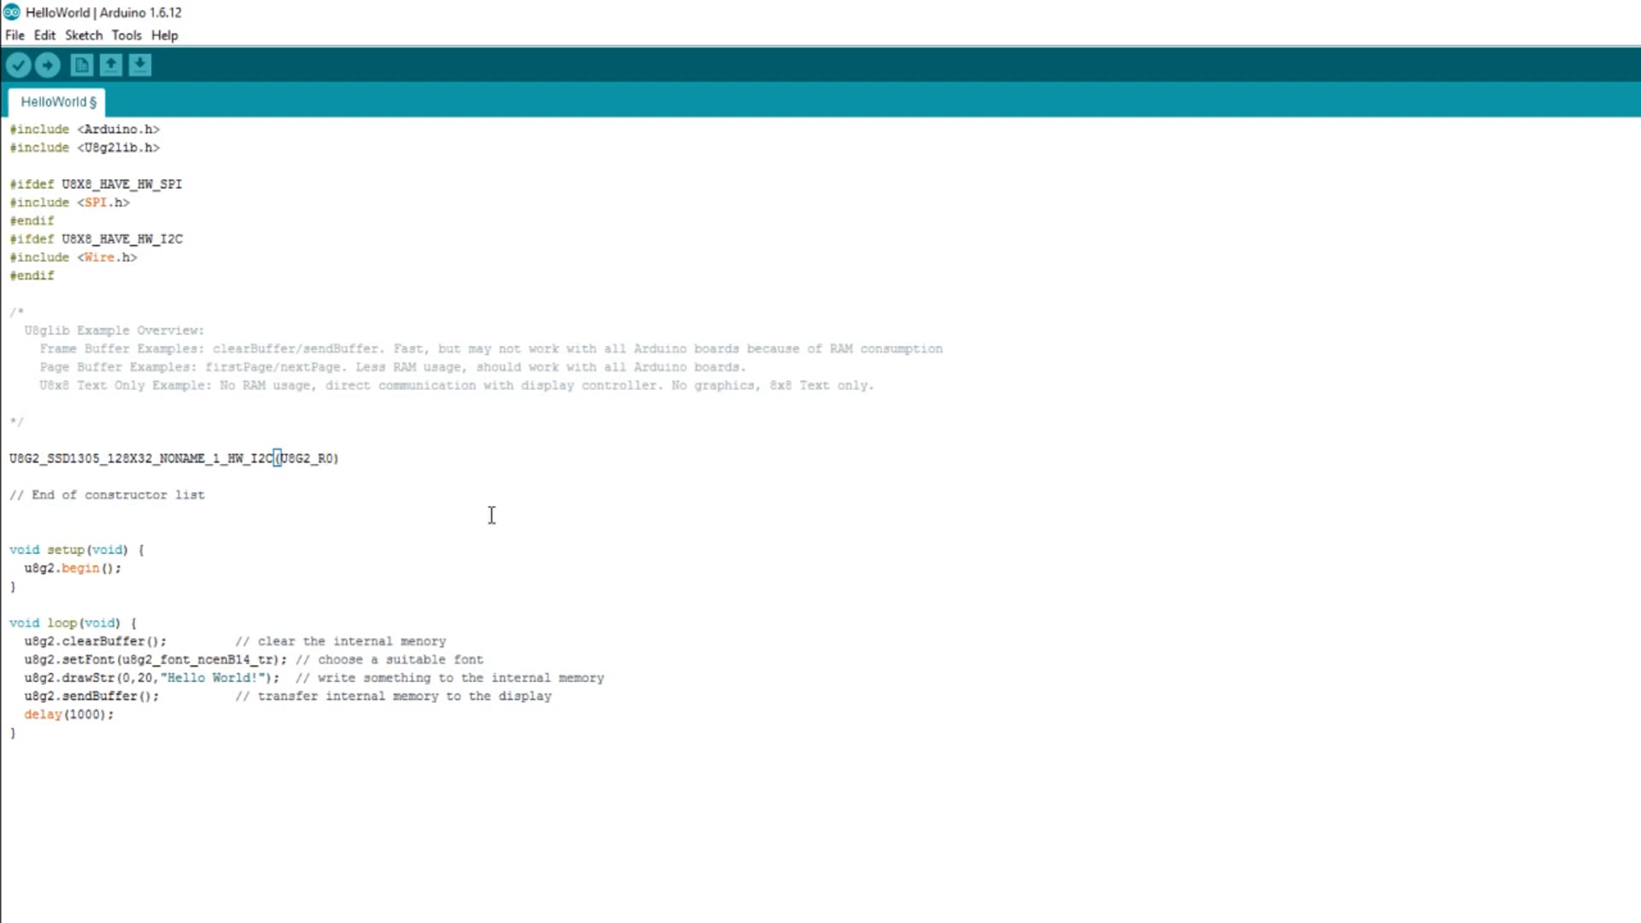
left_click(342, 458)
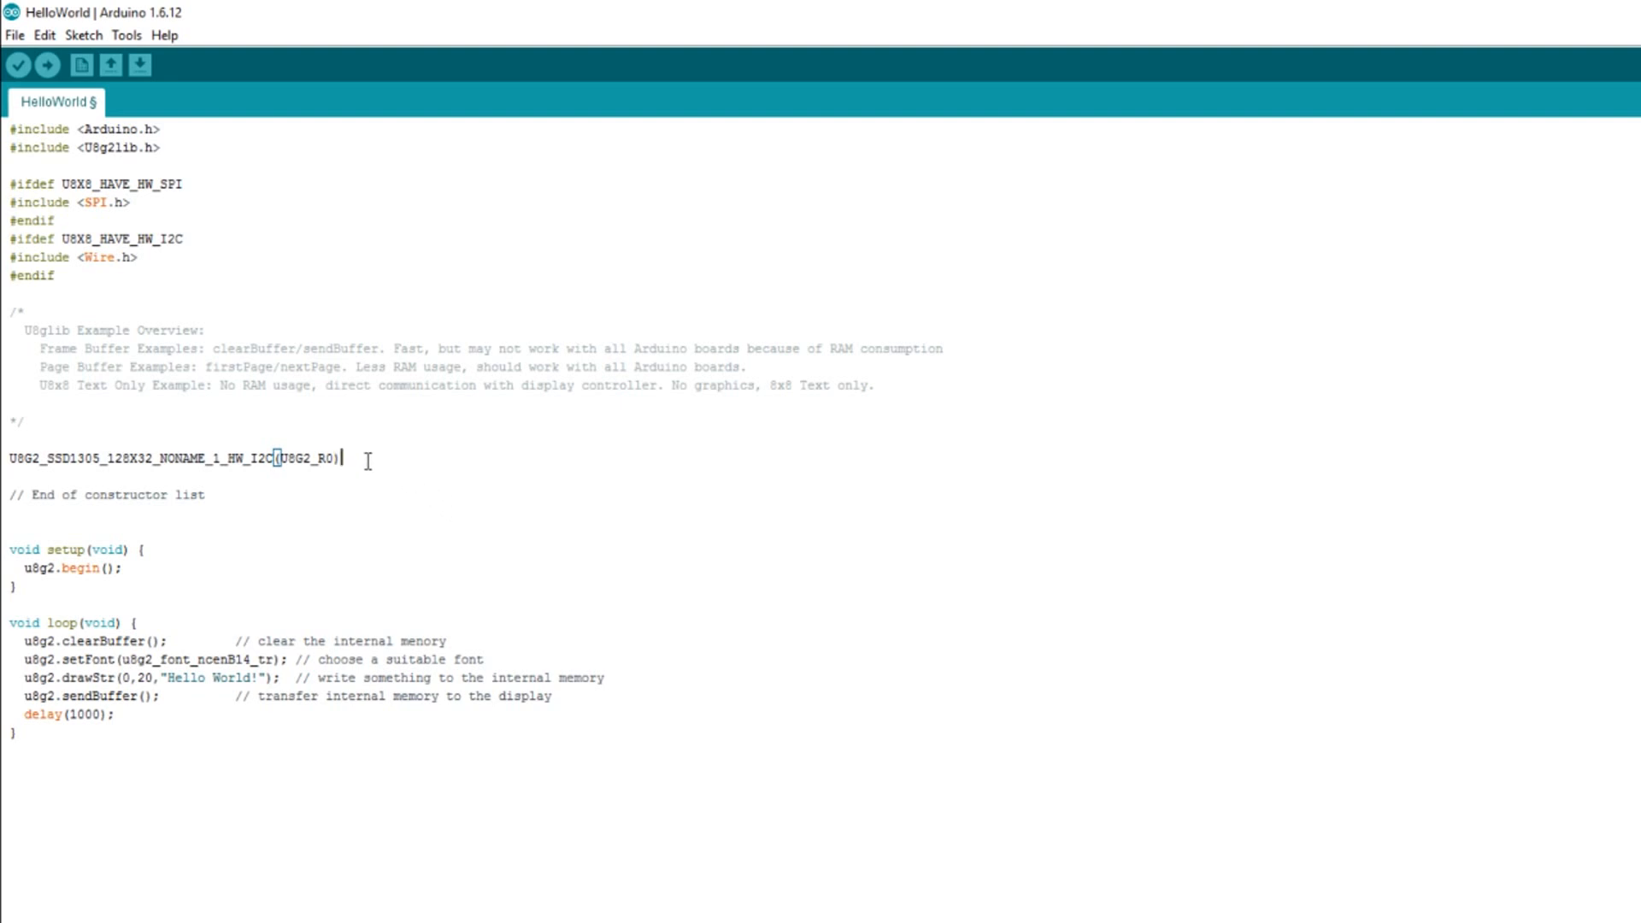
mouse_move(473, 477)
type(";")
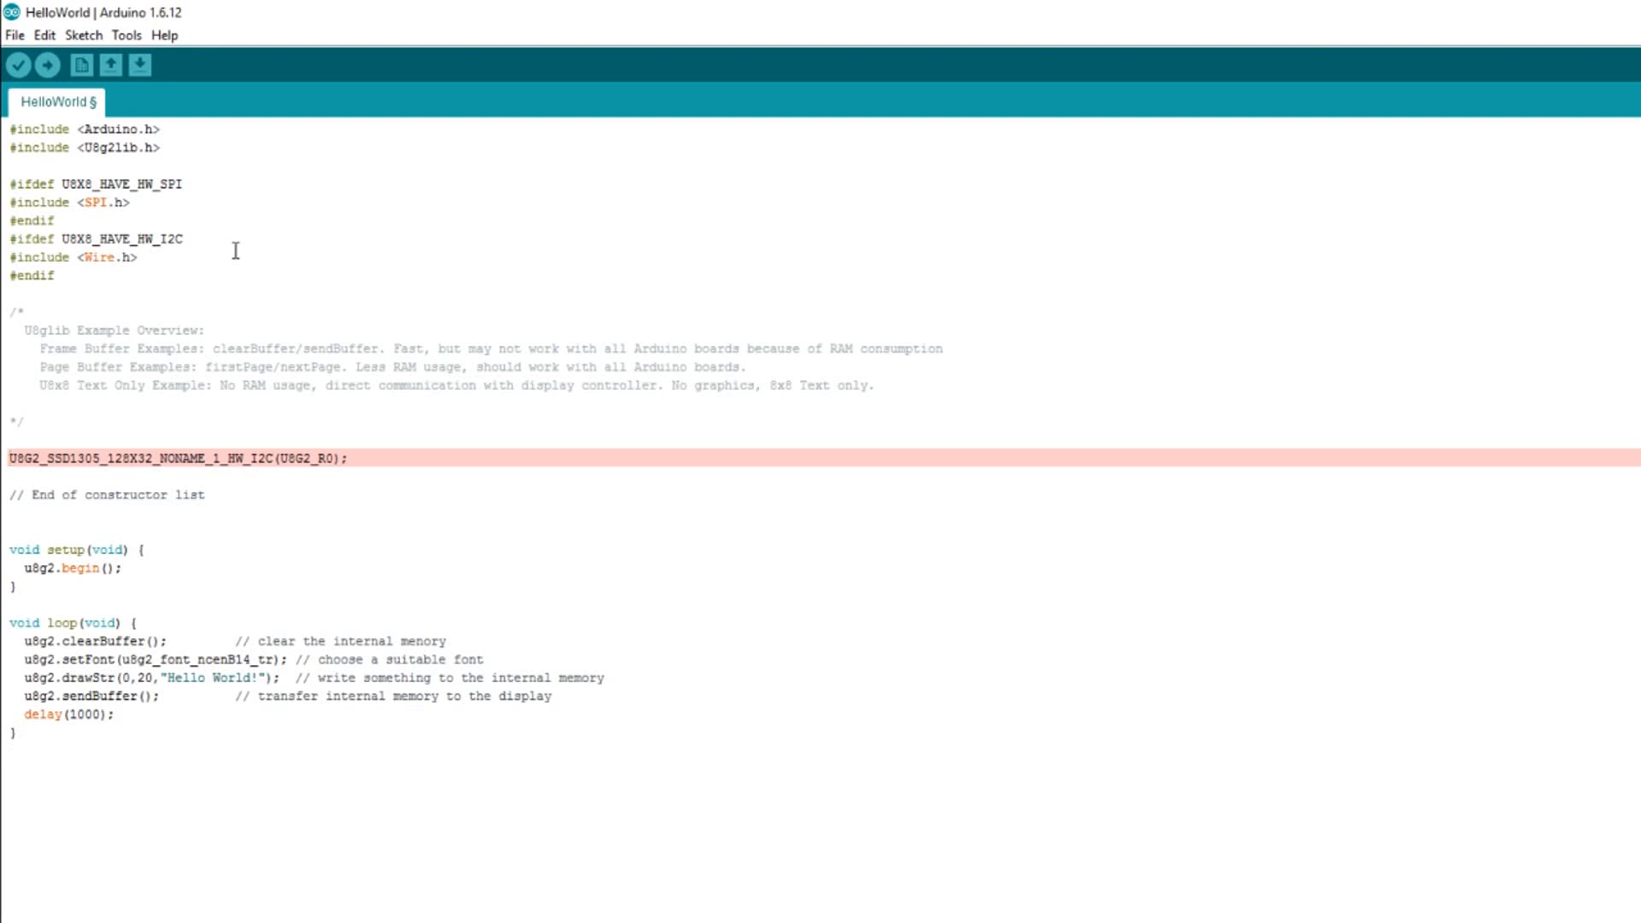
mouse_move(149, 501)
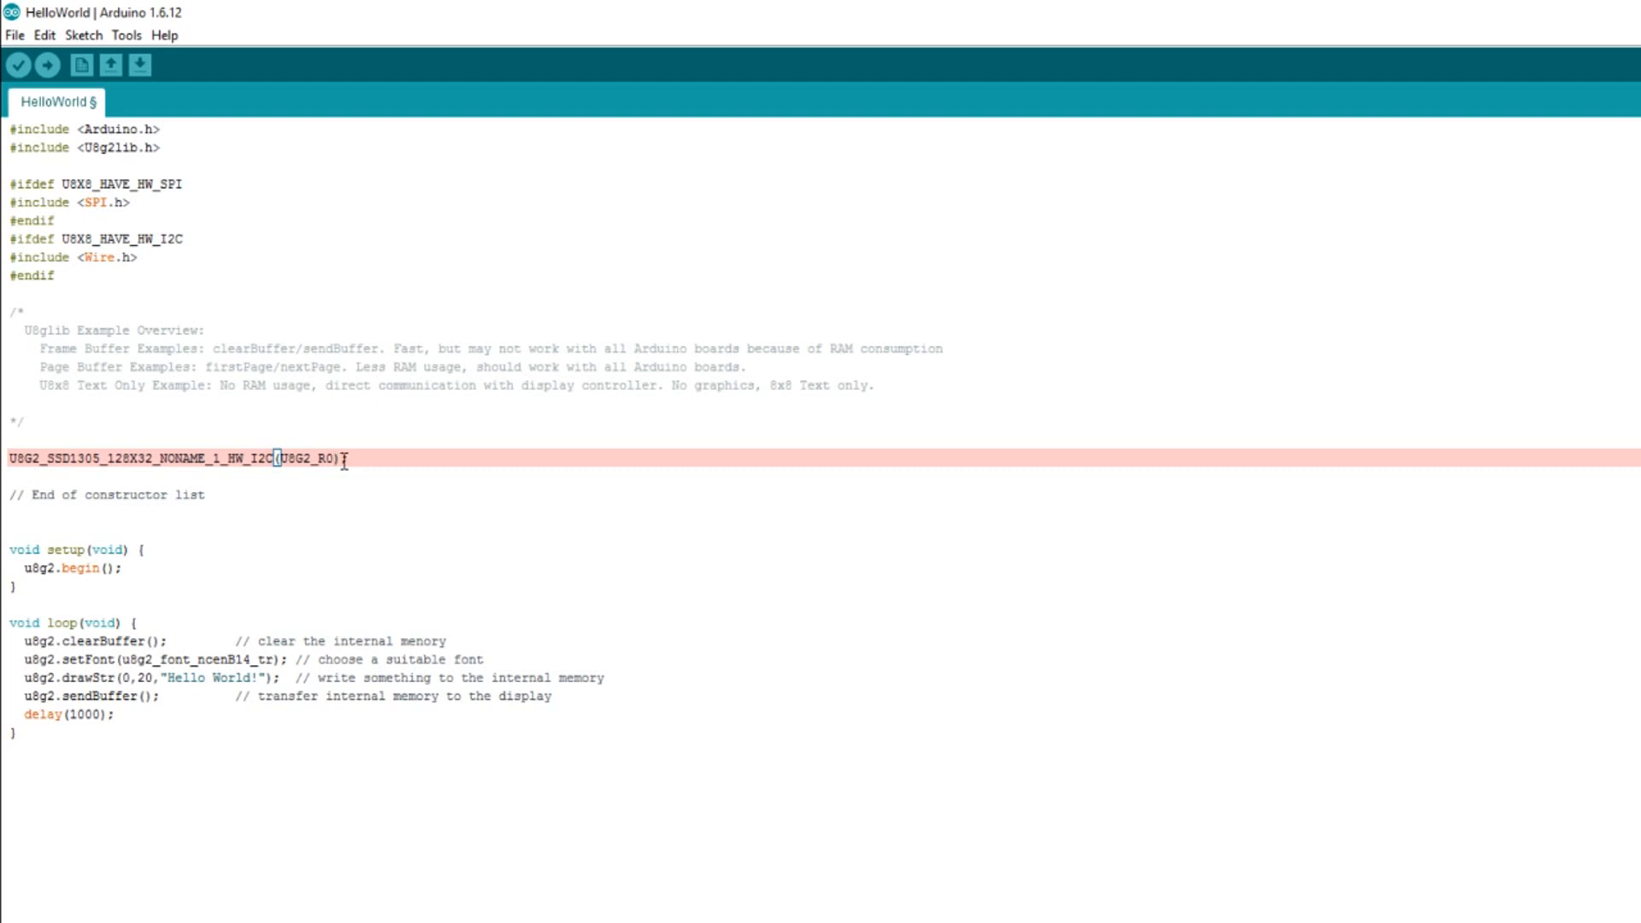
- Open the U8g2 GraphicsTest example and scroll to its constructor list
left_click(15, 34)
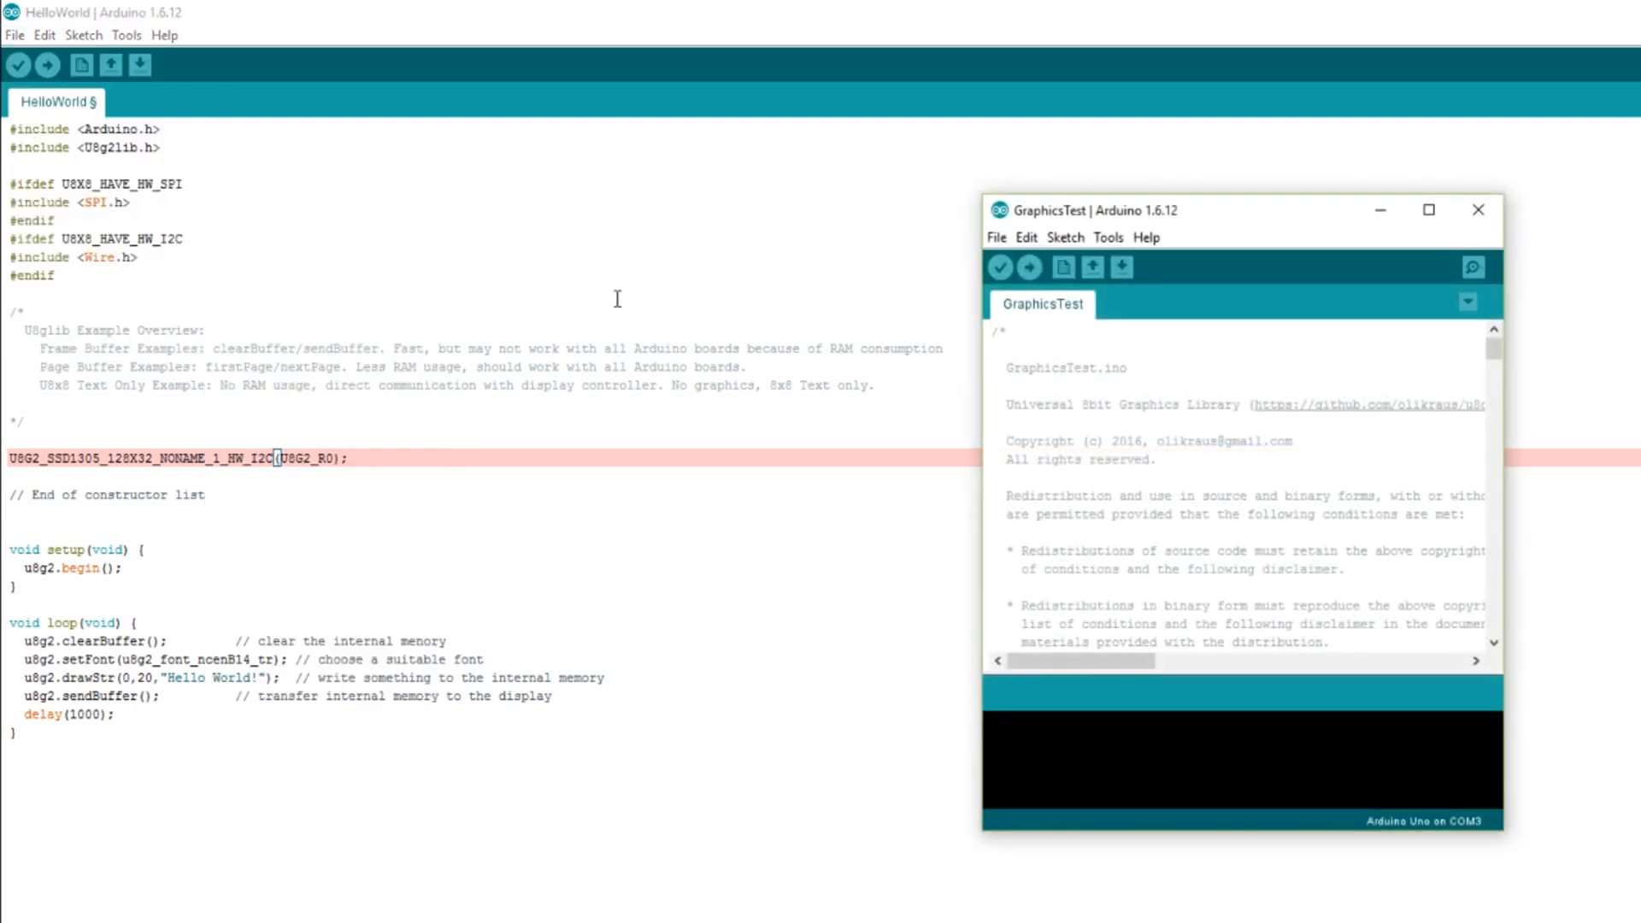
mouse_move(1202, 379)
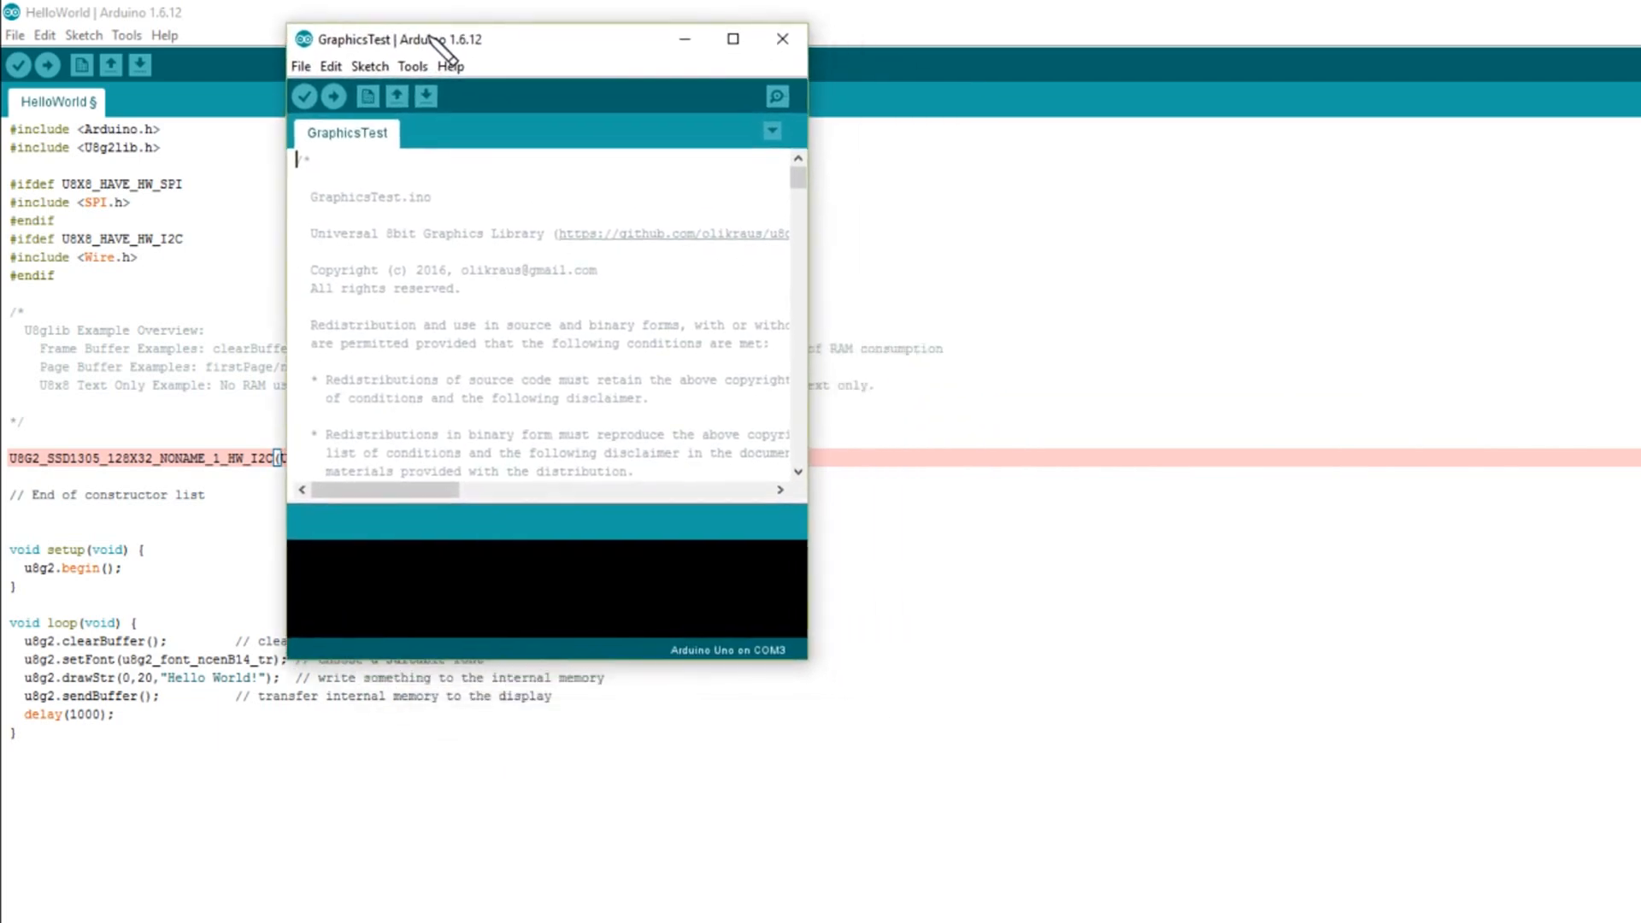
mouse_move(808, 665)
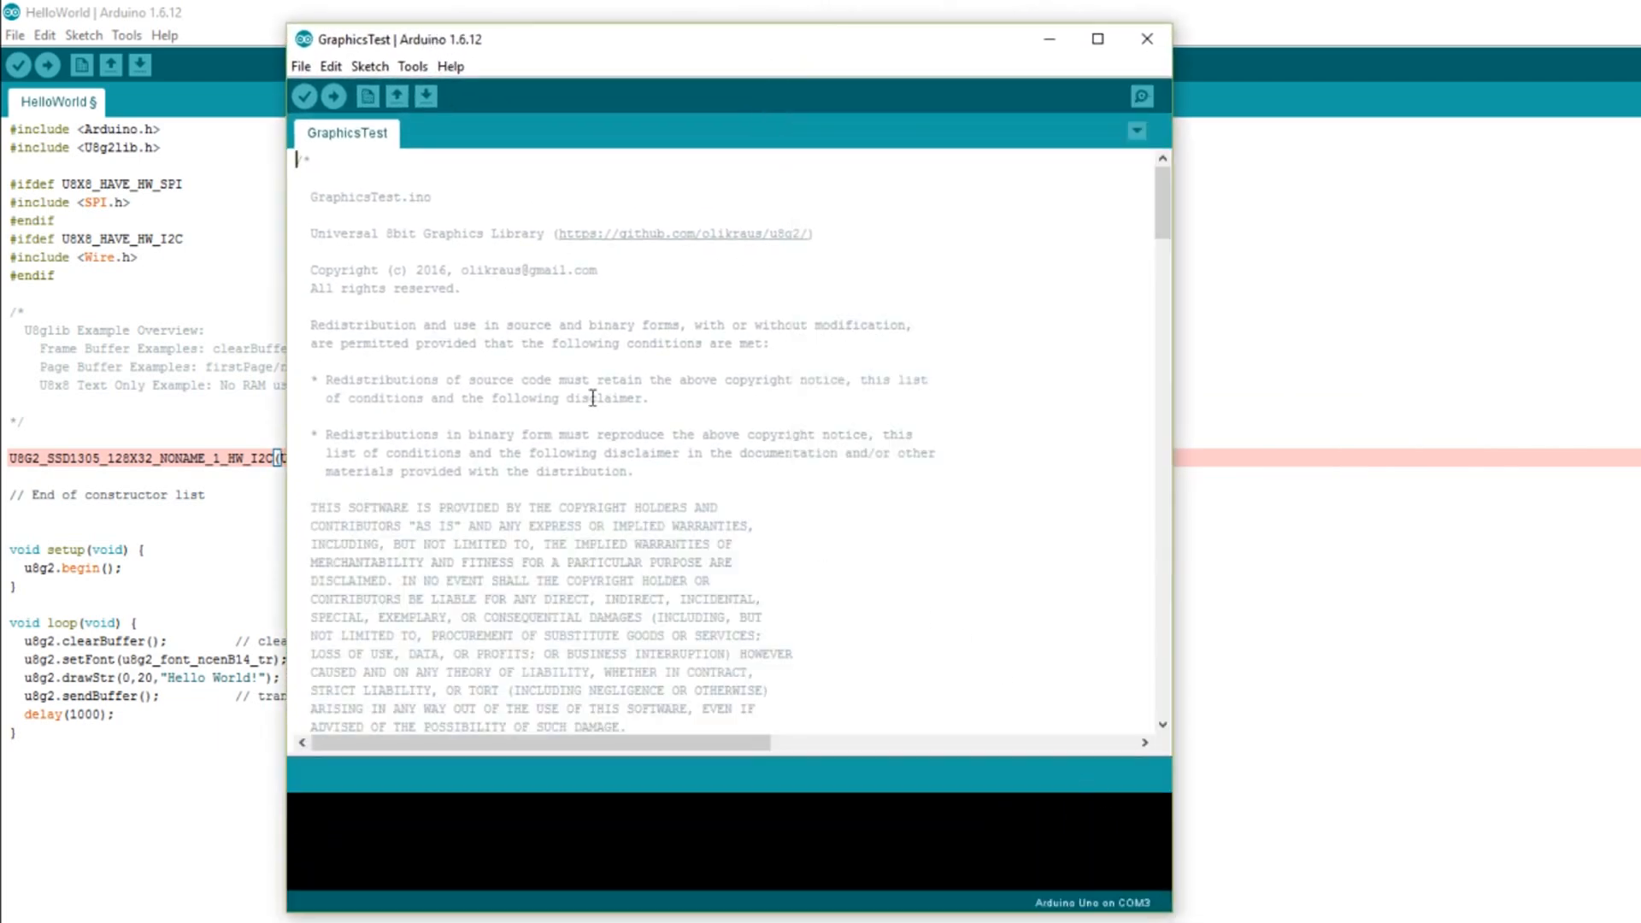
scroll("down", 3)
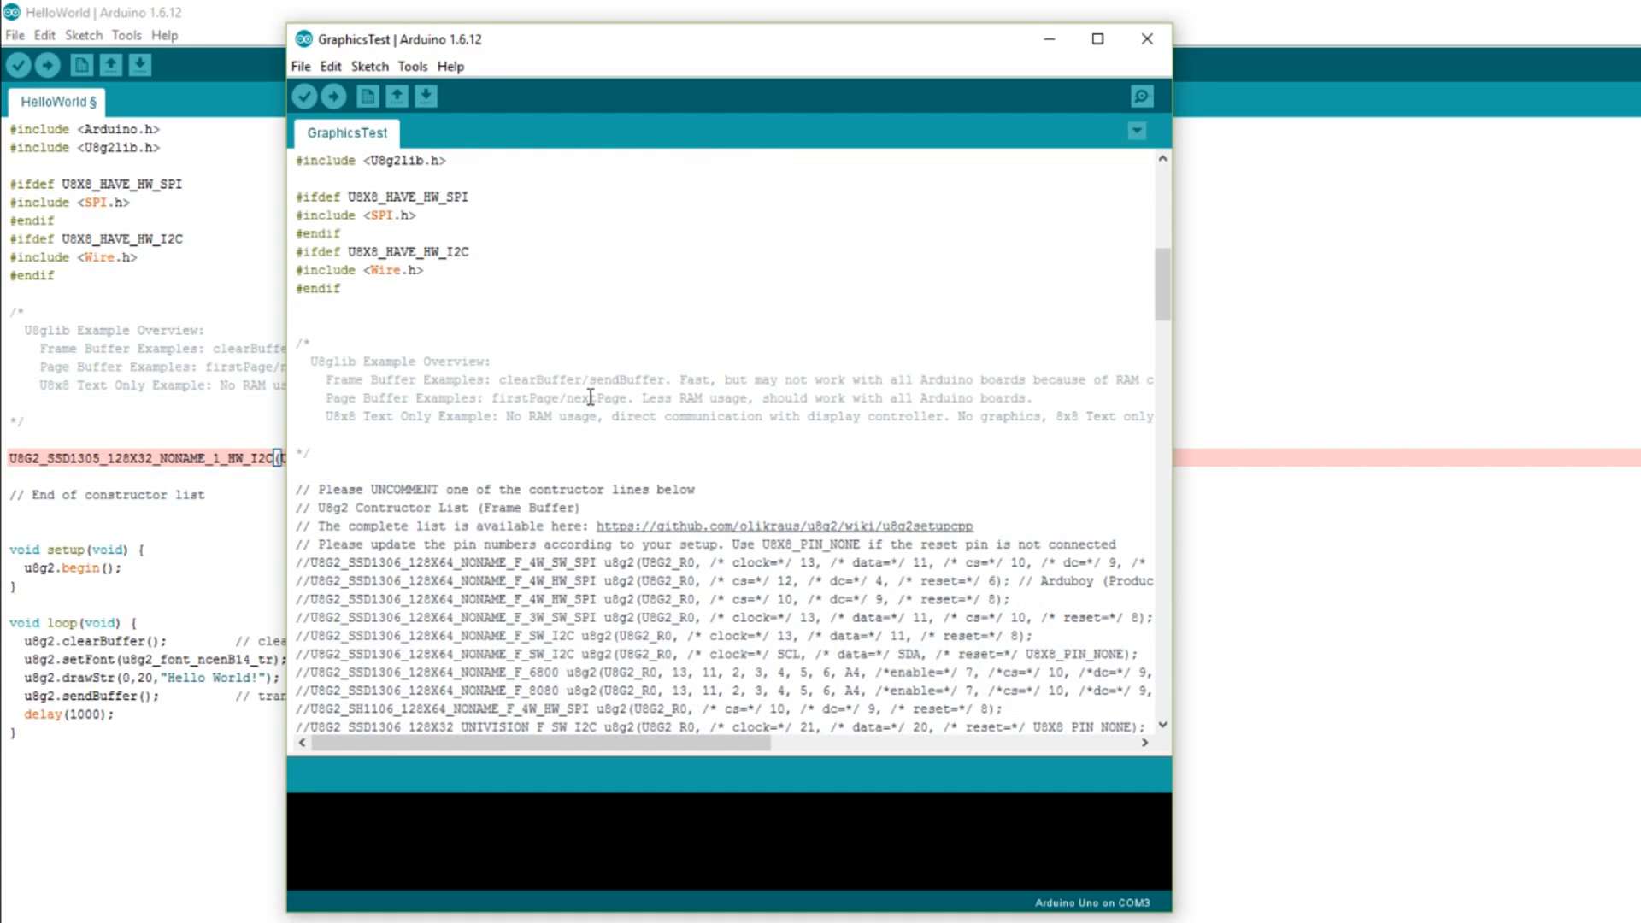
- Switch back to the HelloWorld sketch window
left_click(1145, 38)
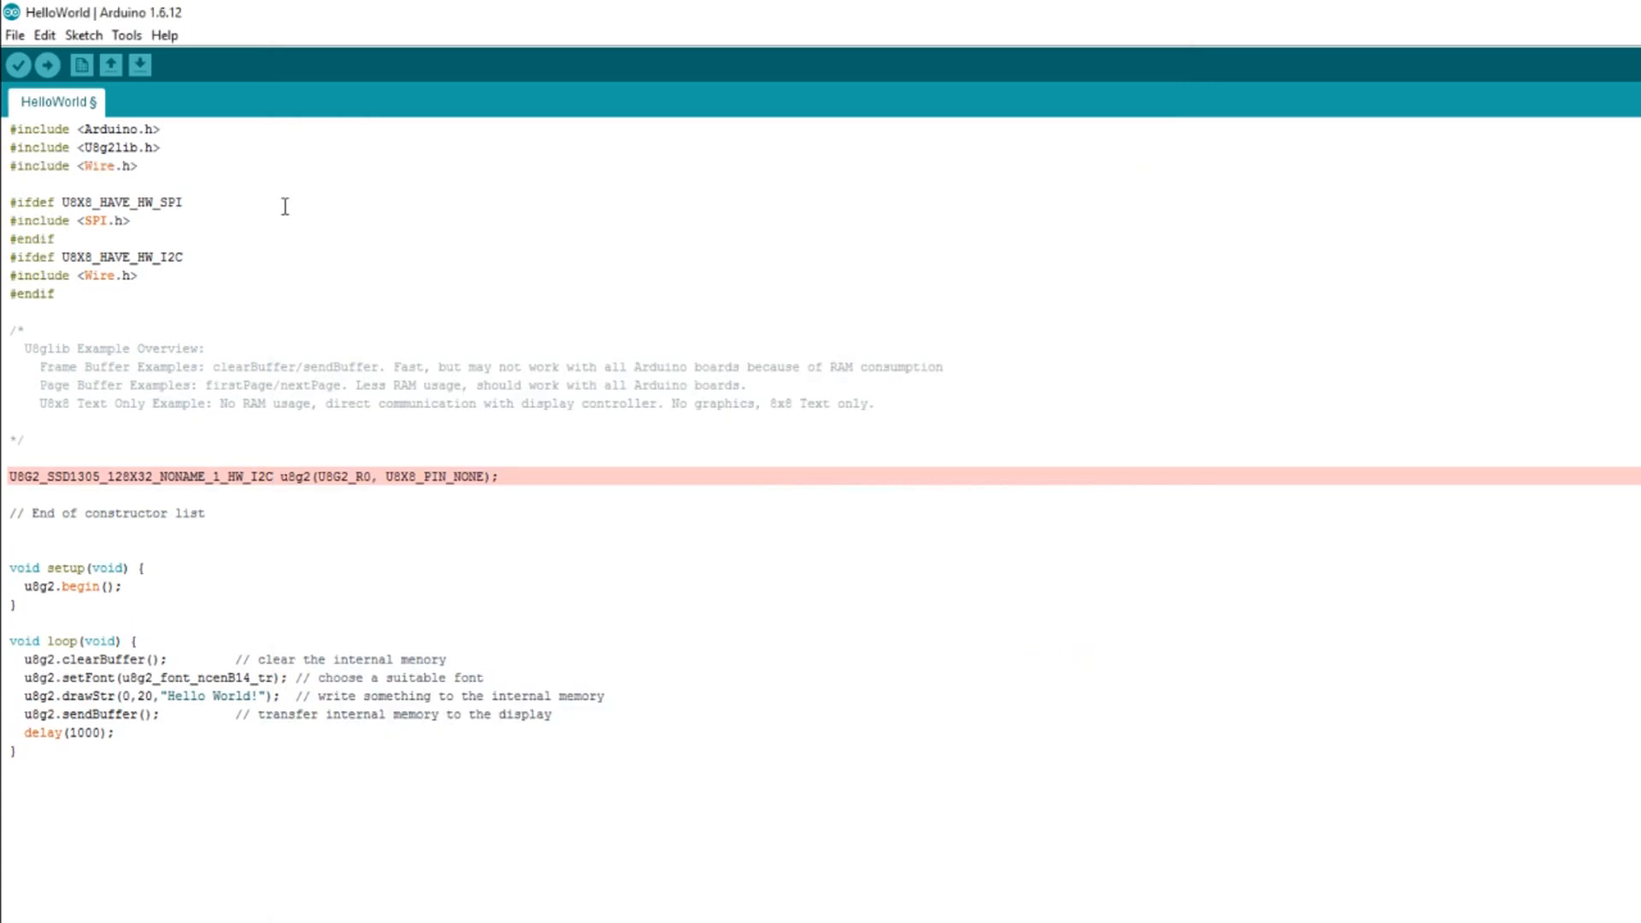
mouse_move(218, 199)
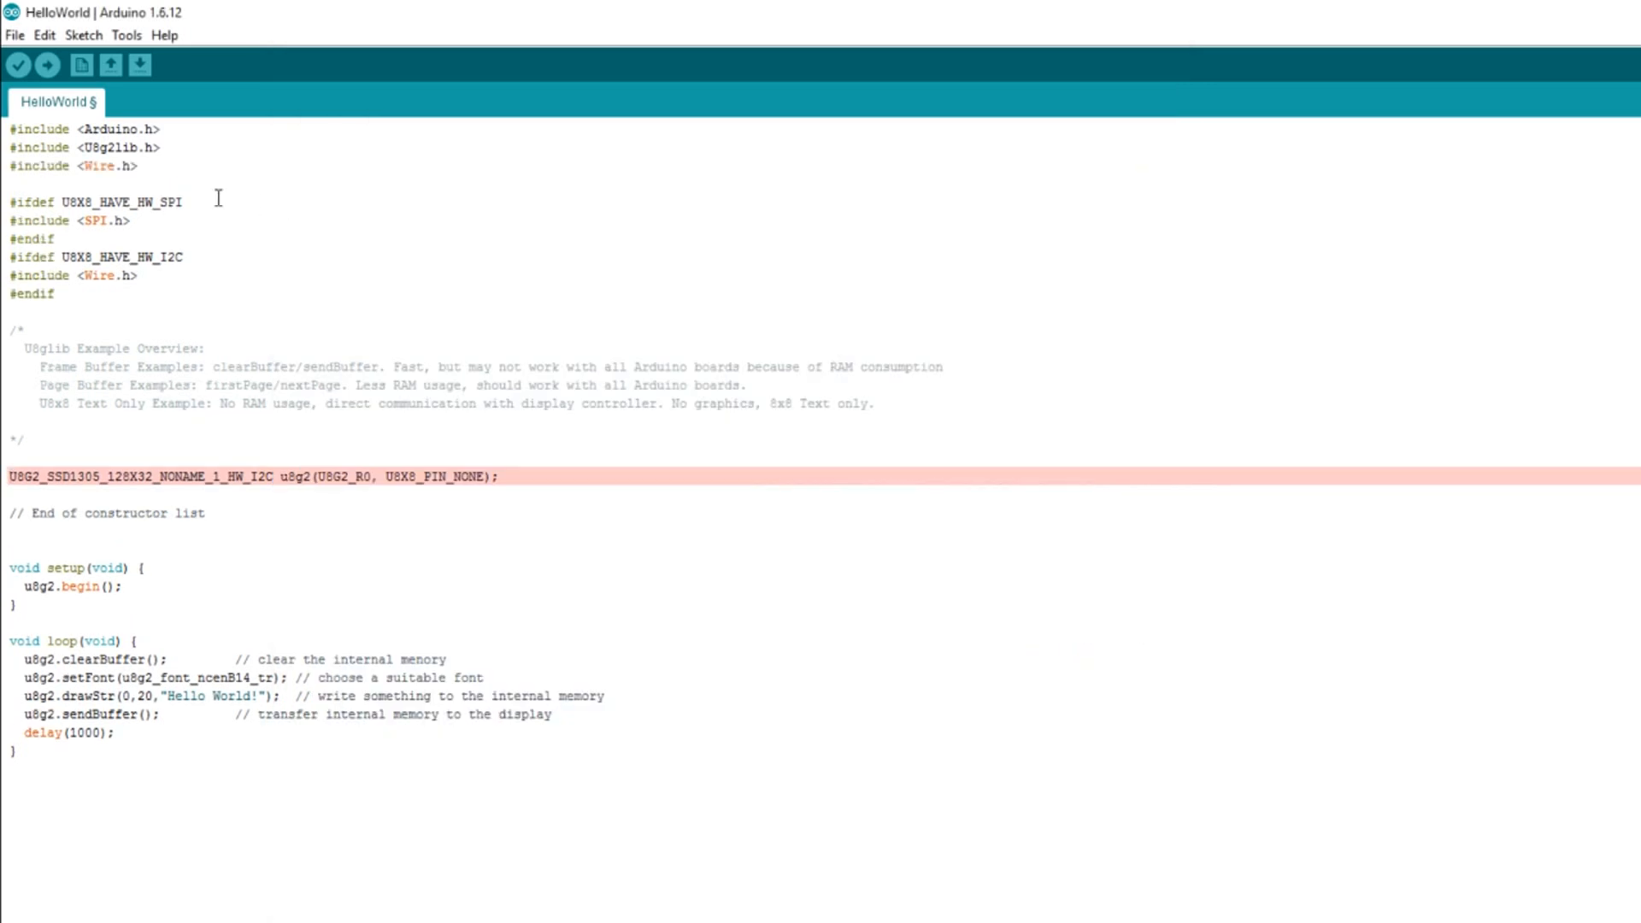
mouse_move(91, 528)
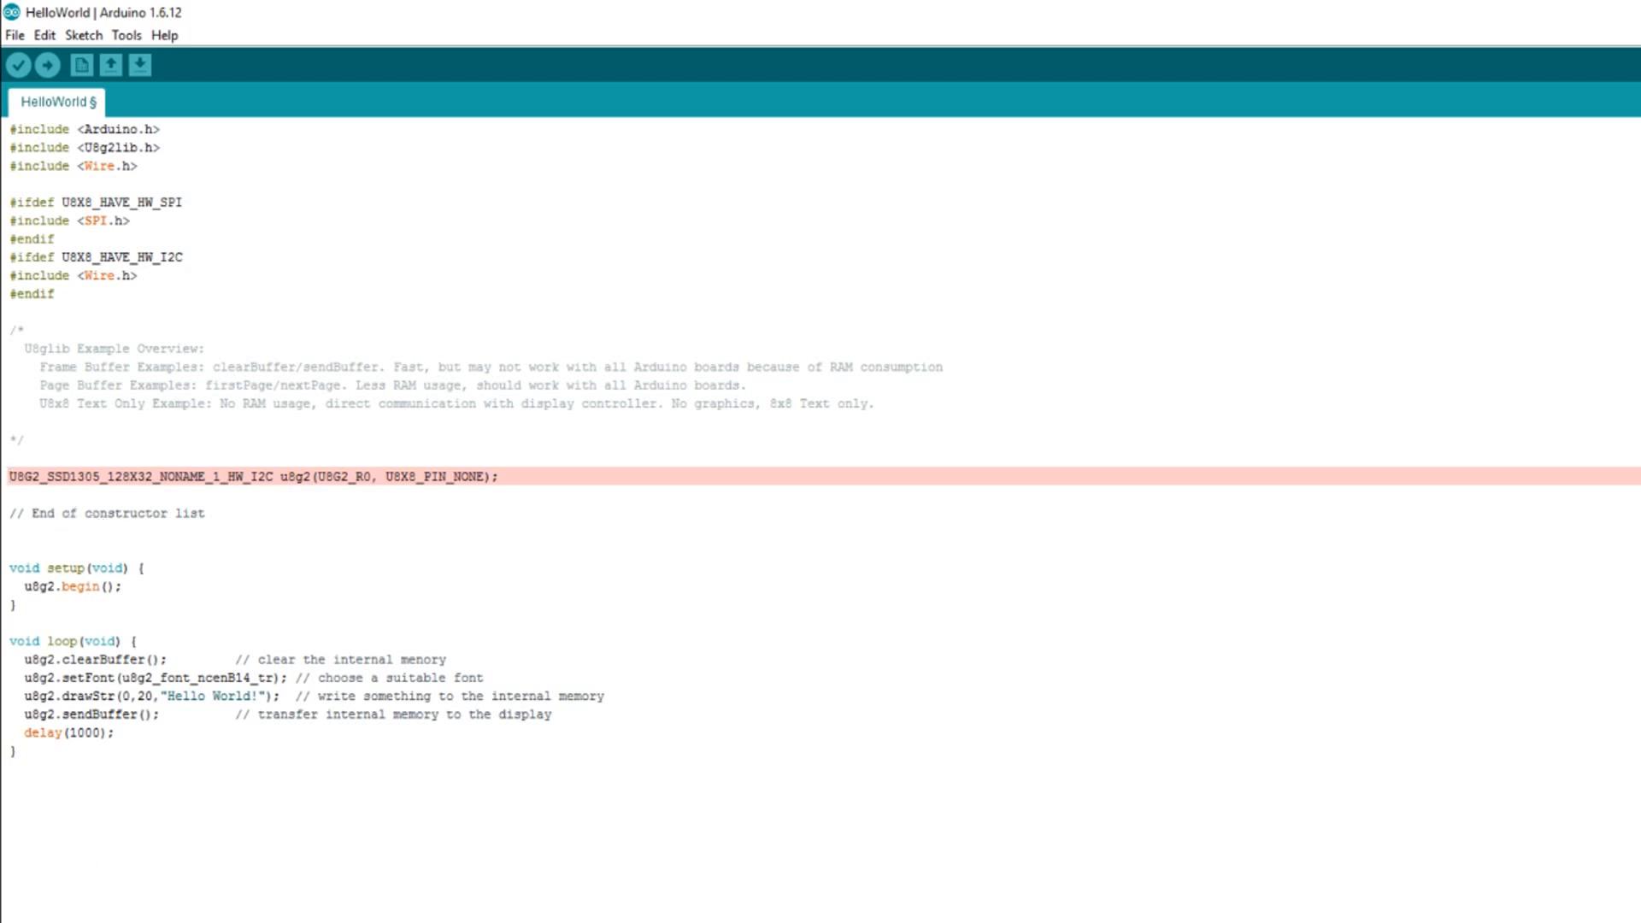
mouse_move(453, 739)
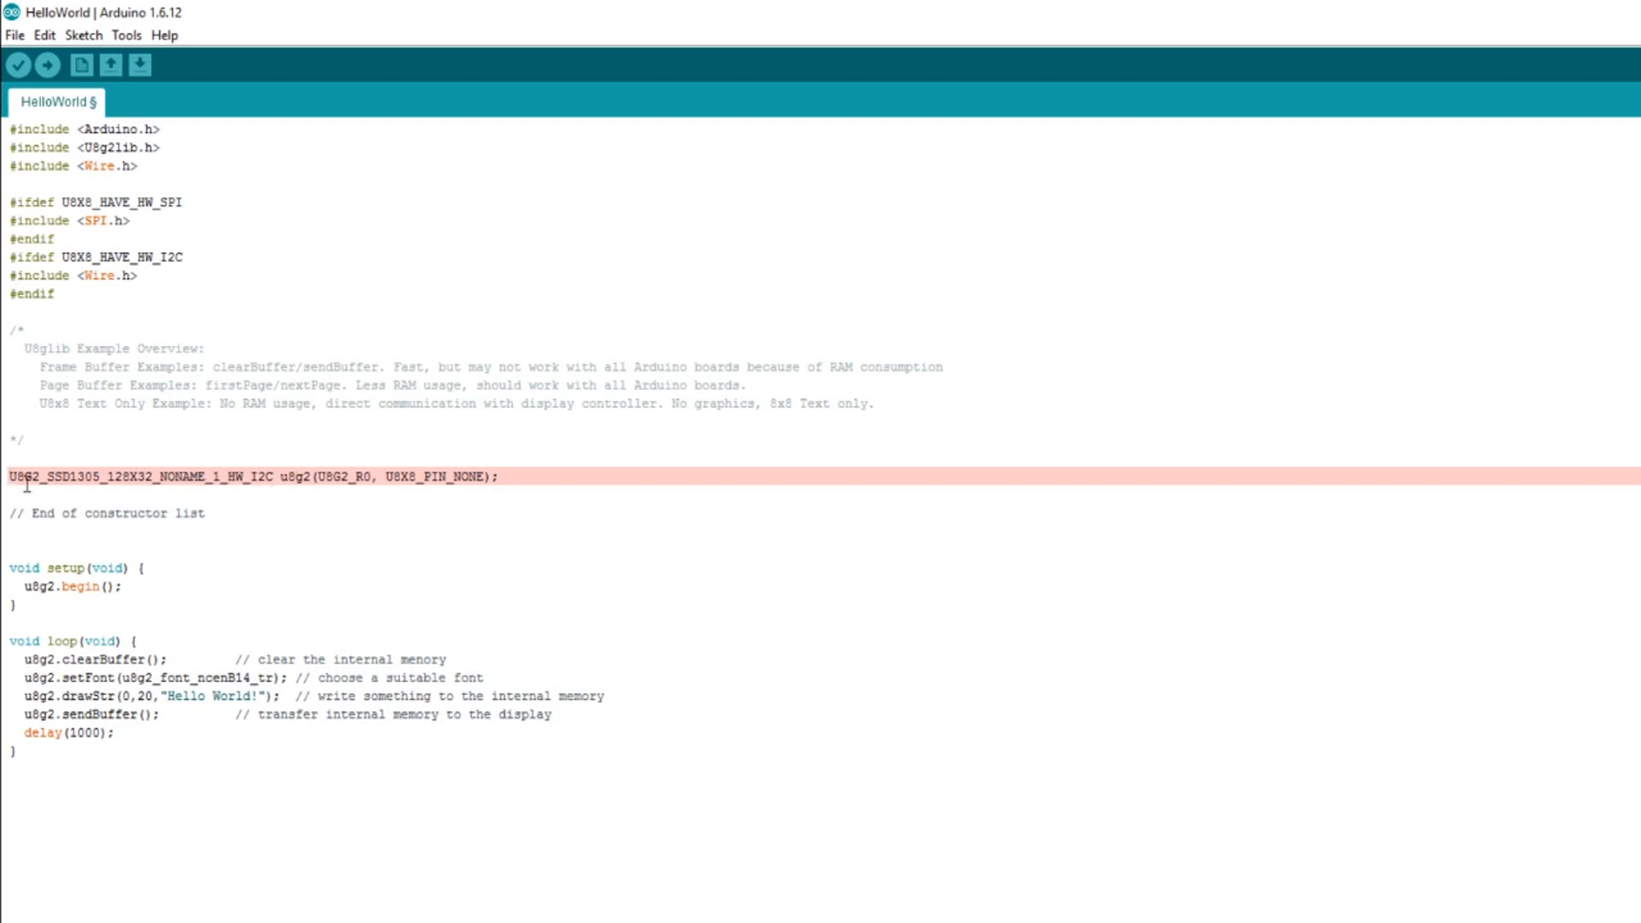
mouse_move(297, 496)
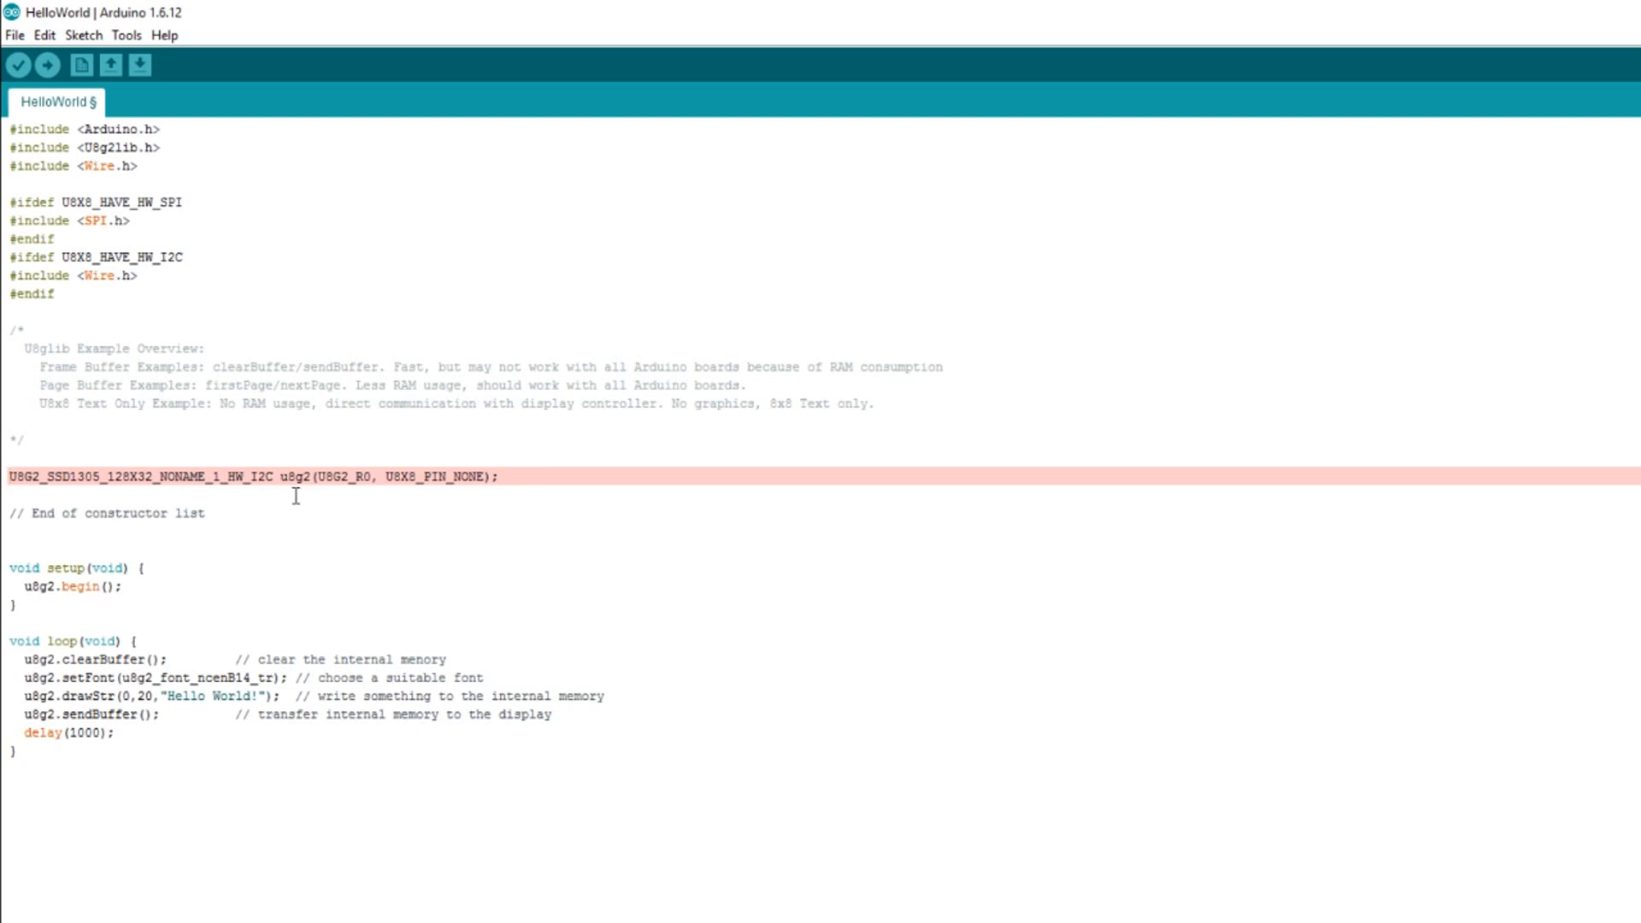
mouse_move(330, 540)
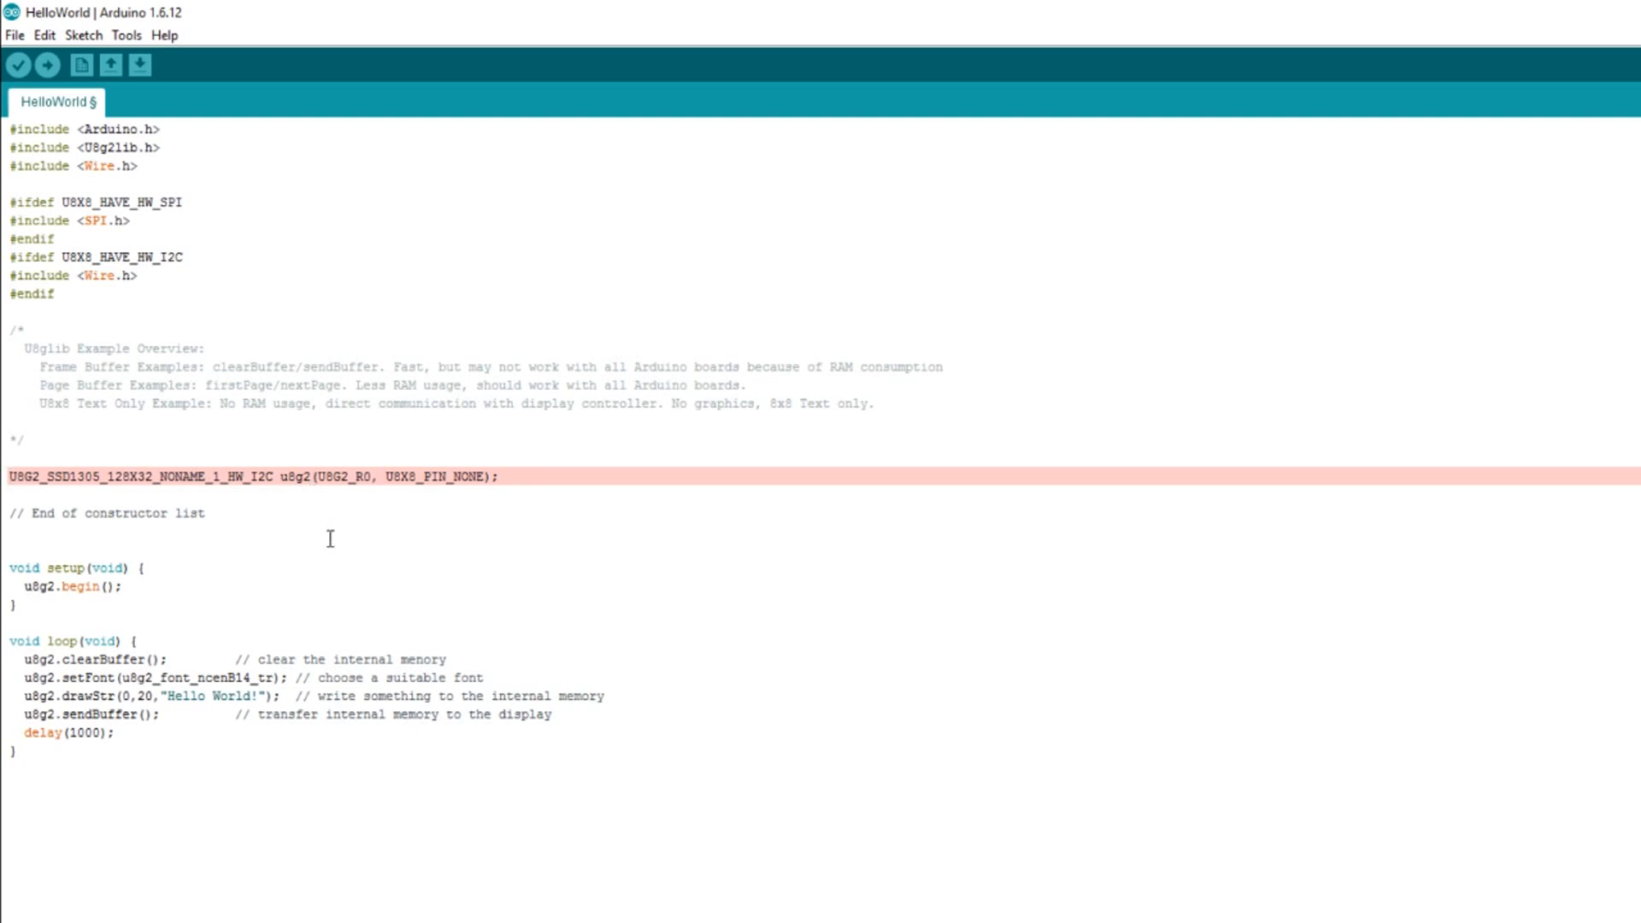
mouse_move(401, 509)
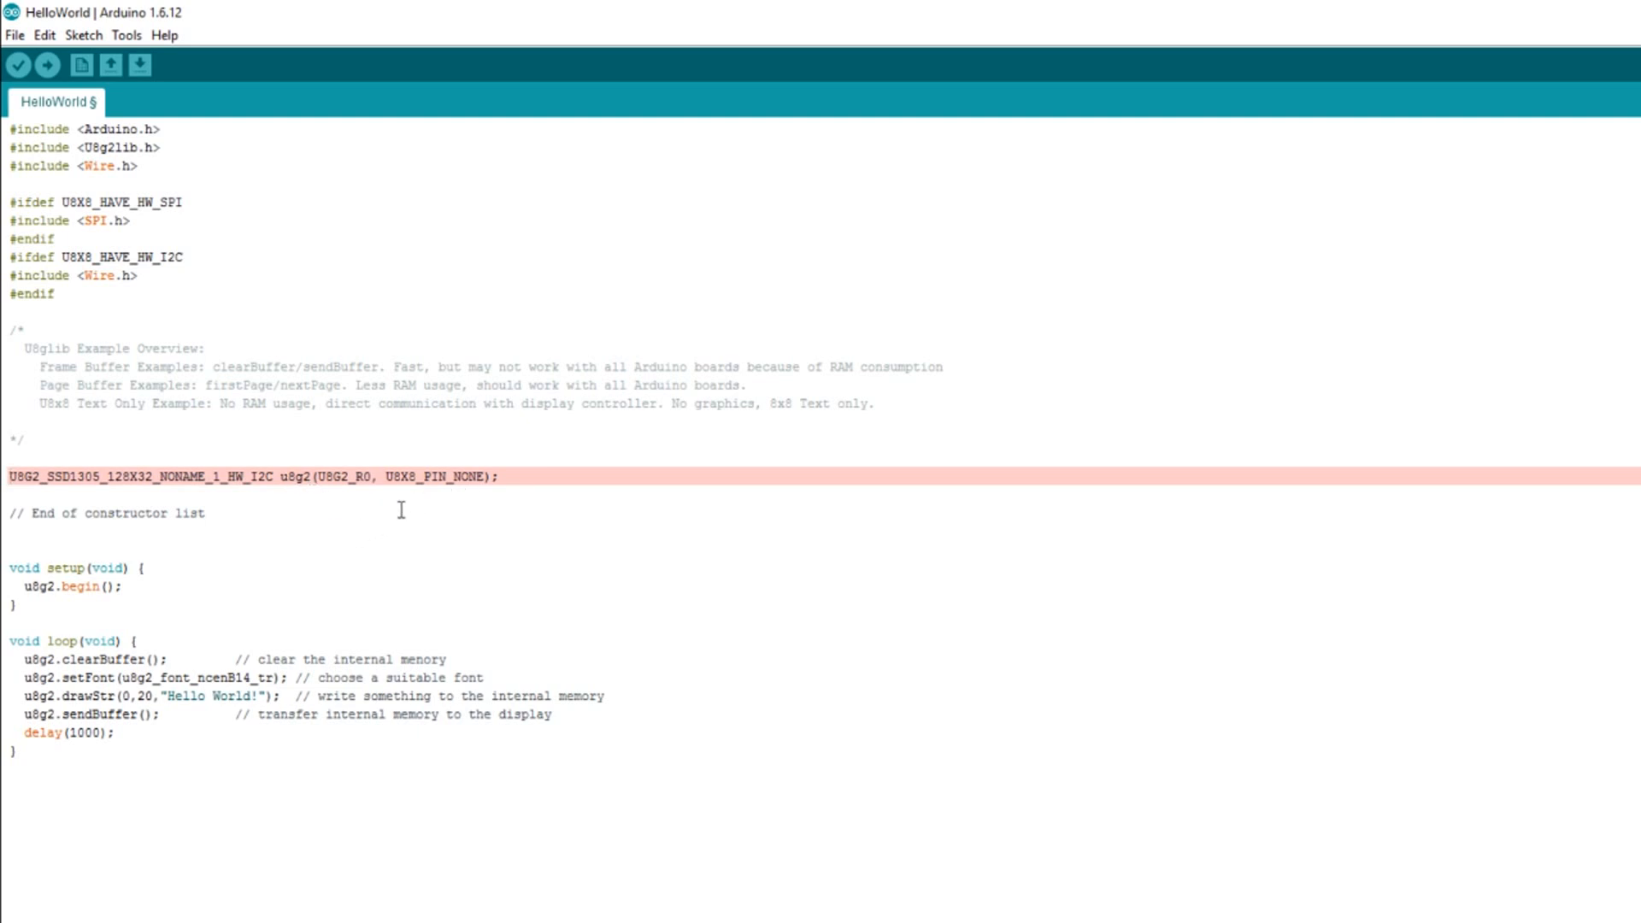
mouse_move(431, 519)
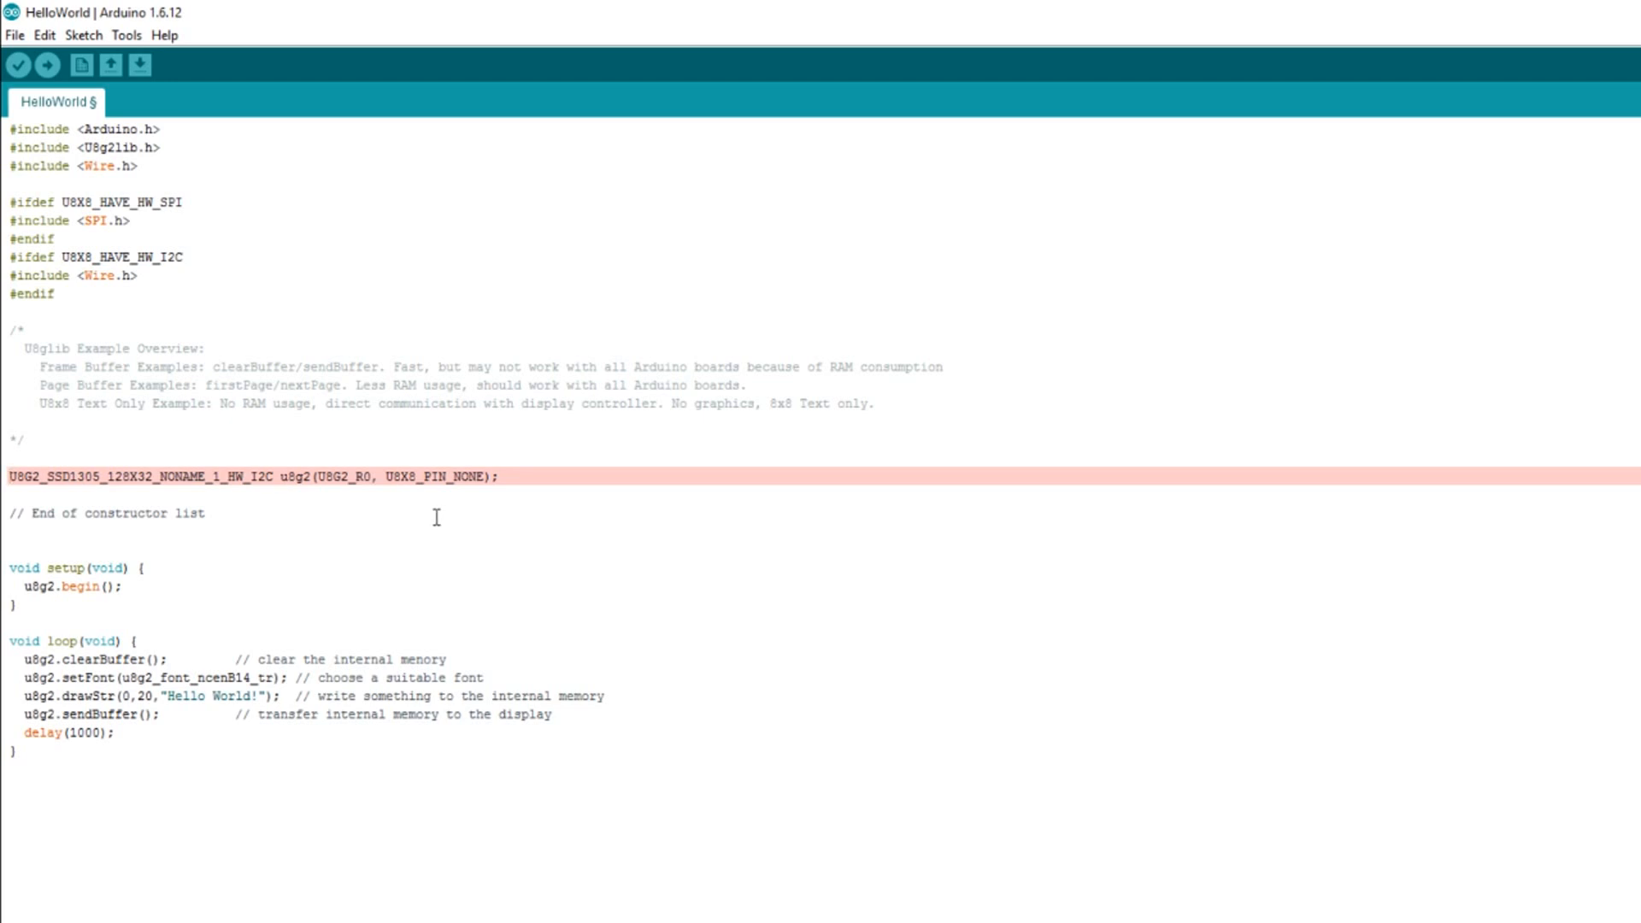
mouse_move(442, 518)
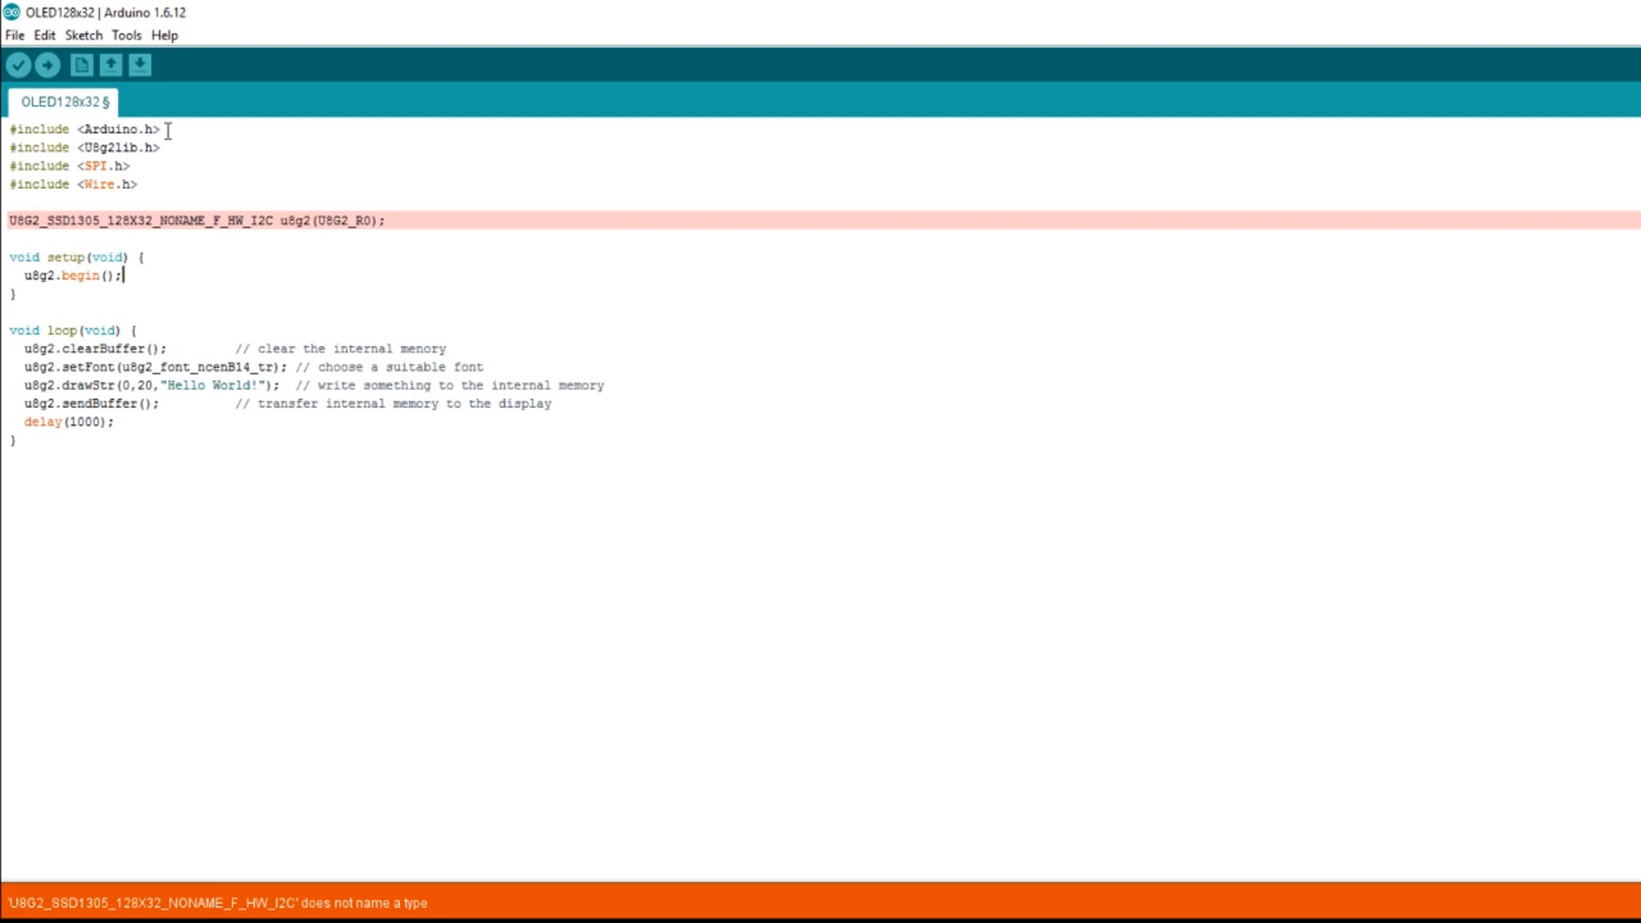
mouse_move(176, 152)
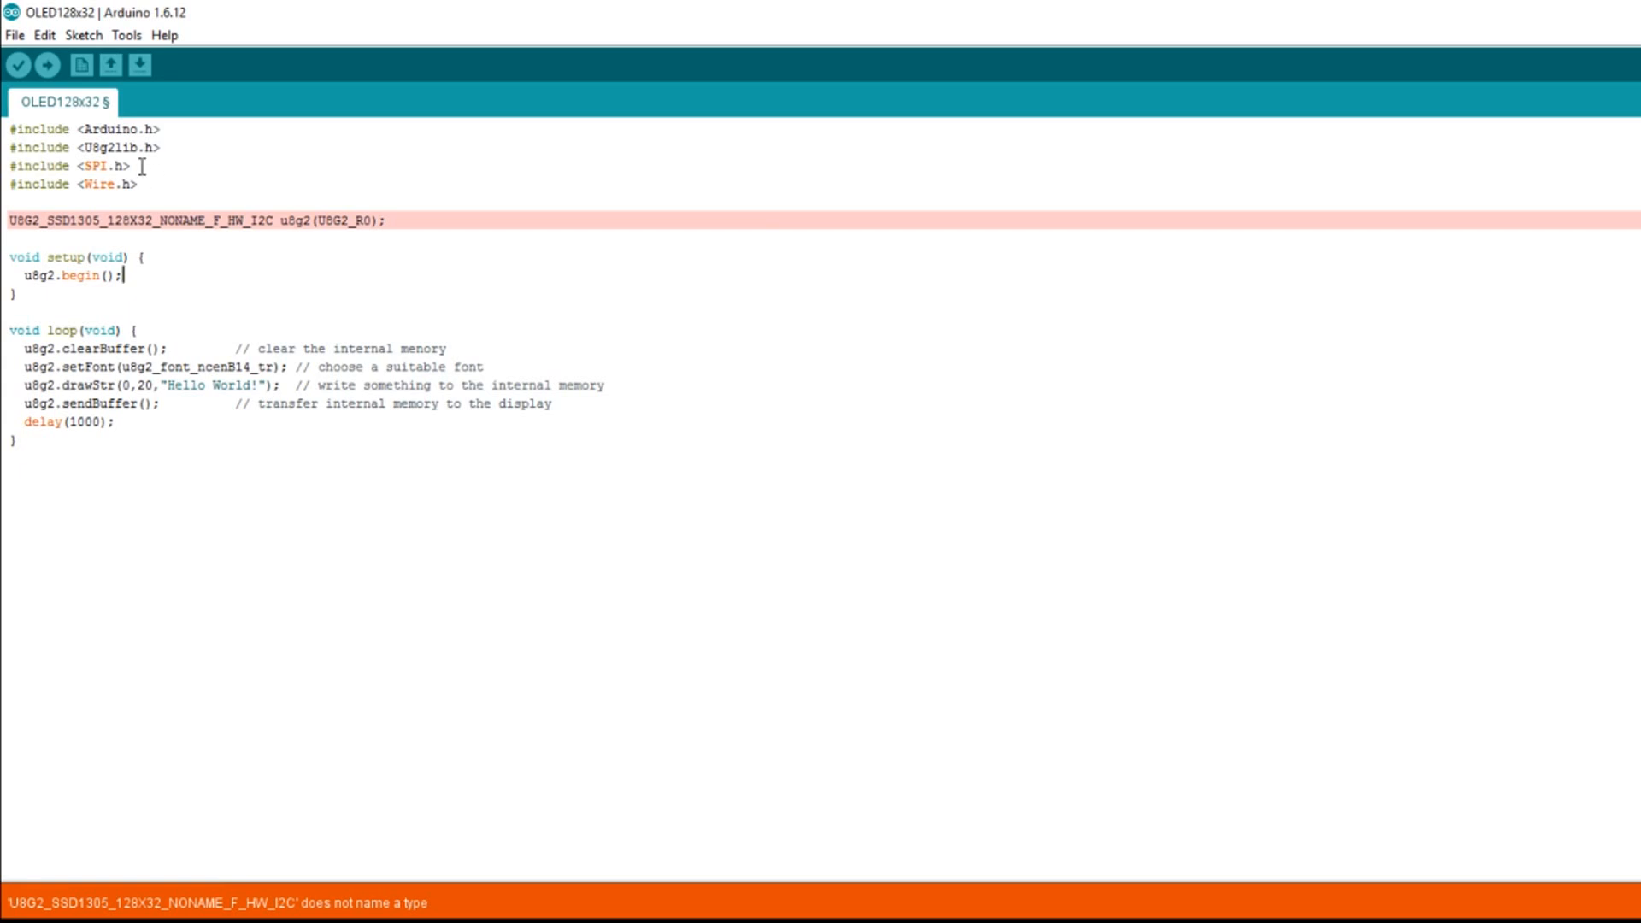
mouse_move(165, 185)
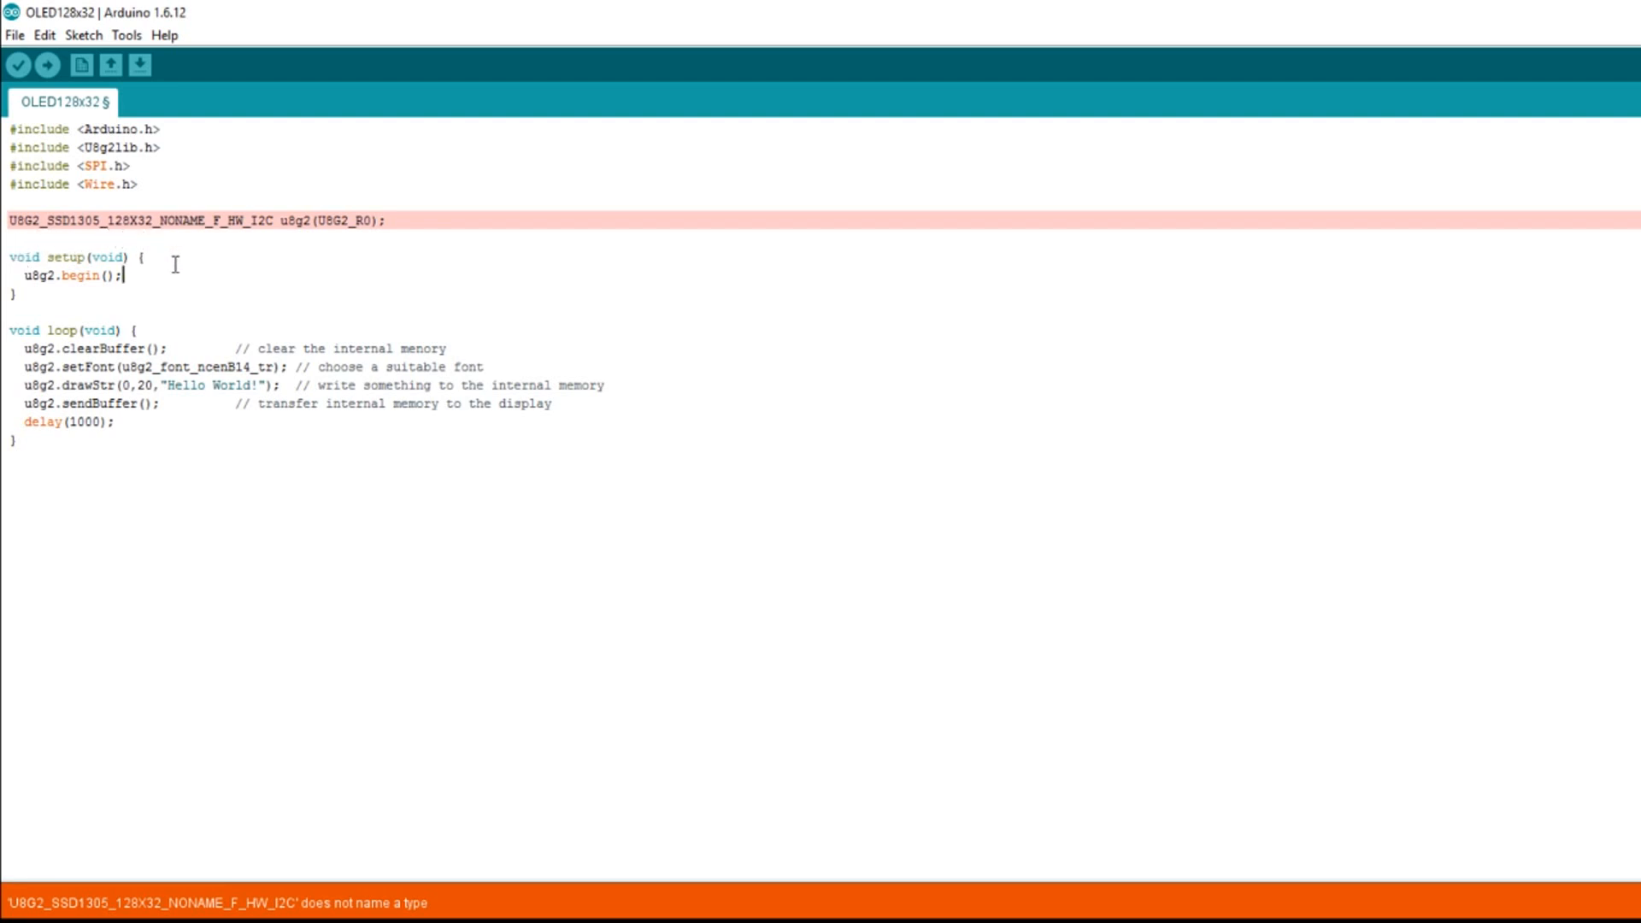
mouse_move(220, 251)
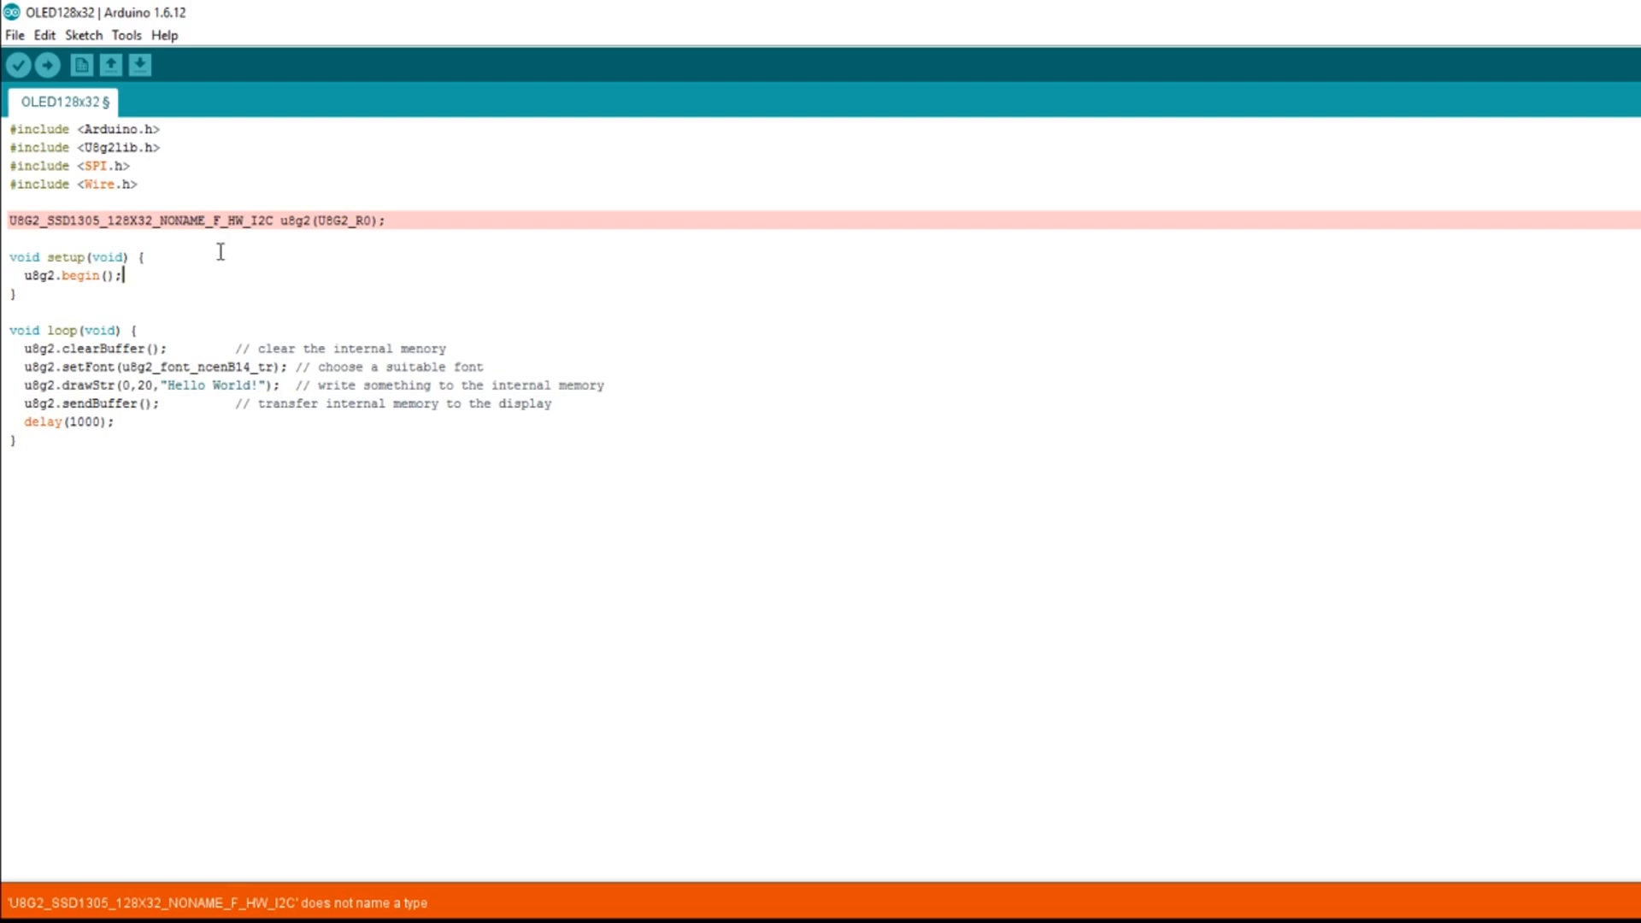
mouse_move(274, 255)
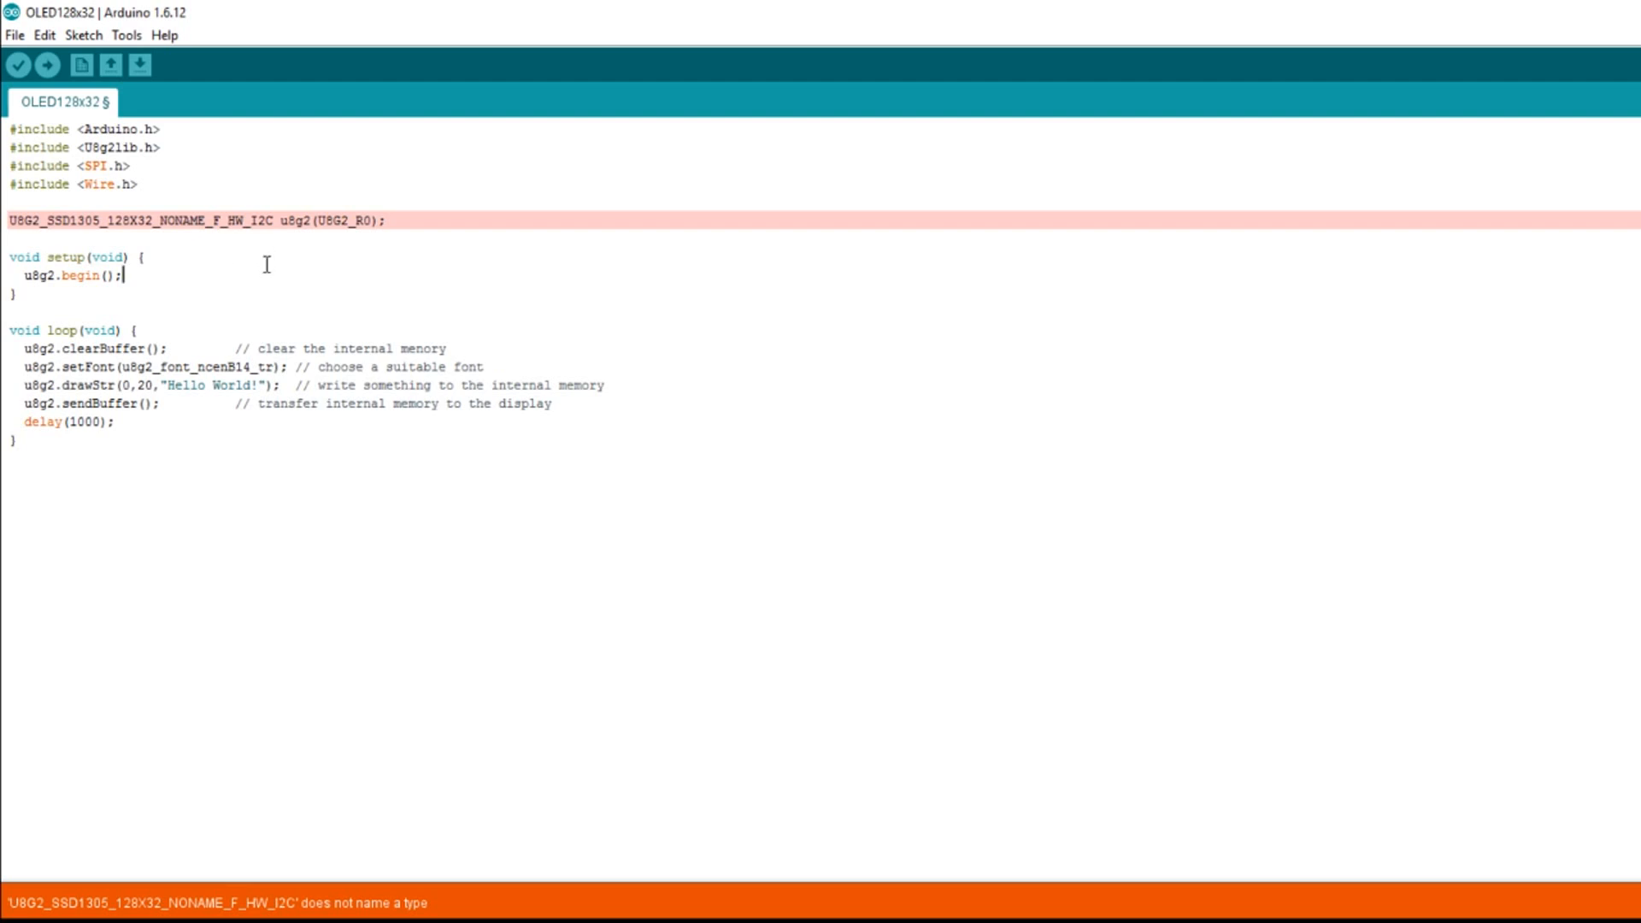
mouse_move(300, 220)
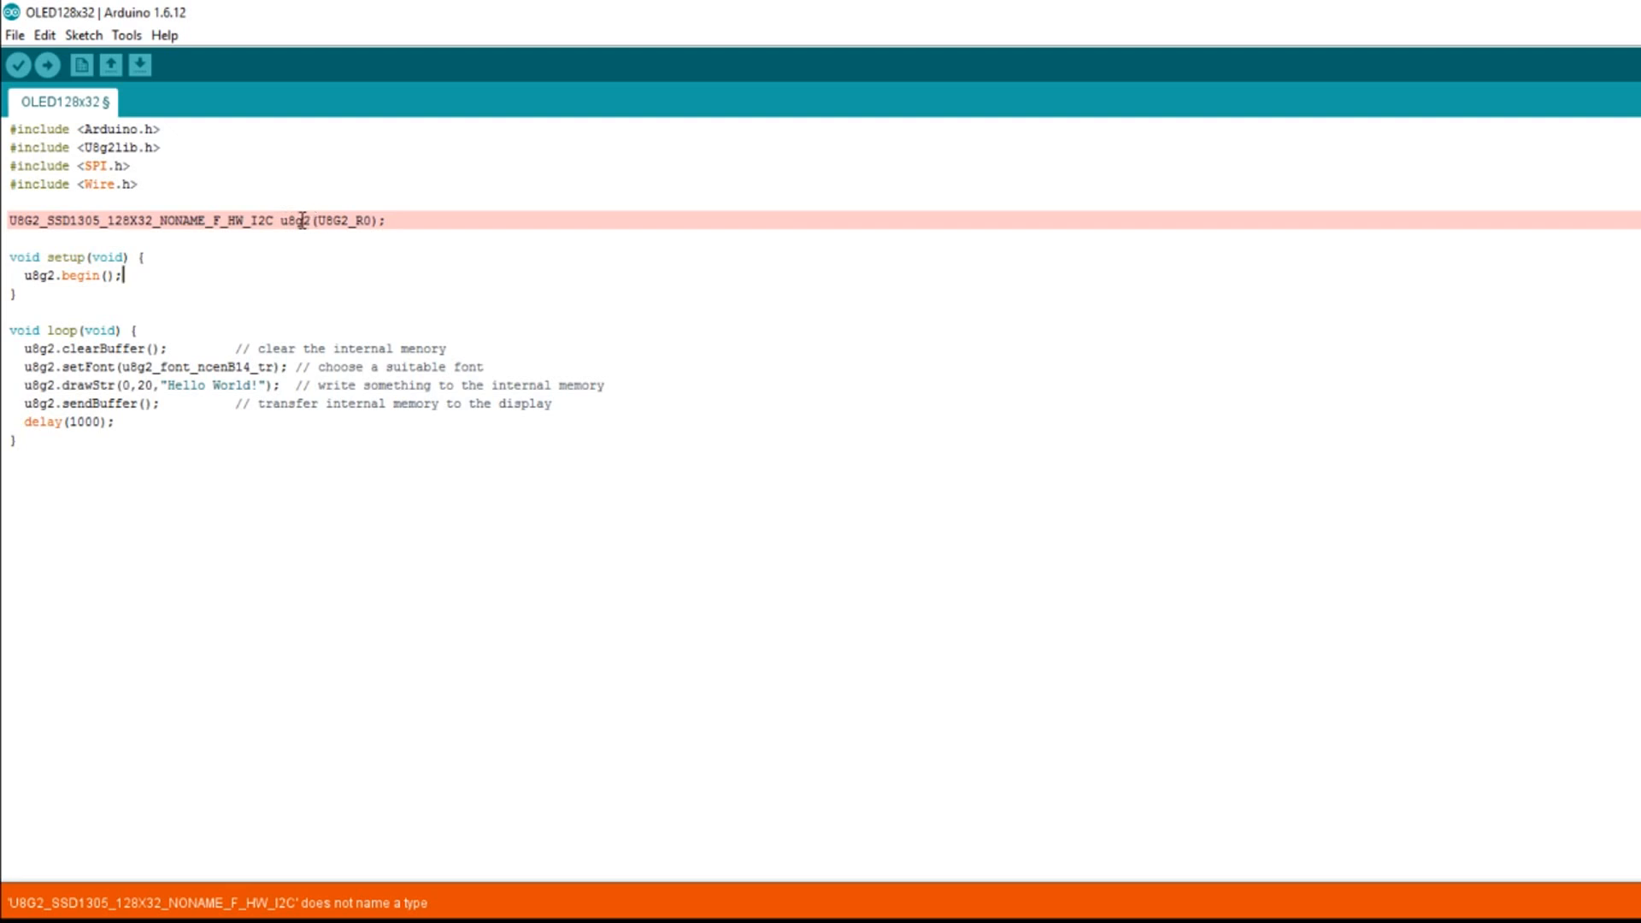
mouse_move(343, 269)
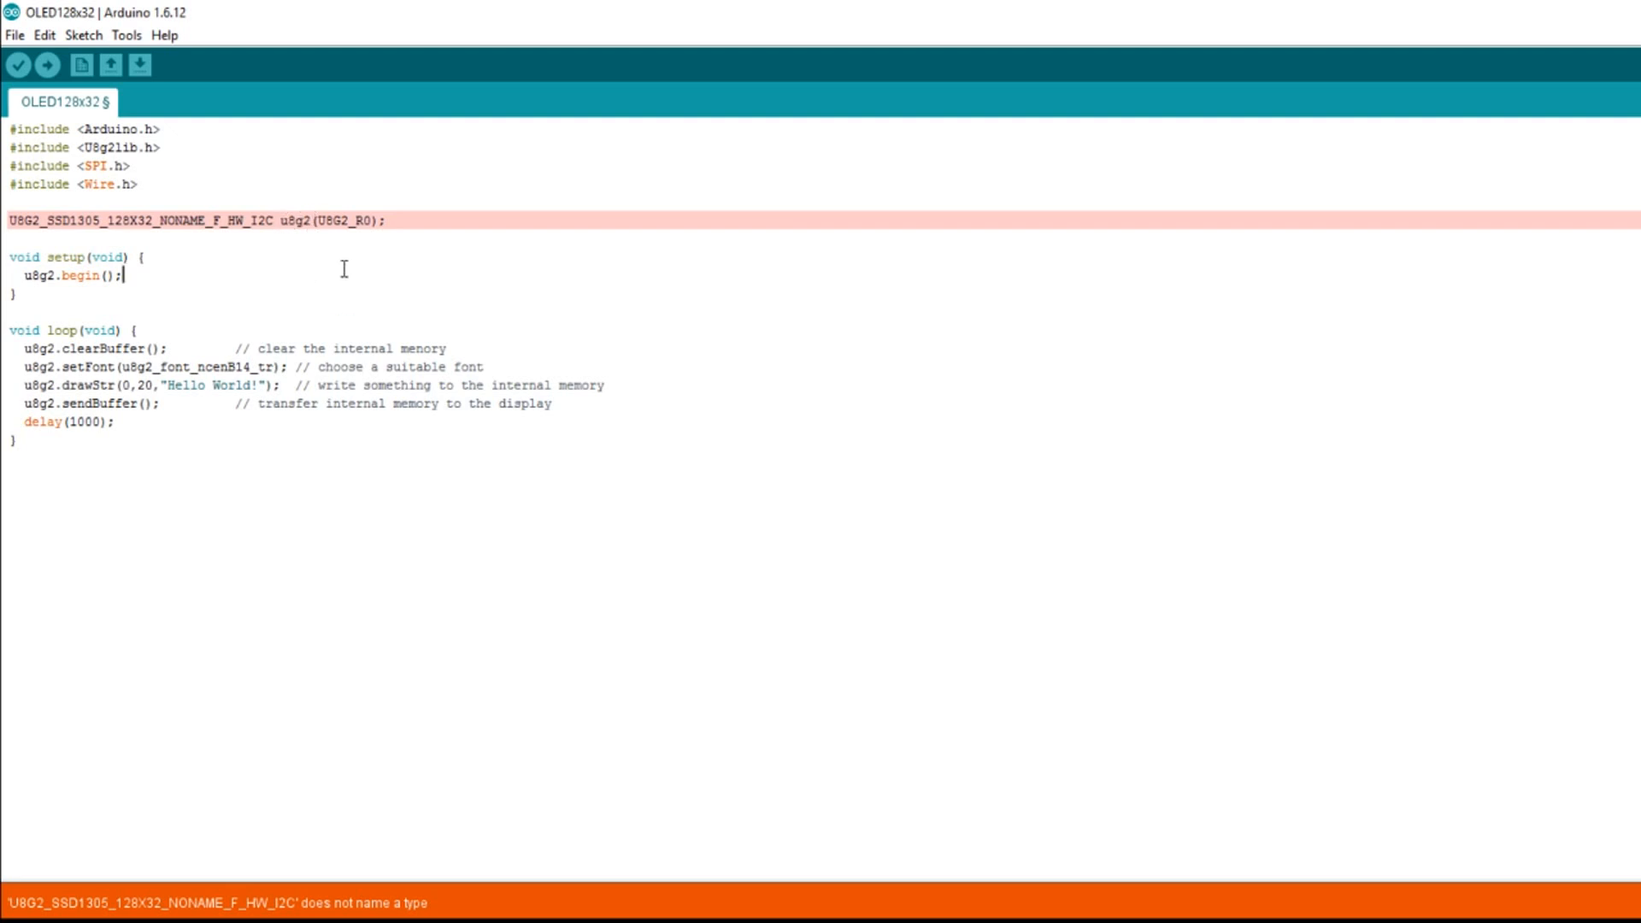
mouse_move(205, 765)
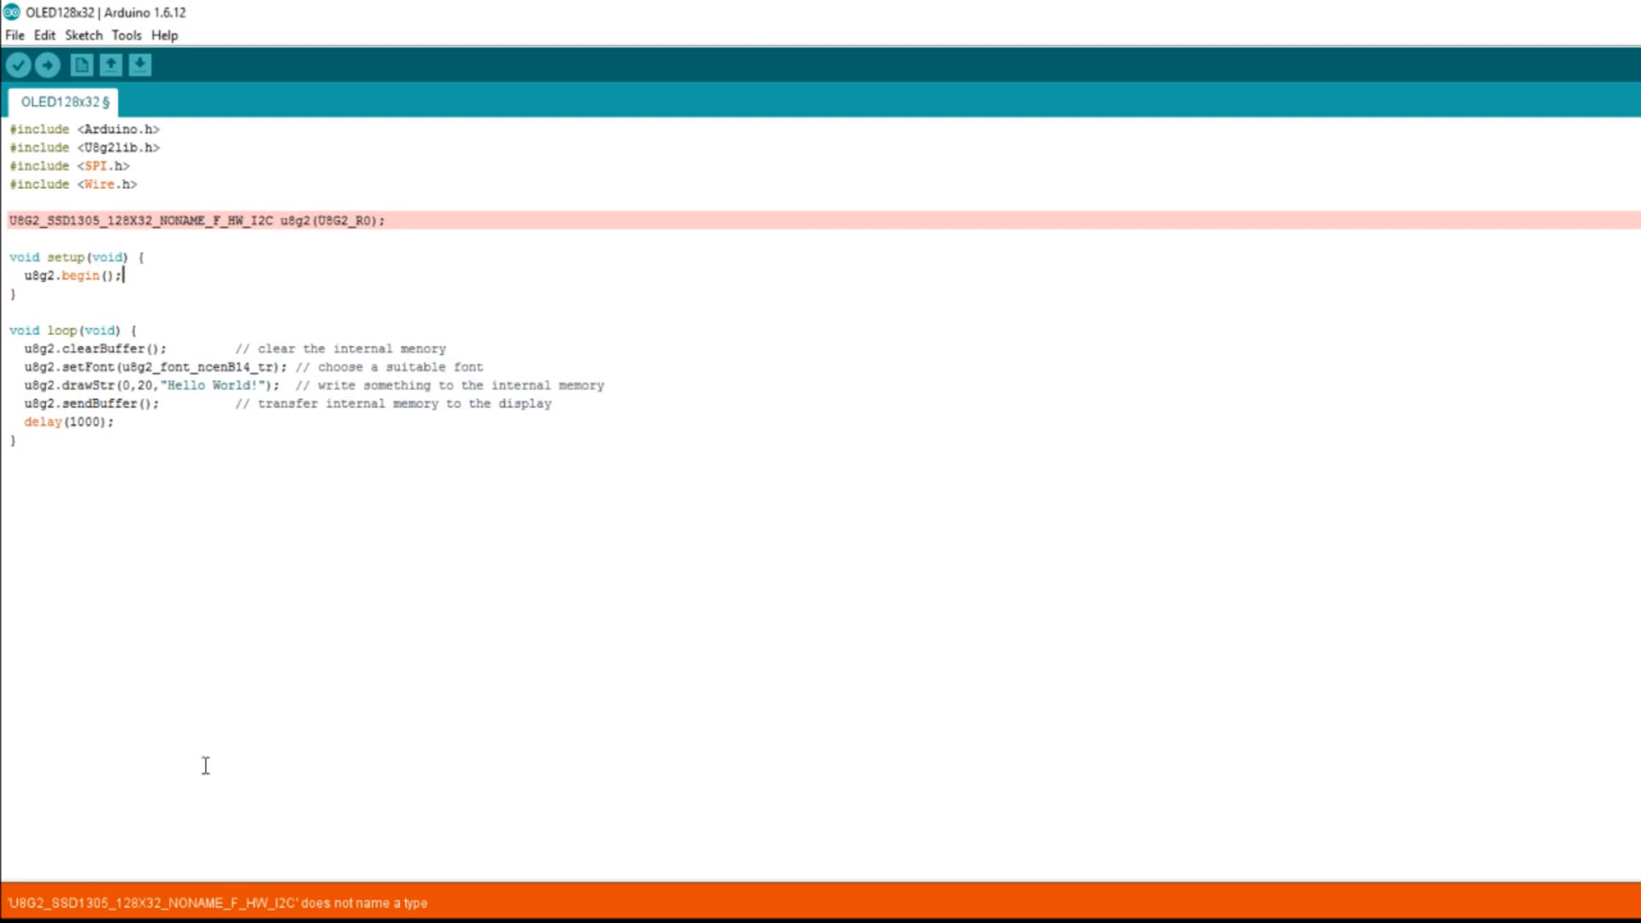
mouse_move(363, 857)
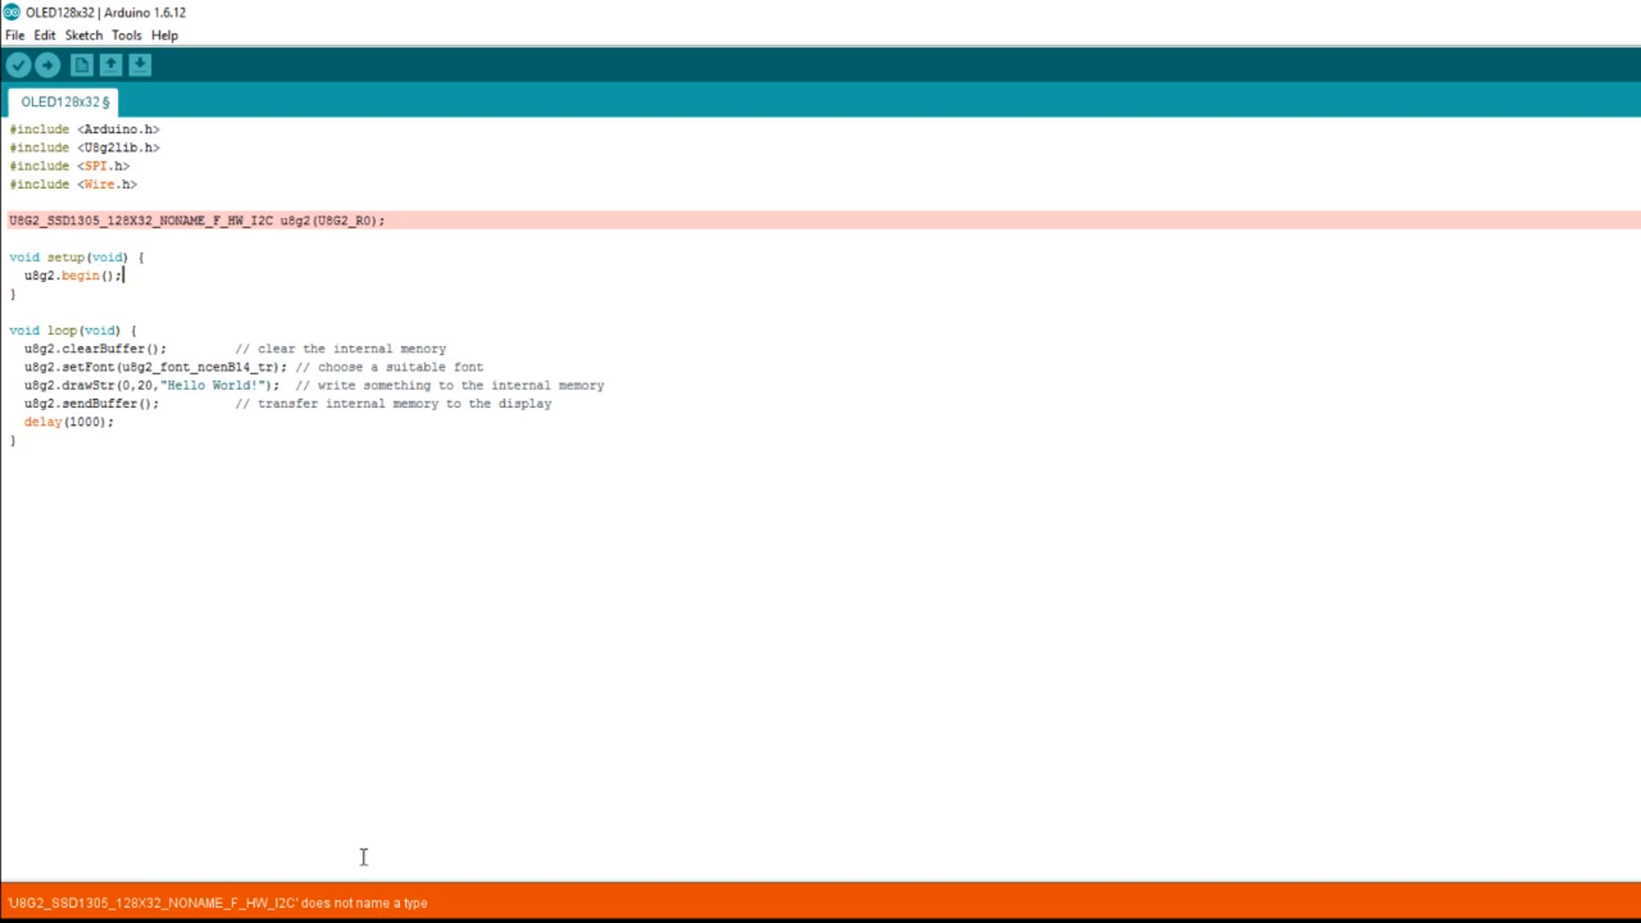
mouse_move(300, 586)
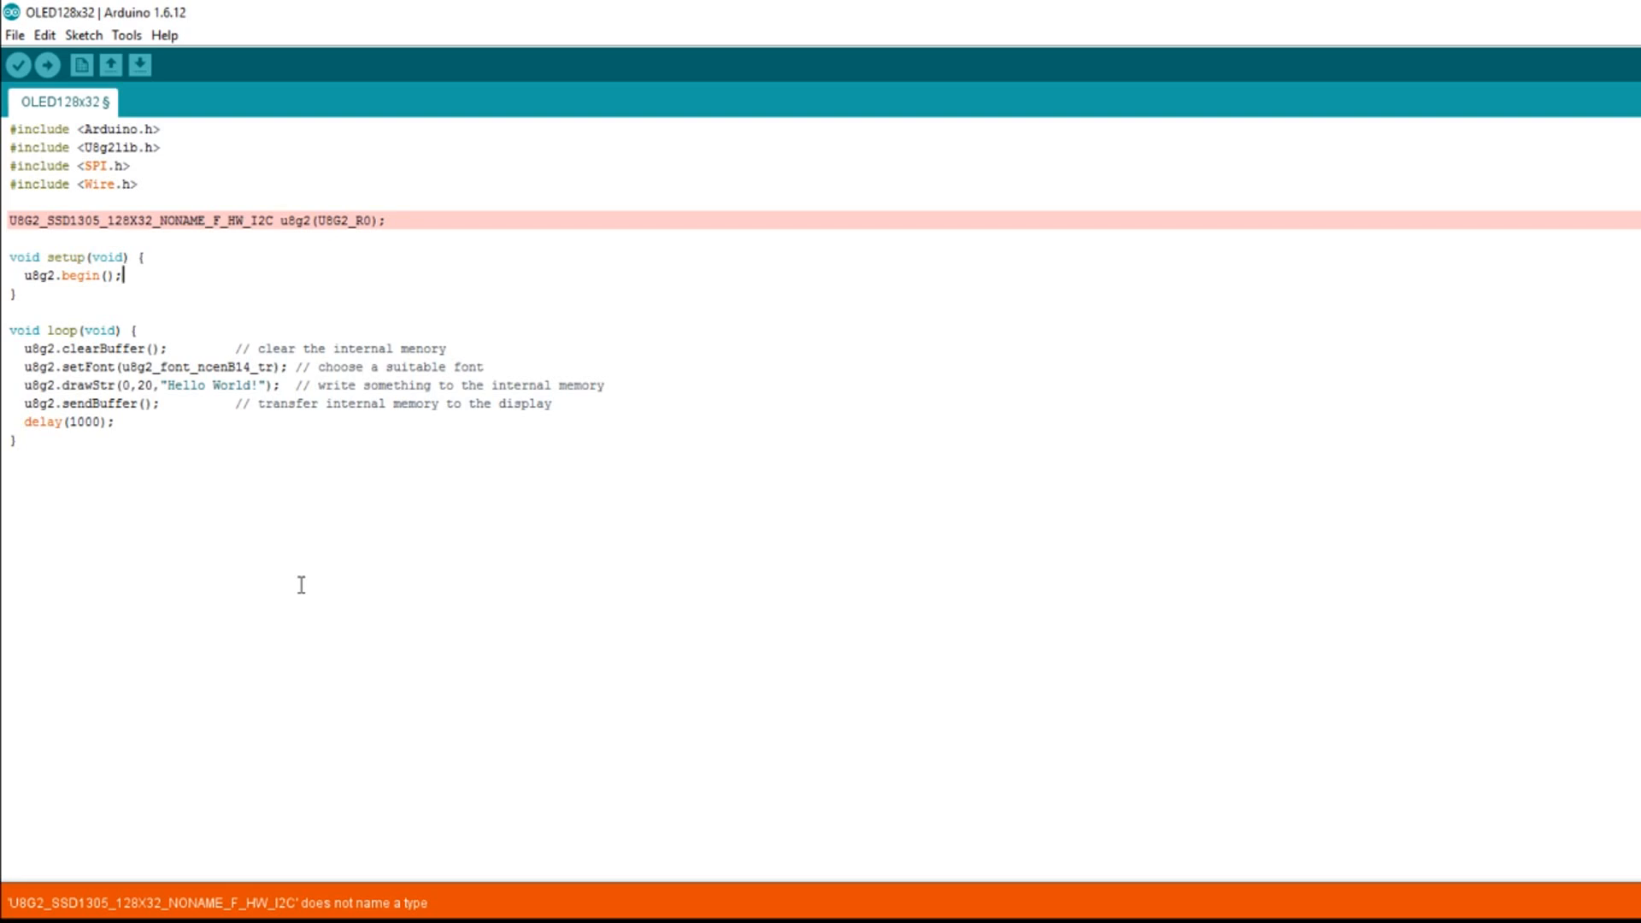
mouse_move(296, 468)
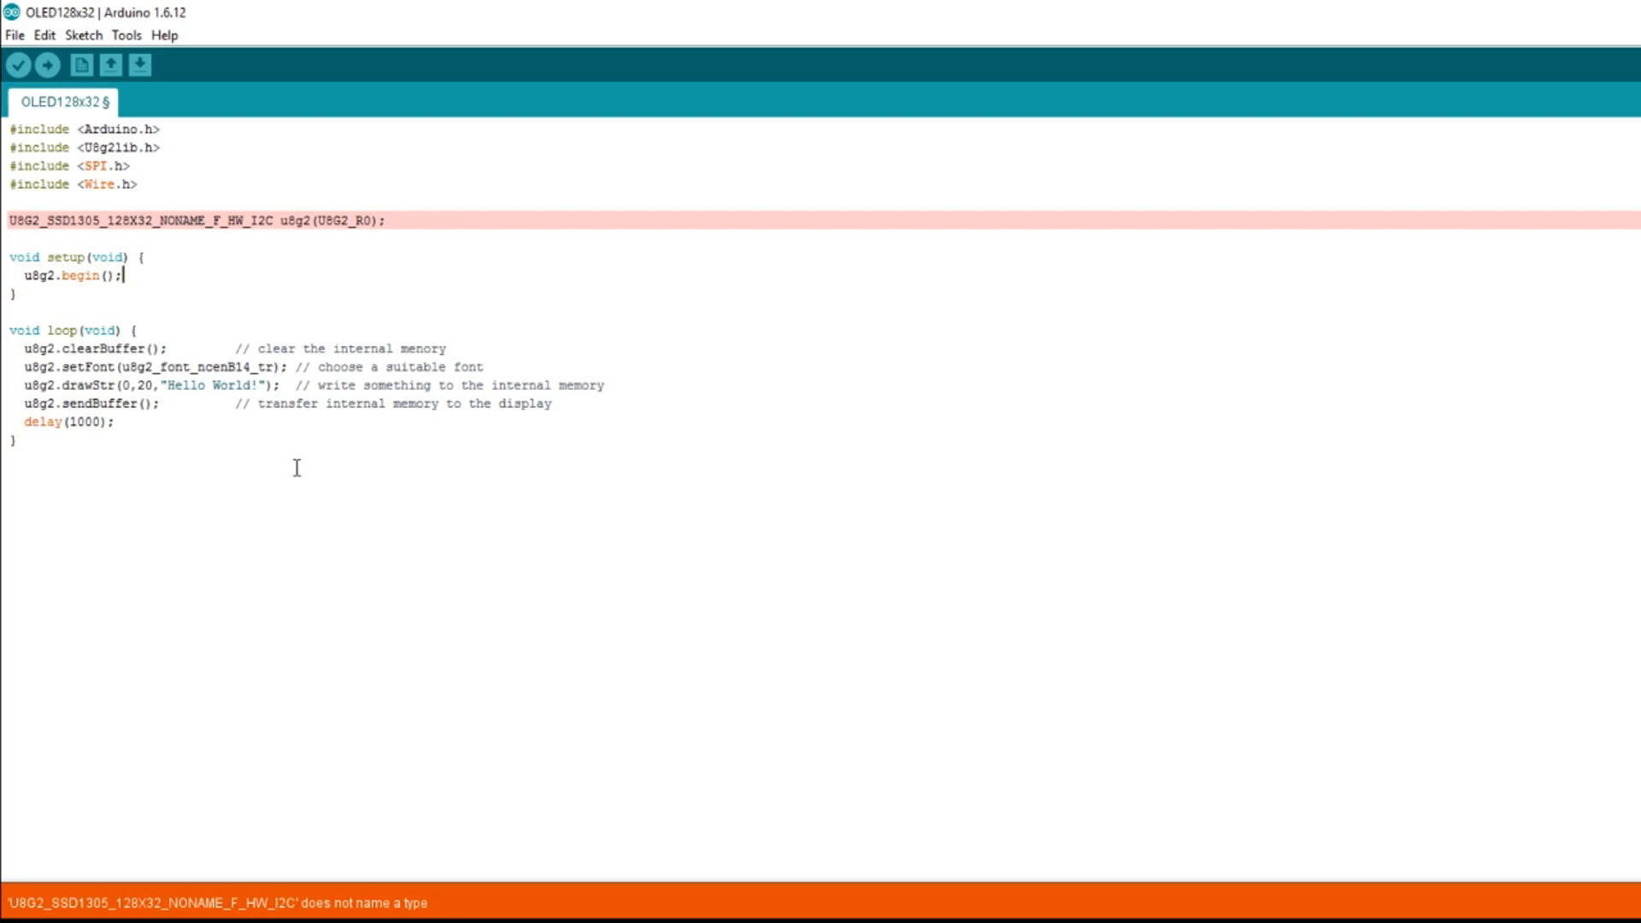
mouse_move(249, 283)
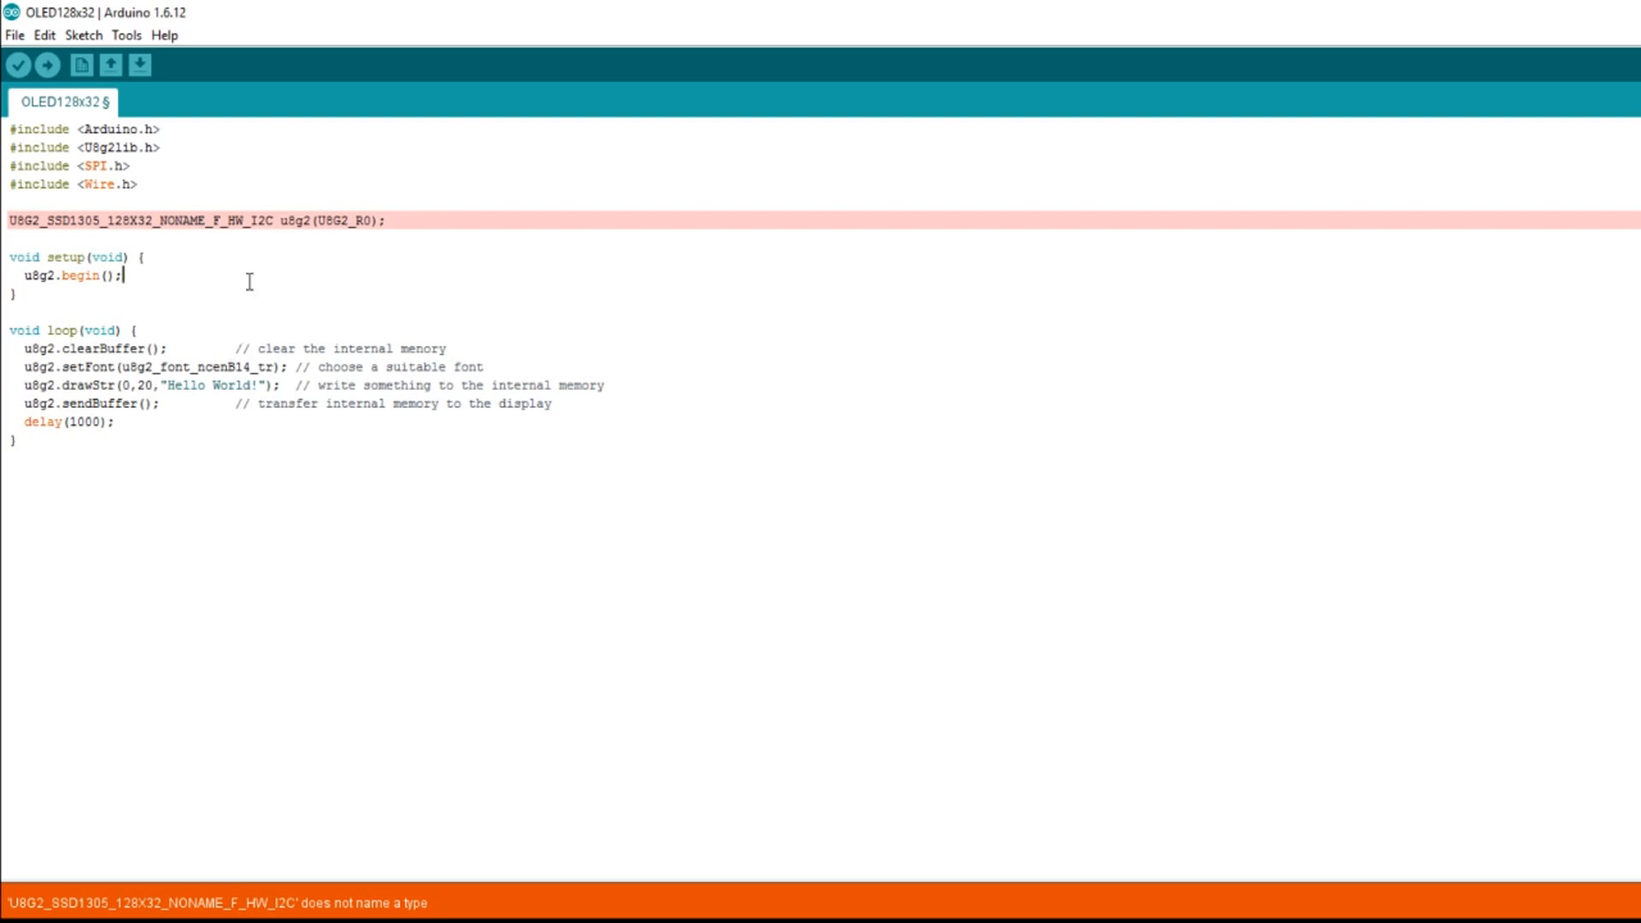
mouse_move(335, 591)
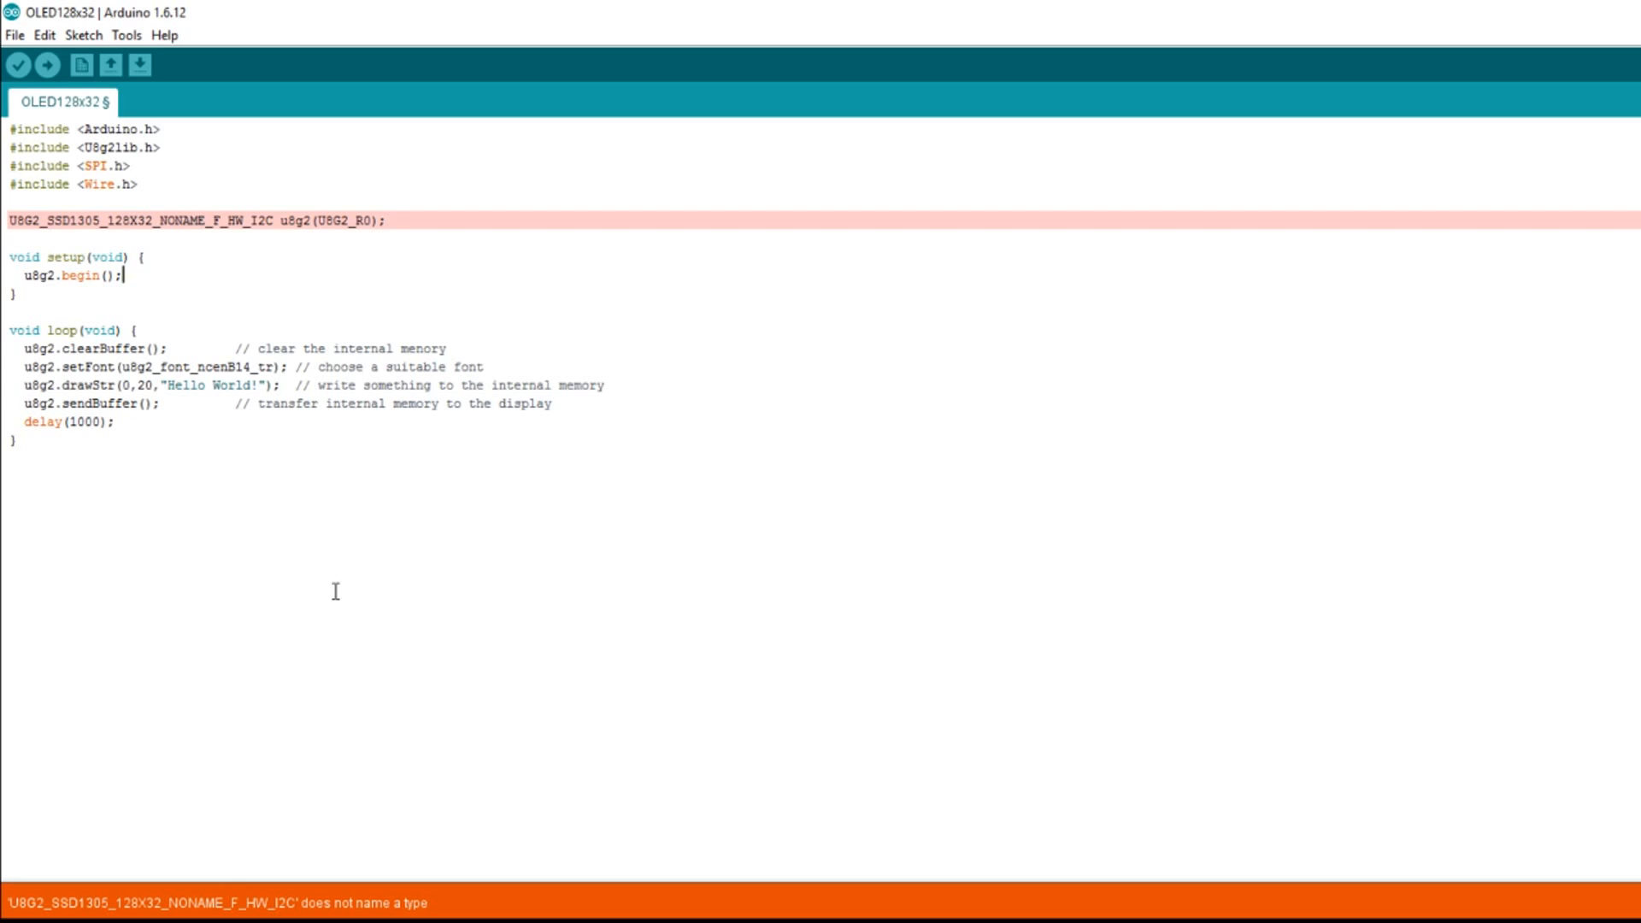
mouse_move(302, 470)
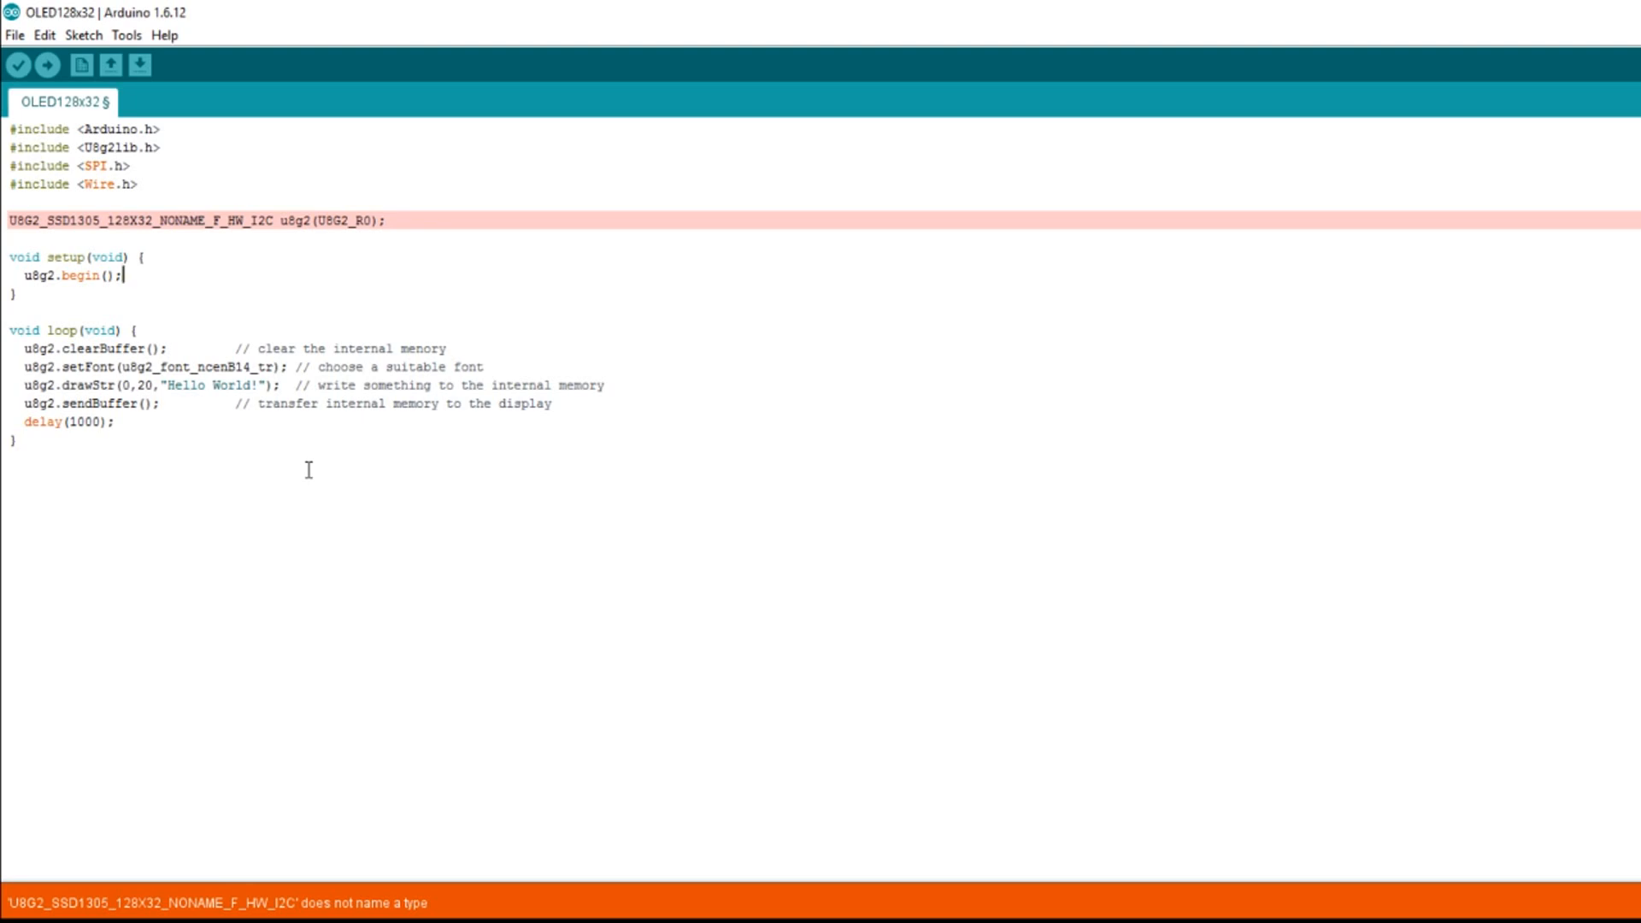
mouse_move(308, 519)
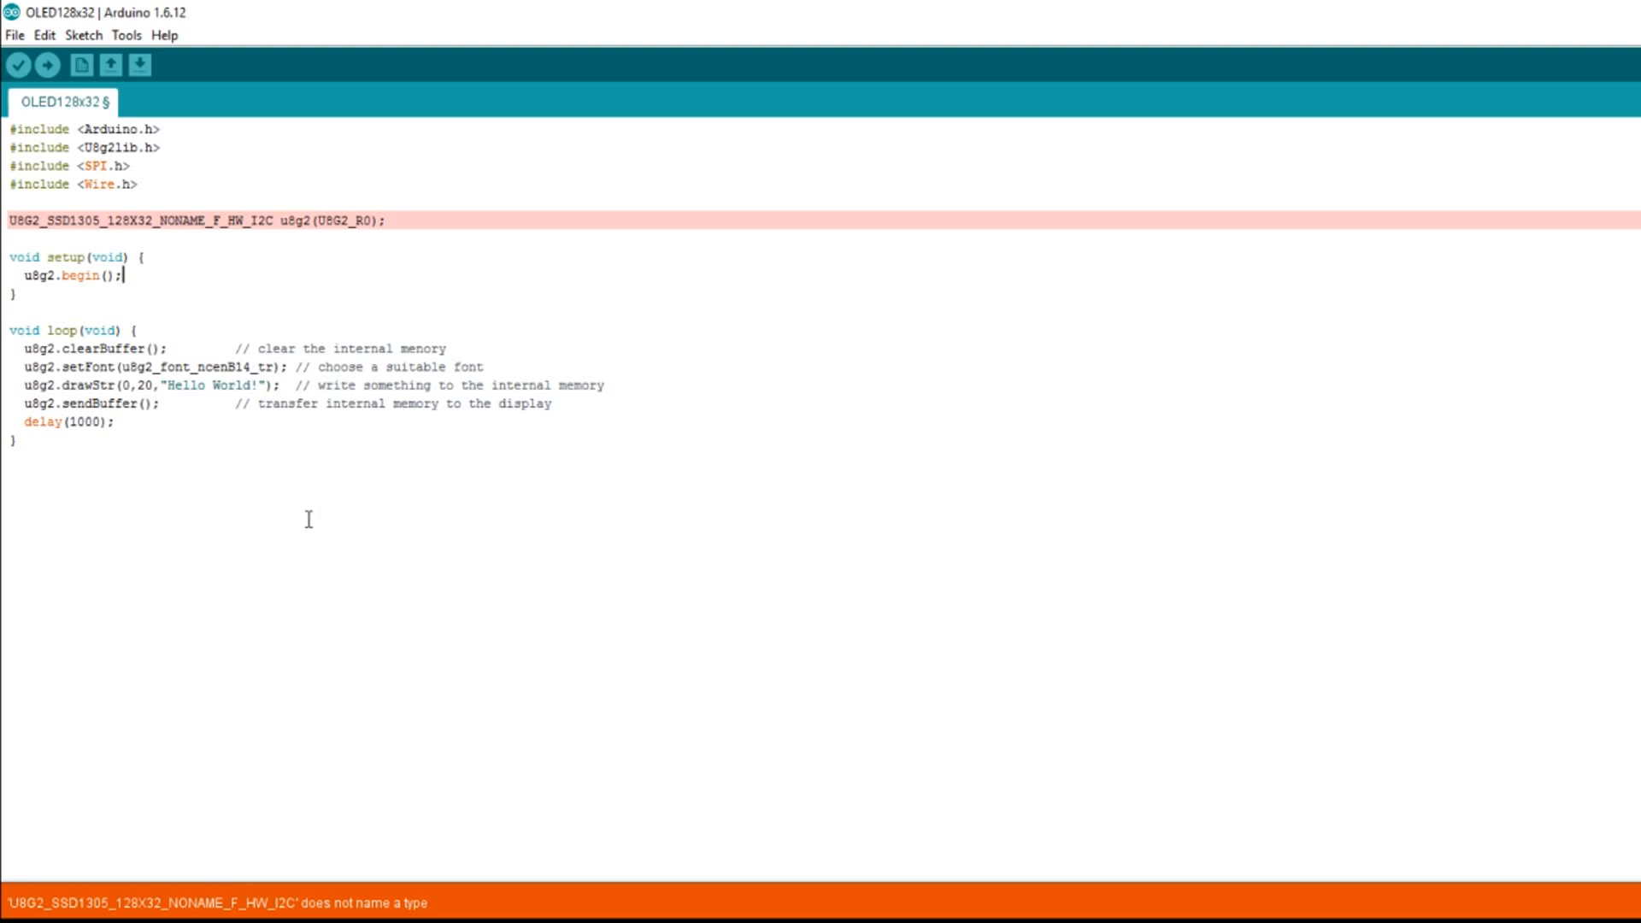
mouse_move(297, 615)
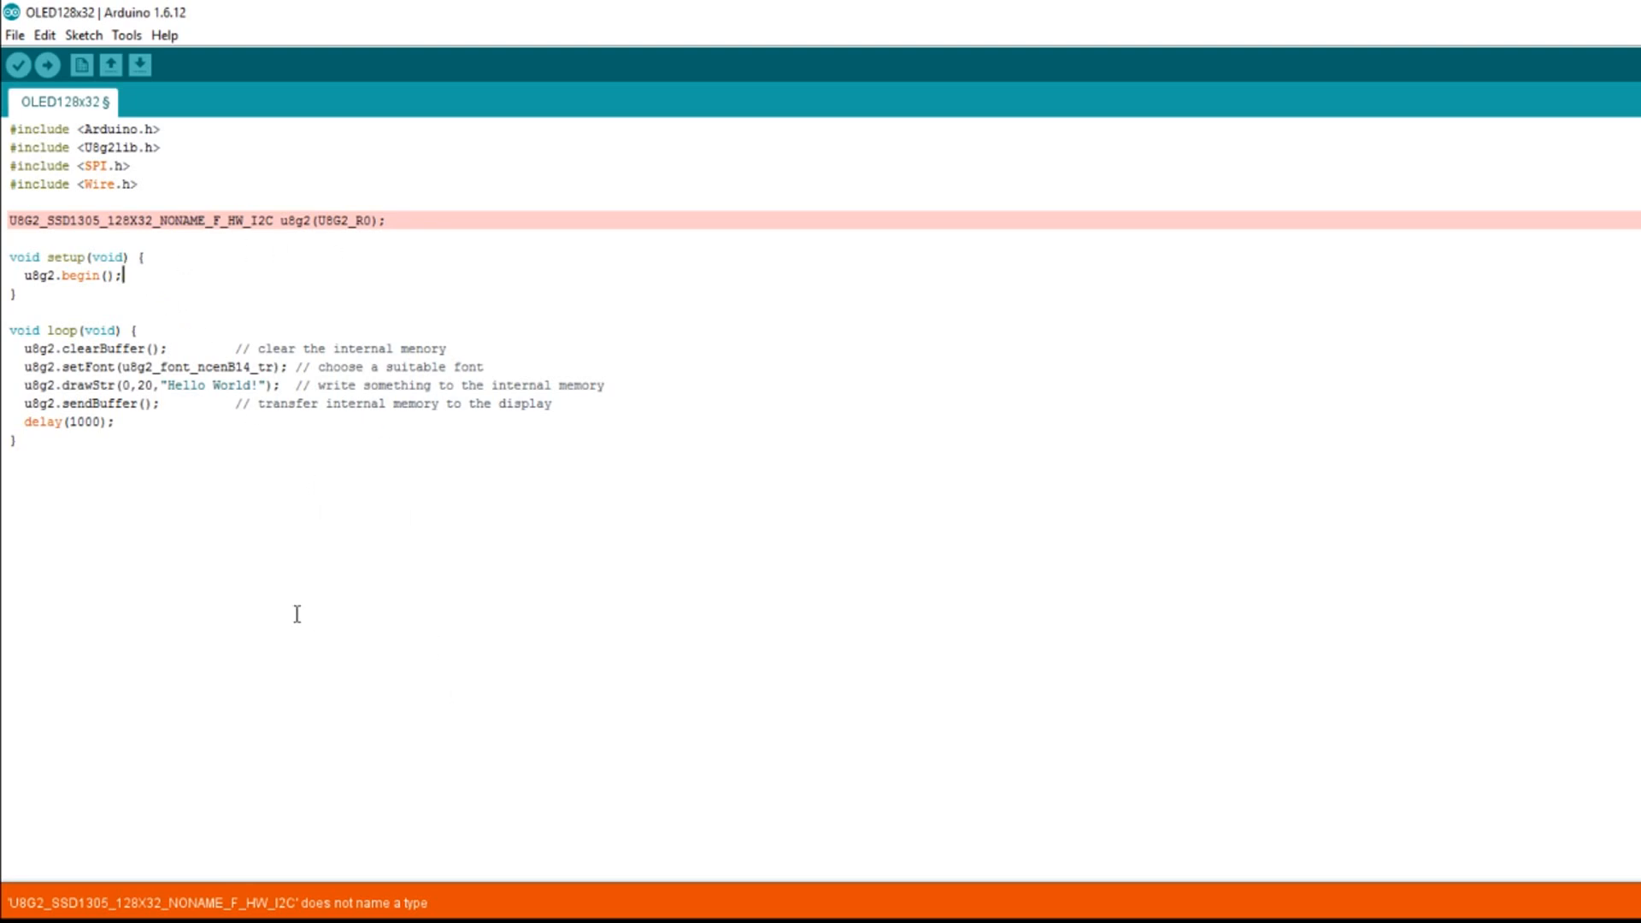
mouse_move(1165, 392)
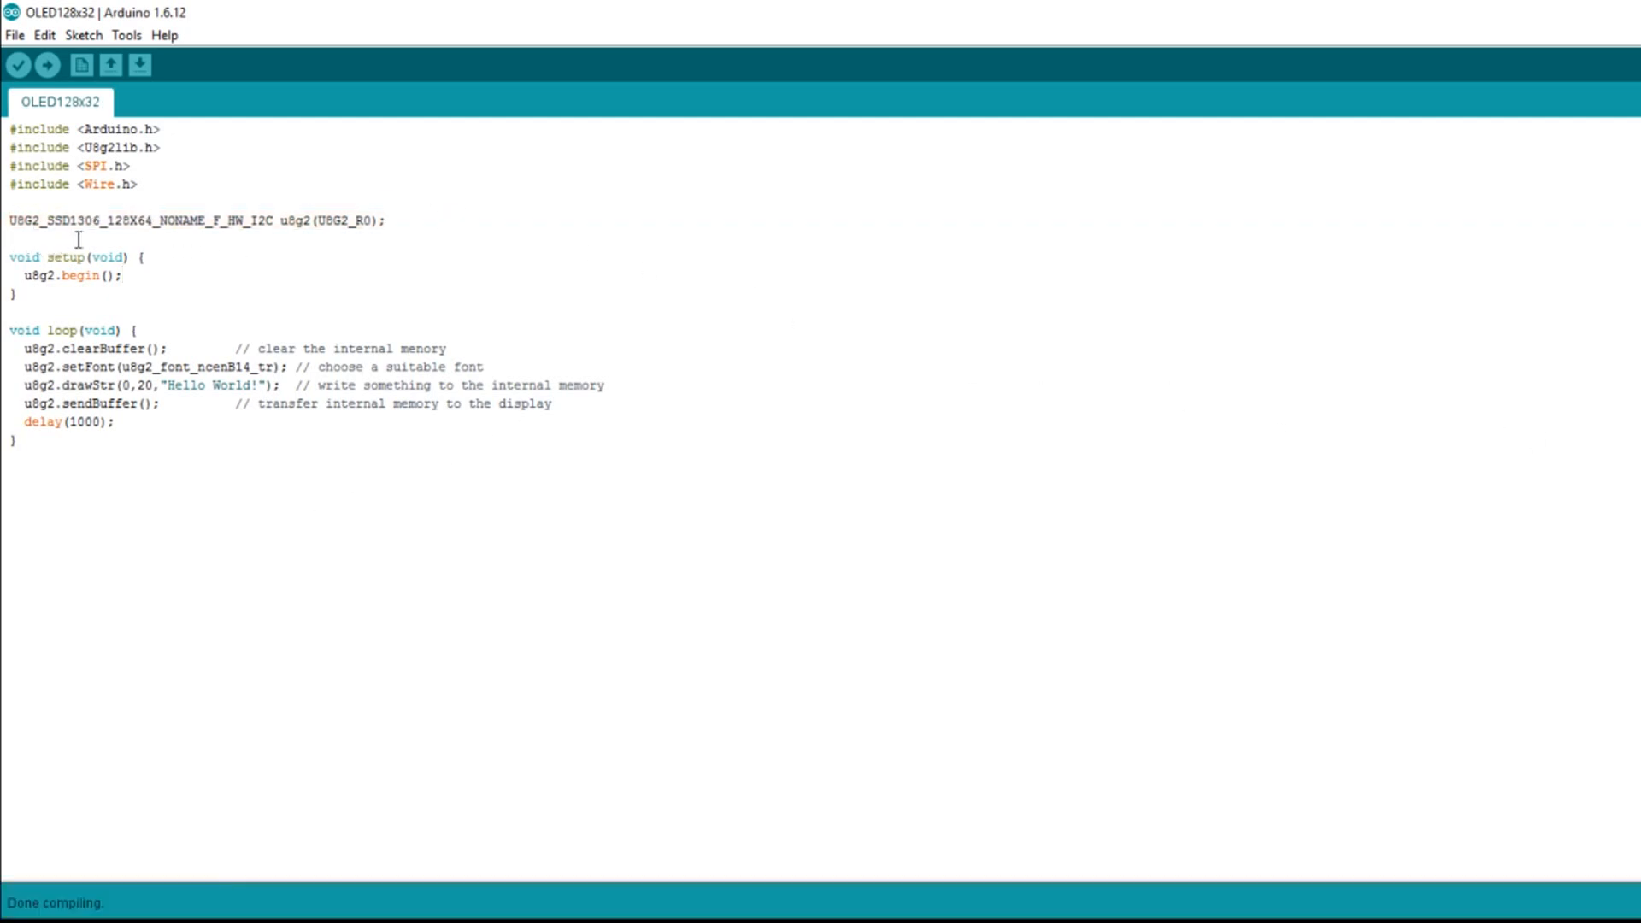
mouse_move(137, 239)
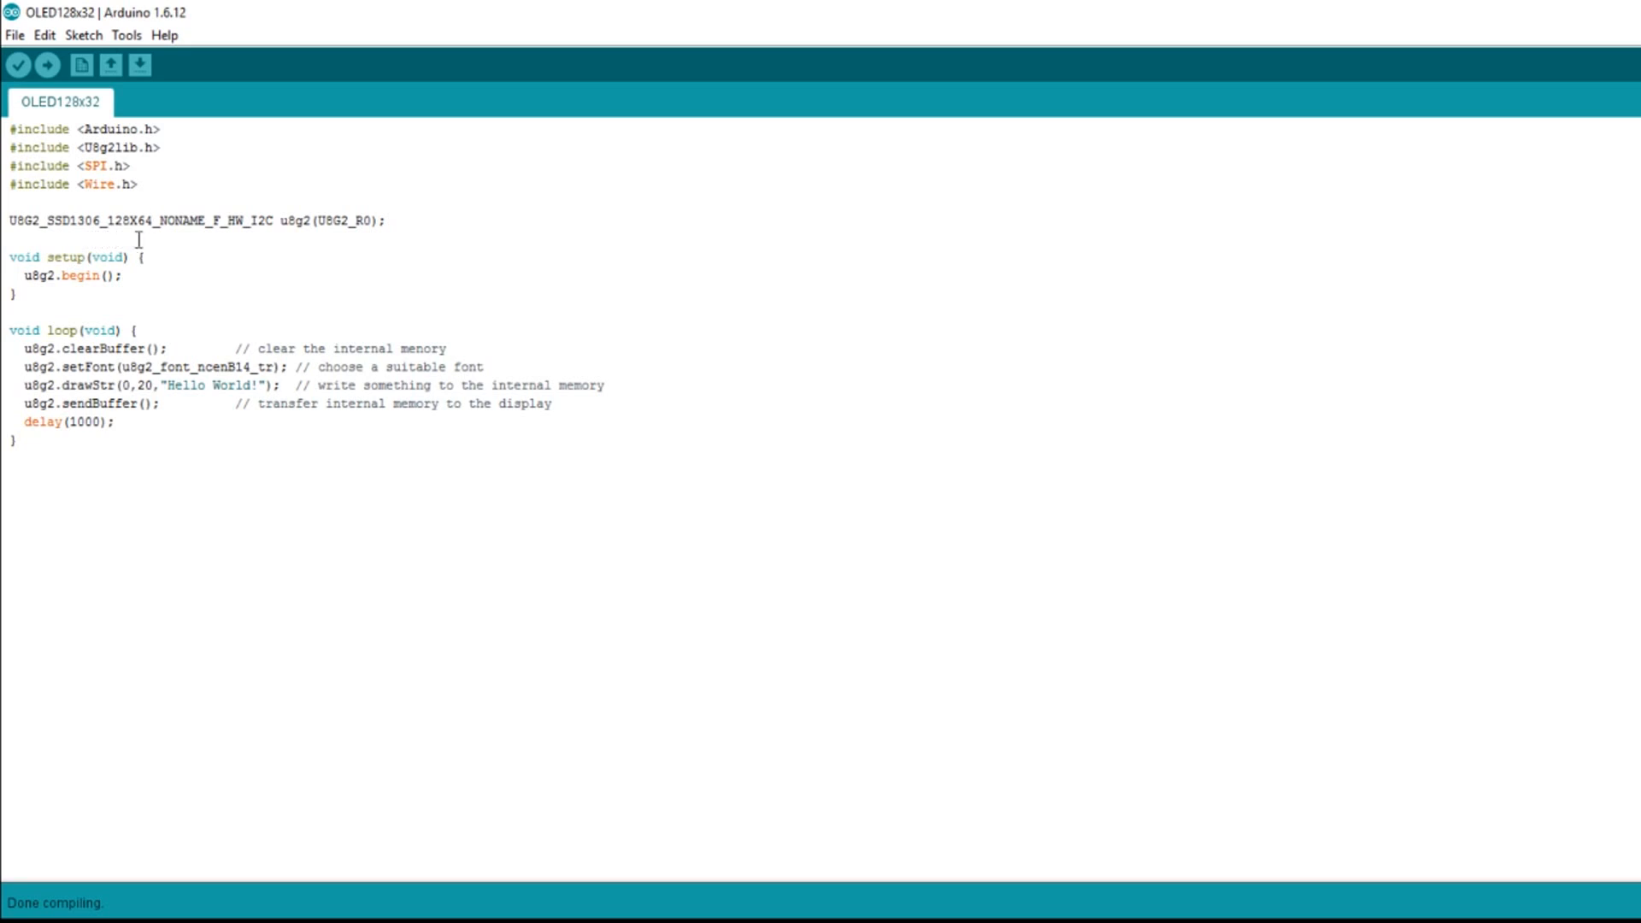
mouse_move(149, 252)
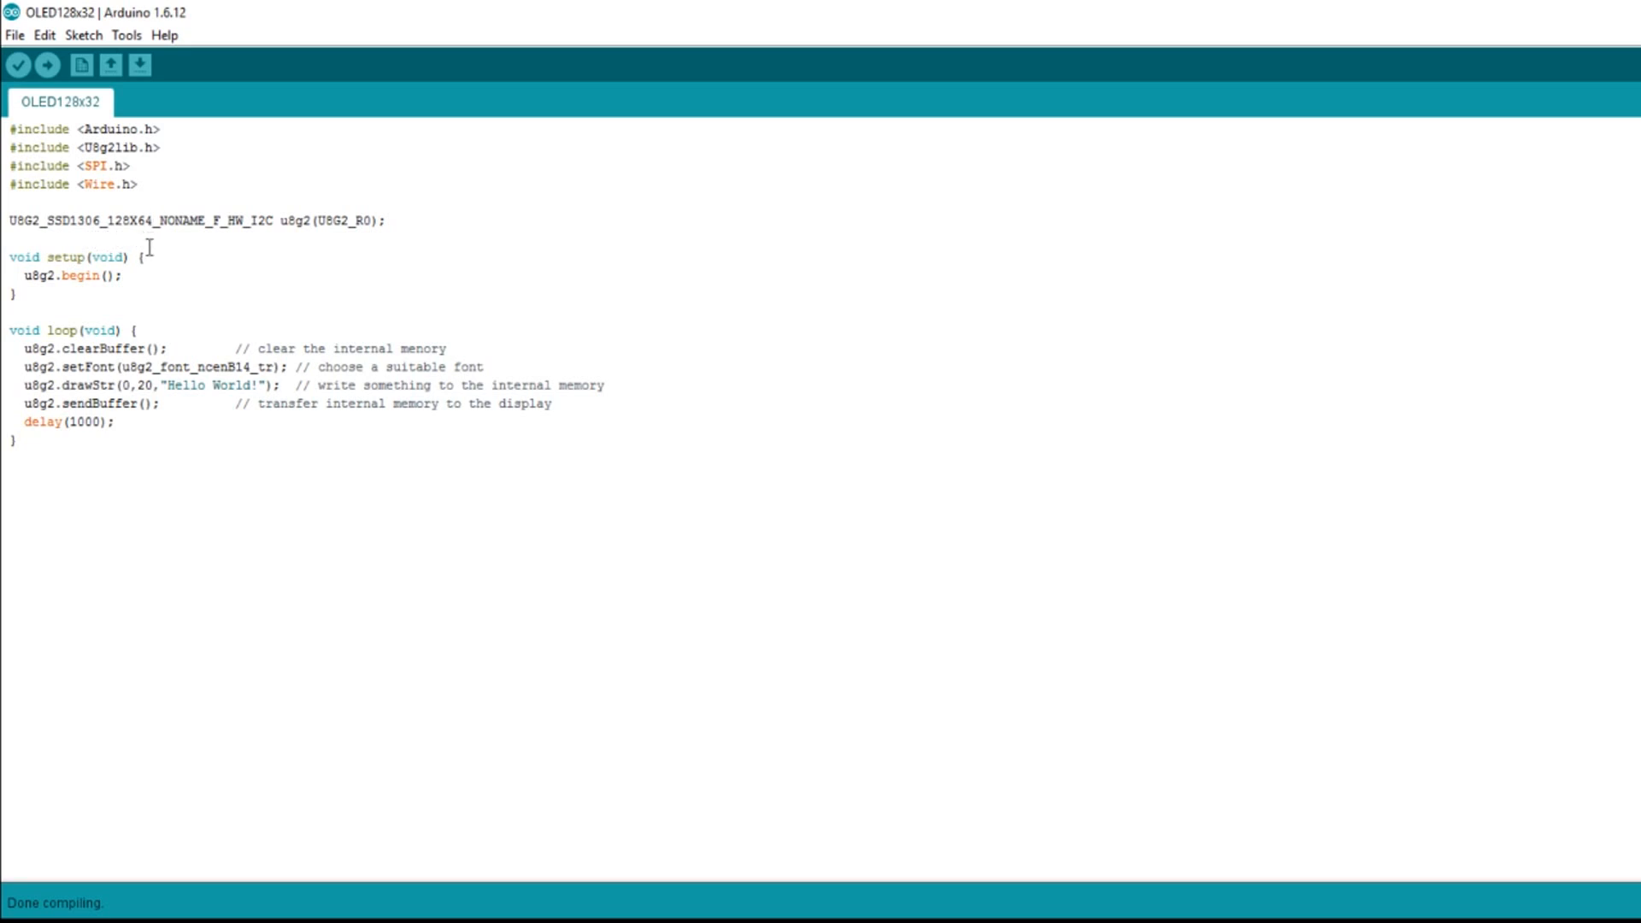
mouse_move(294, 274)
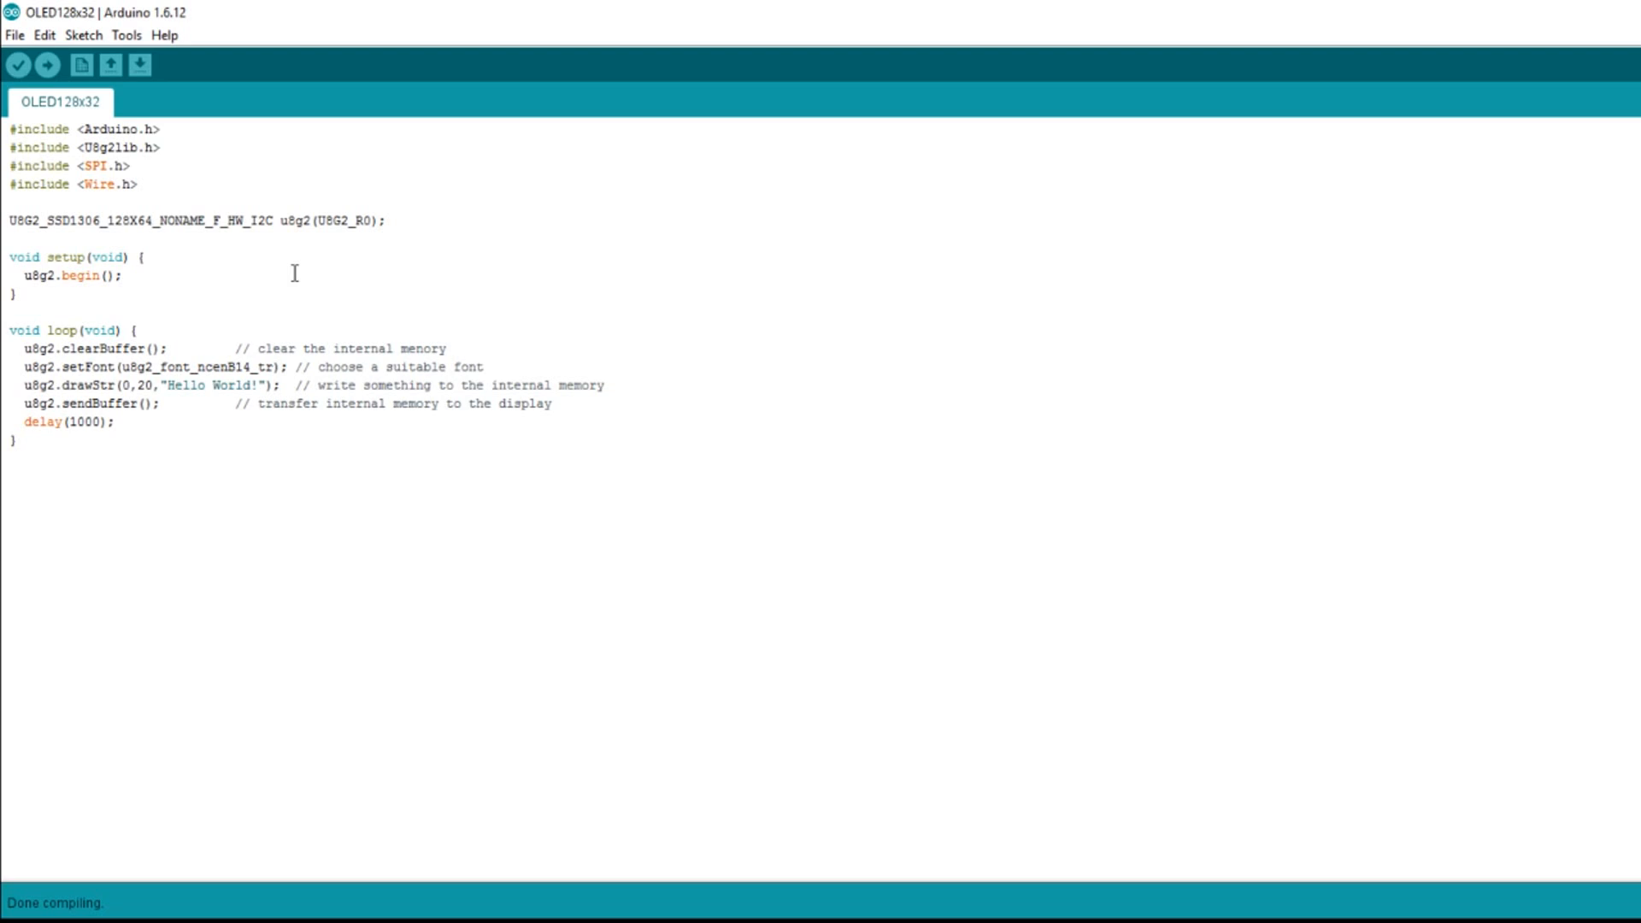
mouse_move(284, 267)
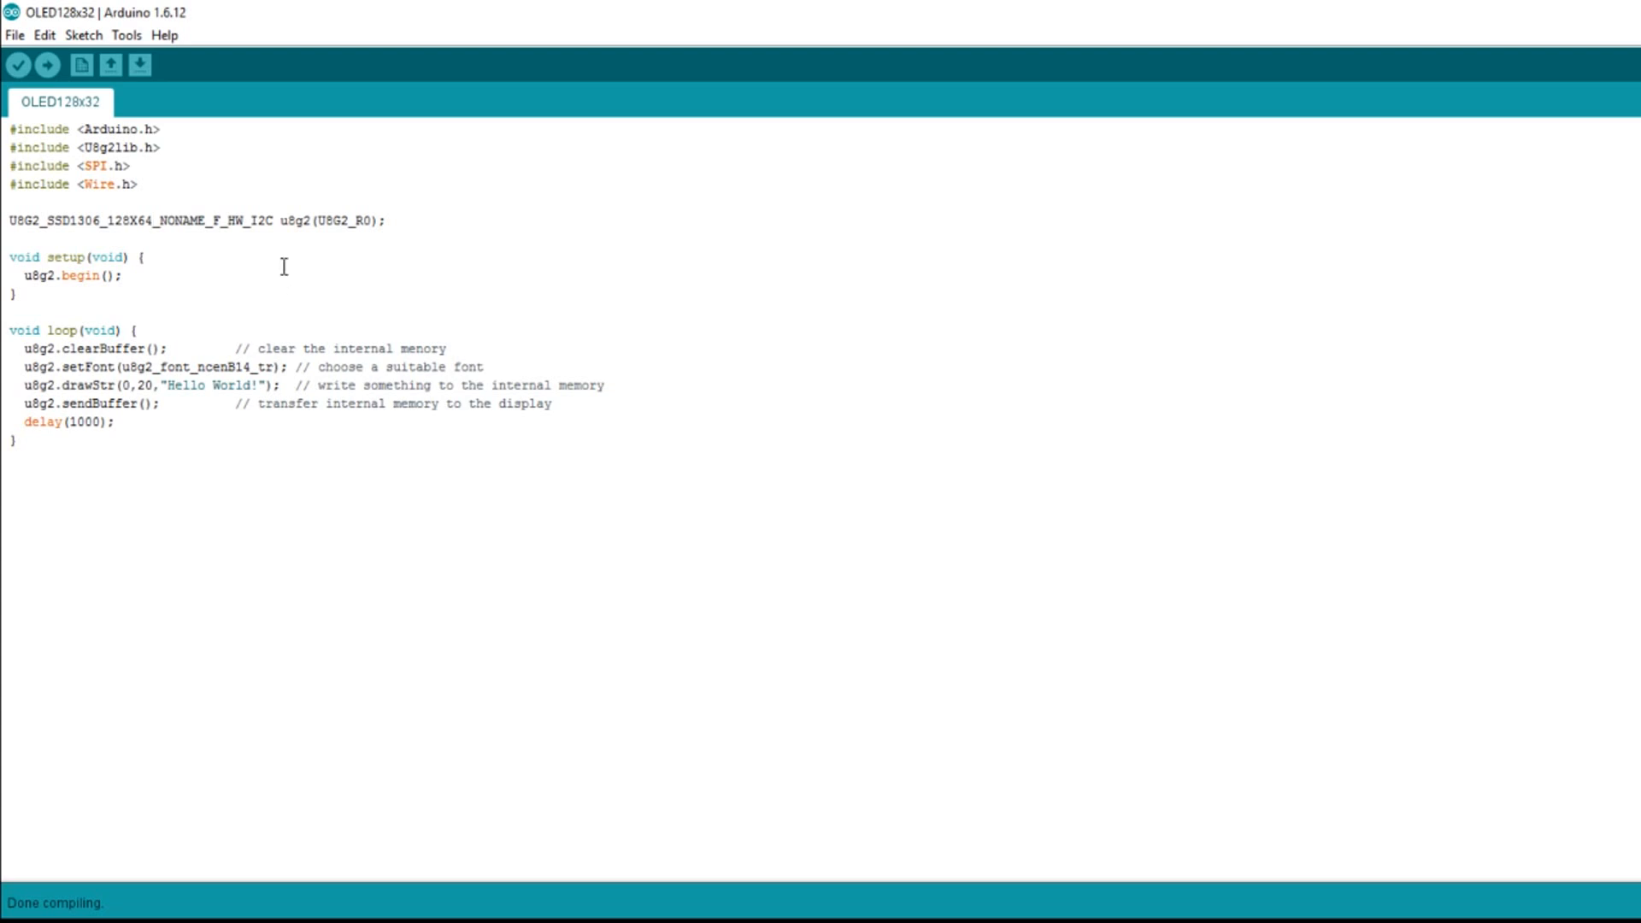
mouse_move(106, 234)
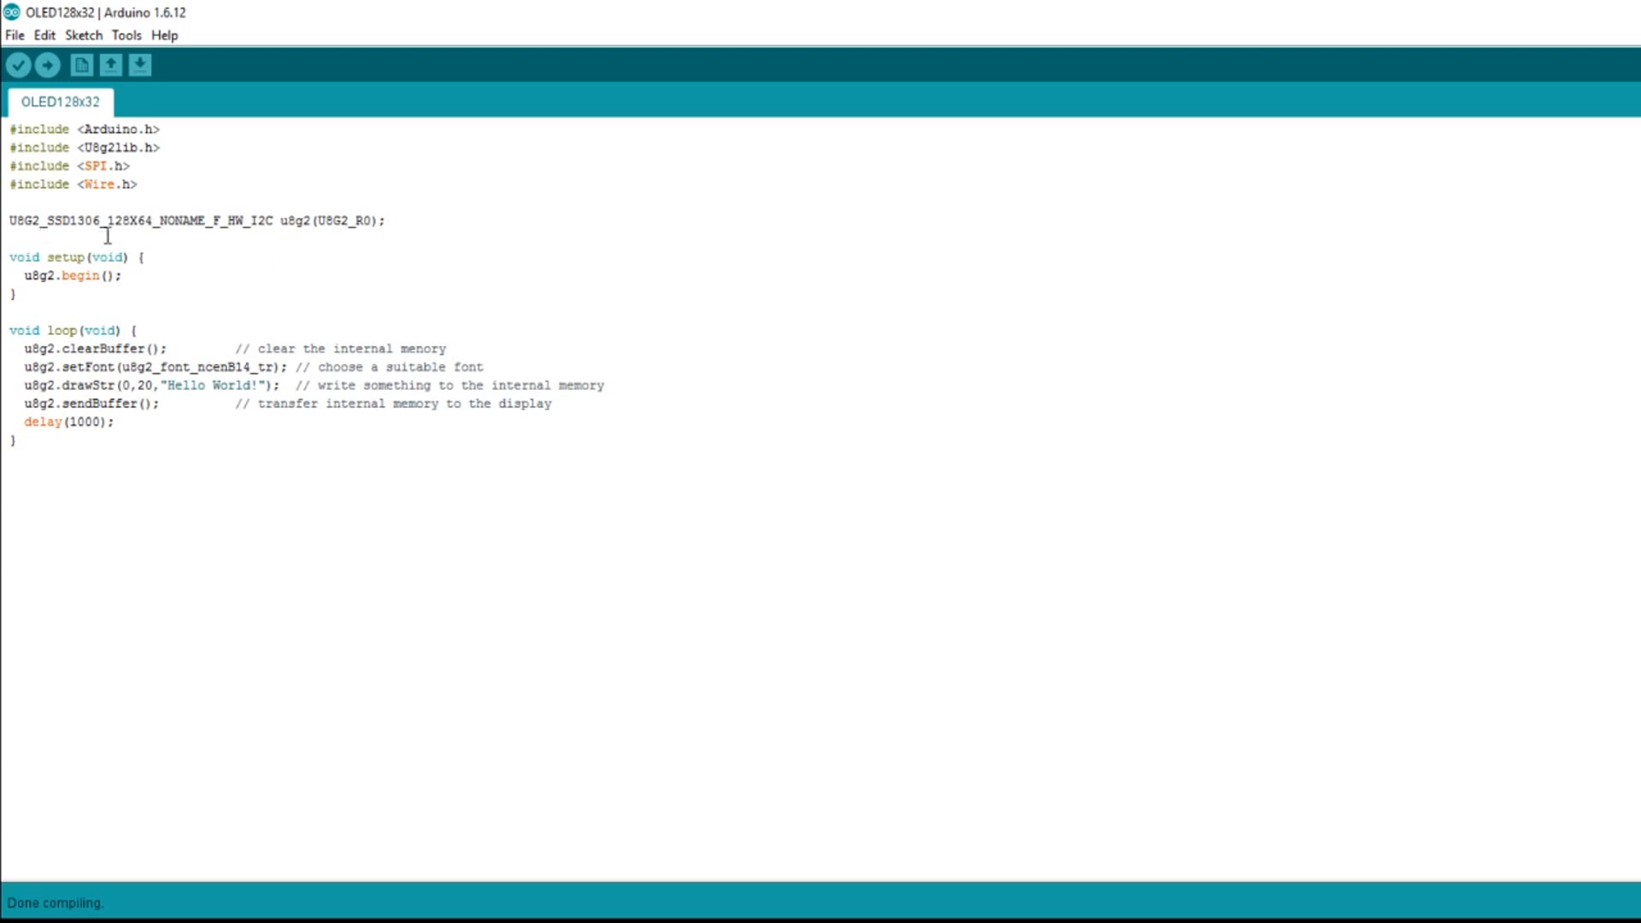
mouse_move(155, 246)
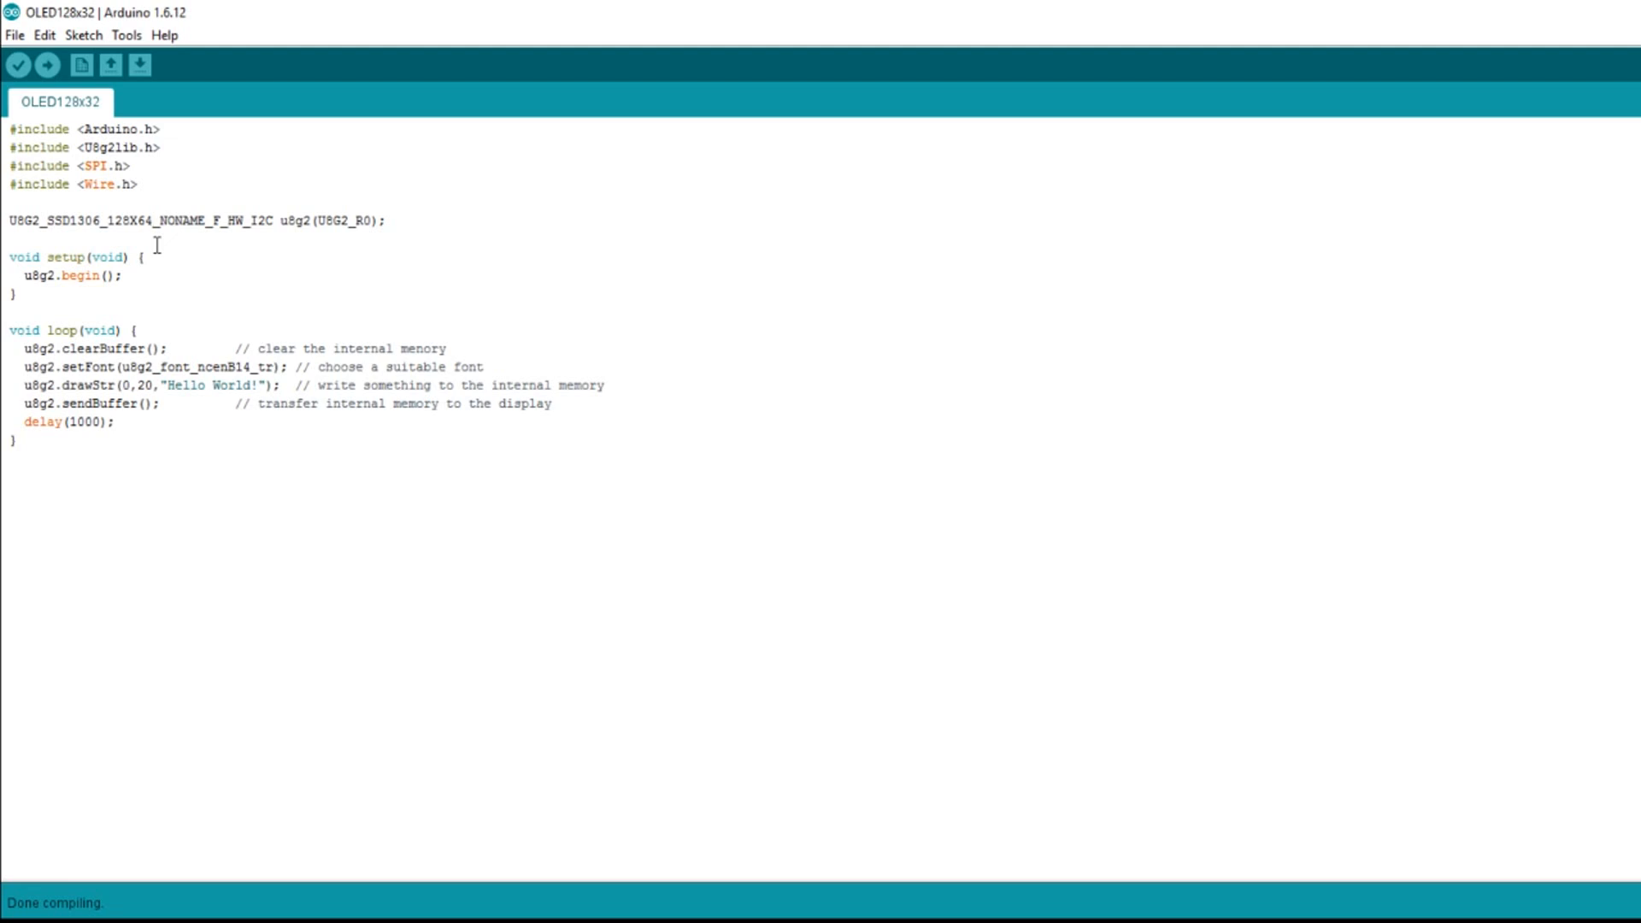
mouse_move(283, 253)
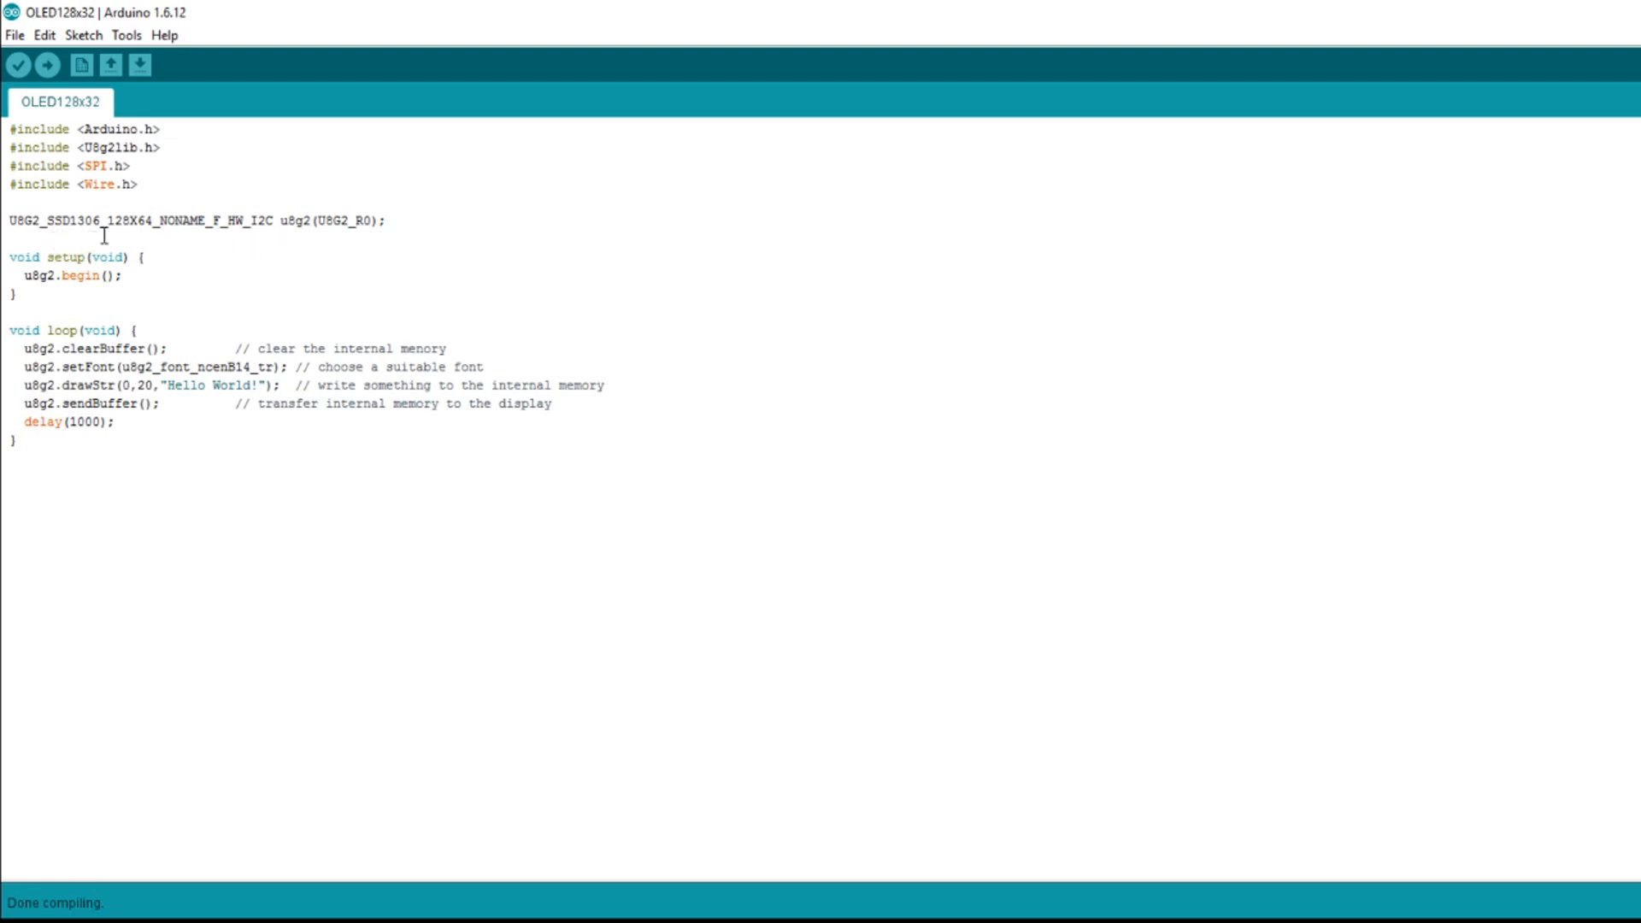
mouse_move(258, 305)
type("u8")
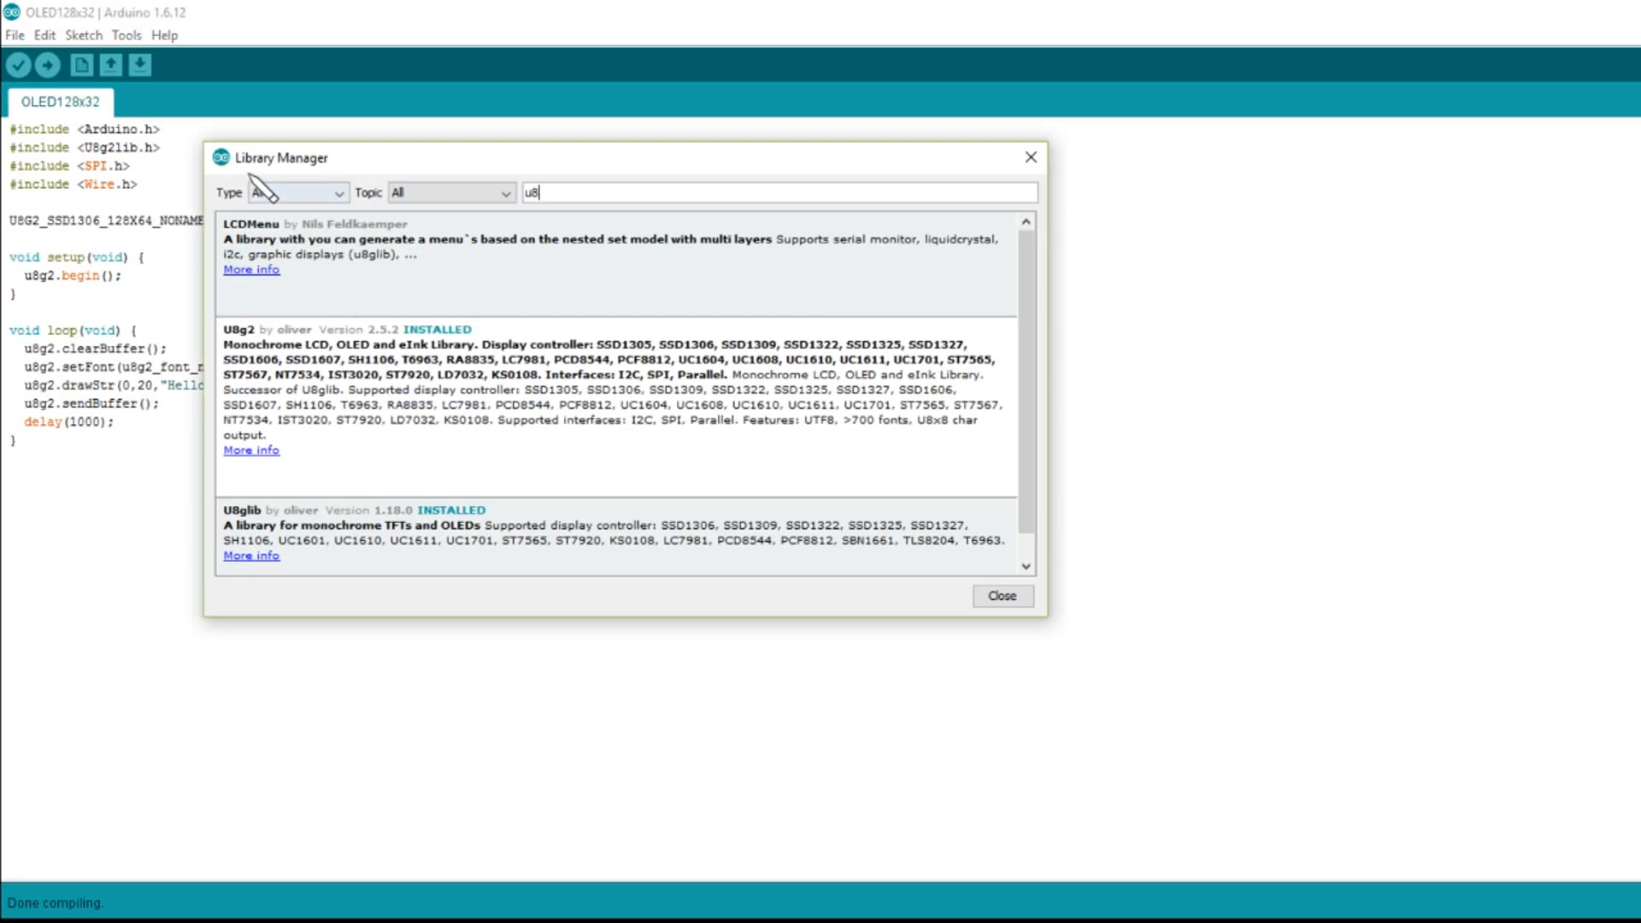
mouse_move(298, 280)
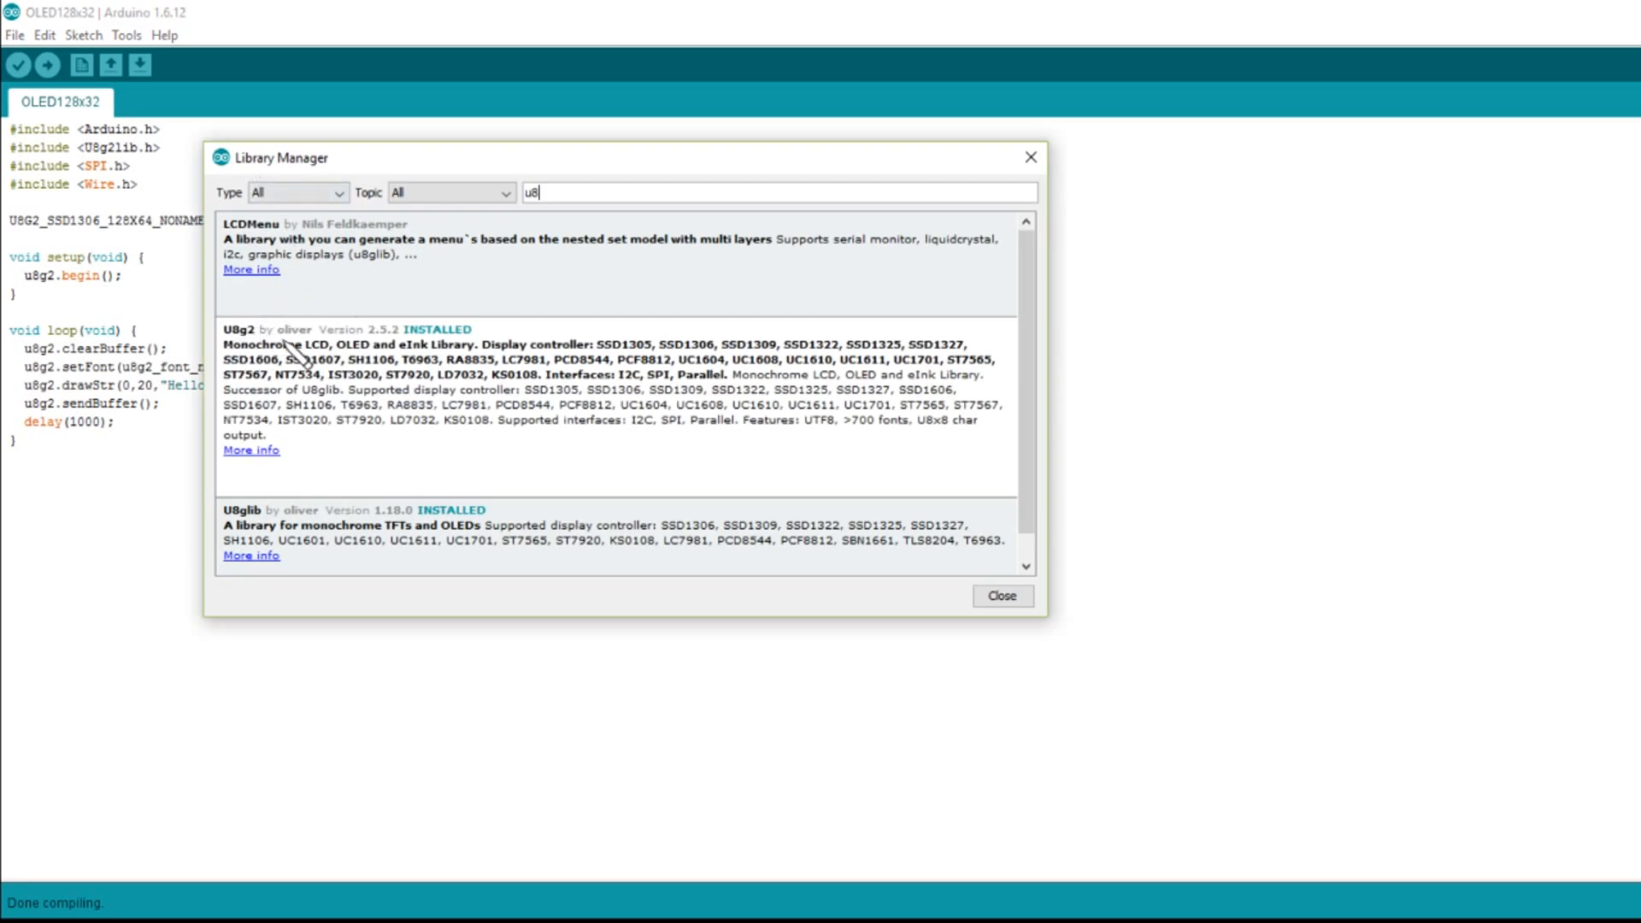
mouse_move(476, 345)
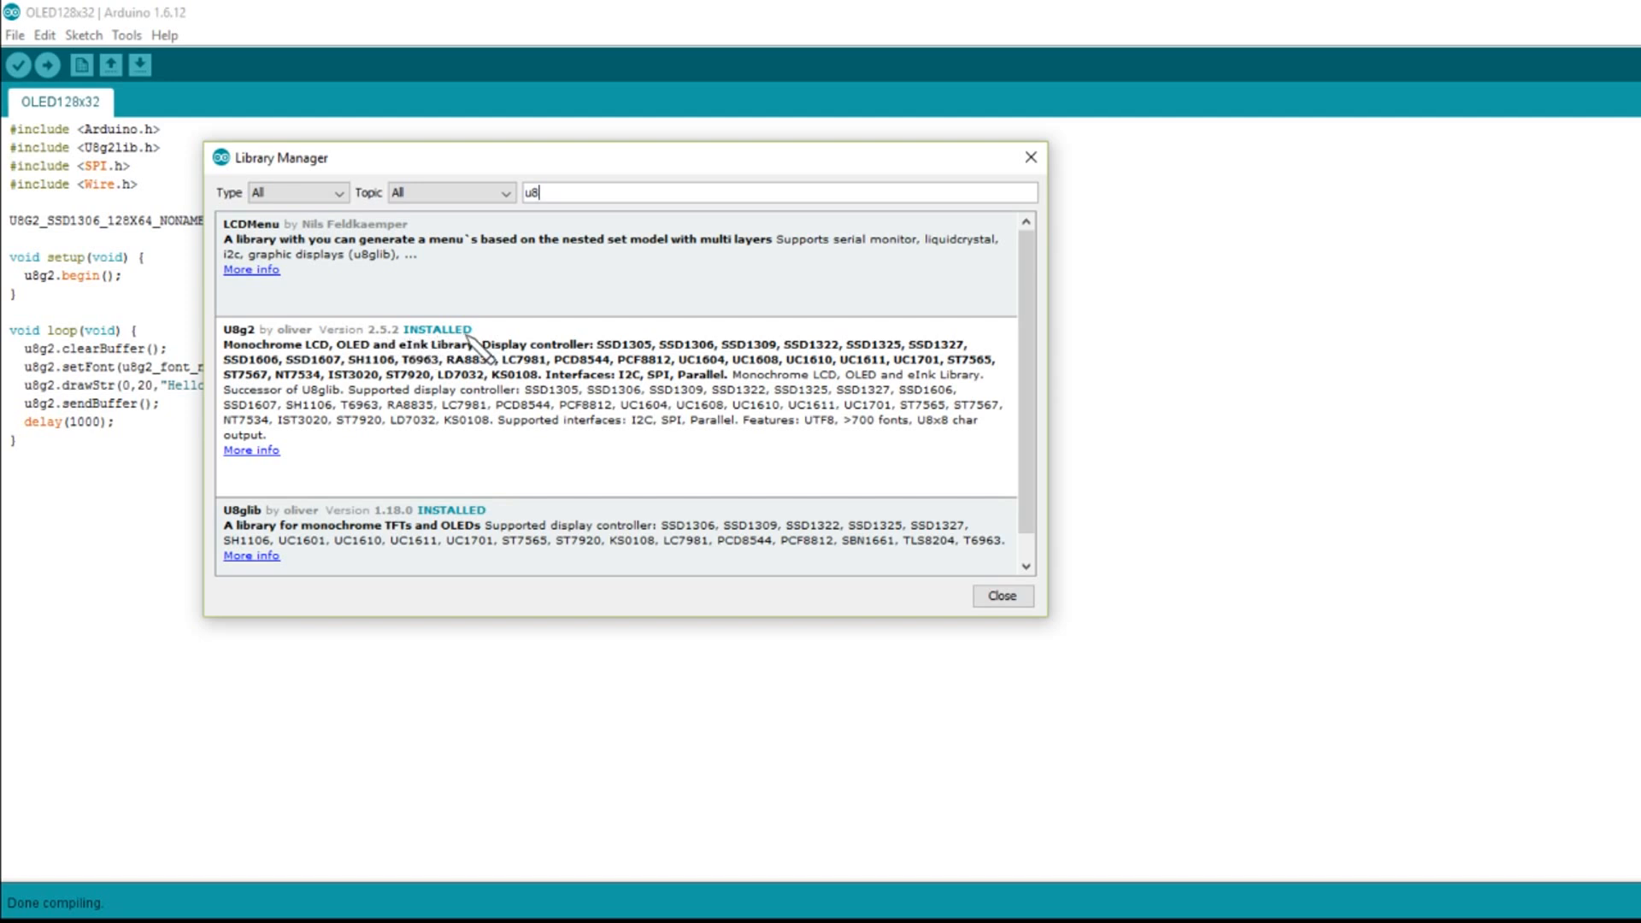
mouse_move(868, 453)
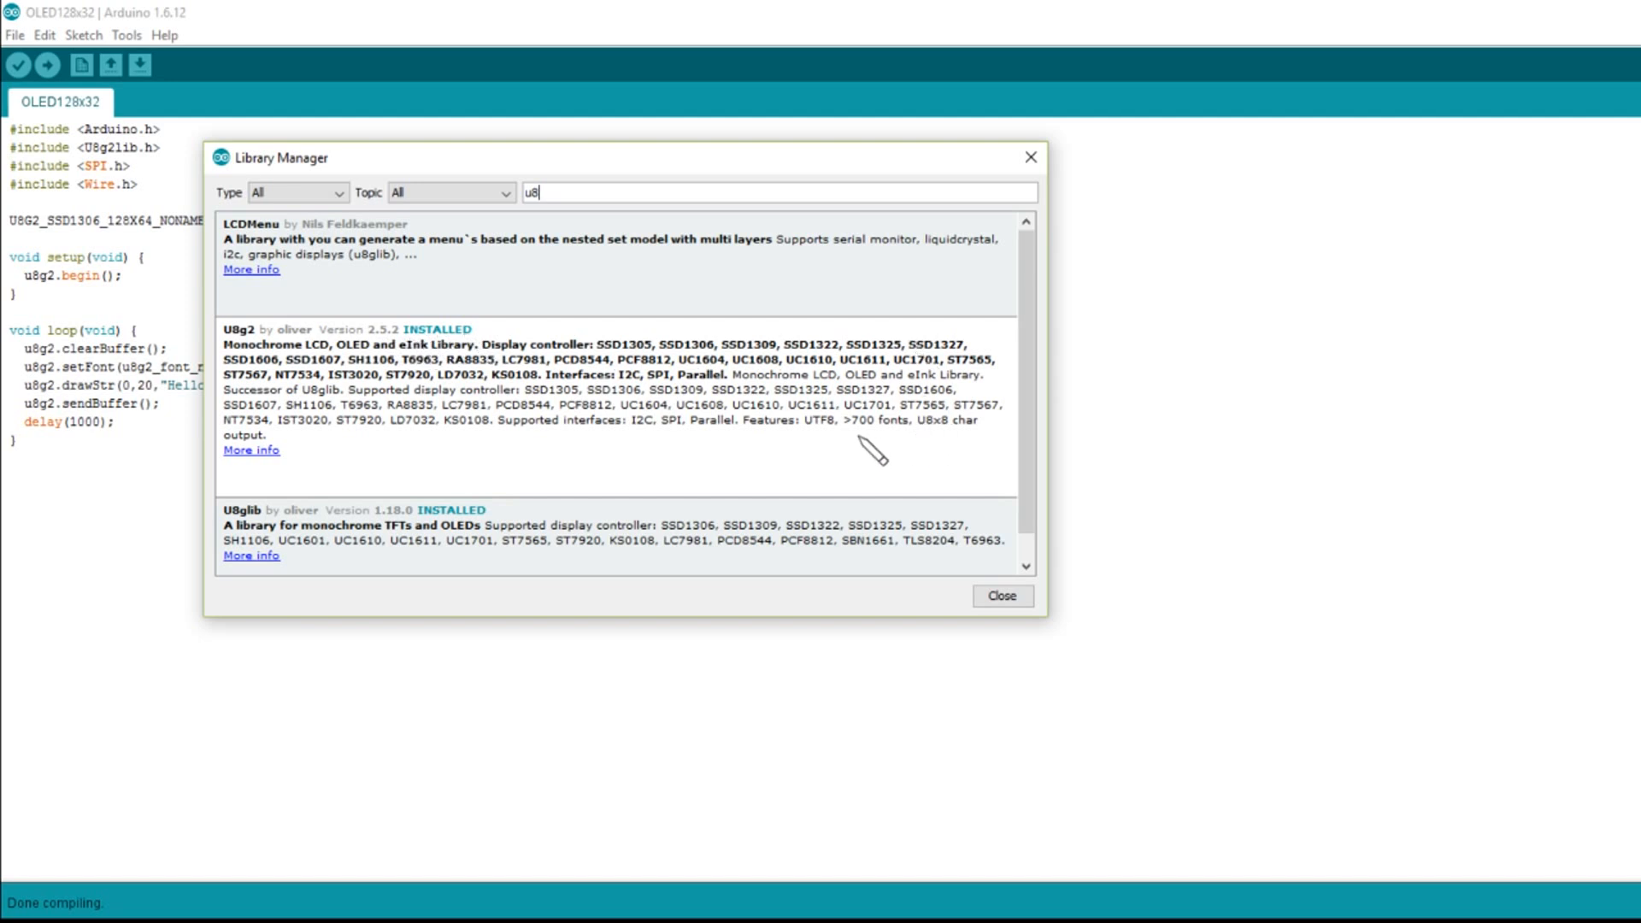
mouse_move(397, 433)
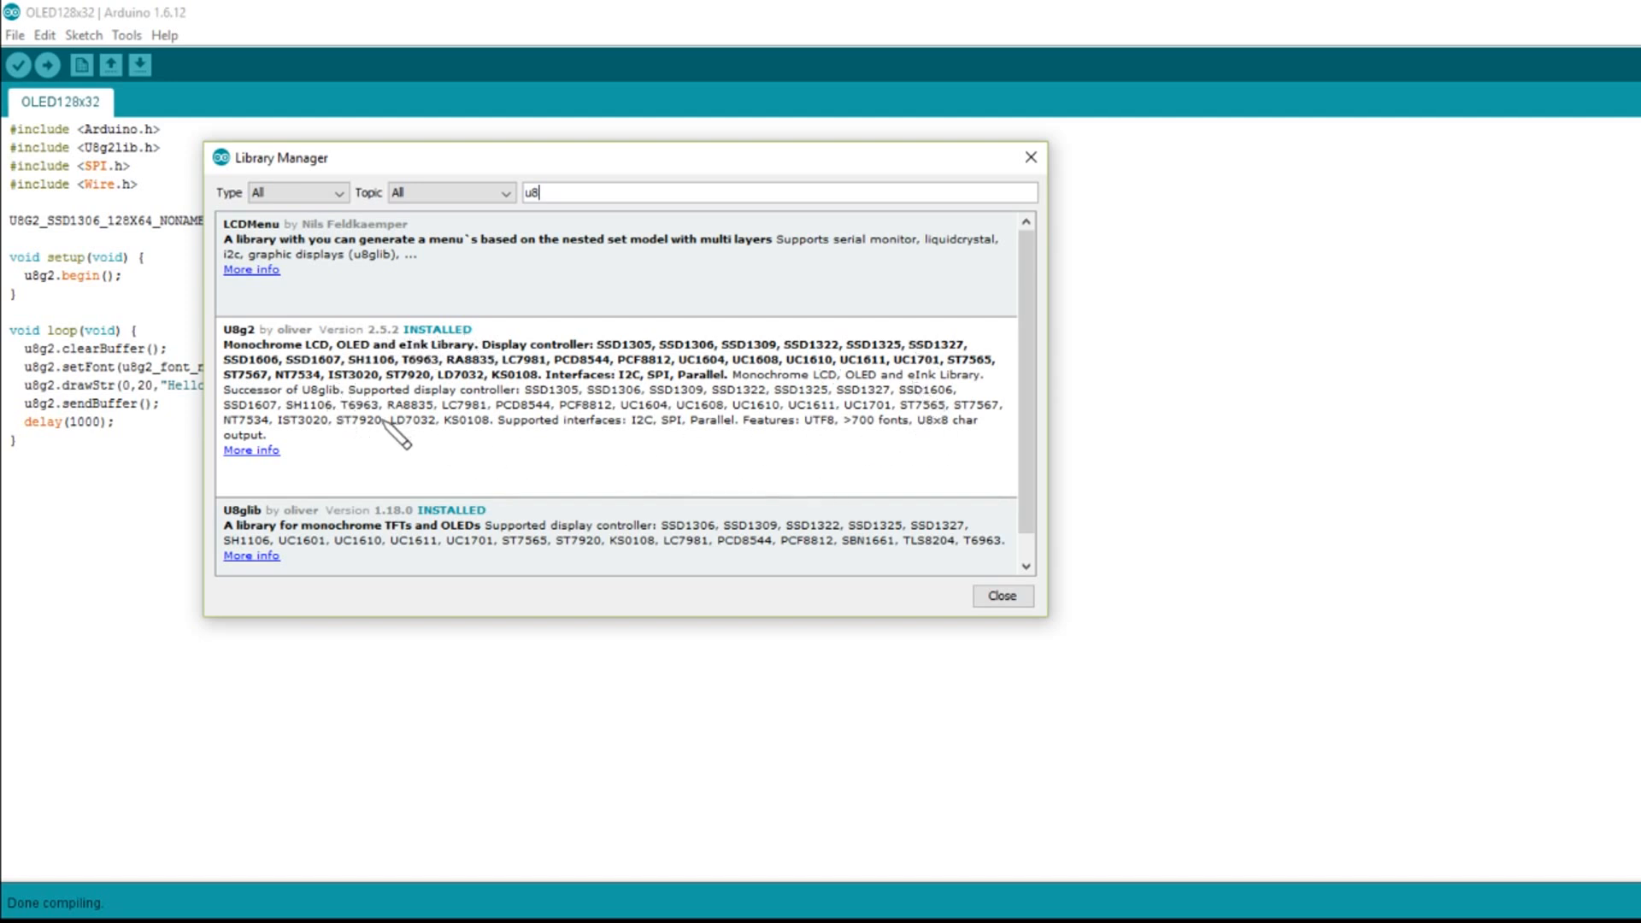
mouse_move(392, 409)
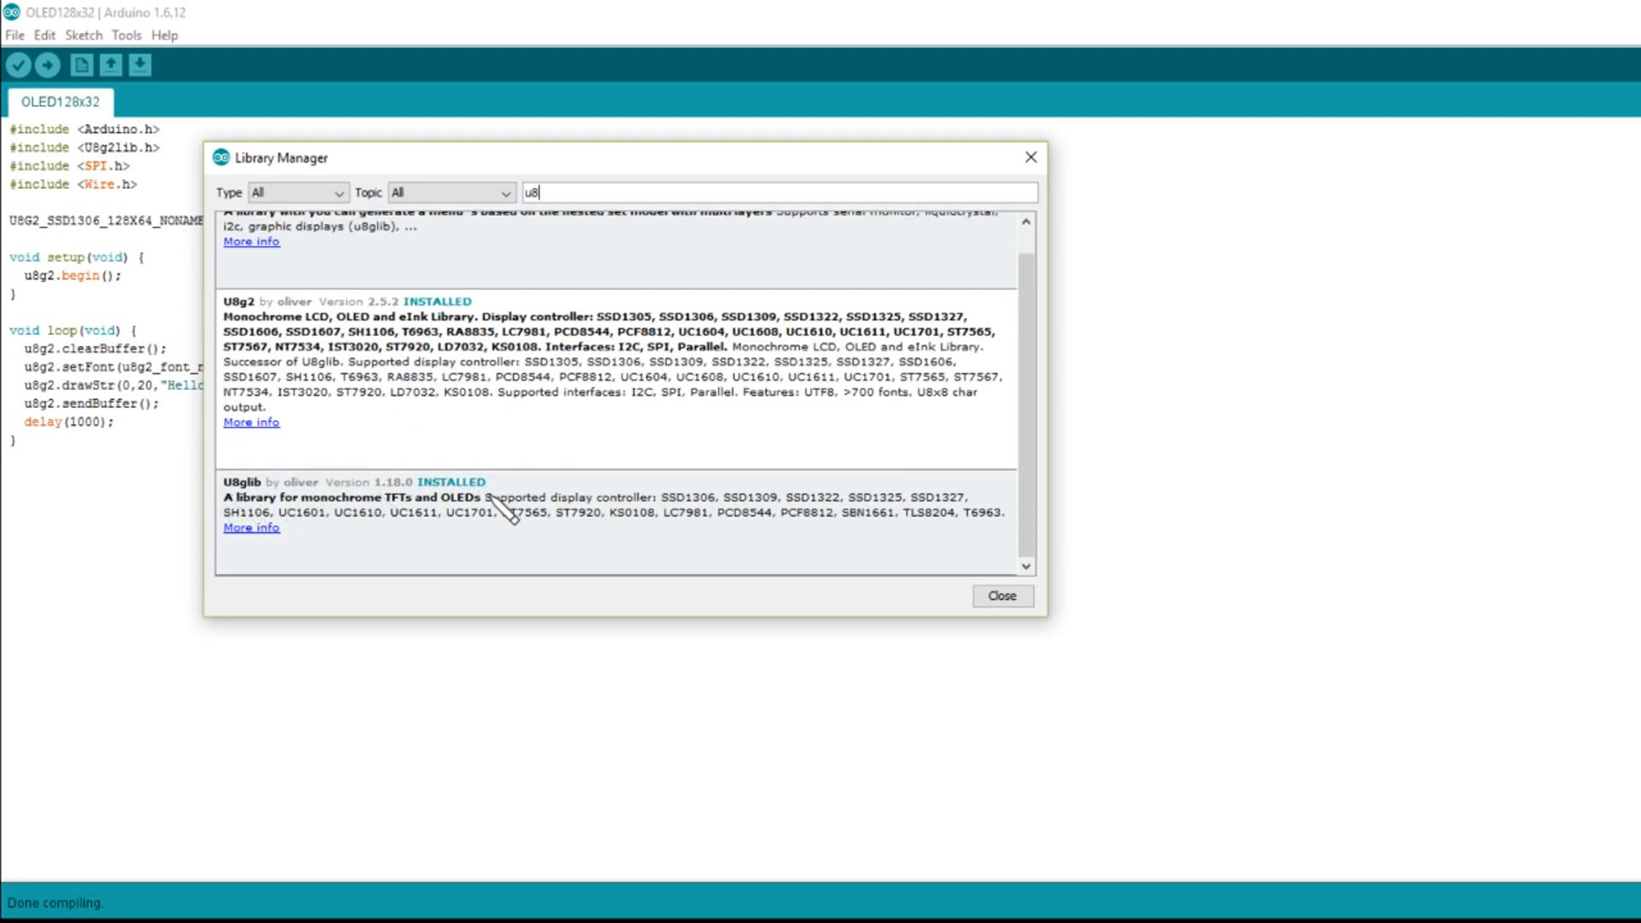
mouse_move(485, 512)
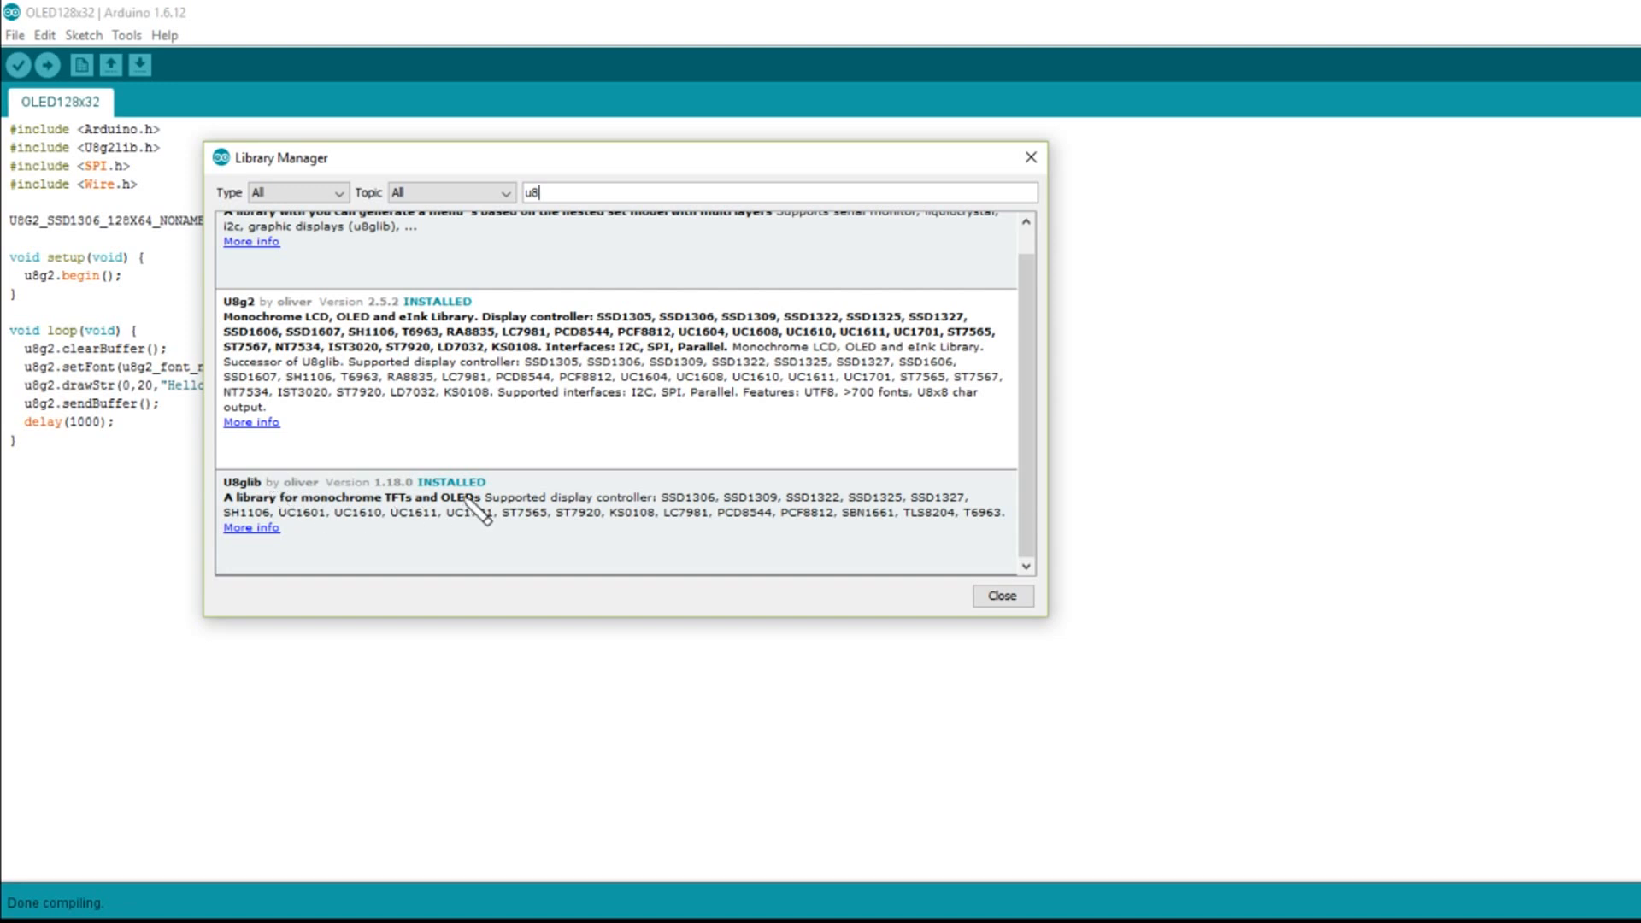
mouse_move(419, 388)
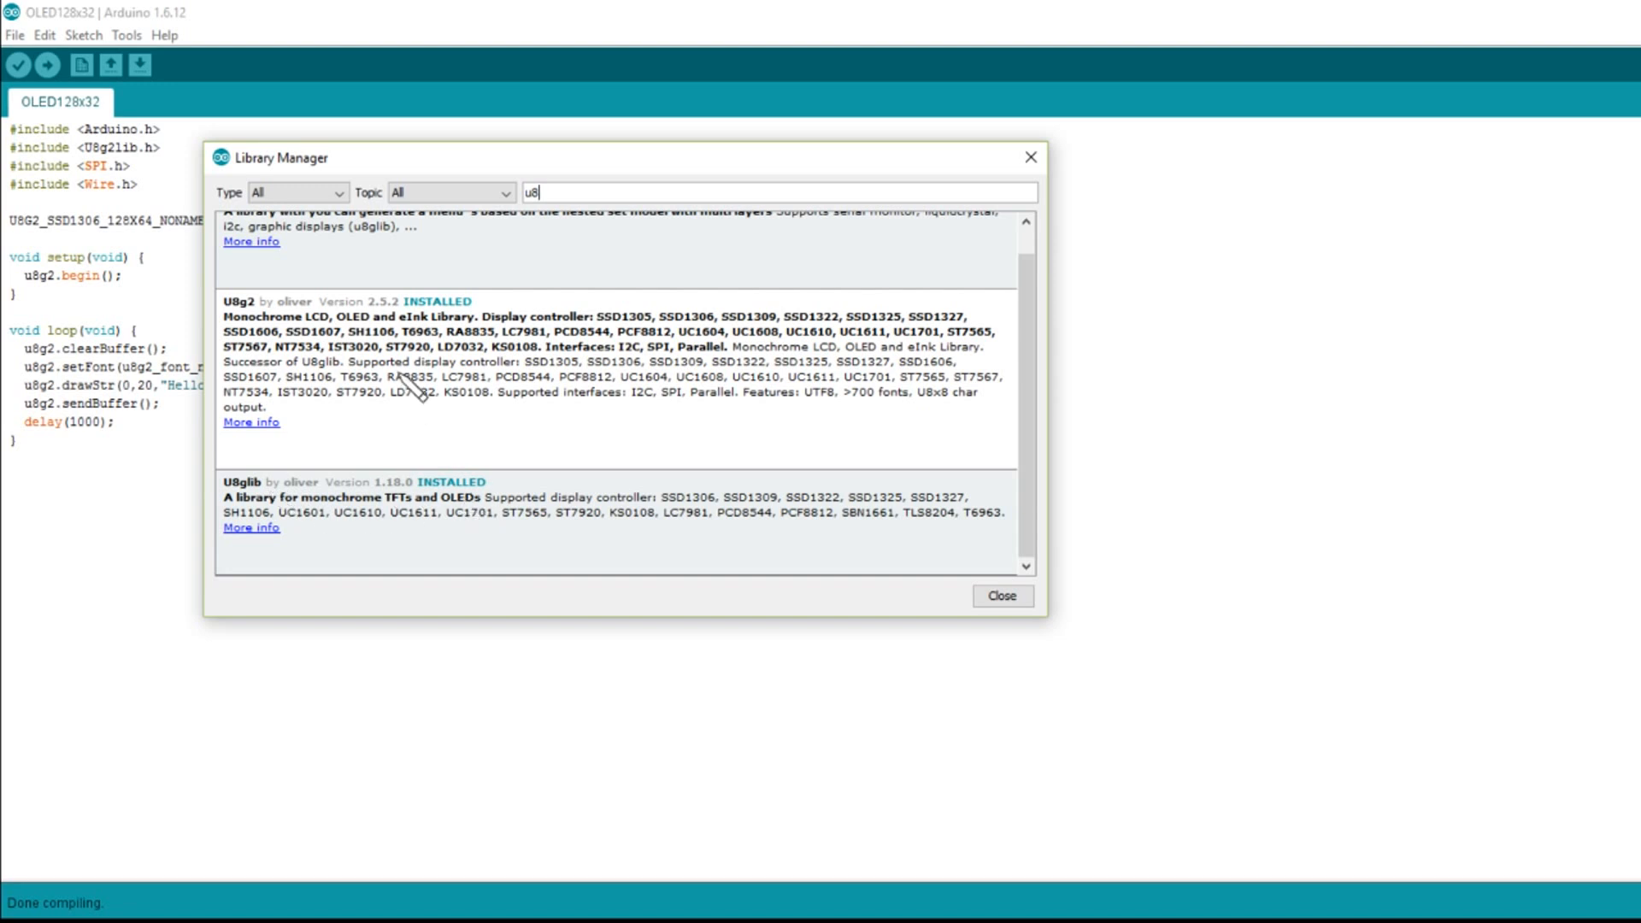
mouse_move(723, 256)
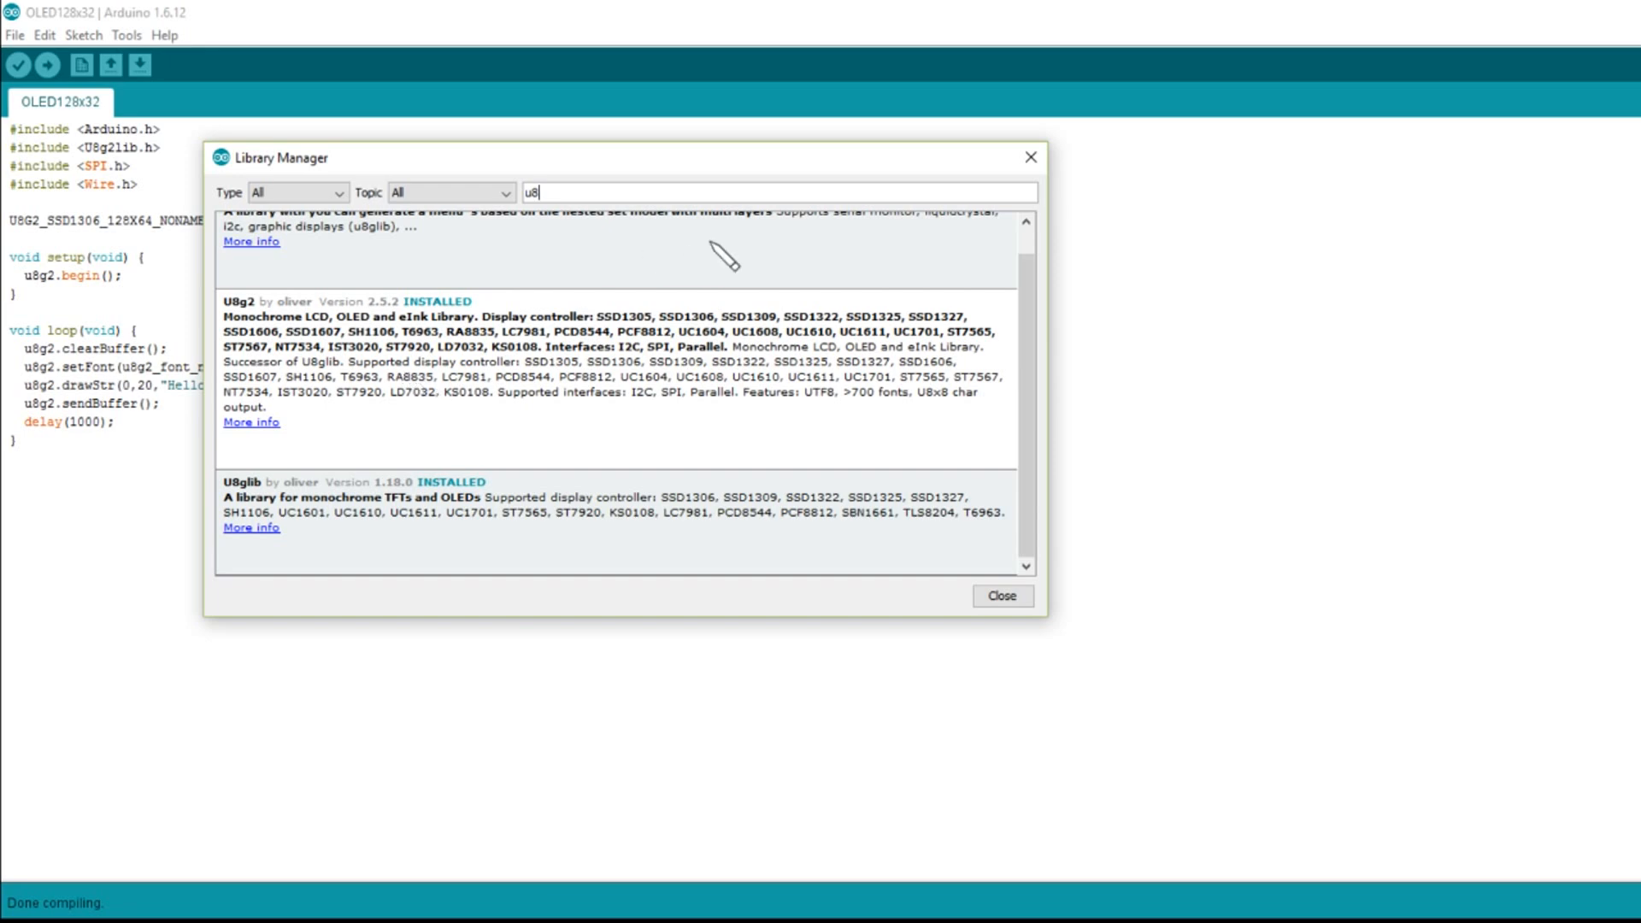
left_click(1000, 595)
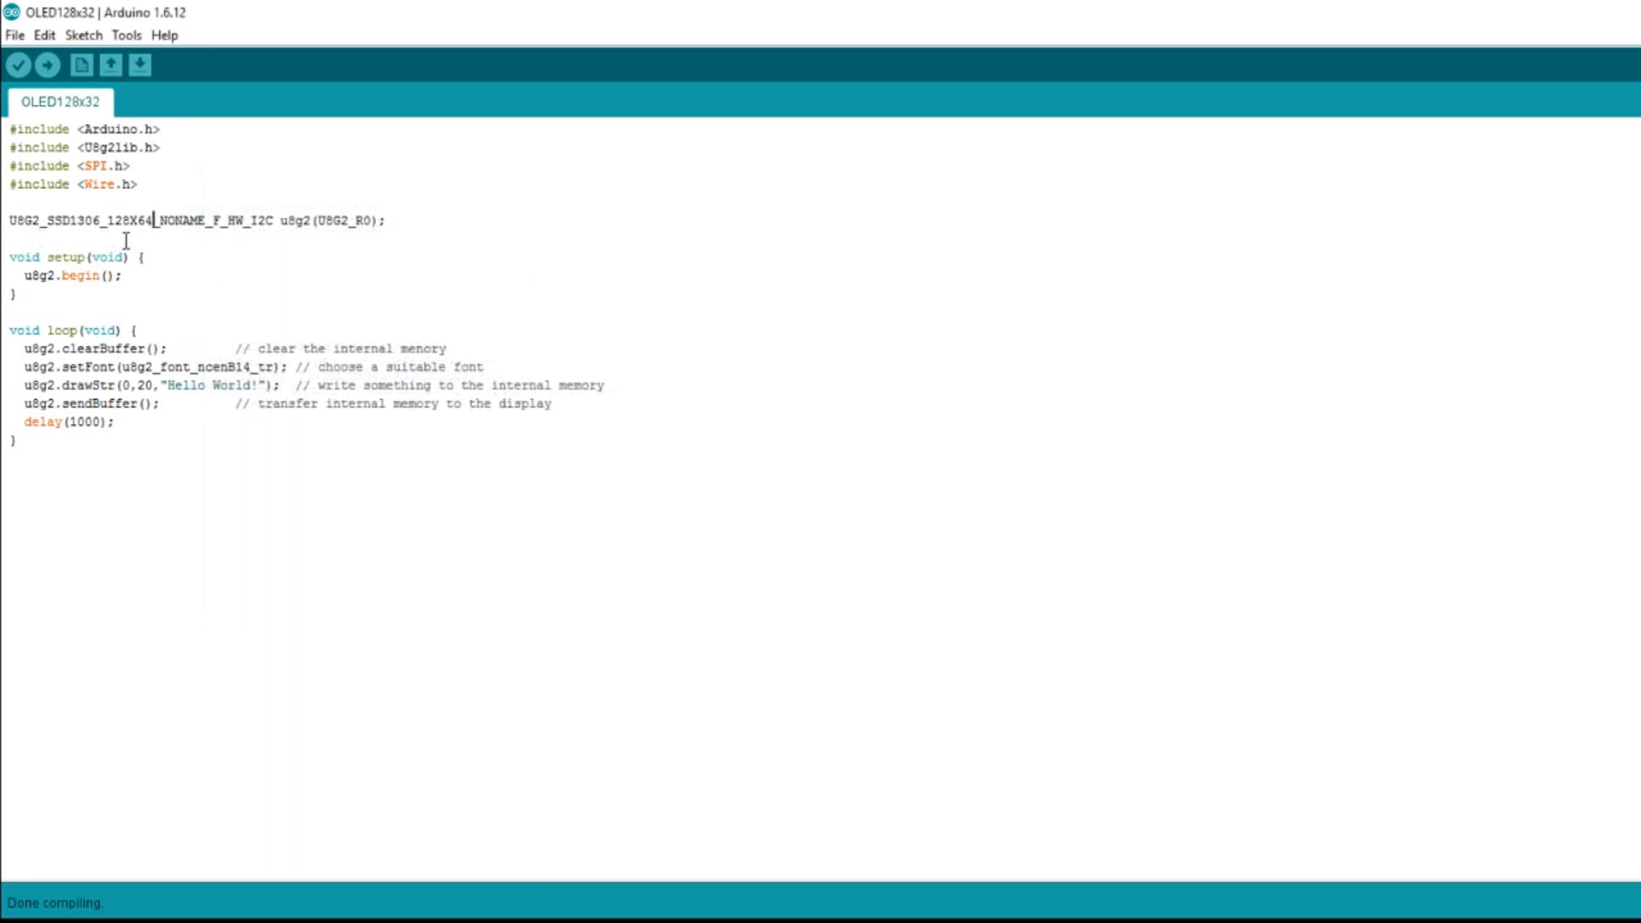
mouse_move(256, 266)
type("rox4hb")
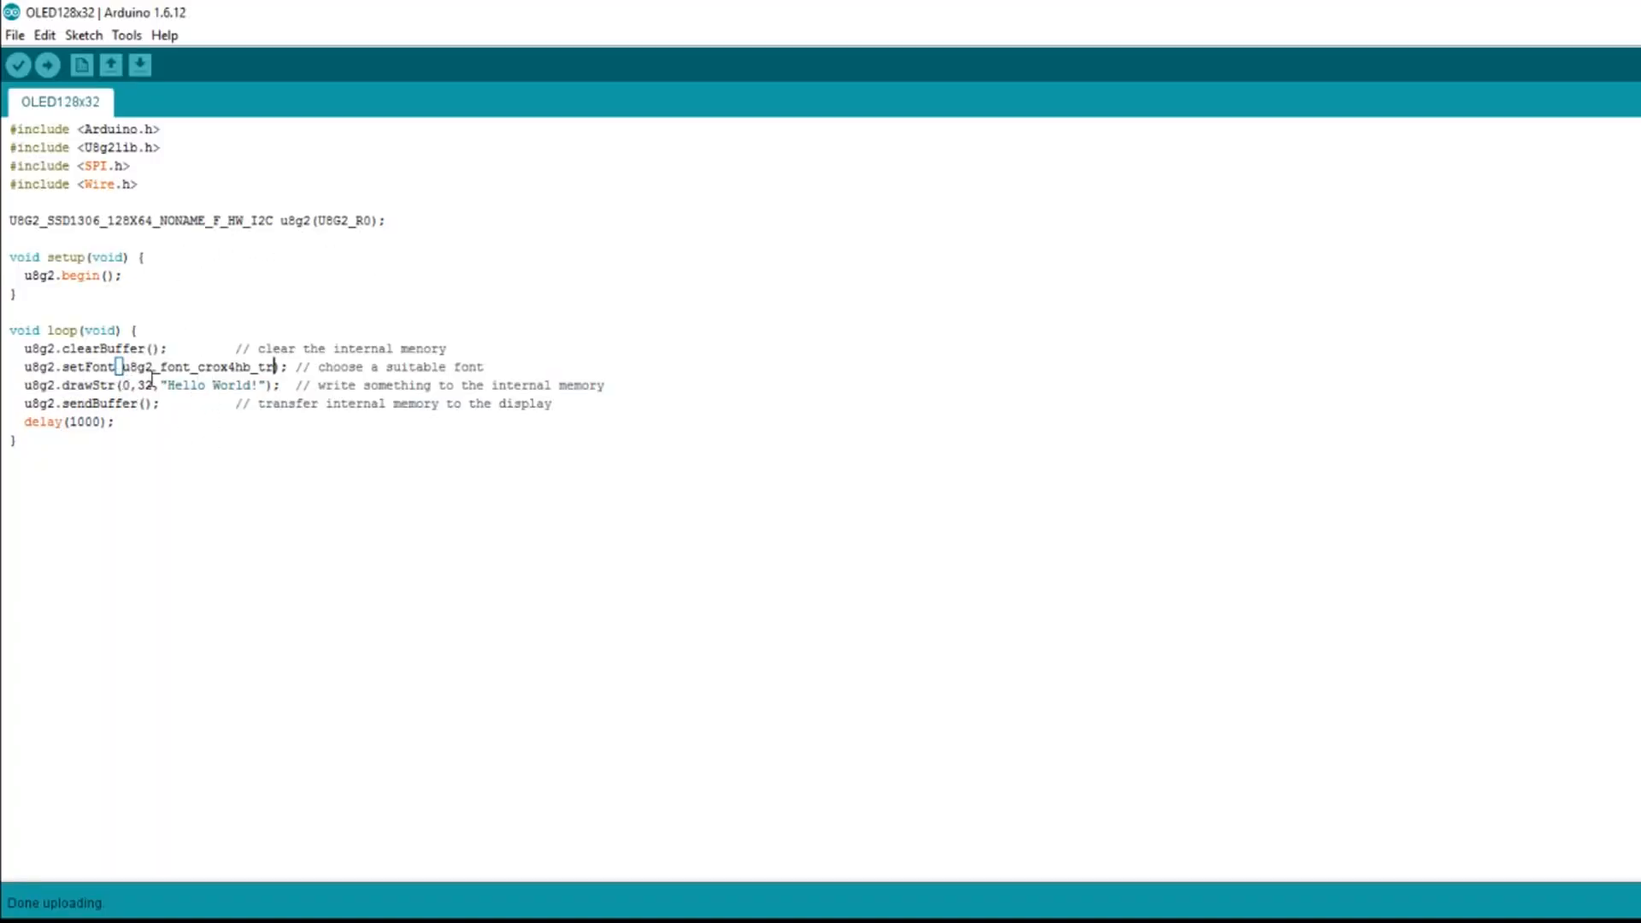
mouse_move(232, 367)
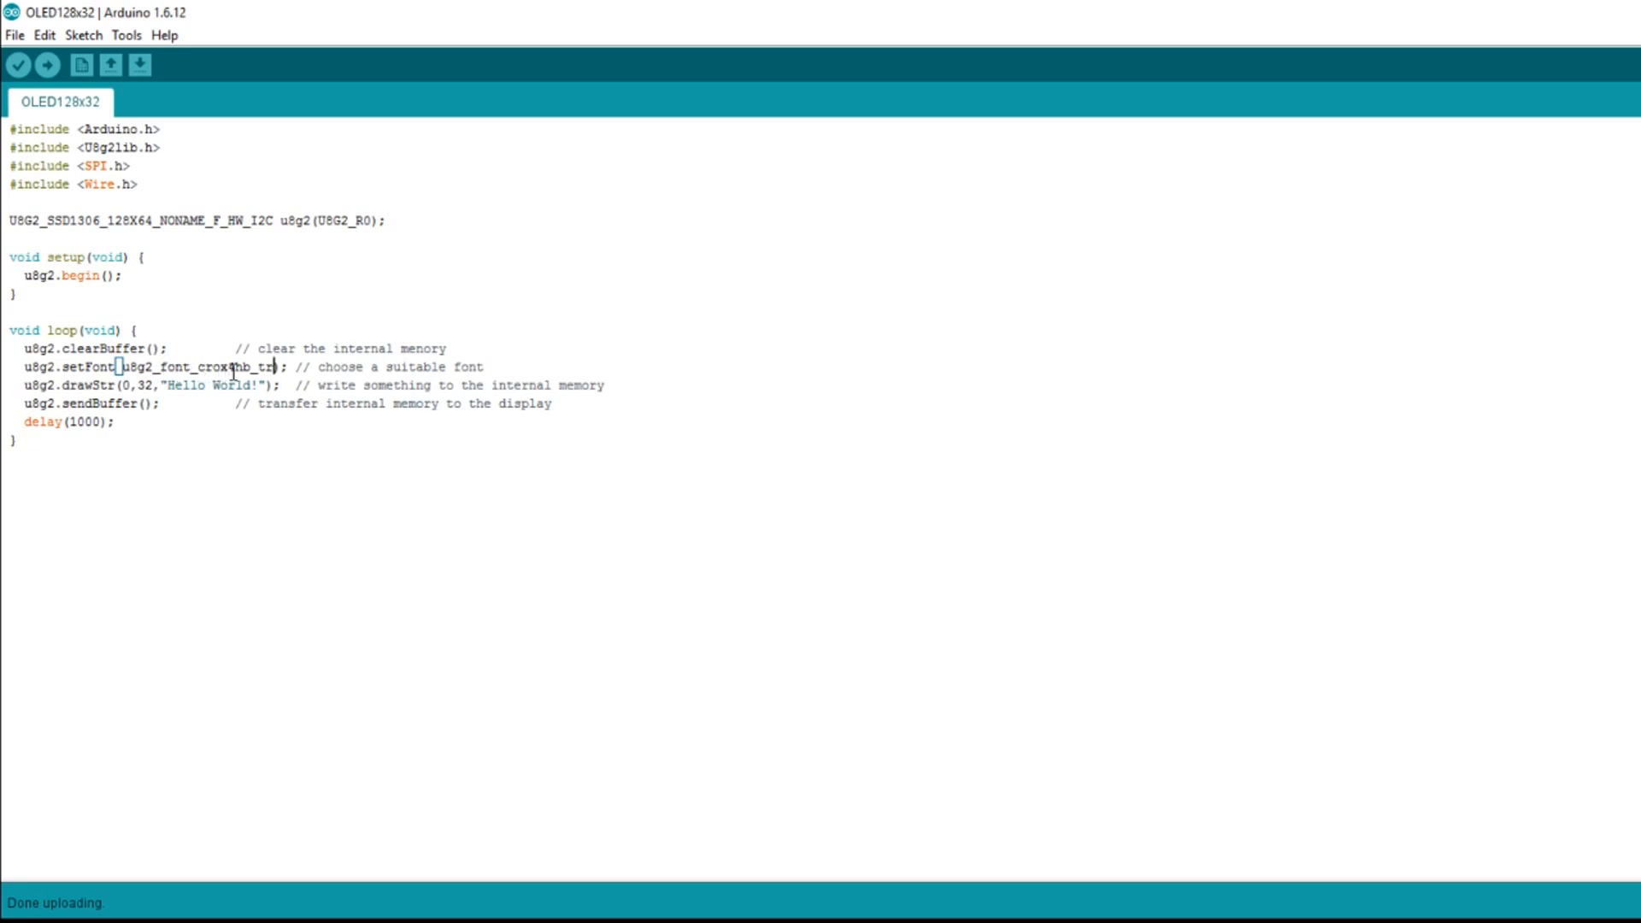